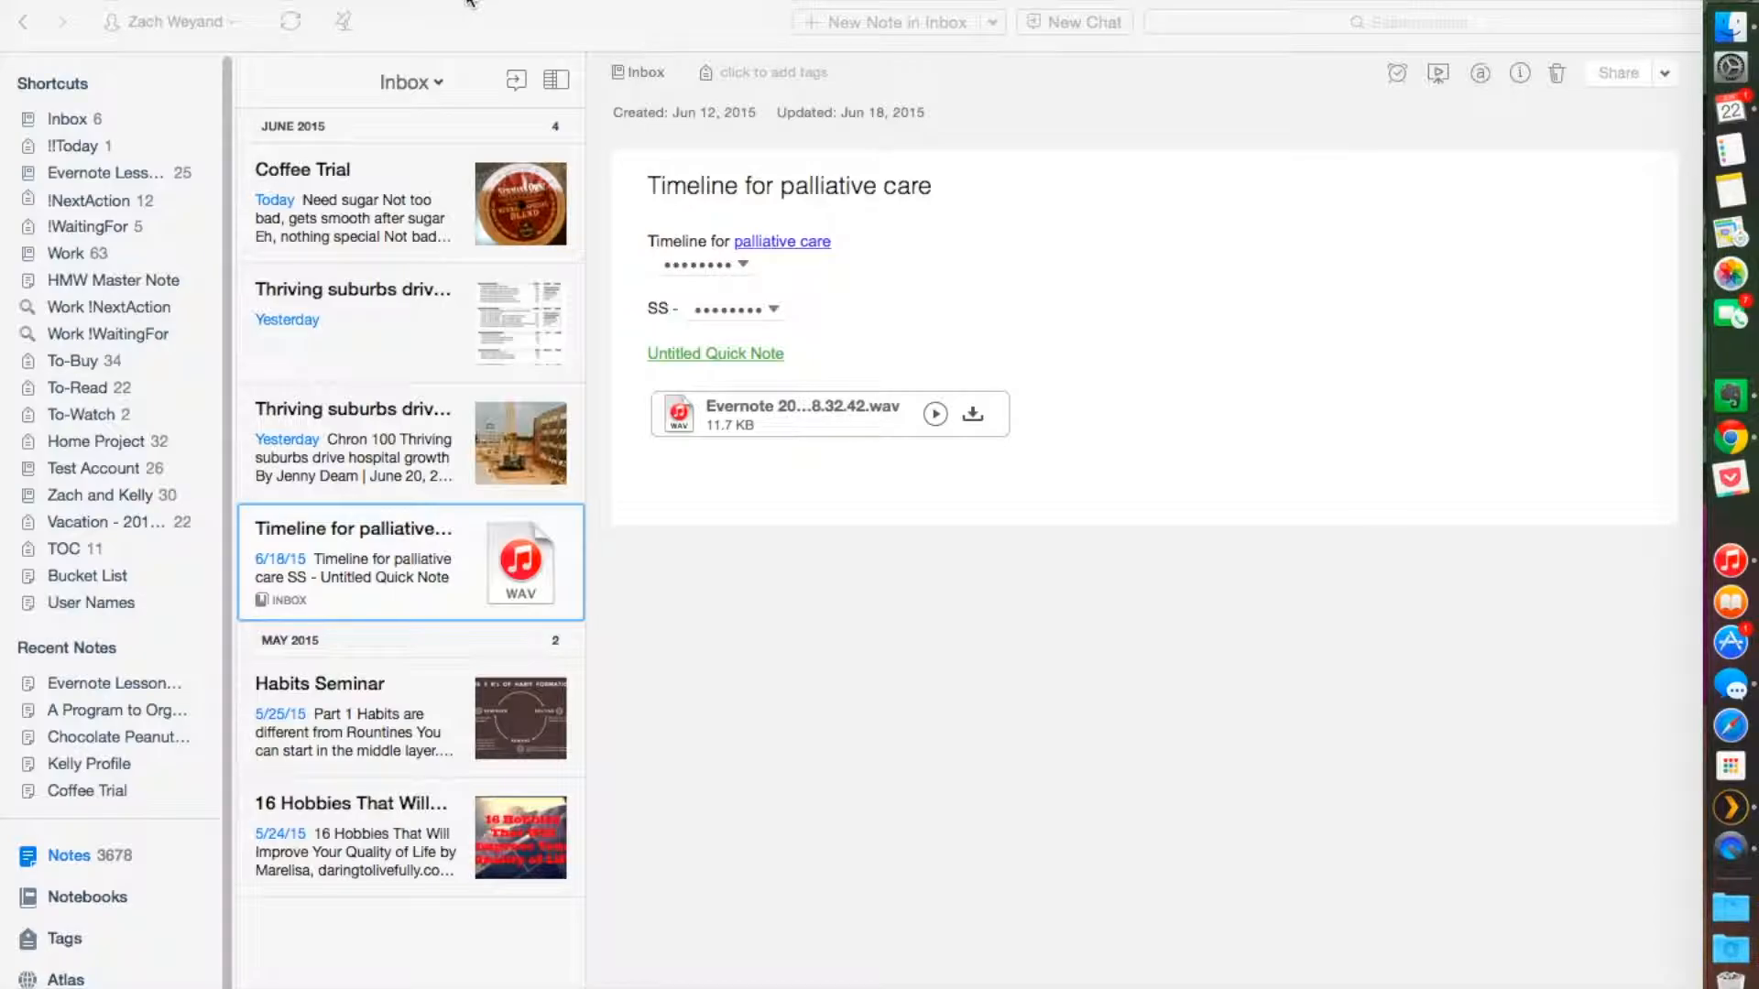
{"action": "mouse_move", "coordinate": [1121, 263]}
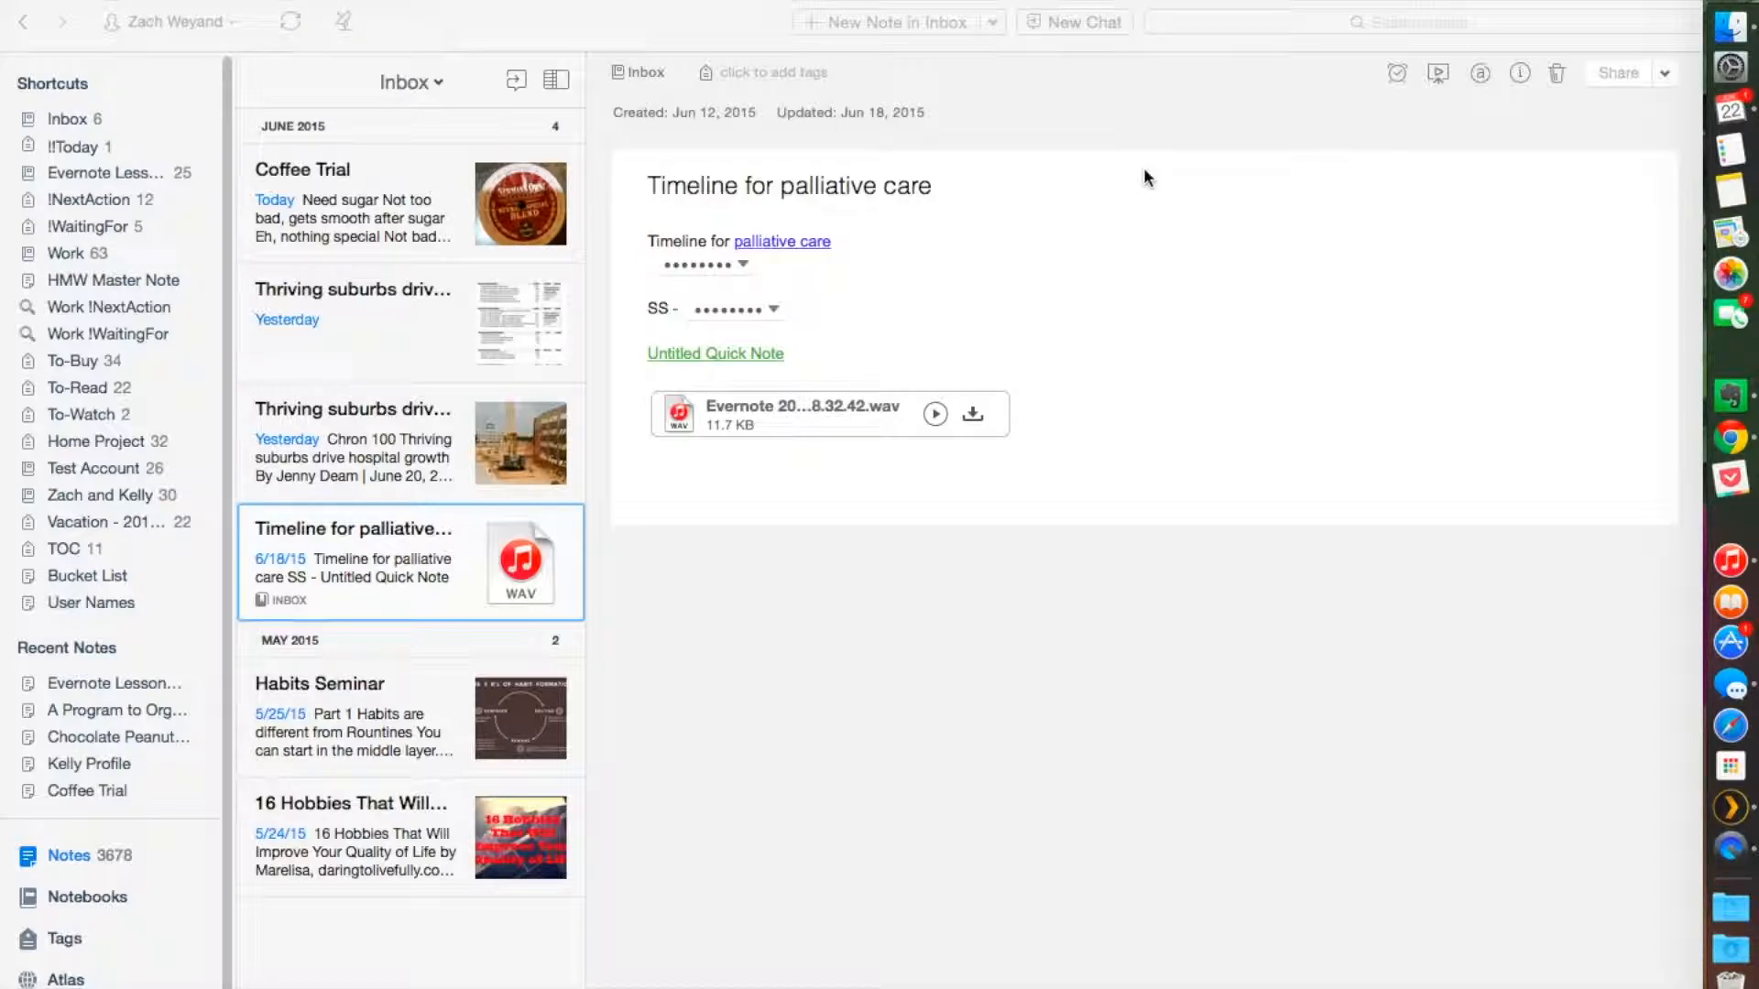
{"action": "mouse_move", "coordinate": [1221, 73]}
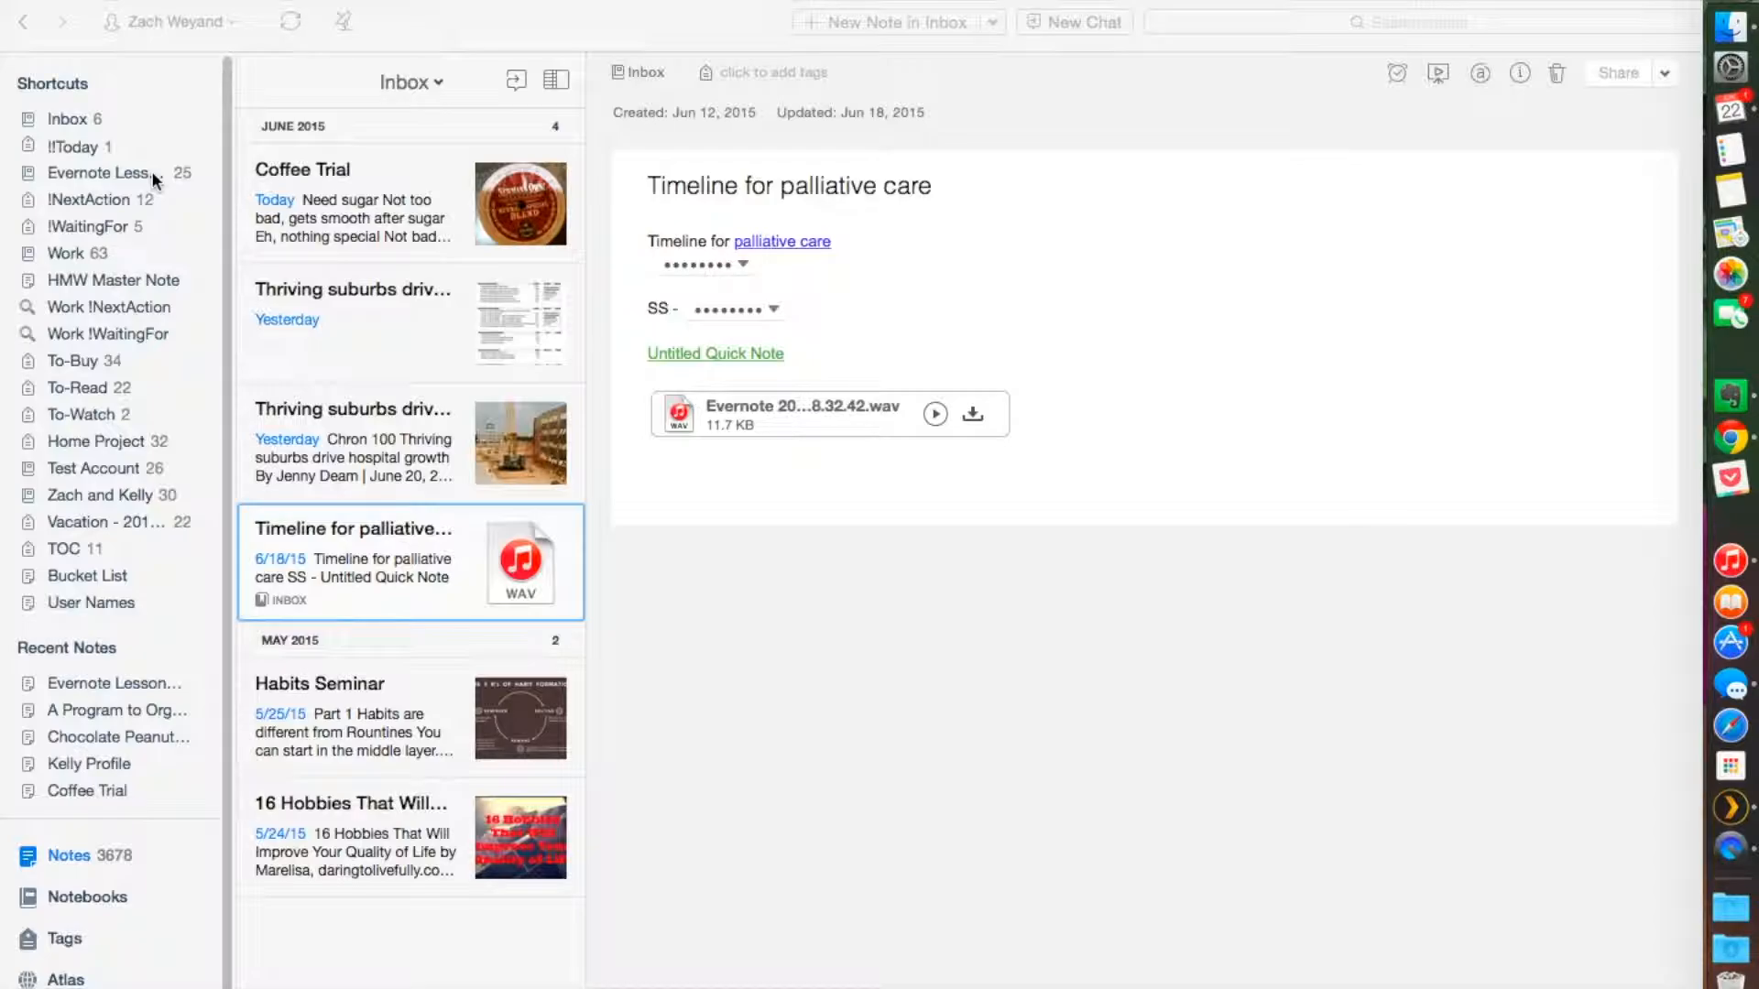
{"action": "mouse_move", "coordinate": [1506, 353]}
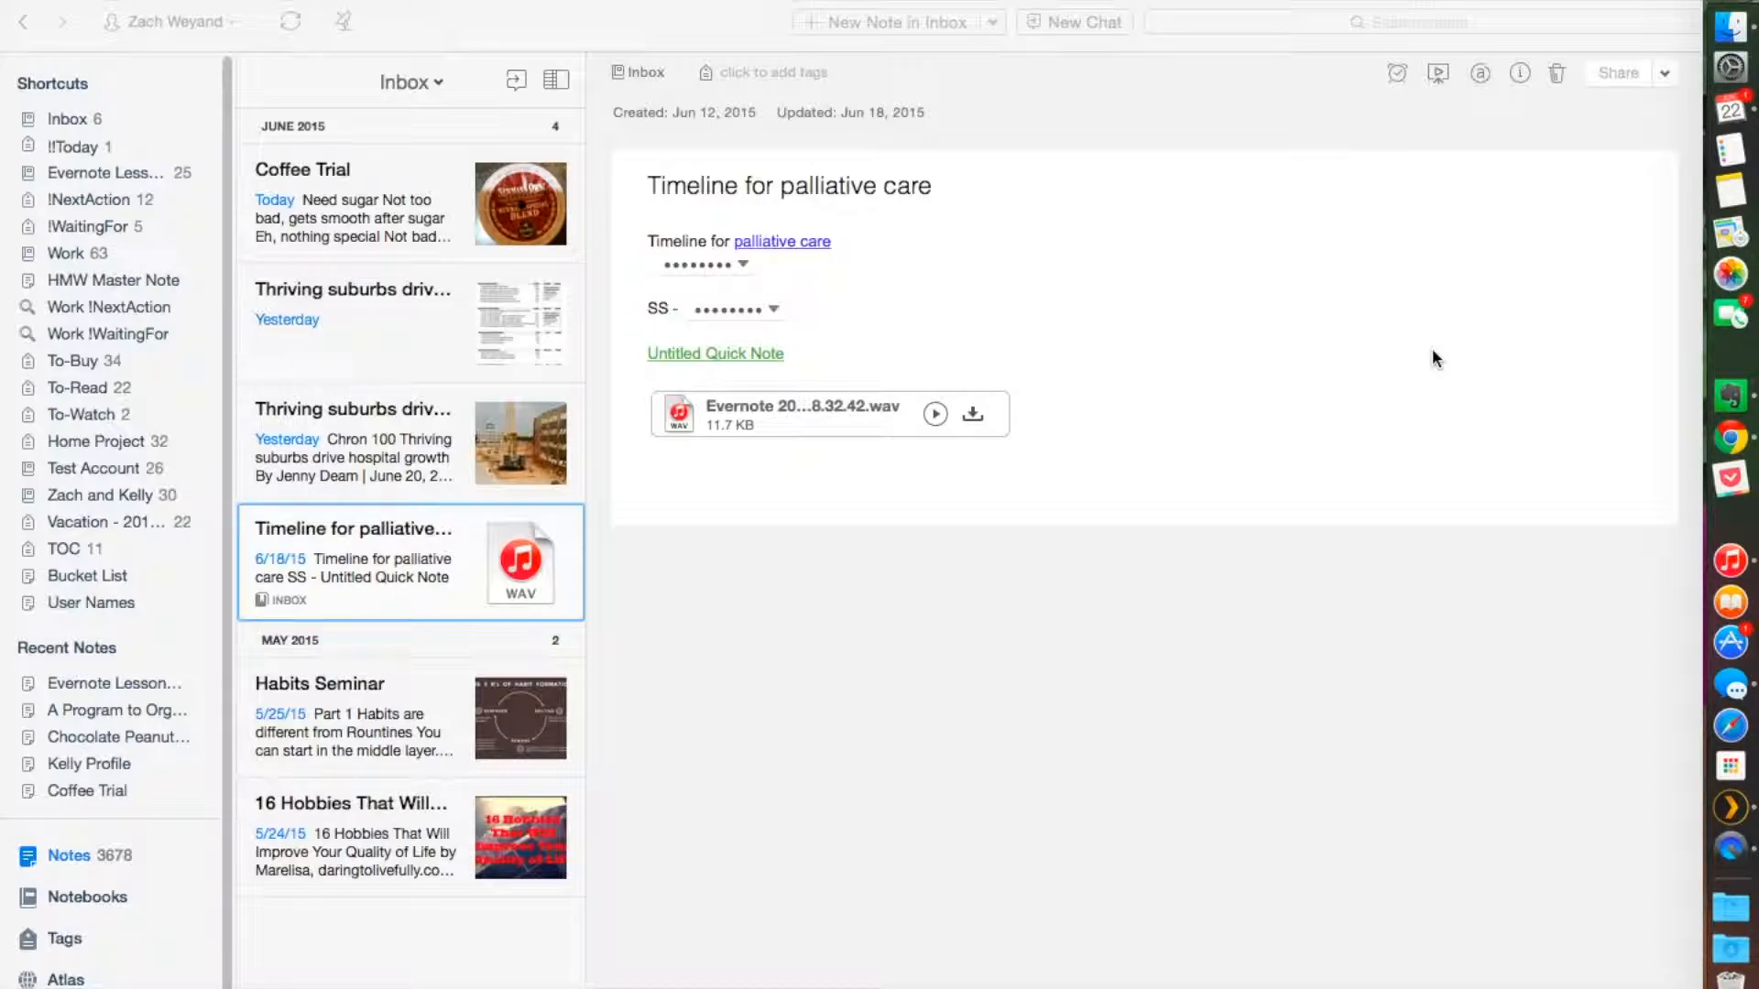
{"action": "mouse_move", "coordinate": [1490, 114]}
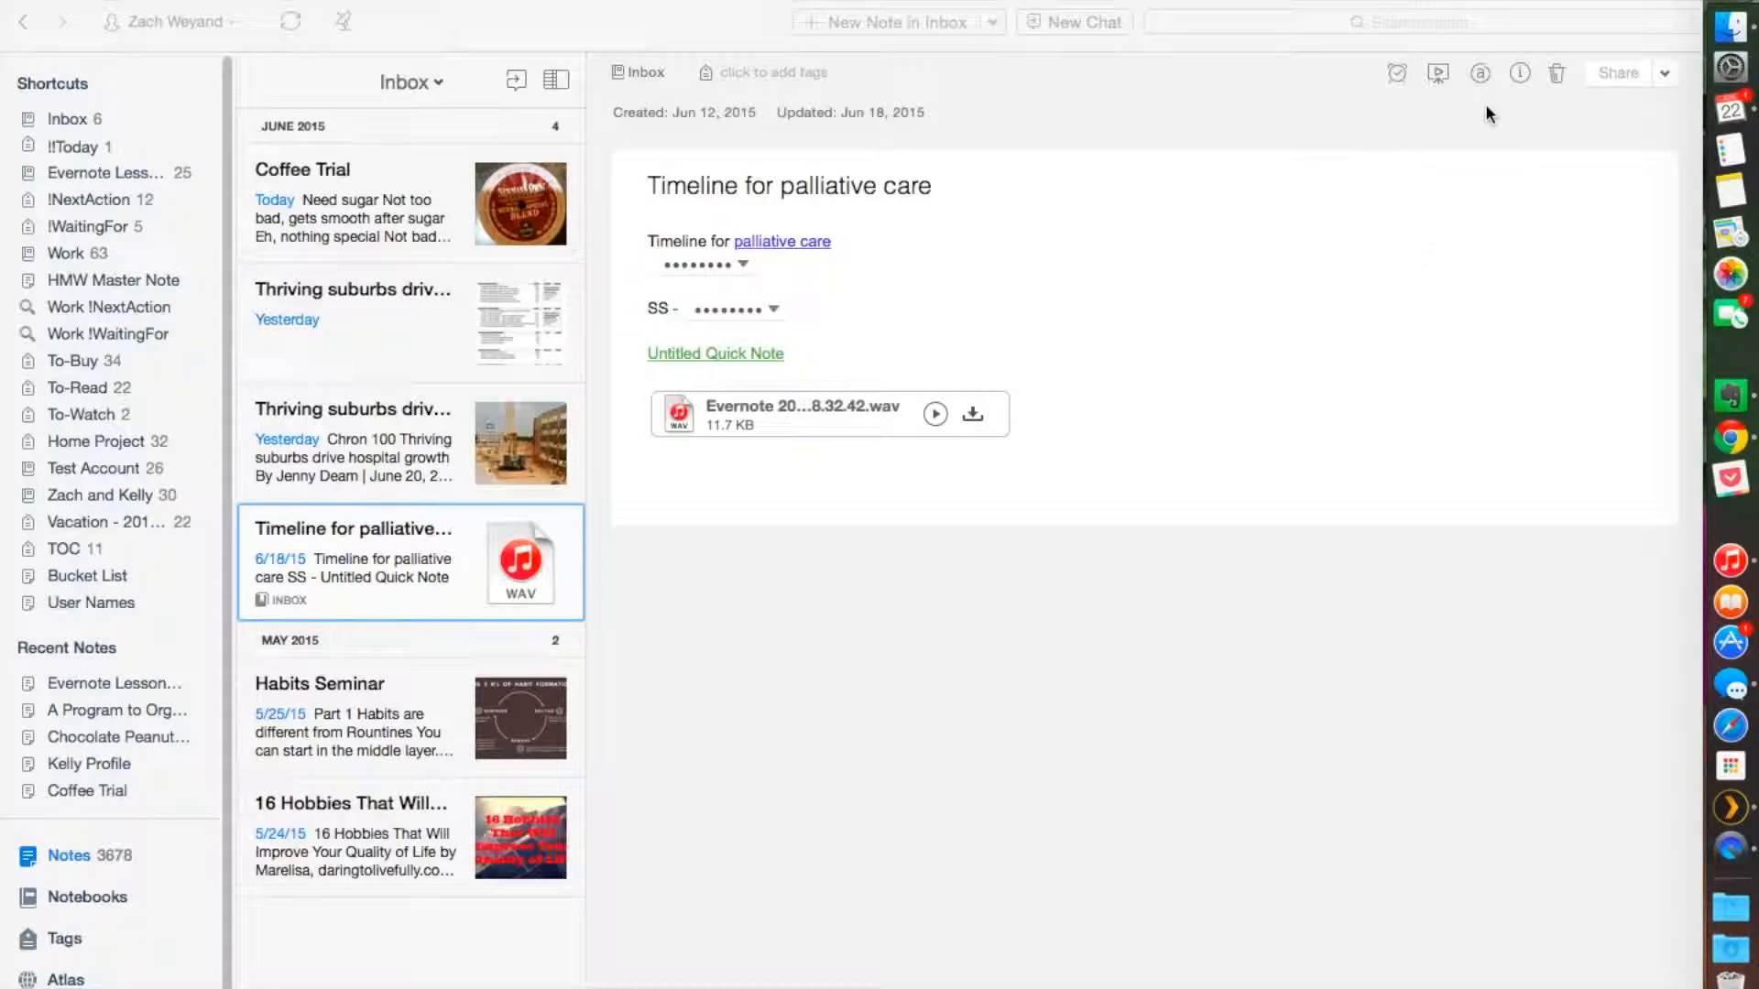
{"action": "mouse_move", "coordinate": [1419, 29]}
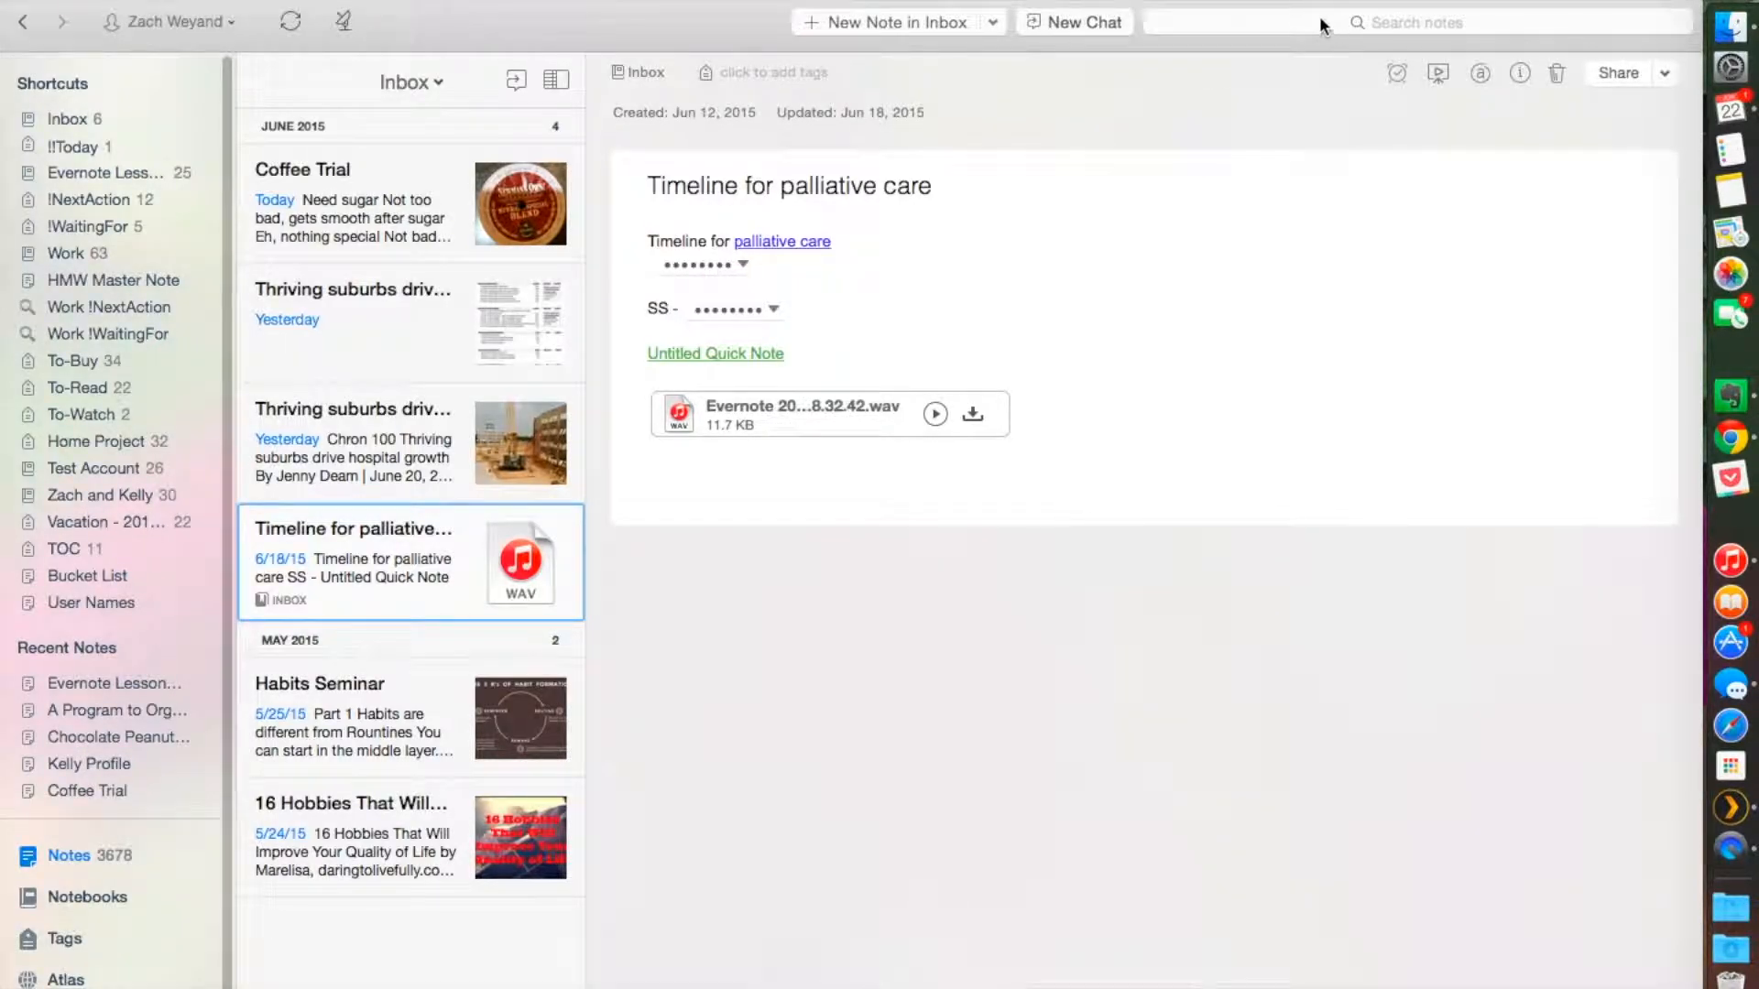
{"action": "mouse_move", "coordinate": [1324, 21]}
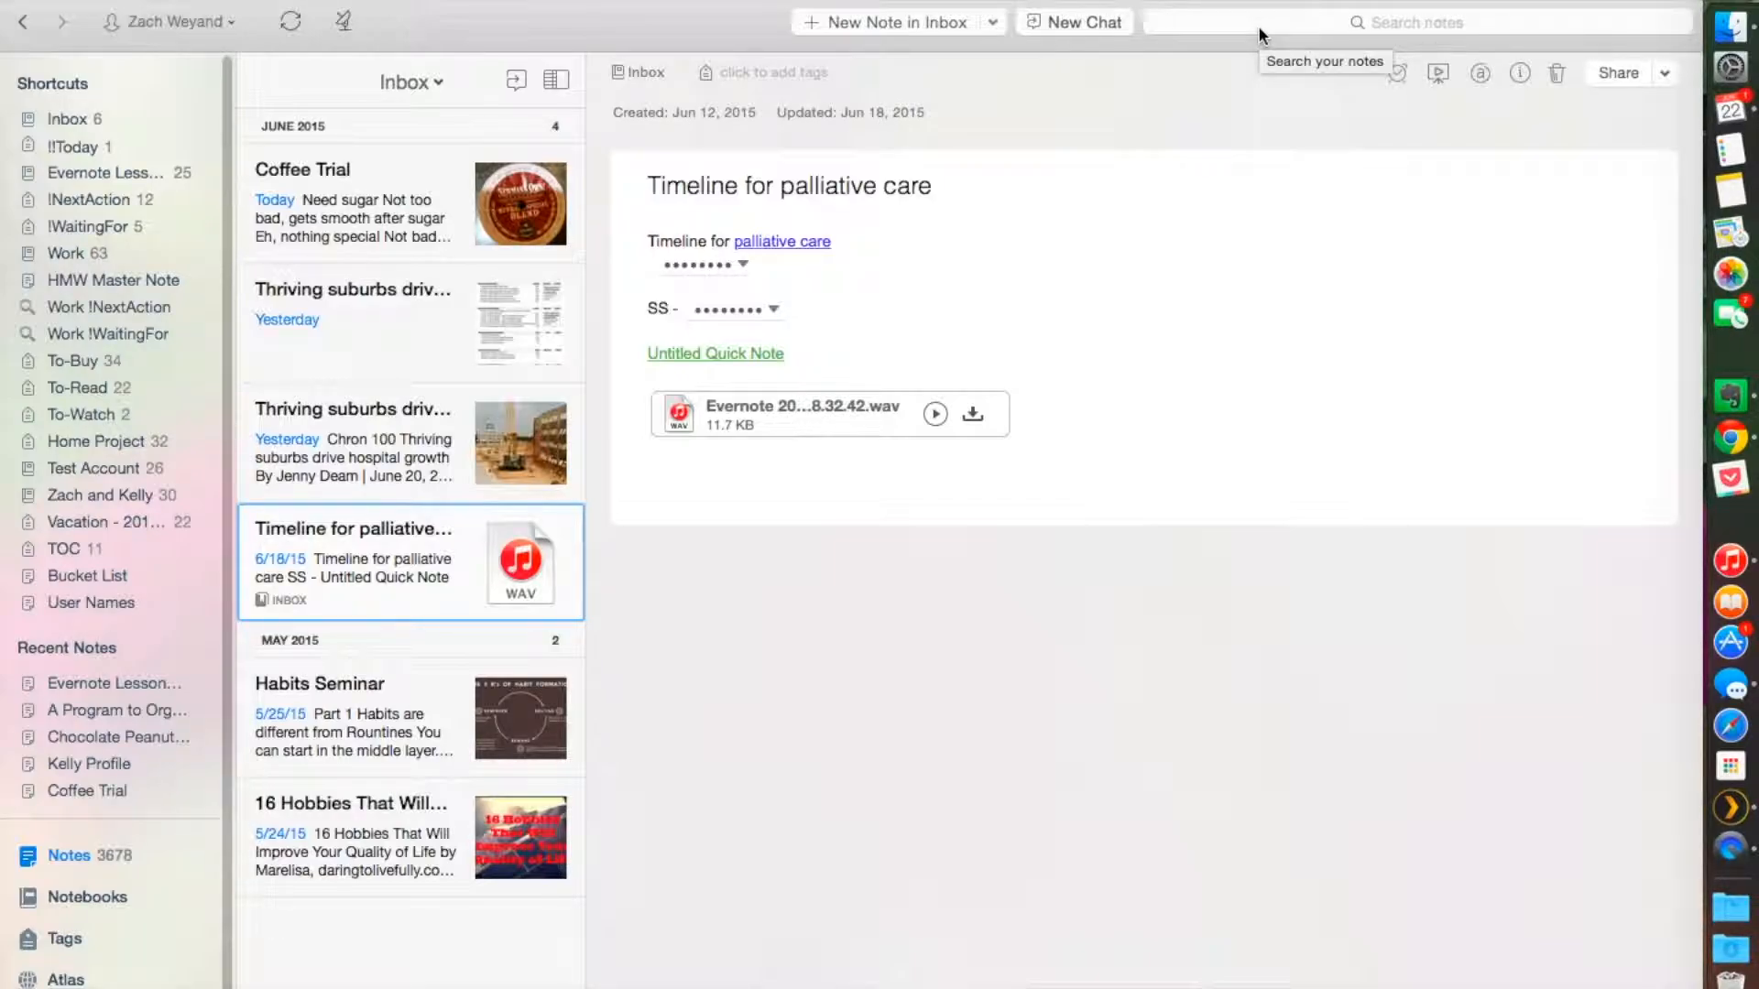
Step: Rerun the recent '!' search to list All Notes with the Coffee Trial note open
{"action": "left_click", "coordinate": [1414, 21]}
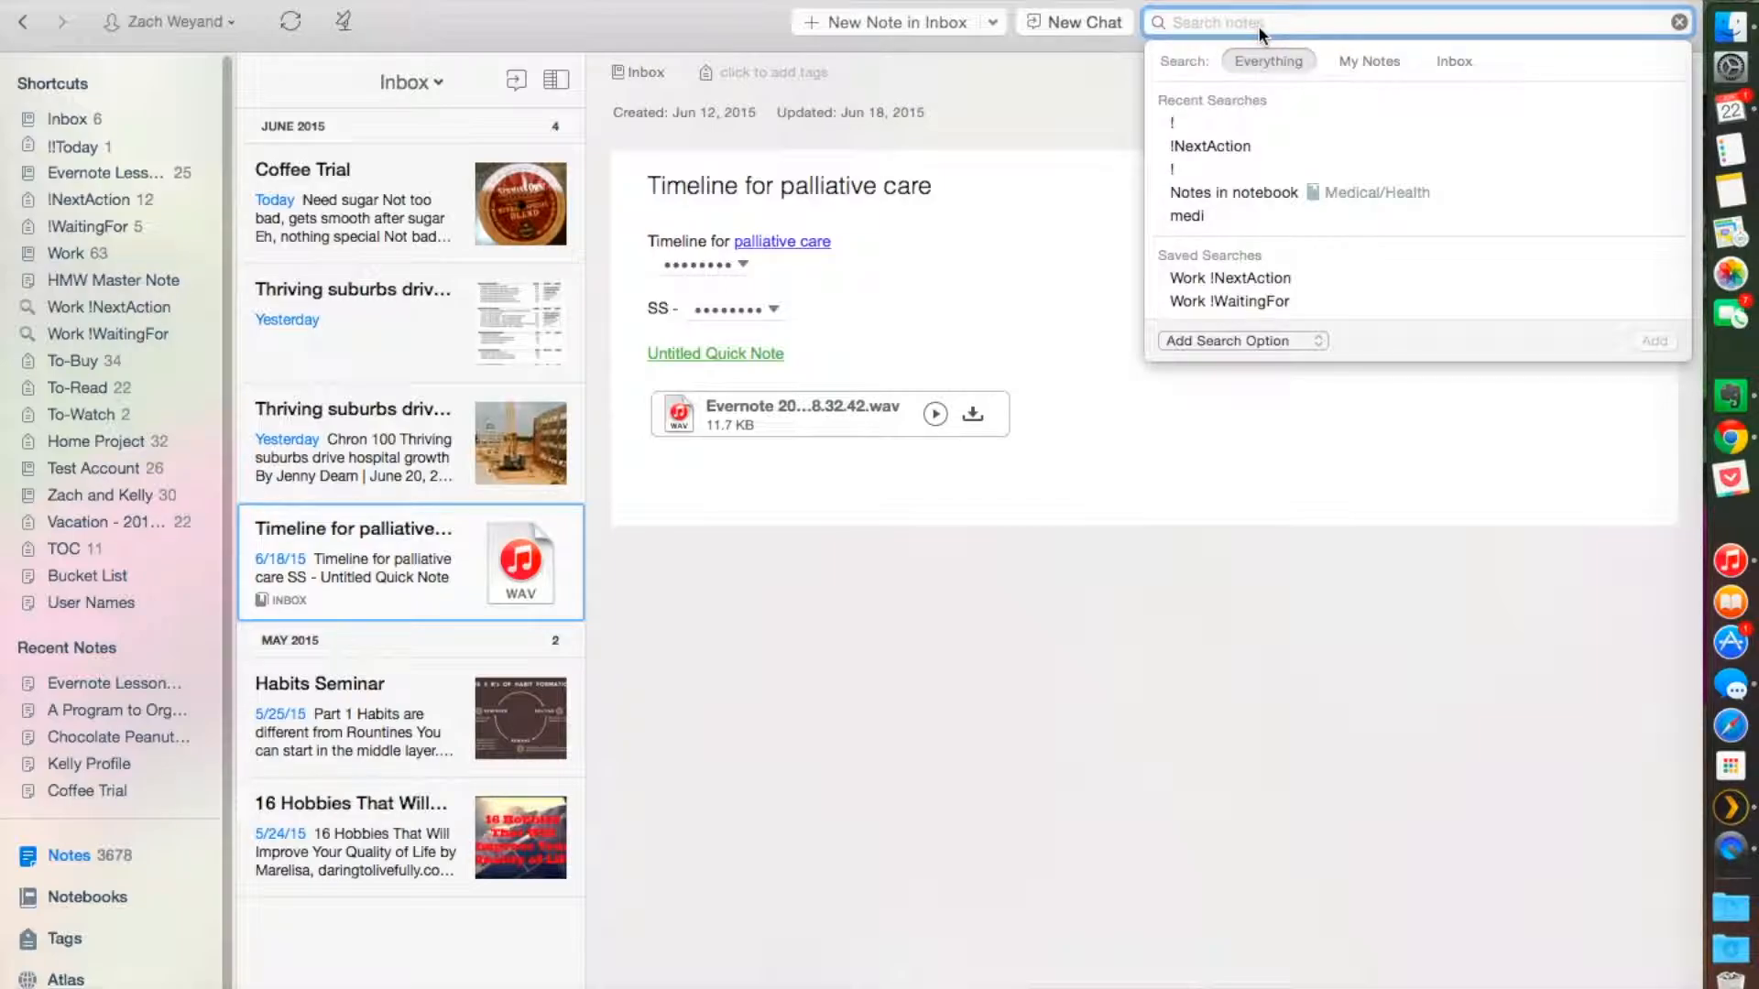
{"action": "mouse_move", "coordinate": [1233, 107]}
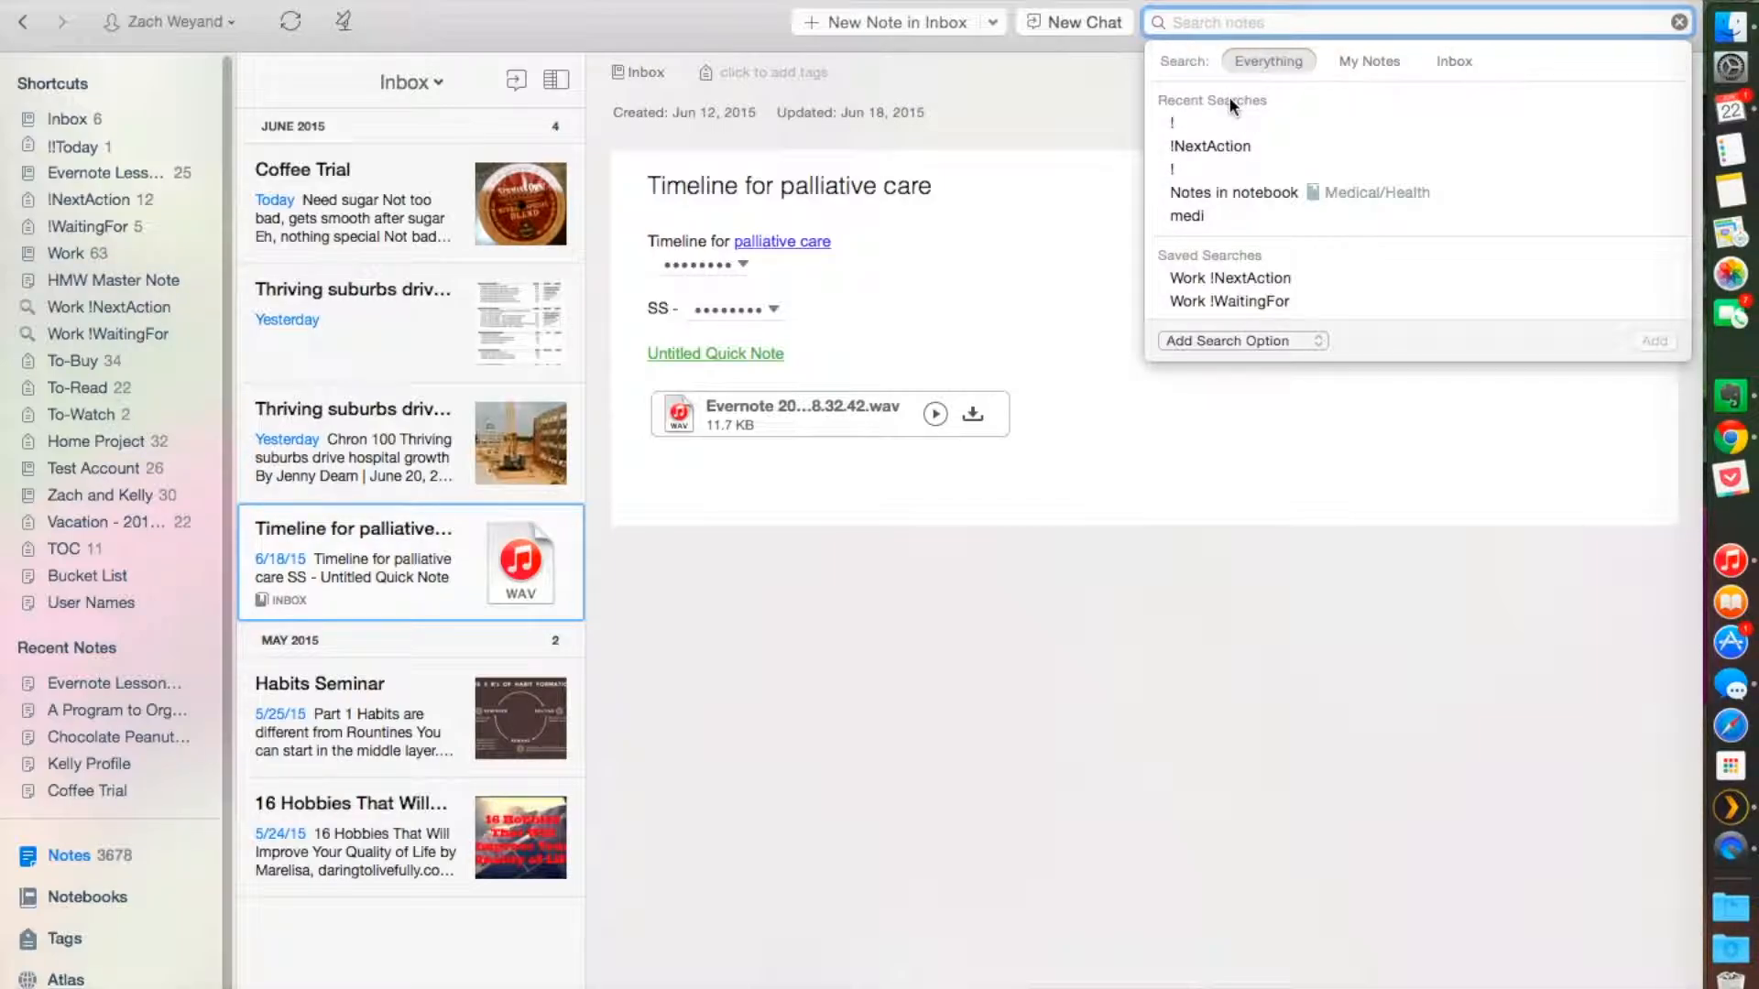
{"action": "mouse_move", "coordinate": [1200, 121]}
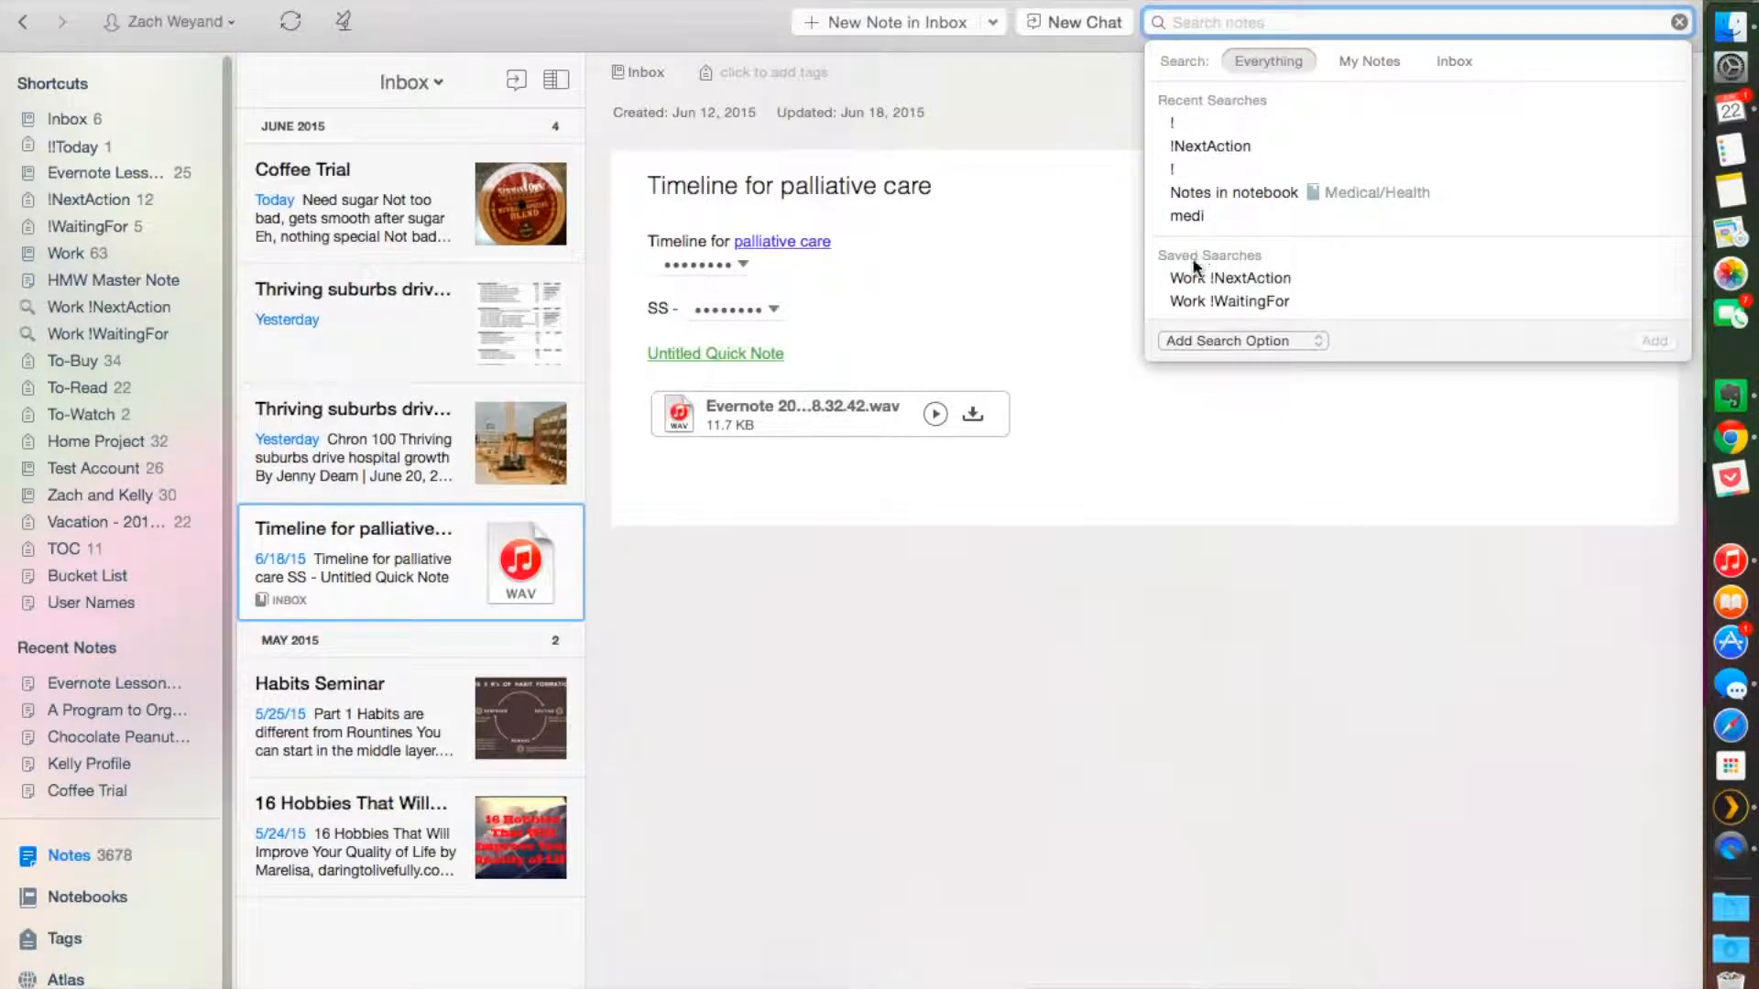
{"action": "mouse_move", "coordinate": [1228, 266]}
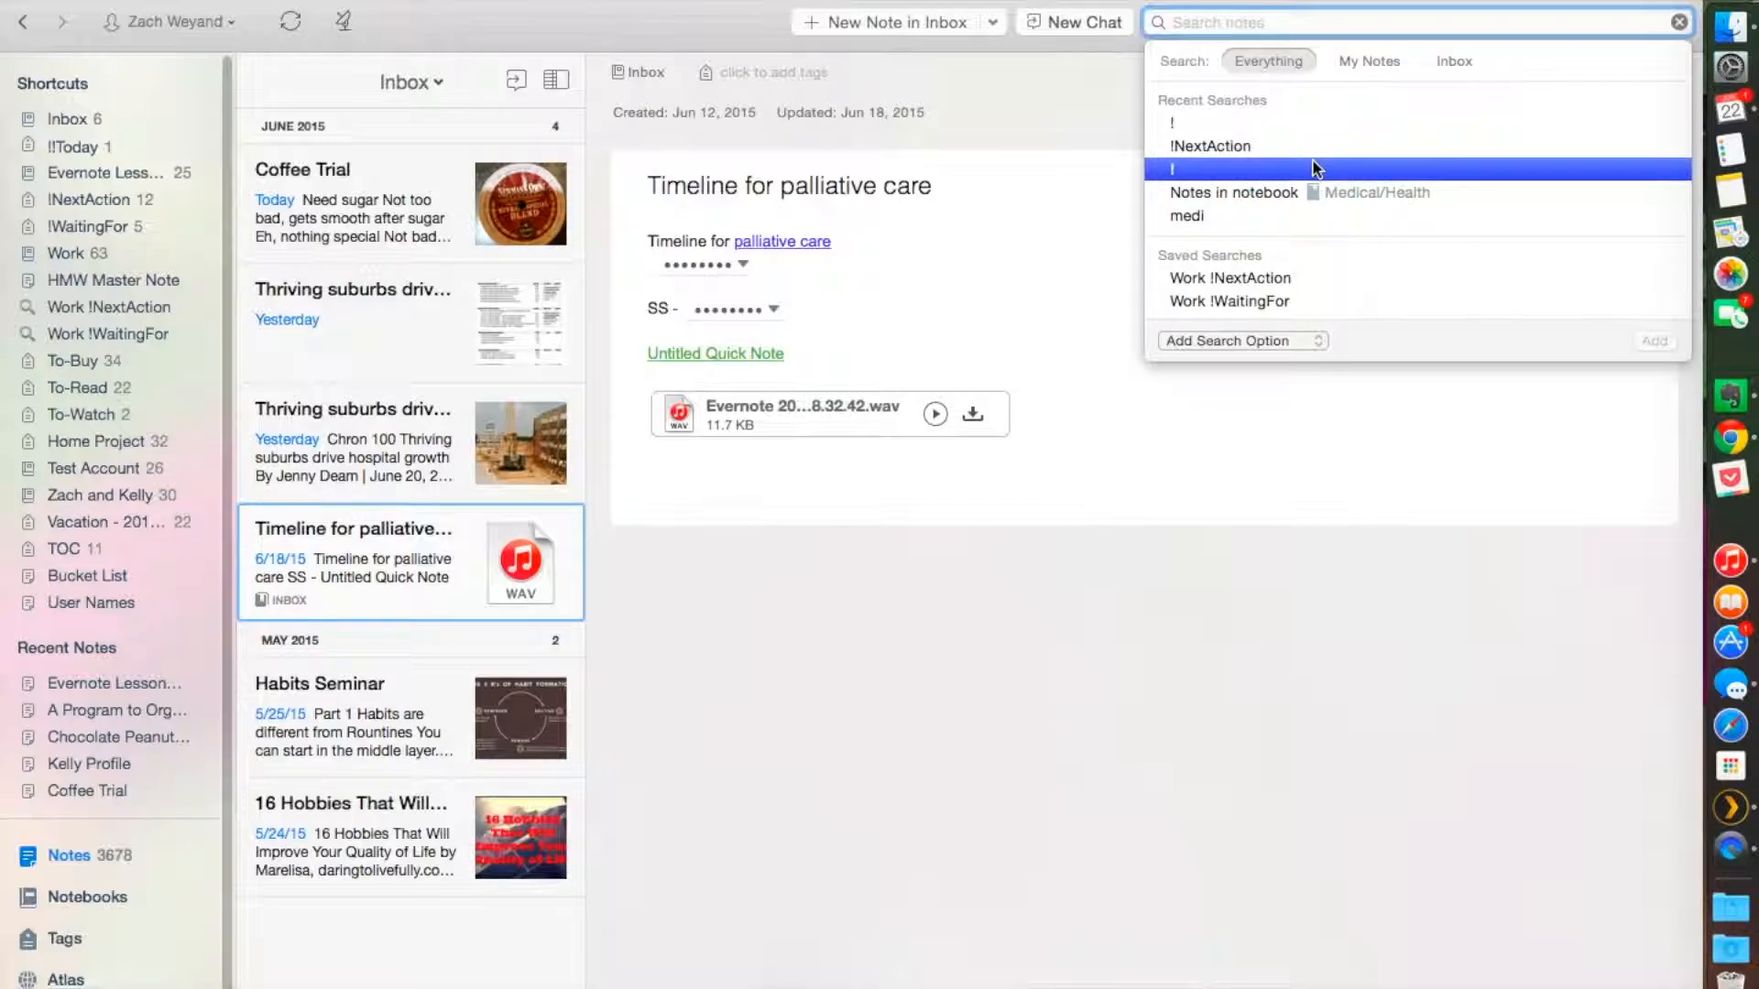
{"action": "left_click", "coordinate": [1368, 61]}
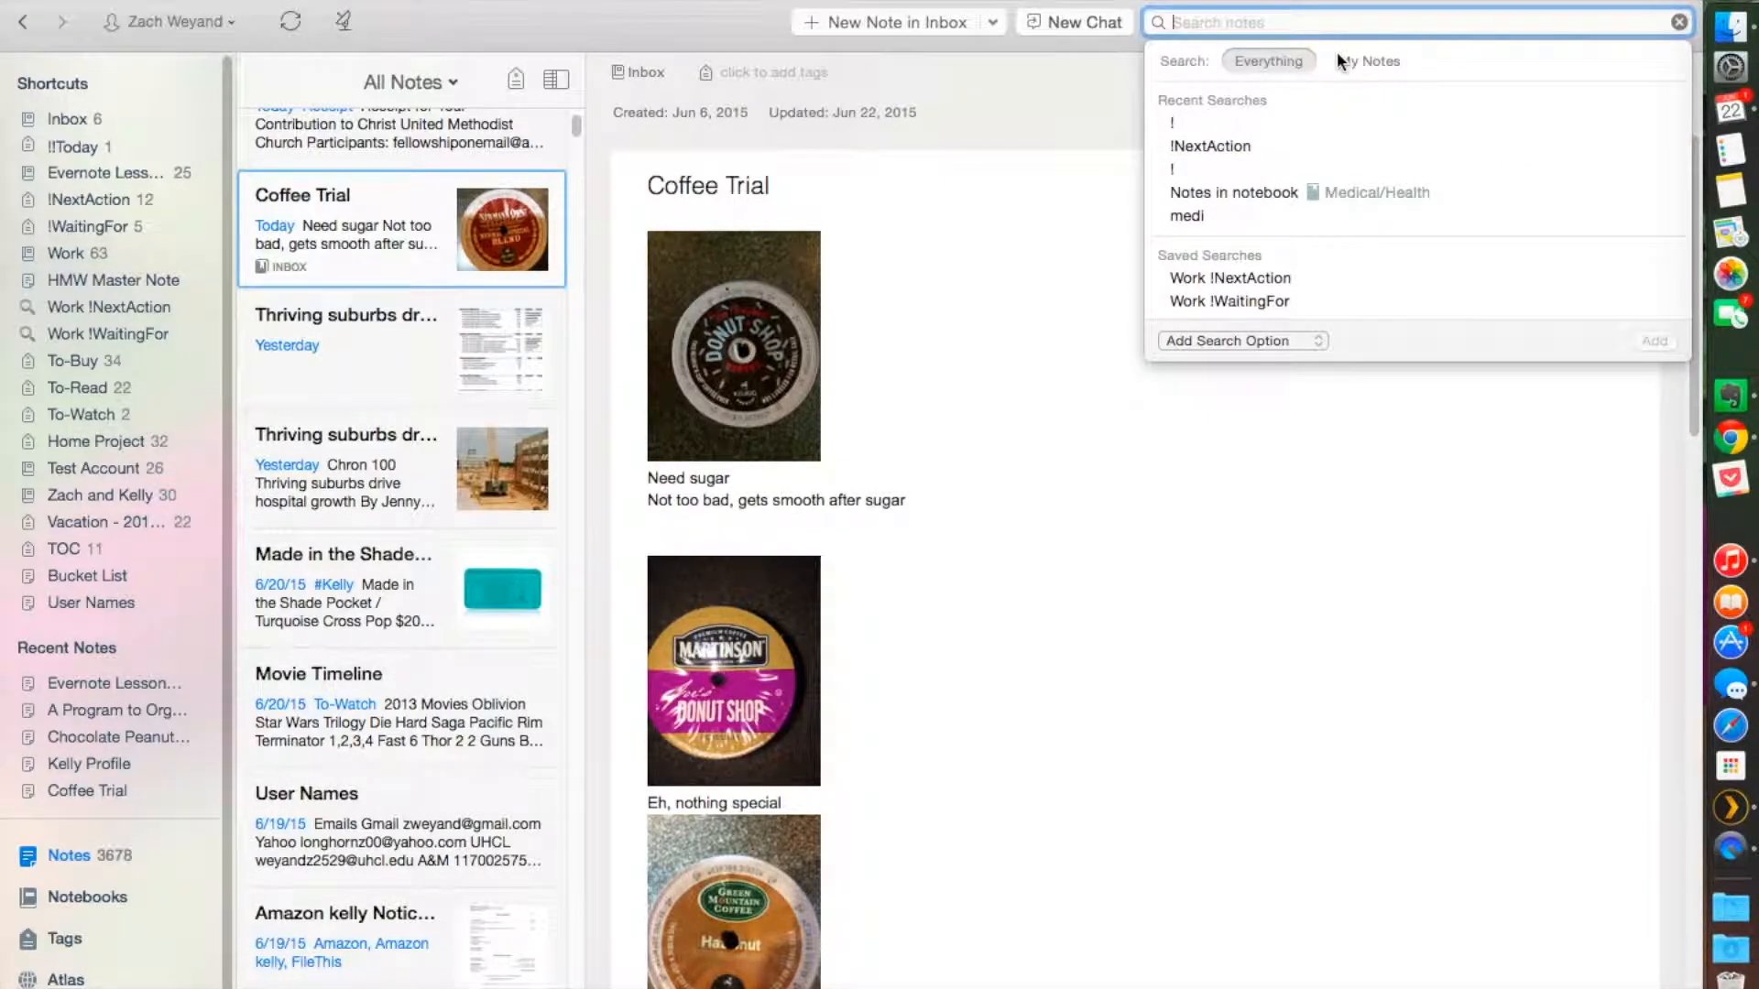
{"action": "mouse_move", "coordinate": [1308, 21]}
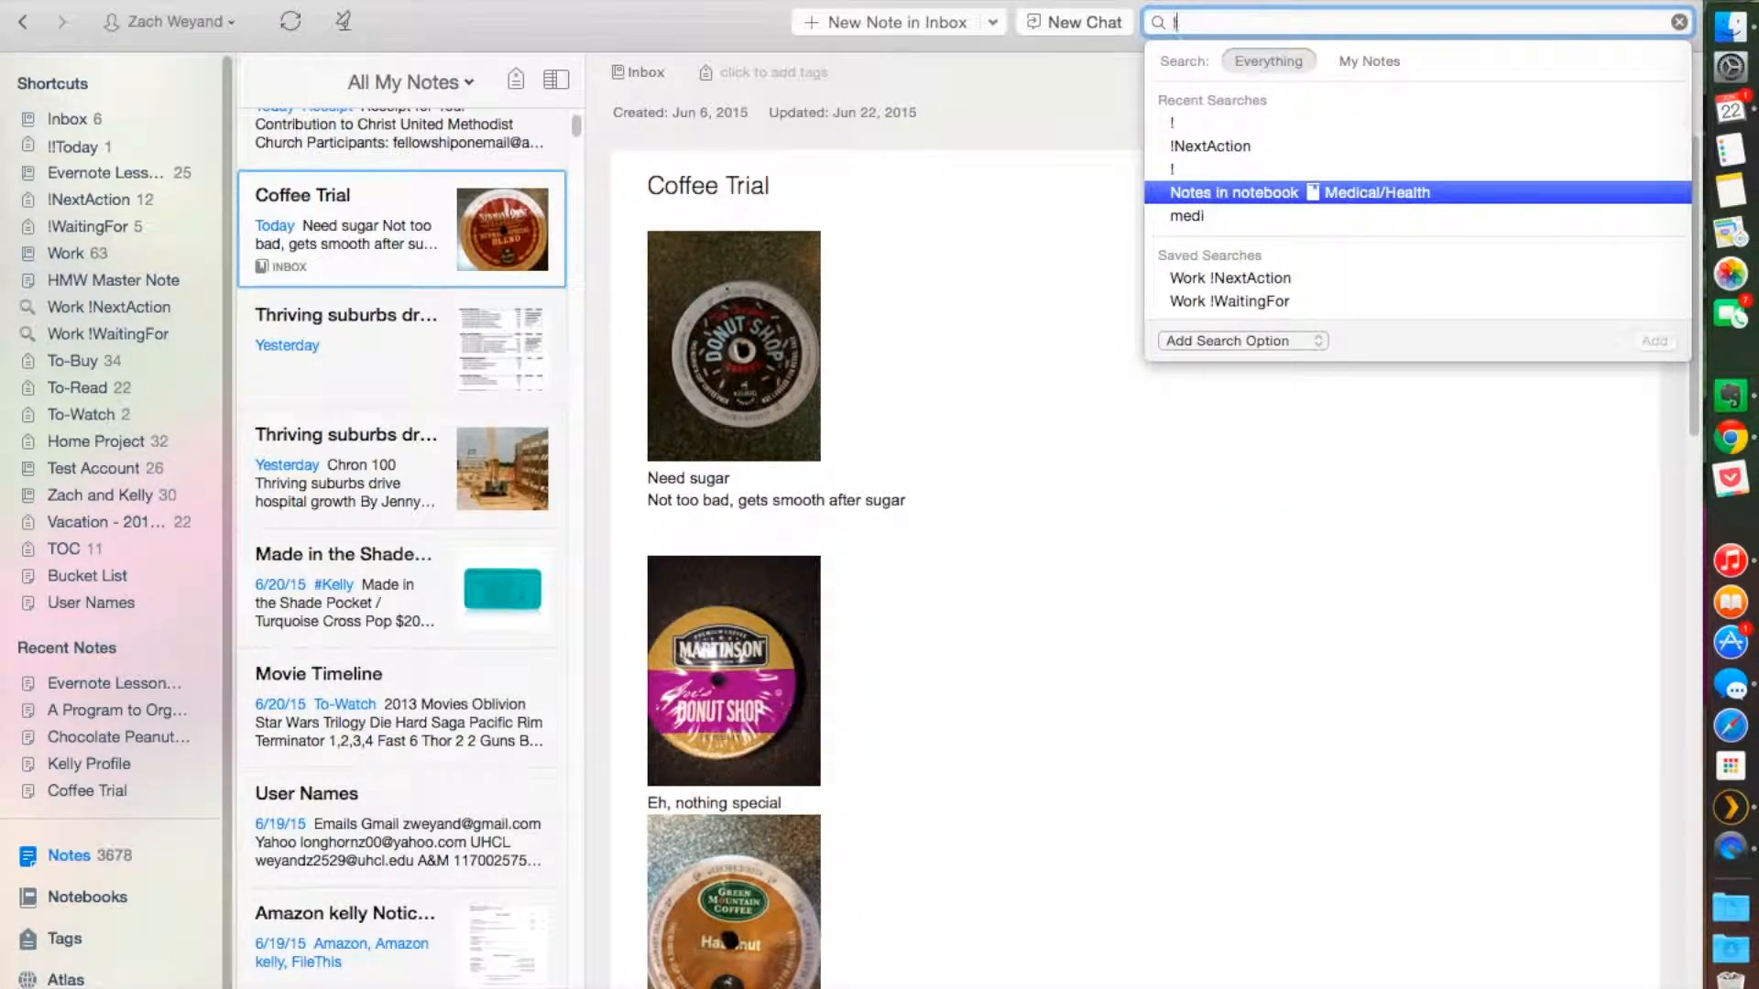
Step: Search '!' and pick the !WaitingFor tag suggestion, finding 5 notes
{"action": "type", "text": "!"}
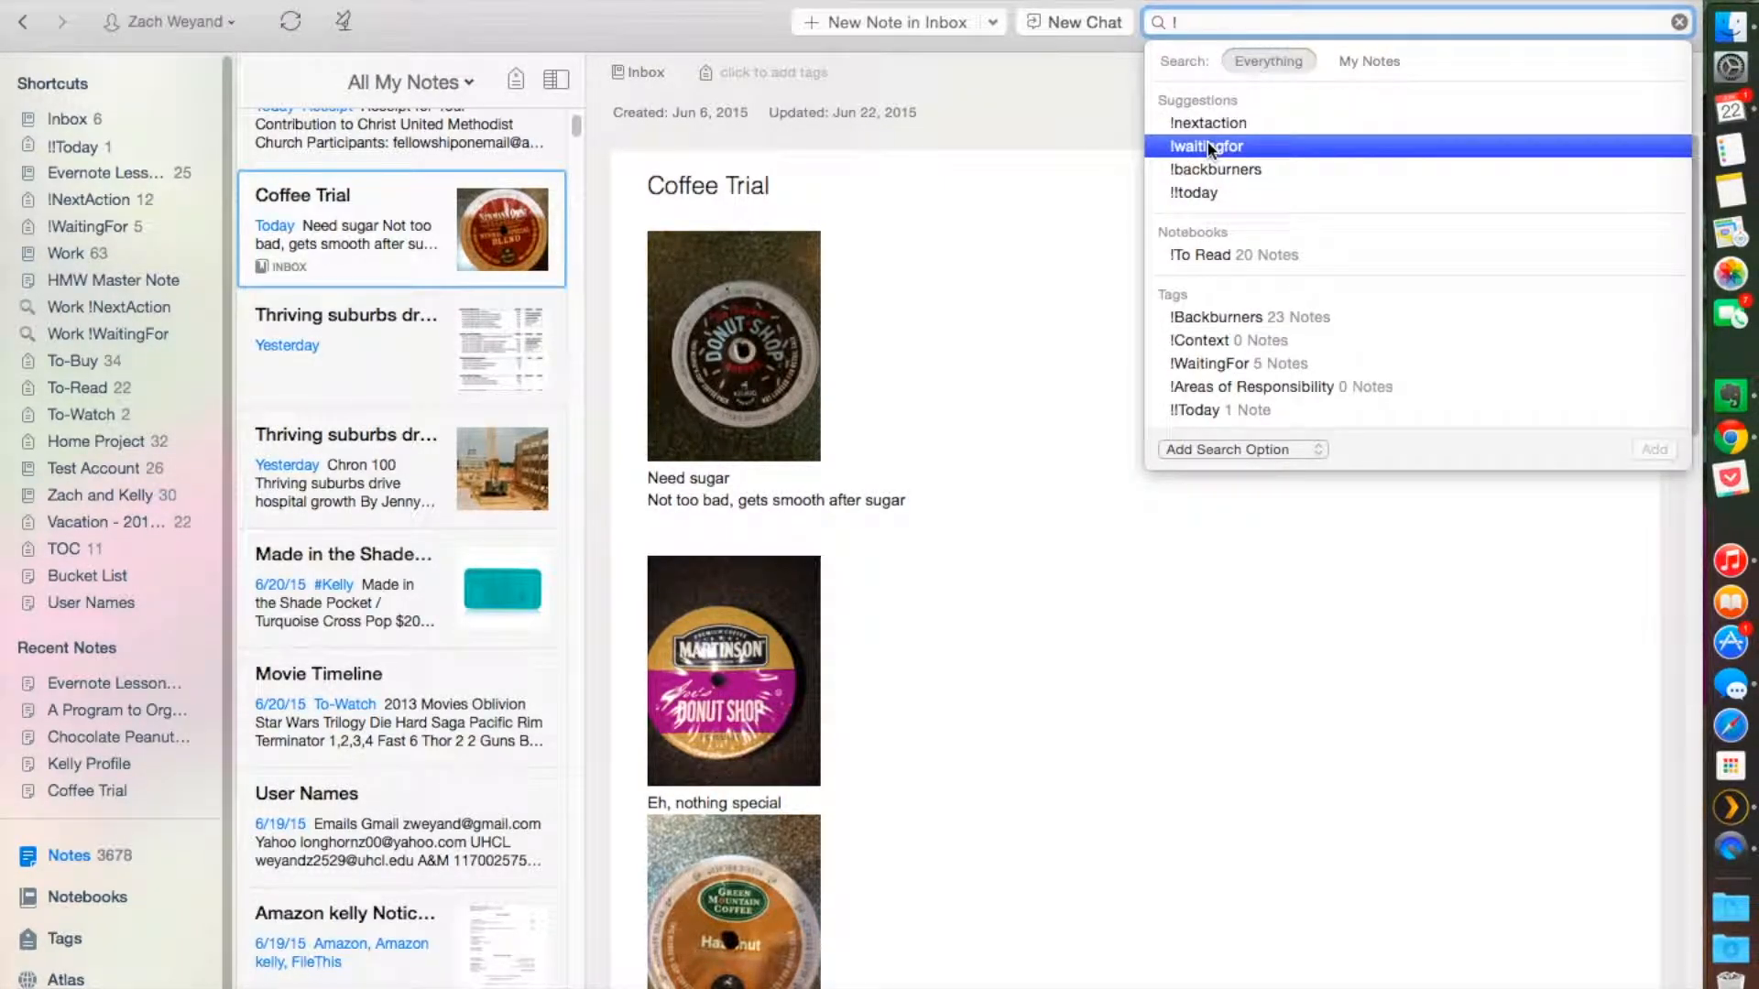
{"action": "mouse_move", "coordinate": [1234, 363]}
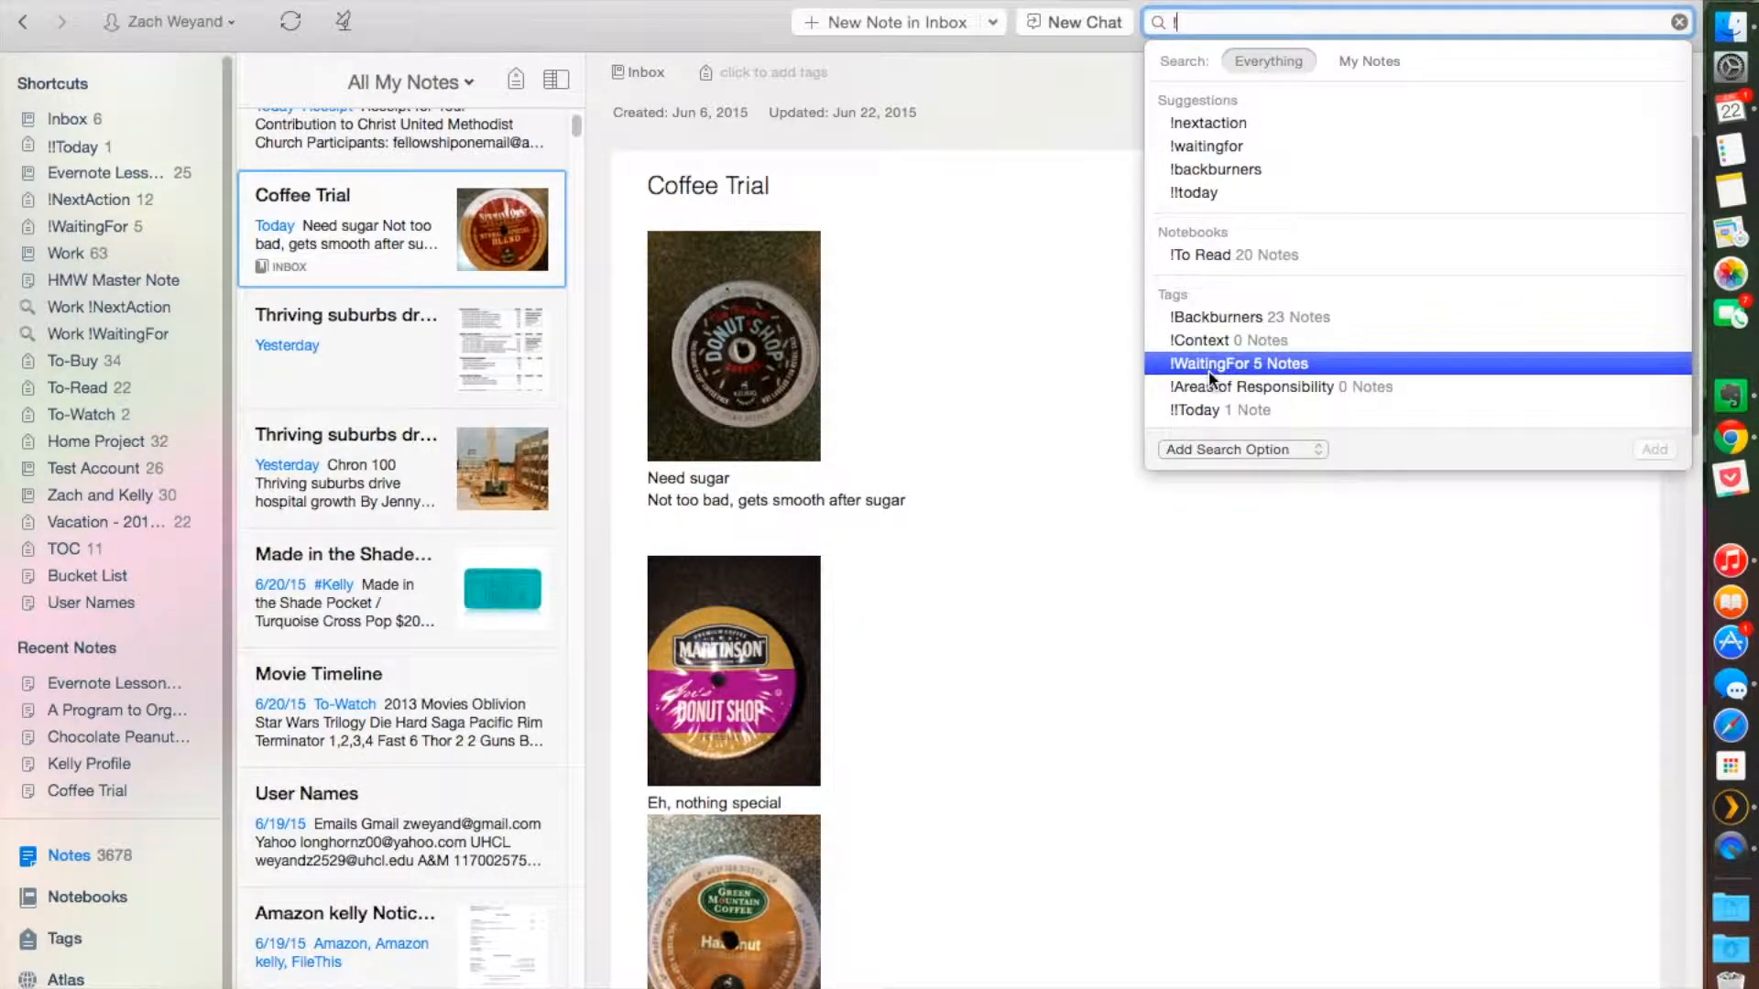
{"action": "left_click", "coordinate": [1238, 362]}
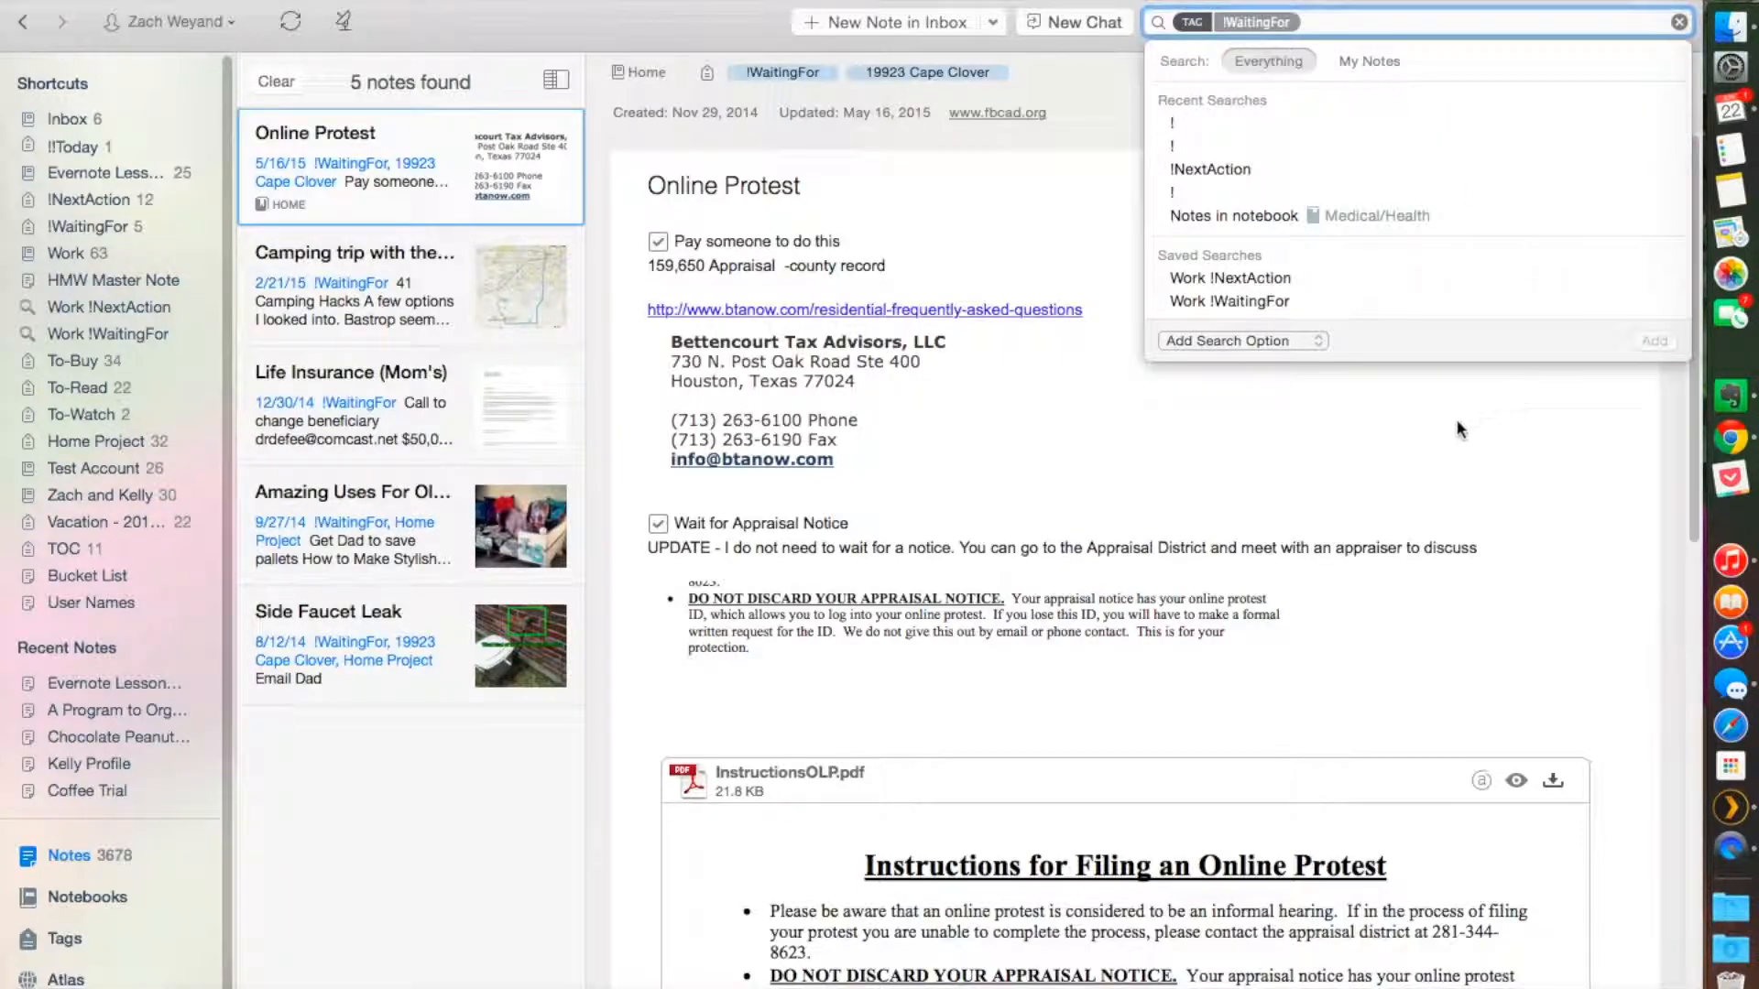
{"action": "mouse_move", "coordinate": [1433, 356]}
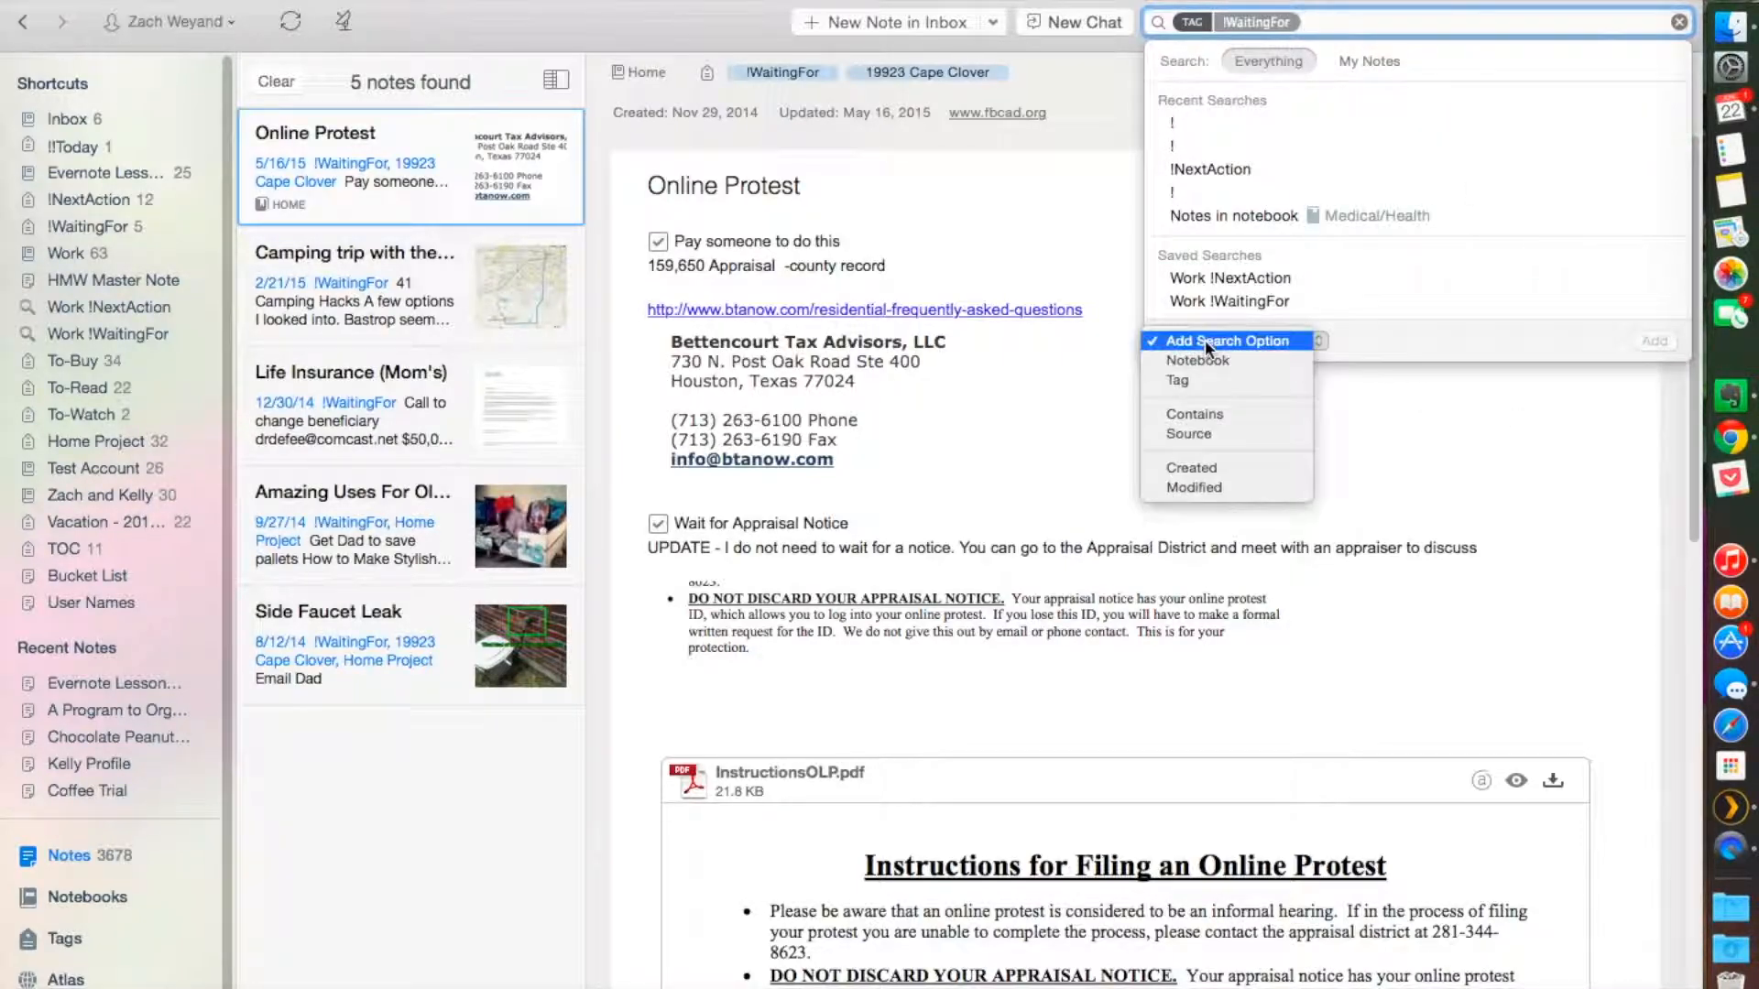
{"action": "mouse_move", "coordinate": [1199, 360]}
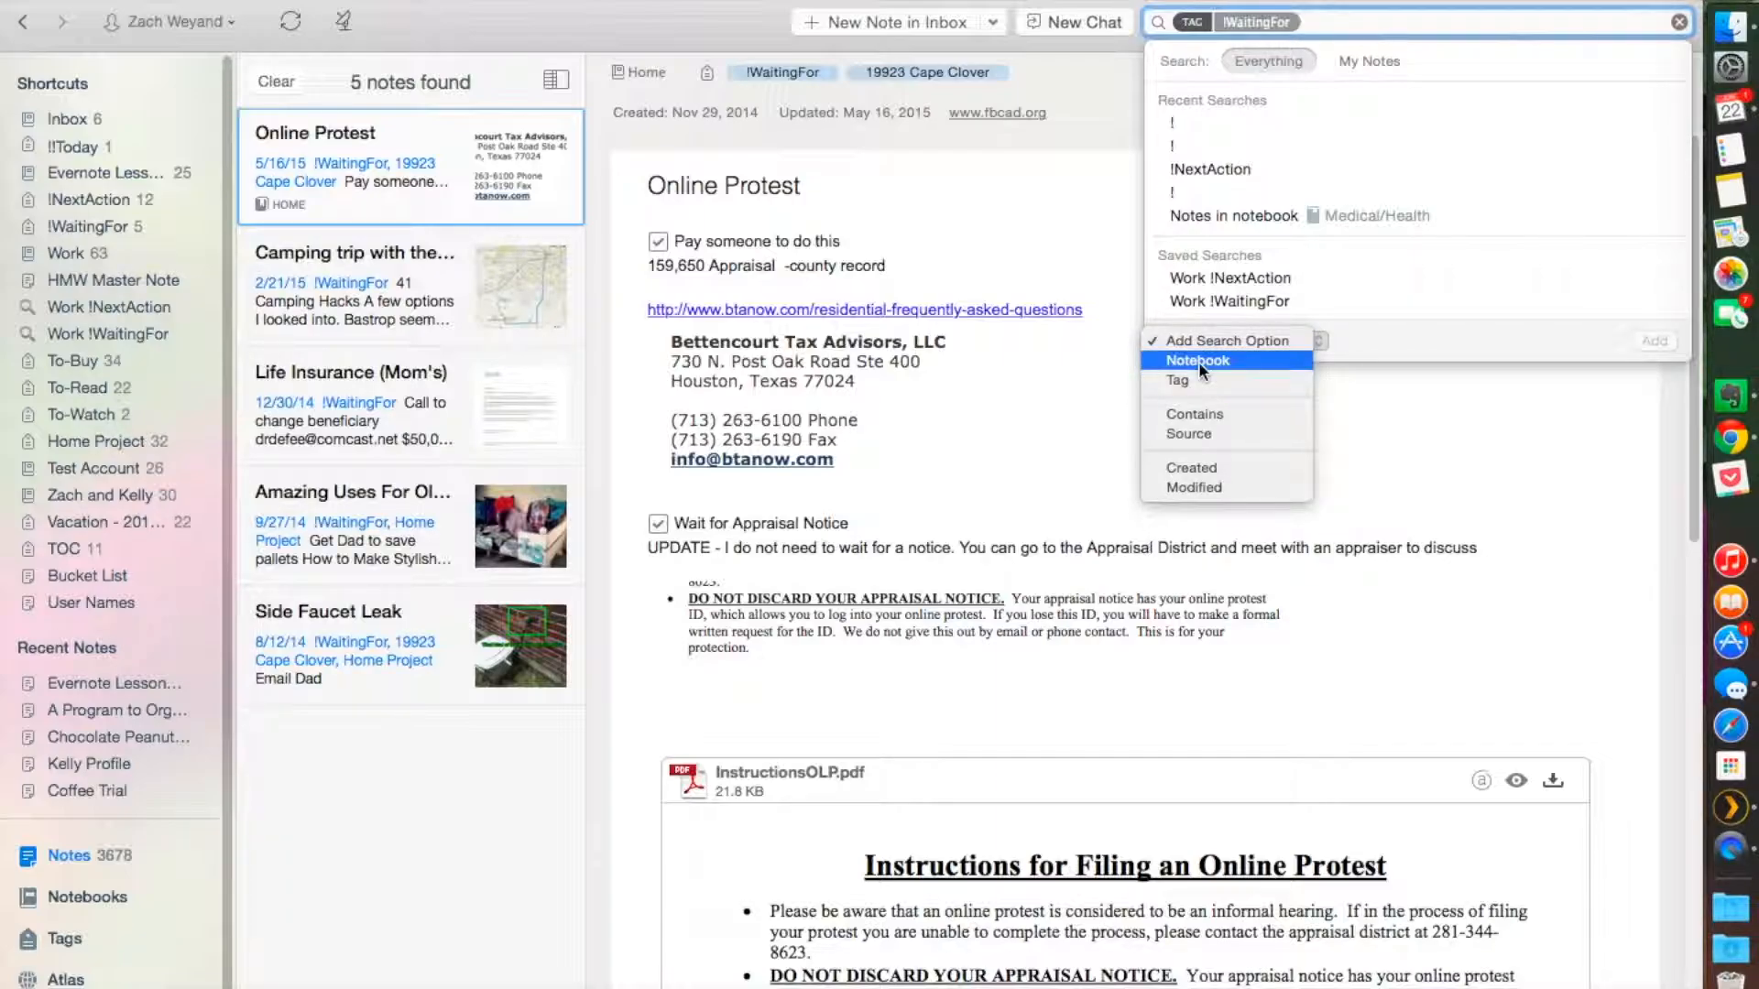
{"action": "mouse_move", "coordinate": [1178, 381]}
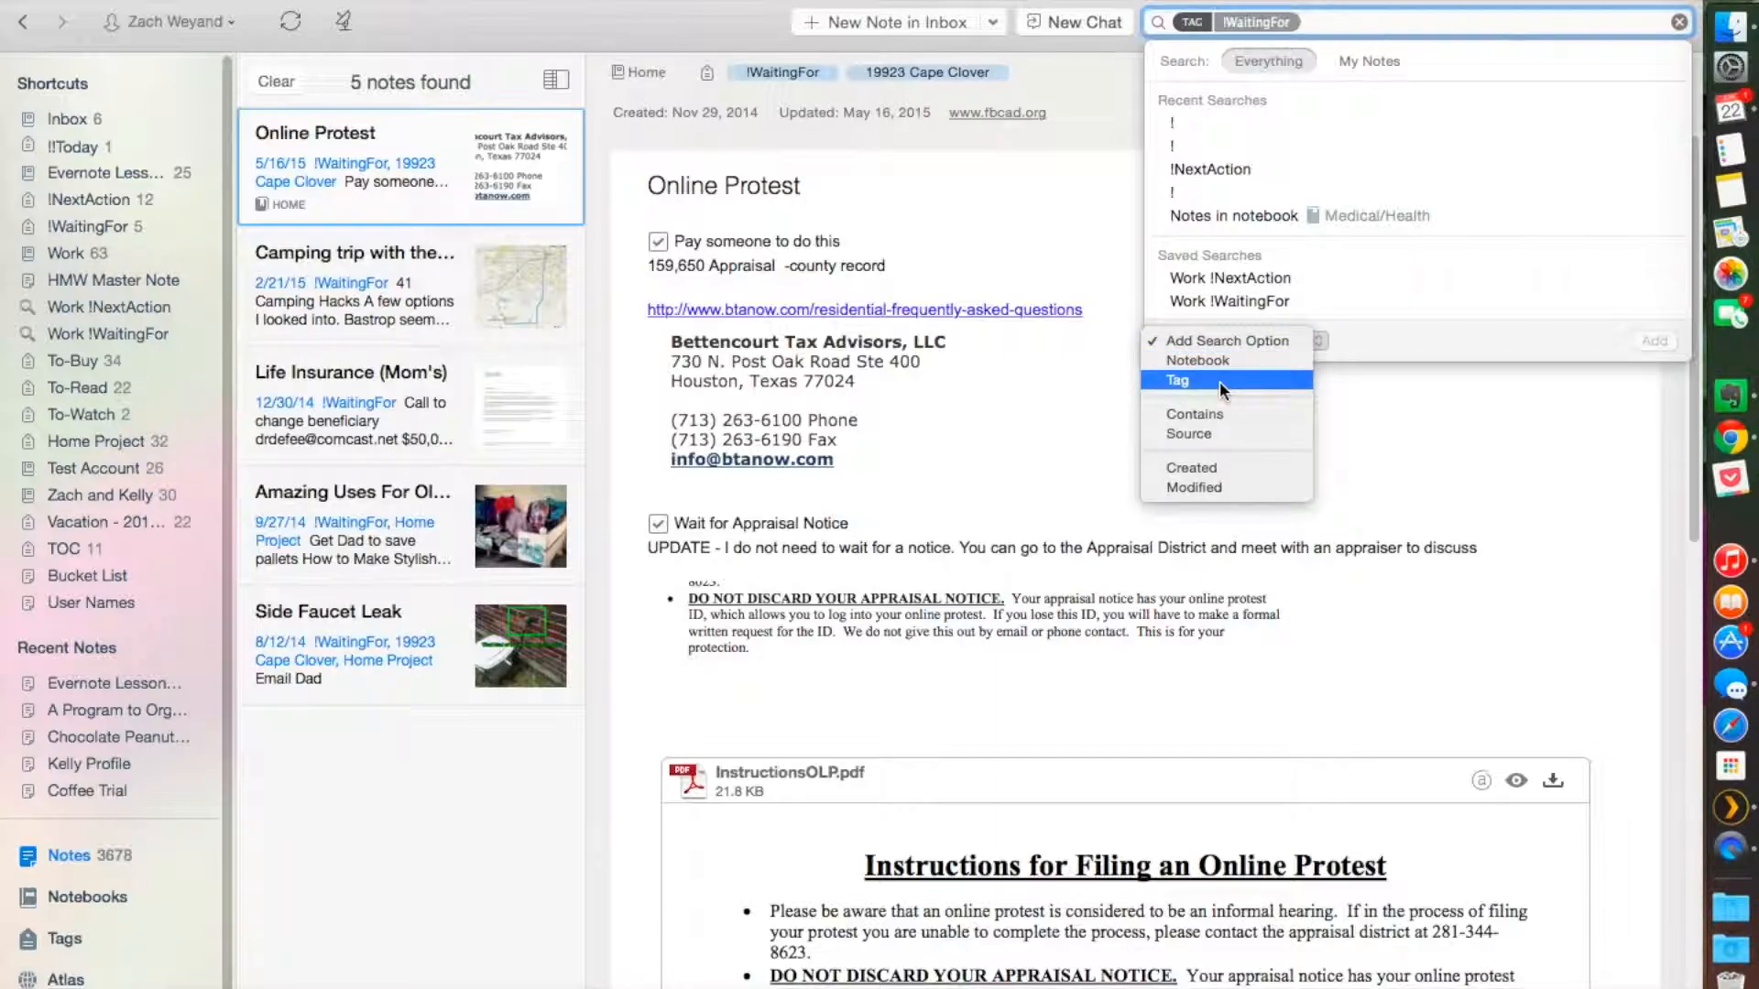
{"action": "mouse_move", "coordinate": [1193, 466]}
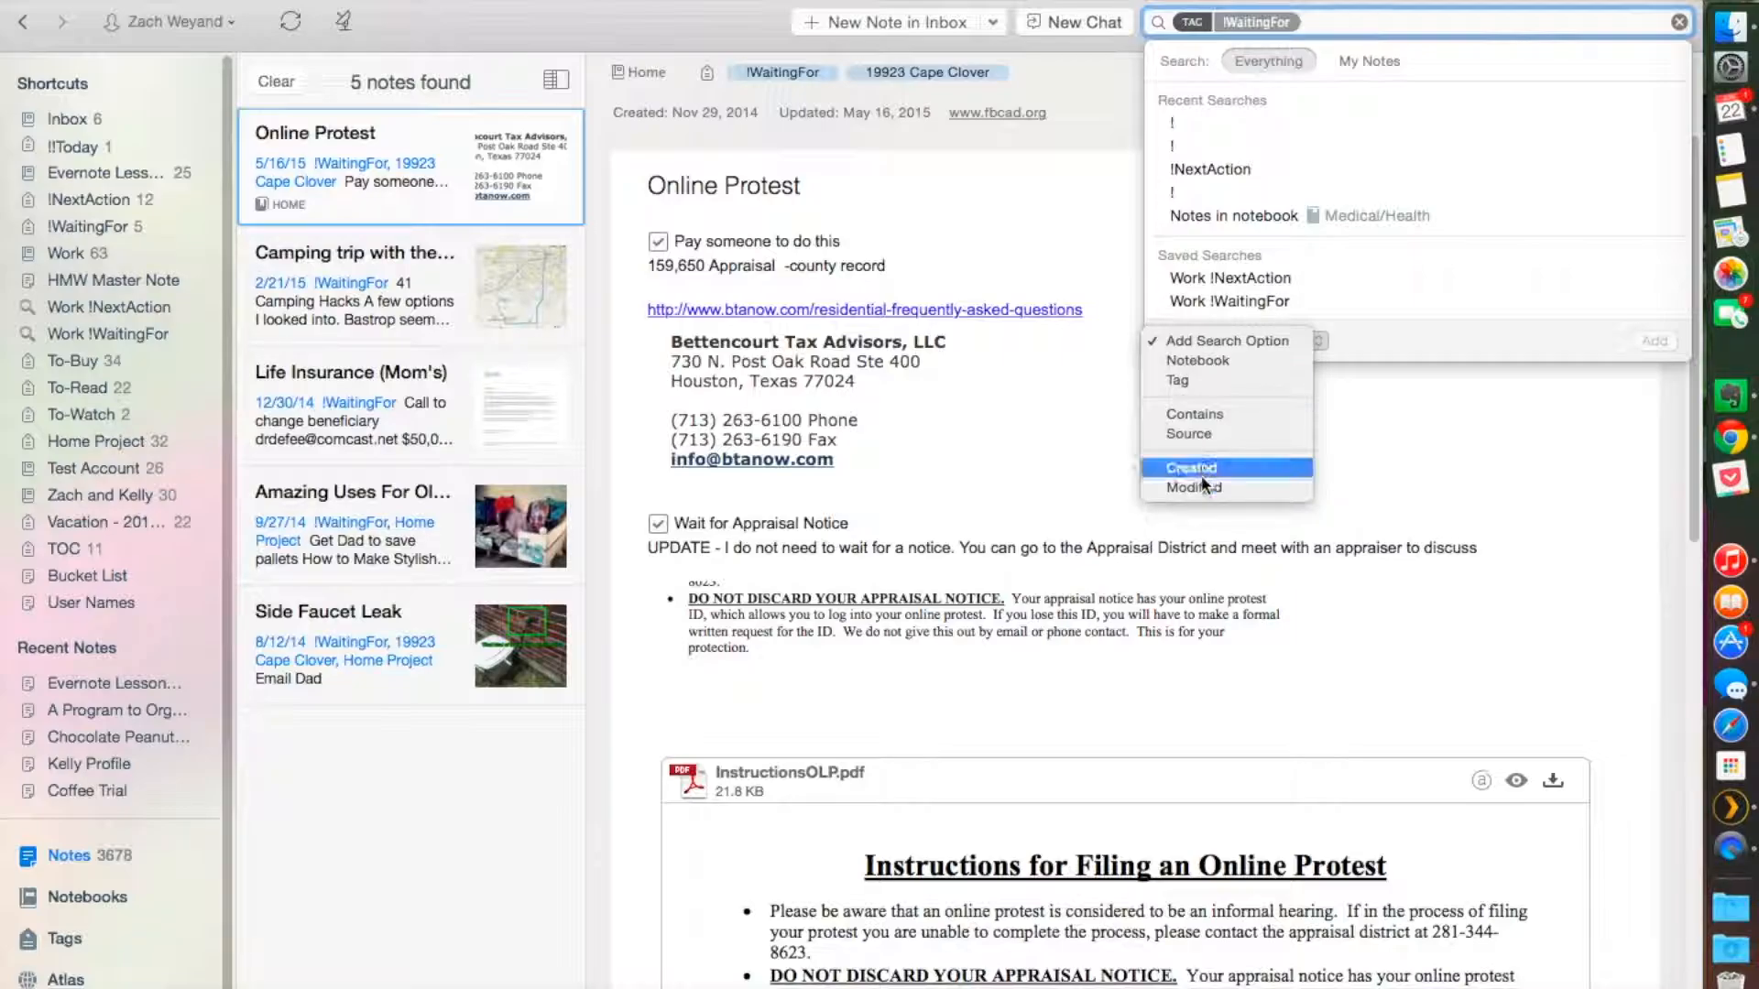
{"action": "mouse_move", "coordinate": [1193, 486]}
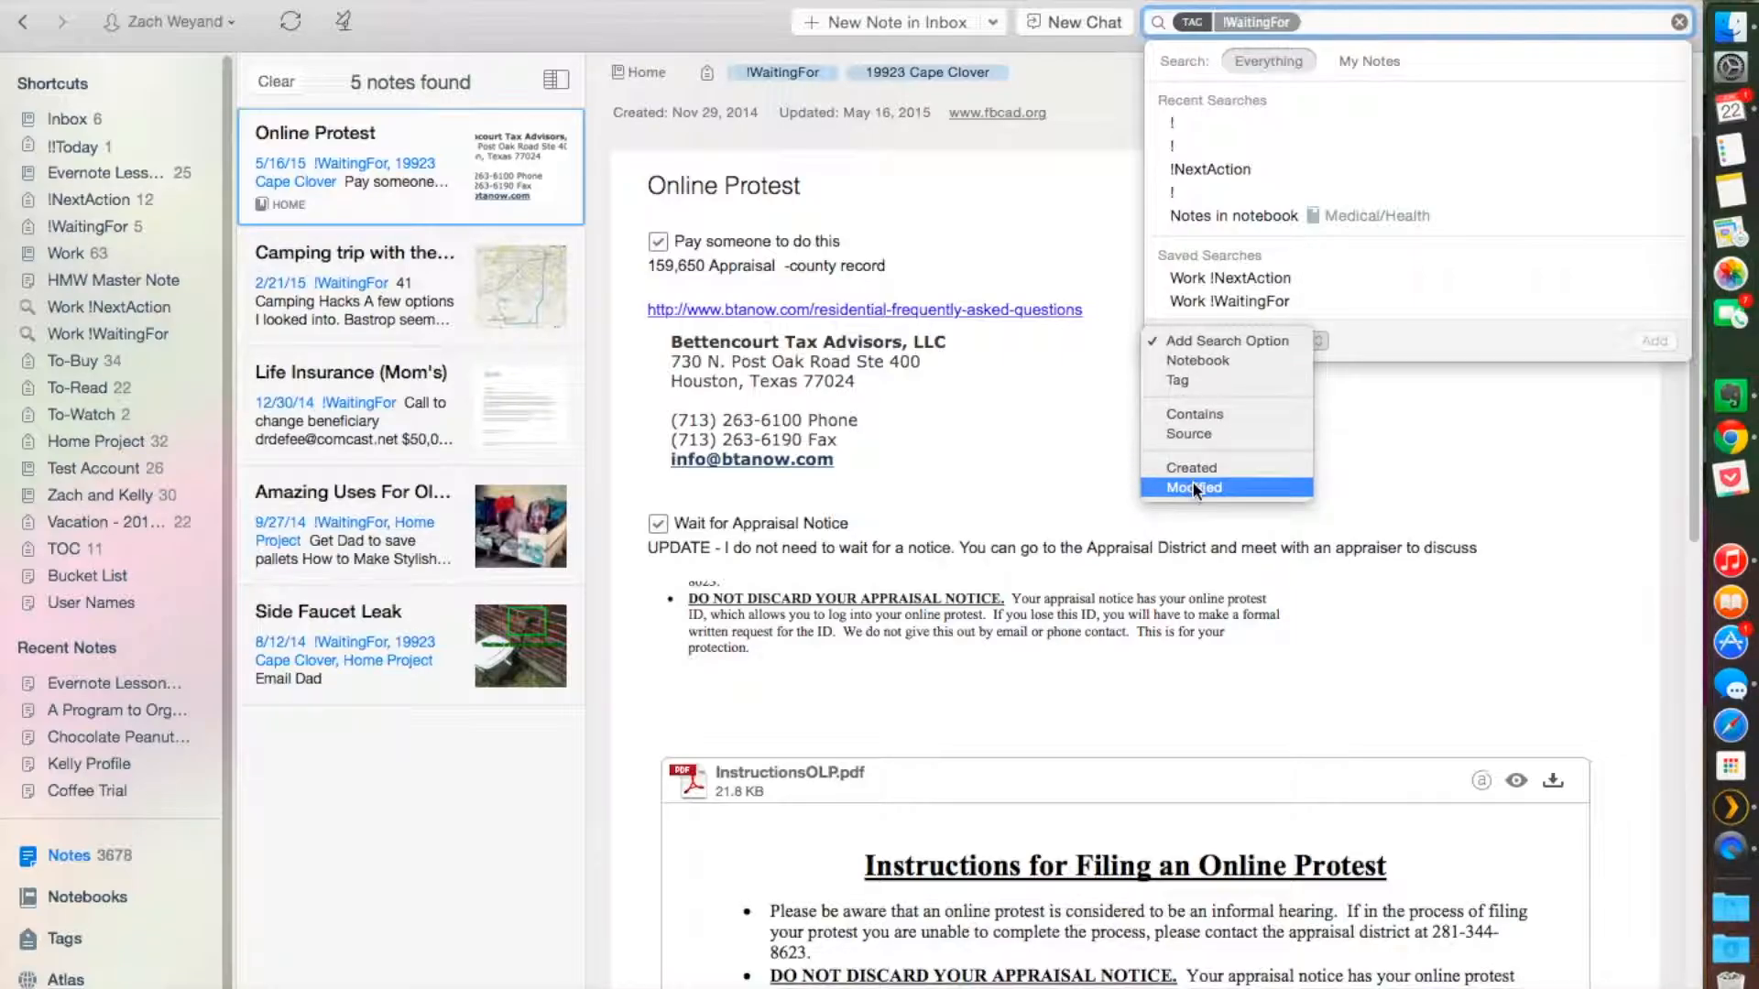
{"action": "mouse_move", "coordinate": [1191, 468]}
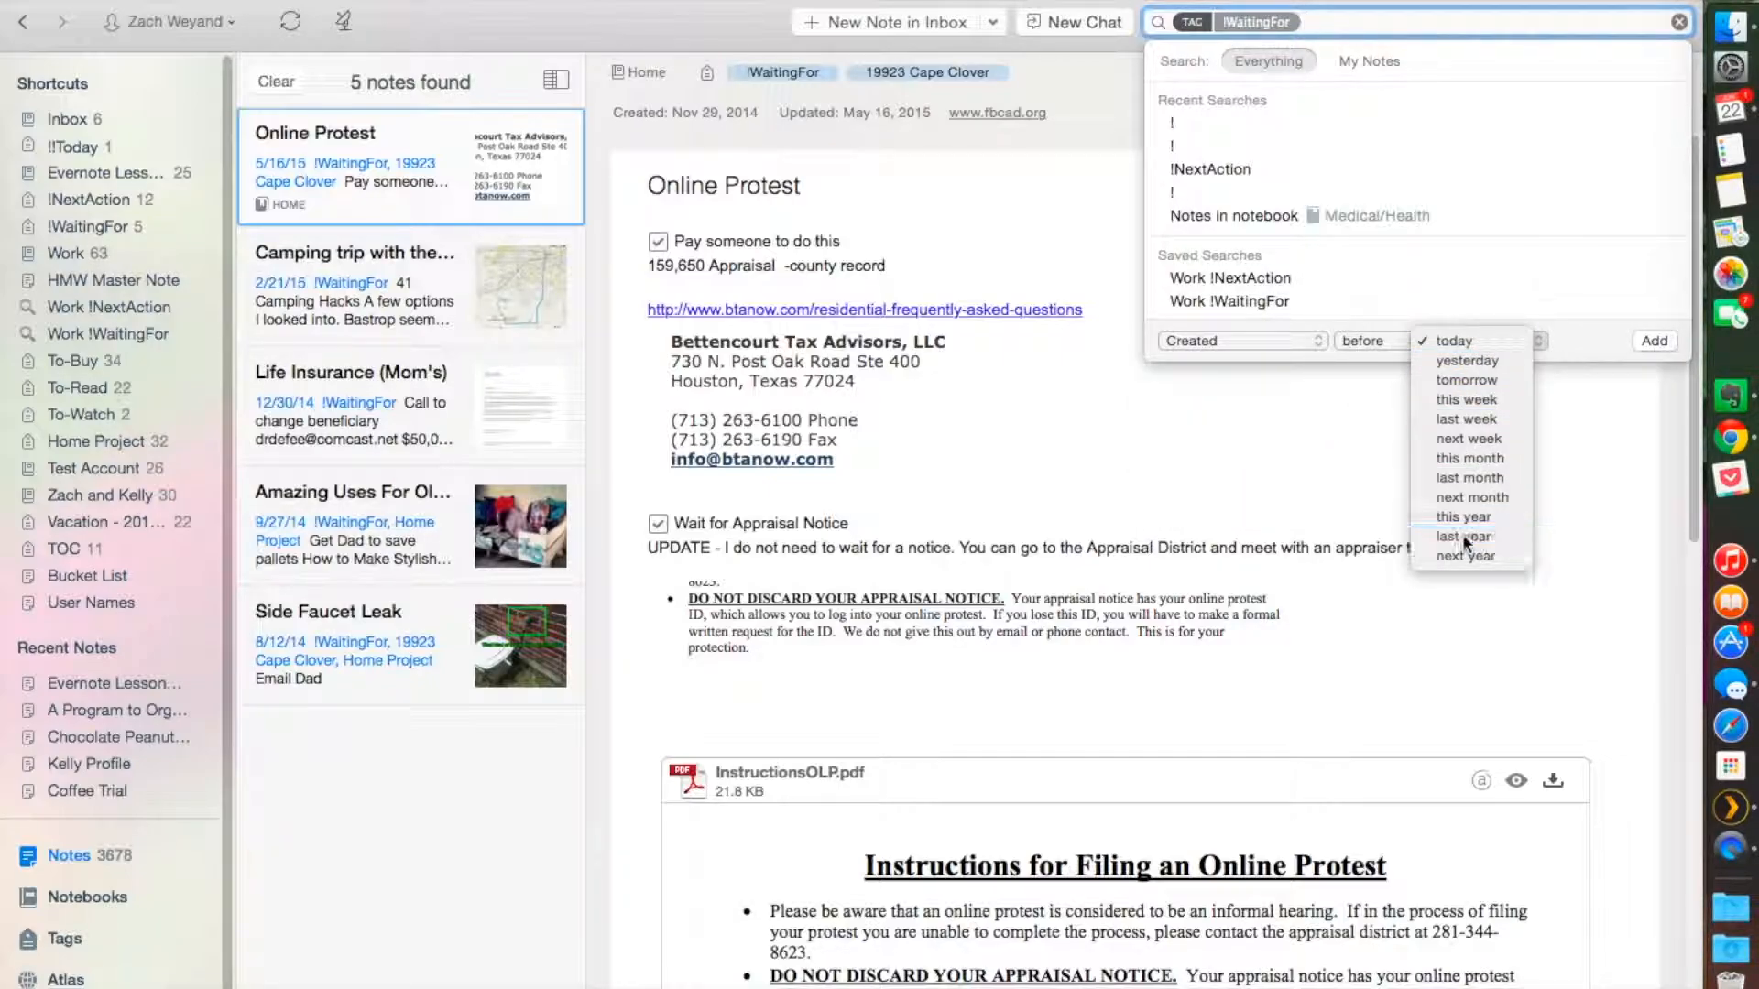
Step: Try a Created before/since last year condition, then remove it, keeping 5 !WaitingFor notes
{"action": "left_click", "coordinate": [1464, 535]}
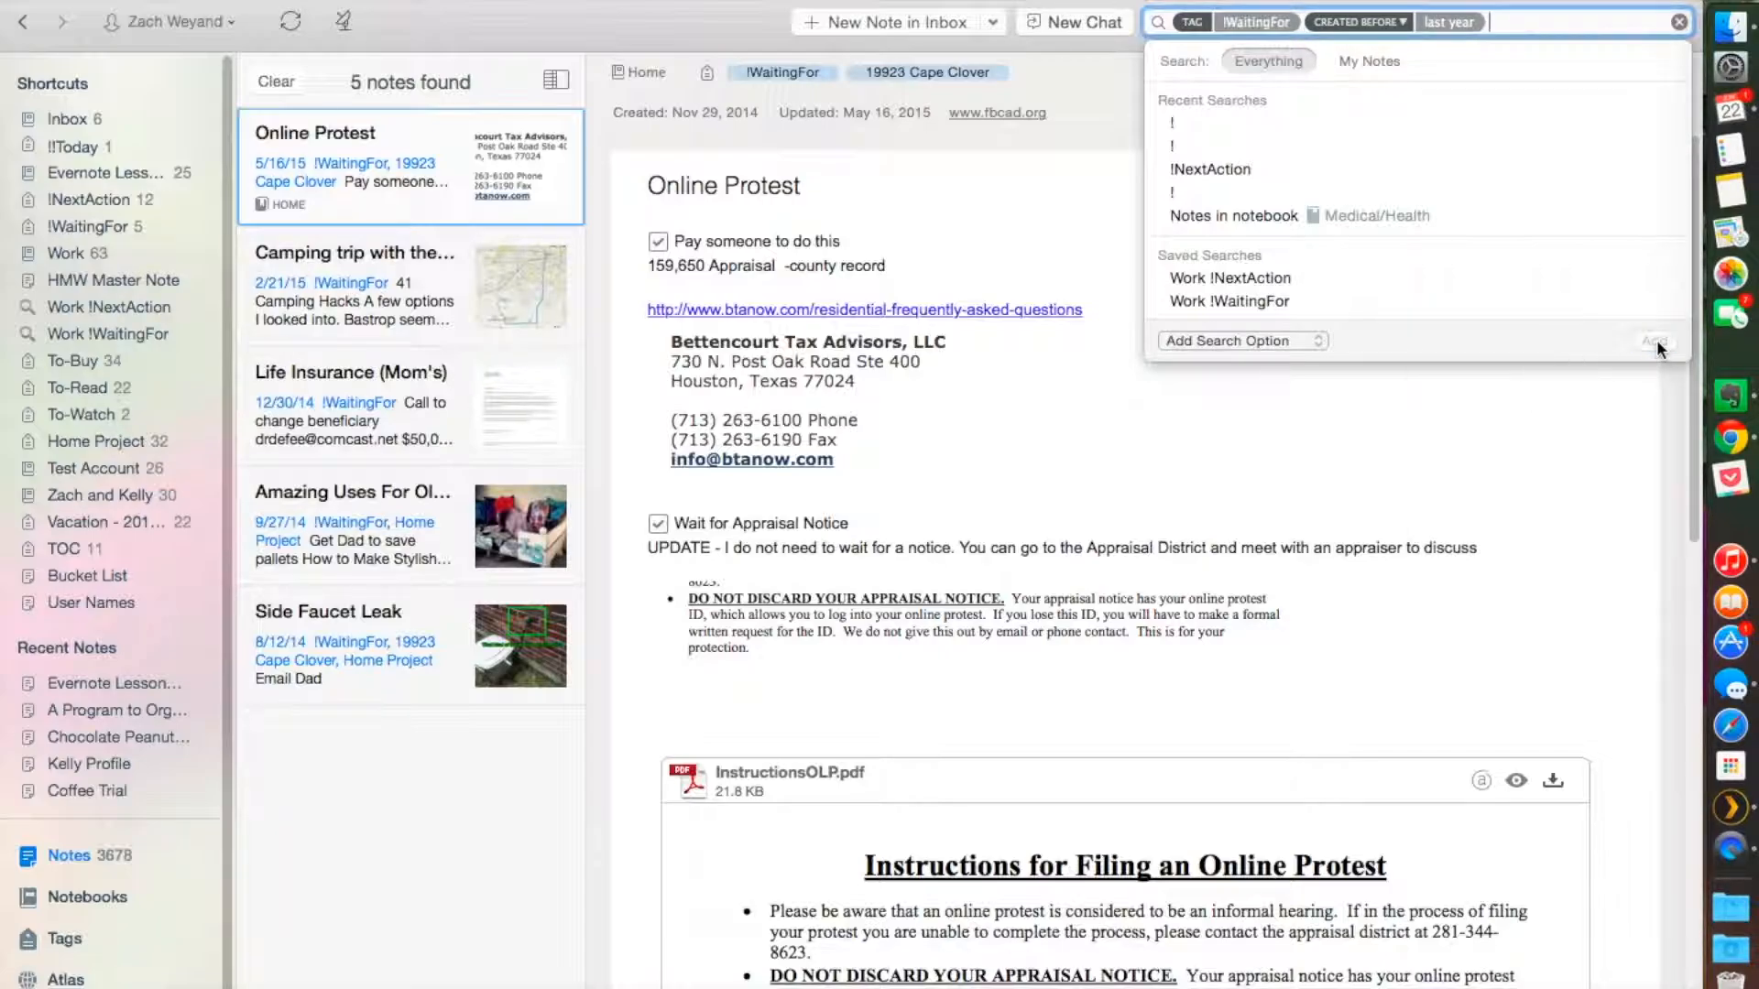
{"action": "left_click", "coordinate": [1654, 341]}
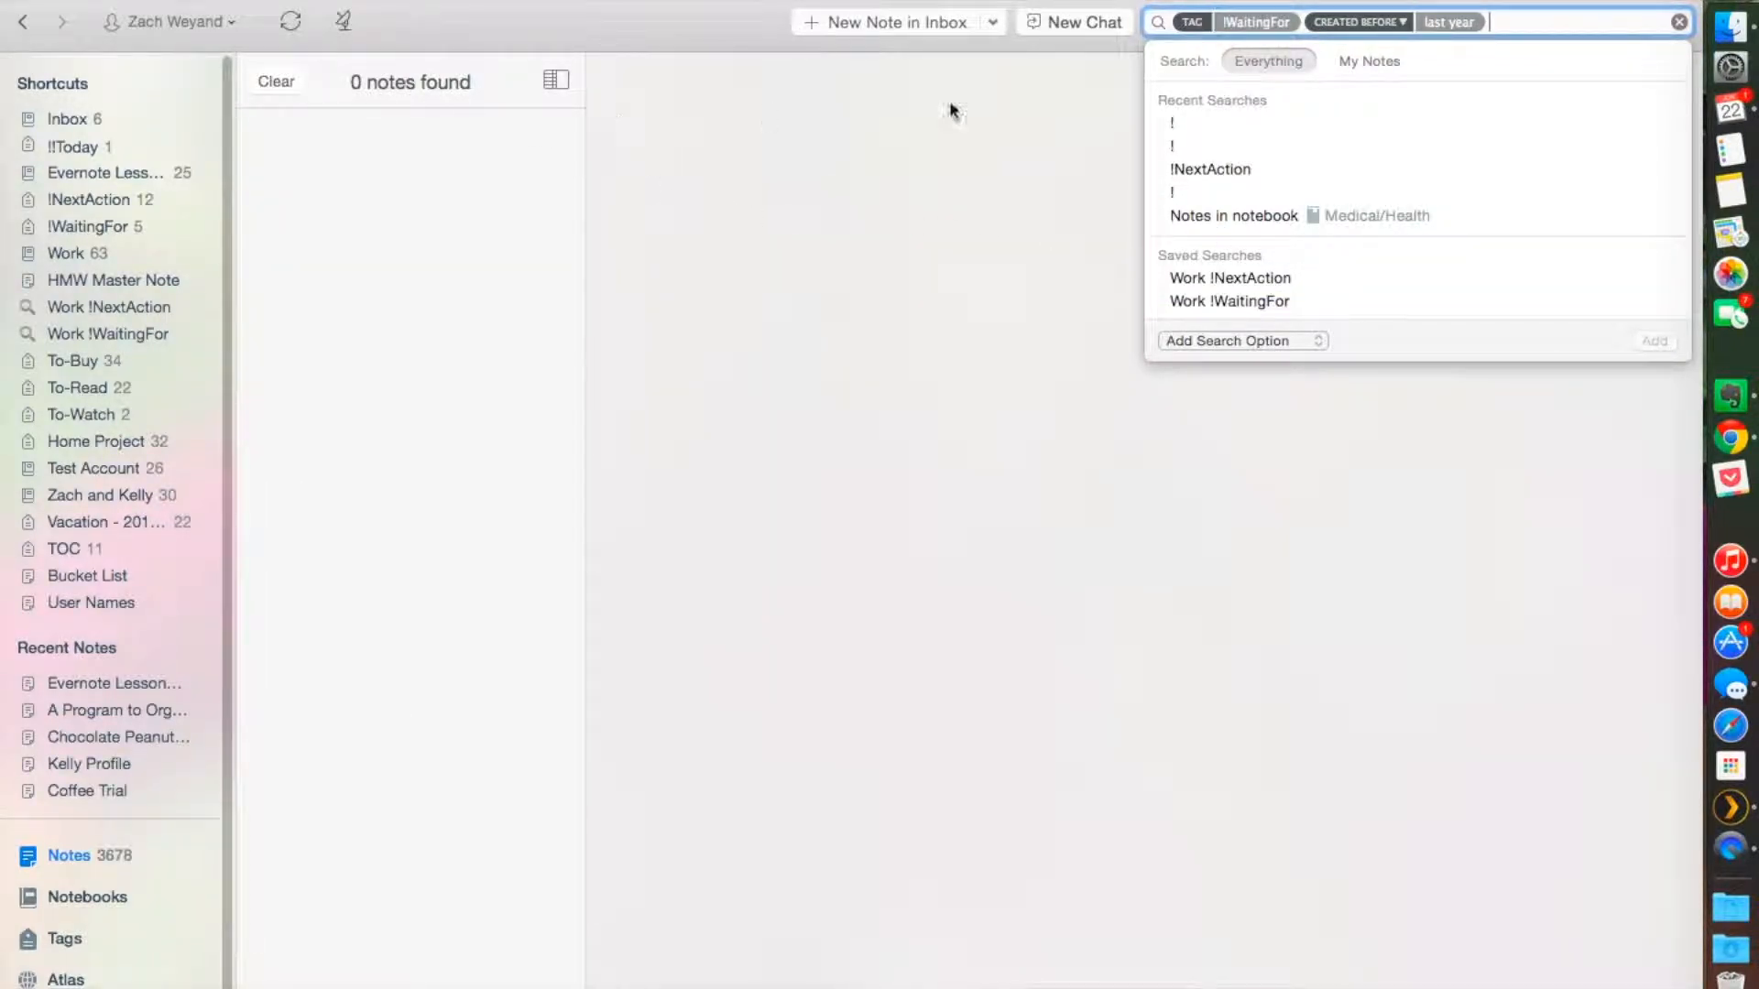
{"action": "left_click", "coordinate": [1357, 21]}
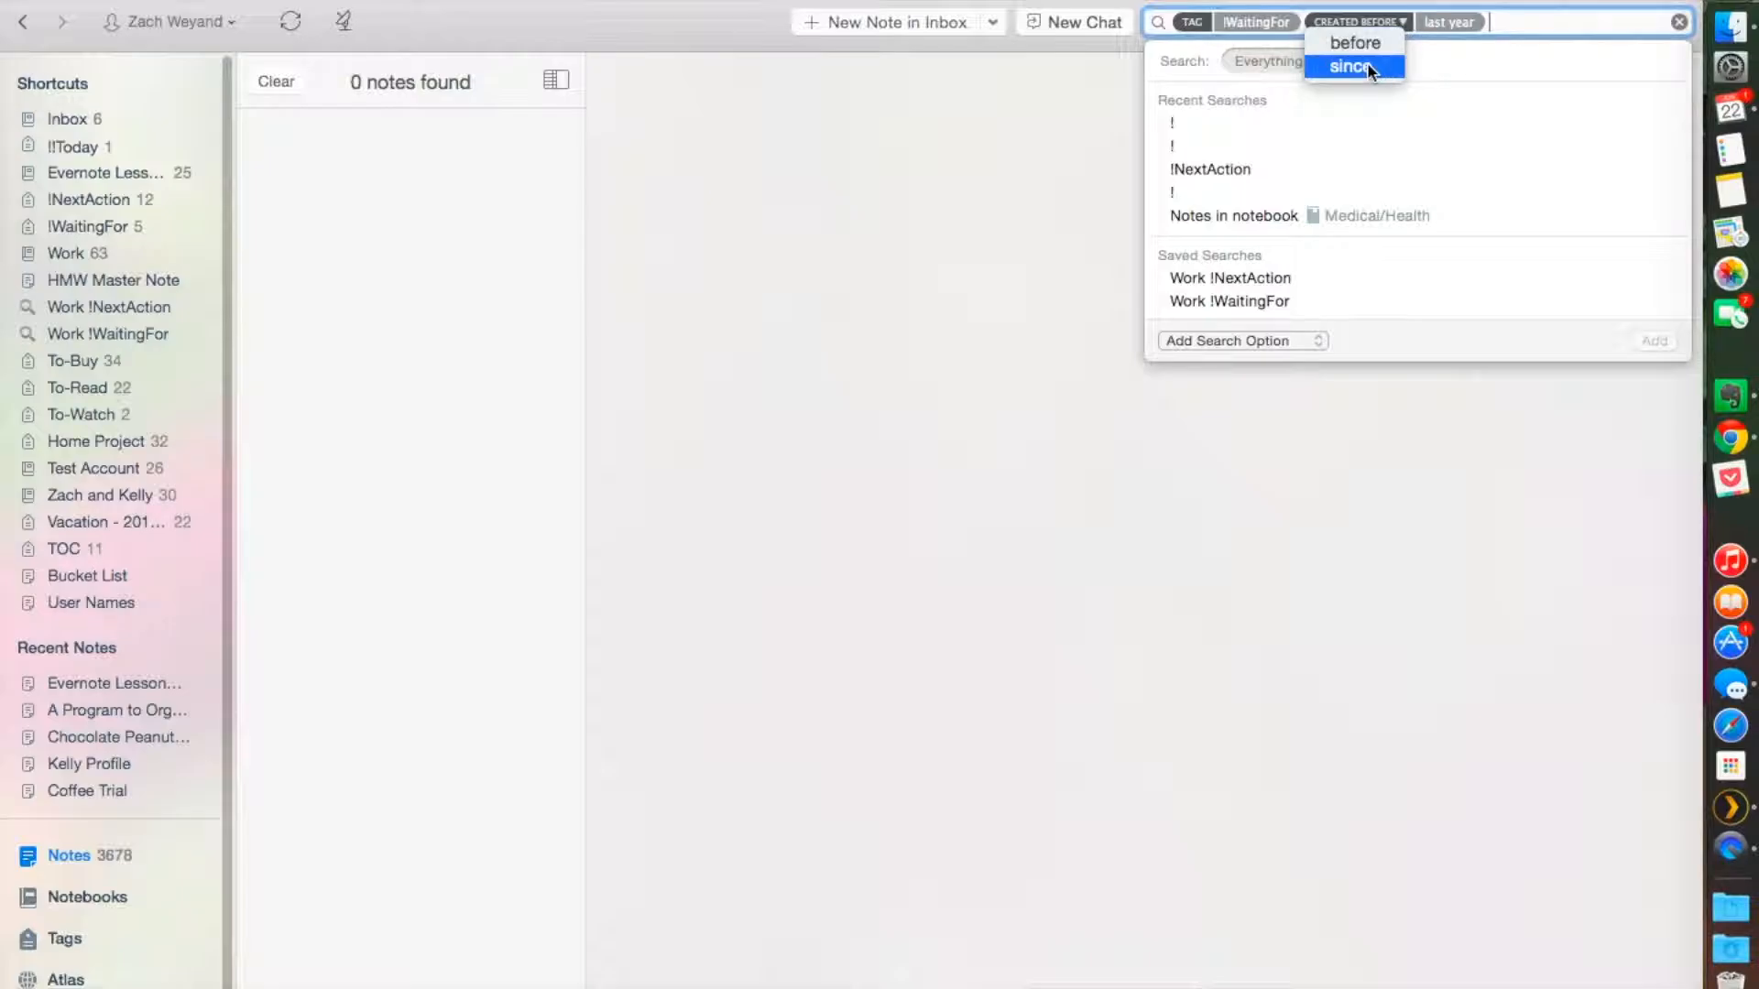
{"action": "left_click", "coordinate": [1353, 66]}
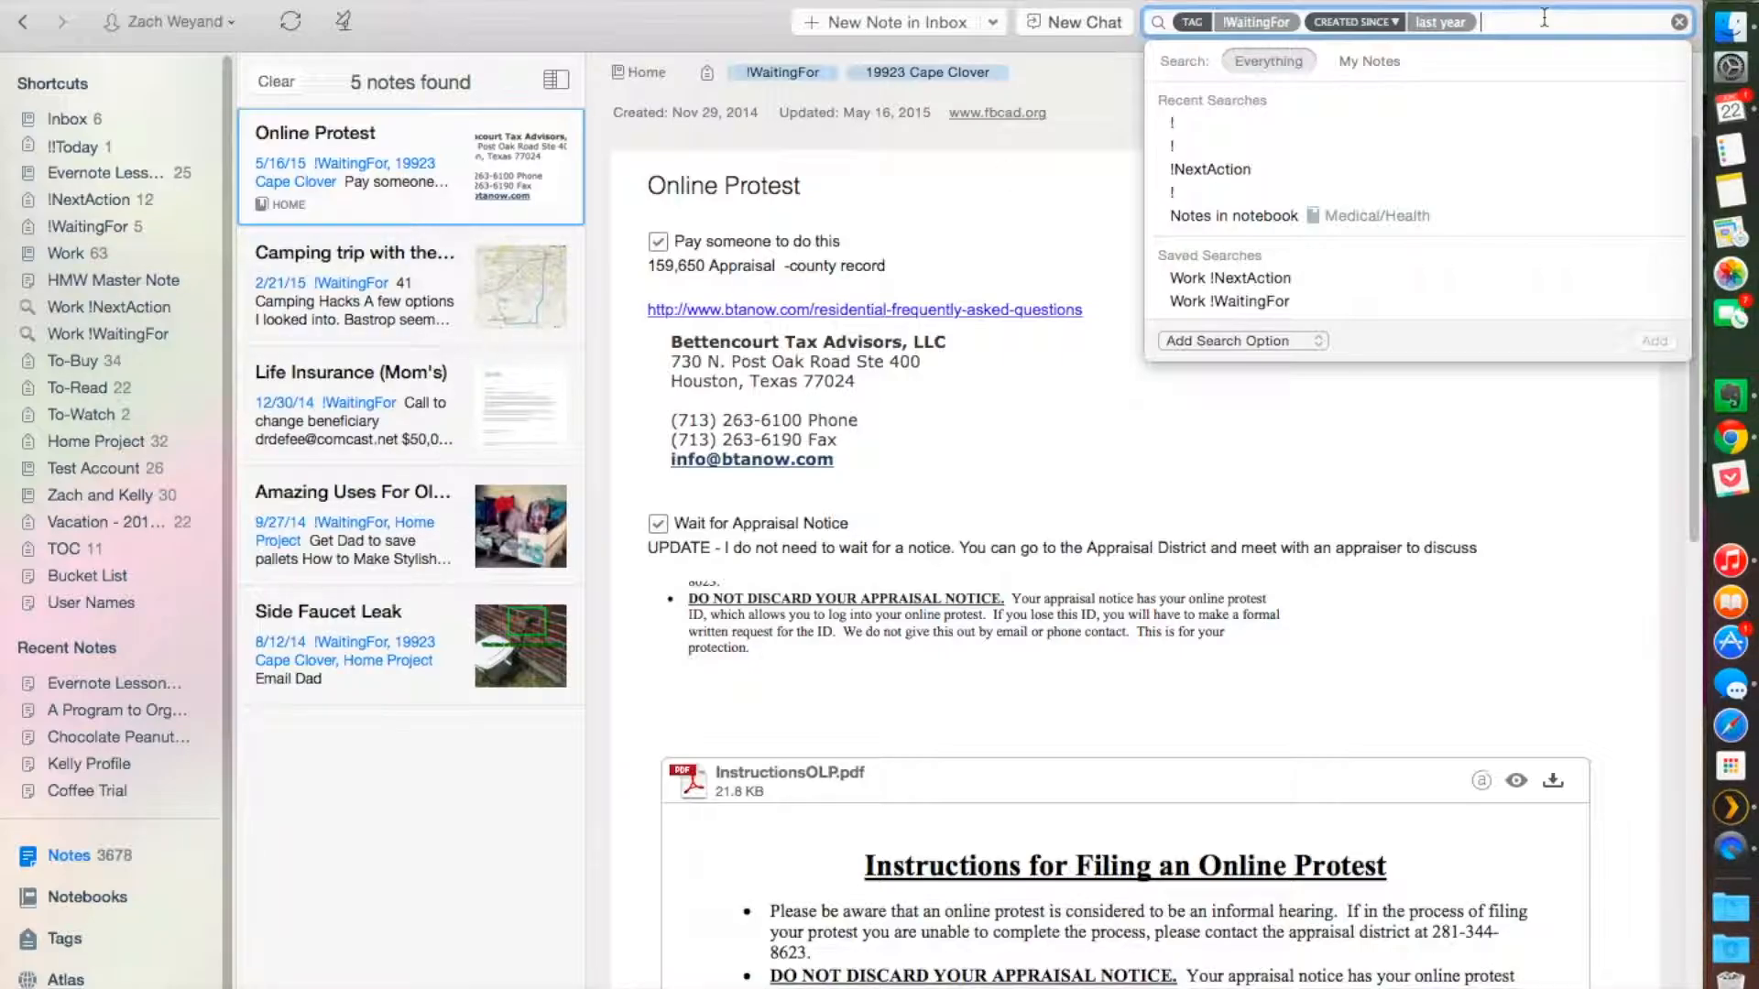
{"action": "left_click", "coordinate": [1243, 340]}
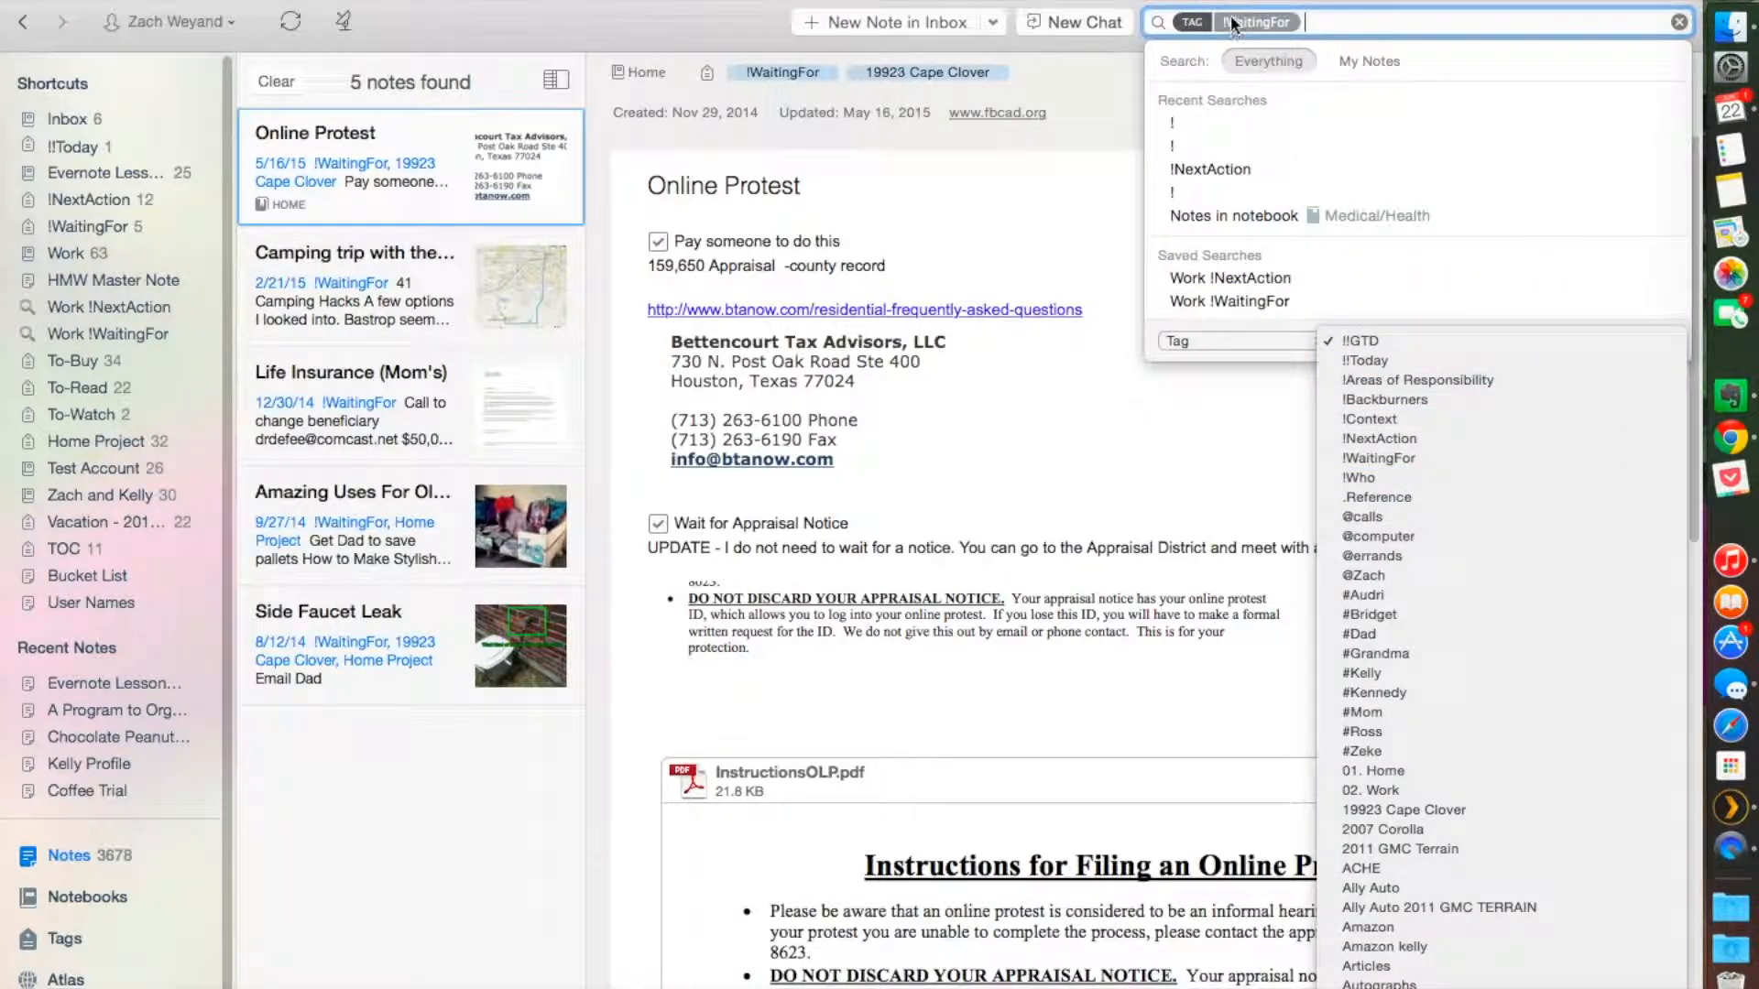
{"action": "mouse_move", "coordinate": [1403, 809]}
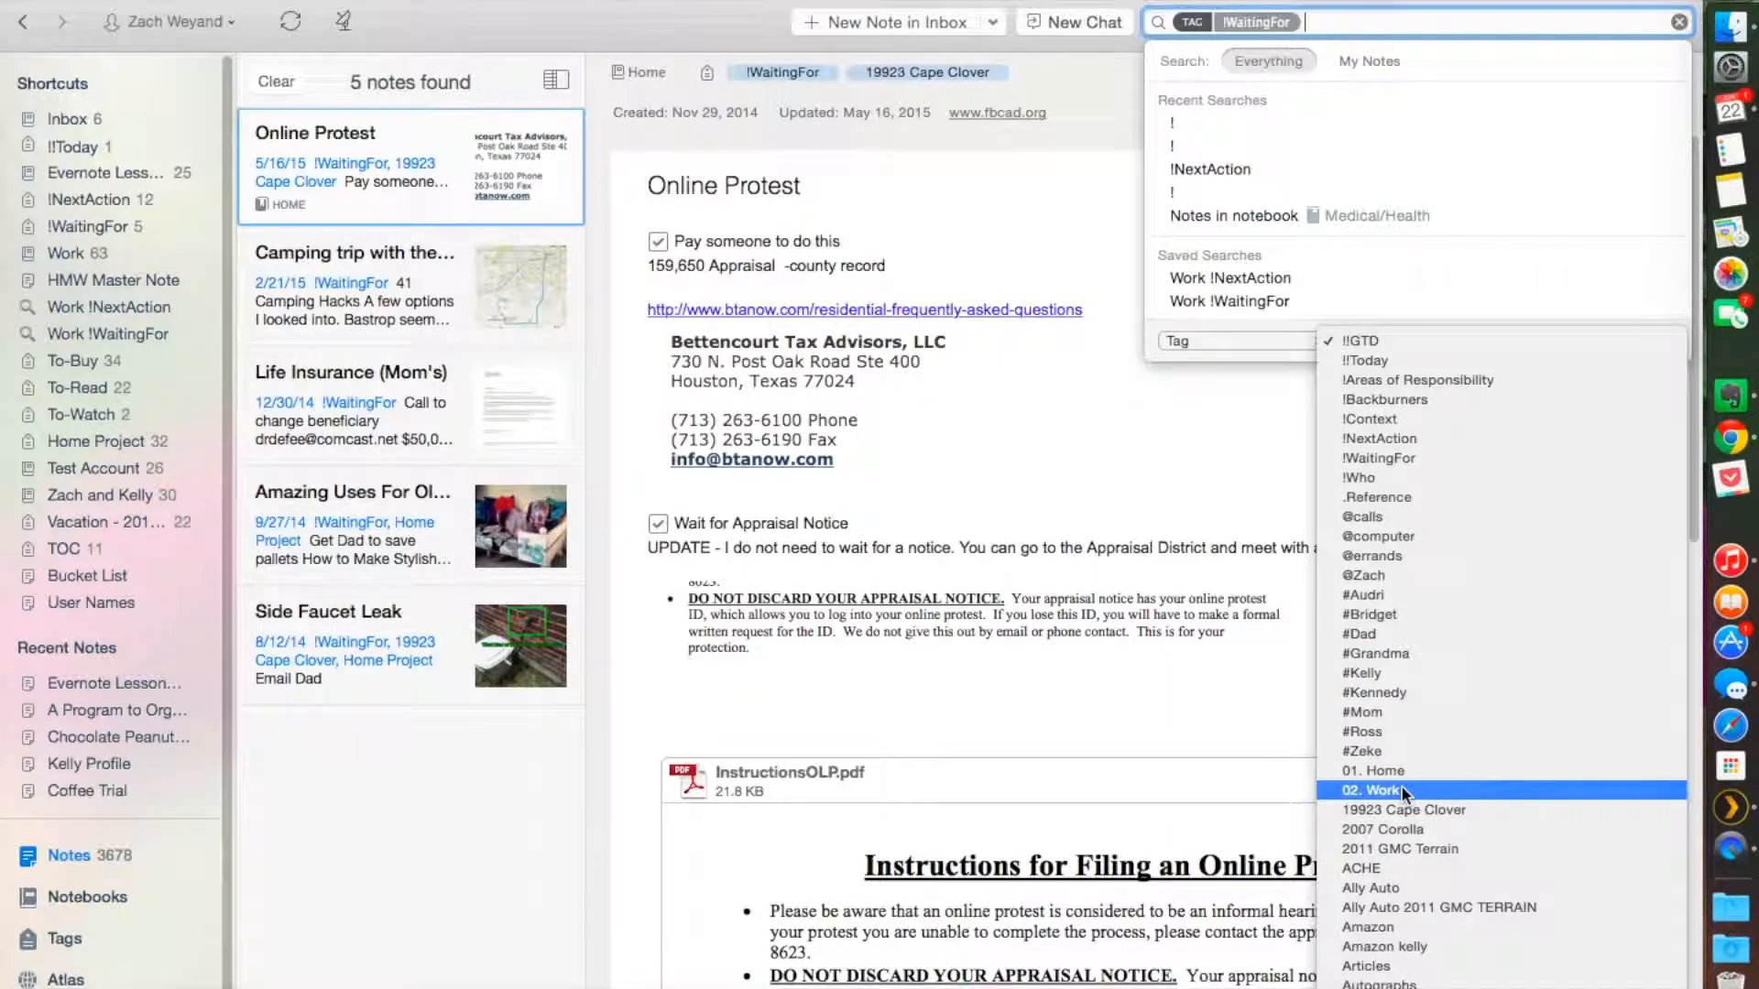
Step: Open the Add Search Option list of notebook, tag, contents, source and date conditions
{"action": "left_click", "coordinate": [1380, 790]}
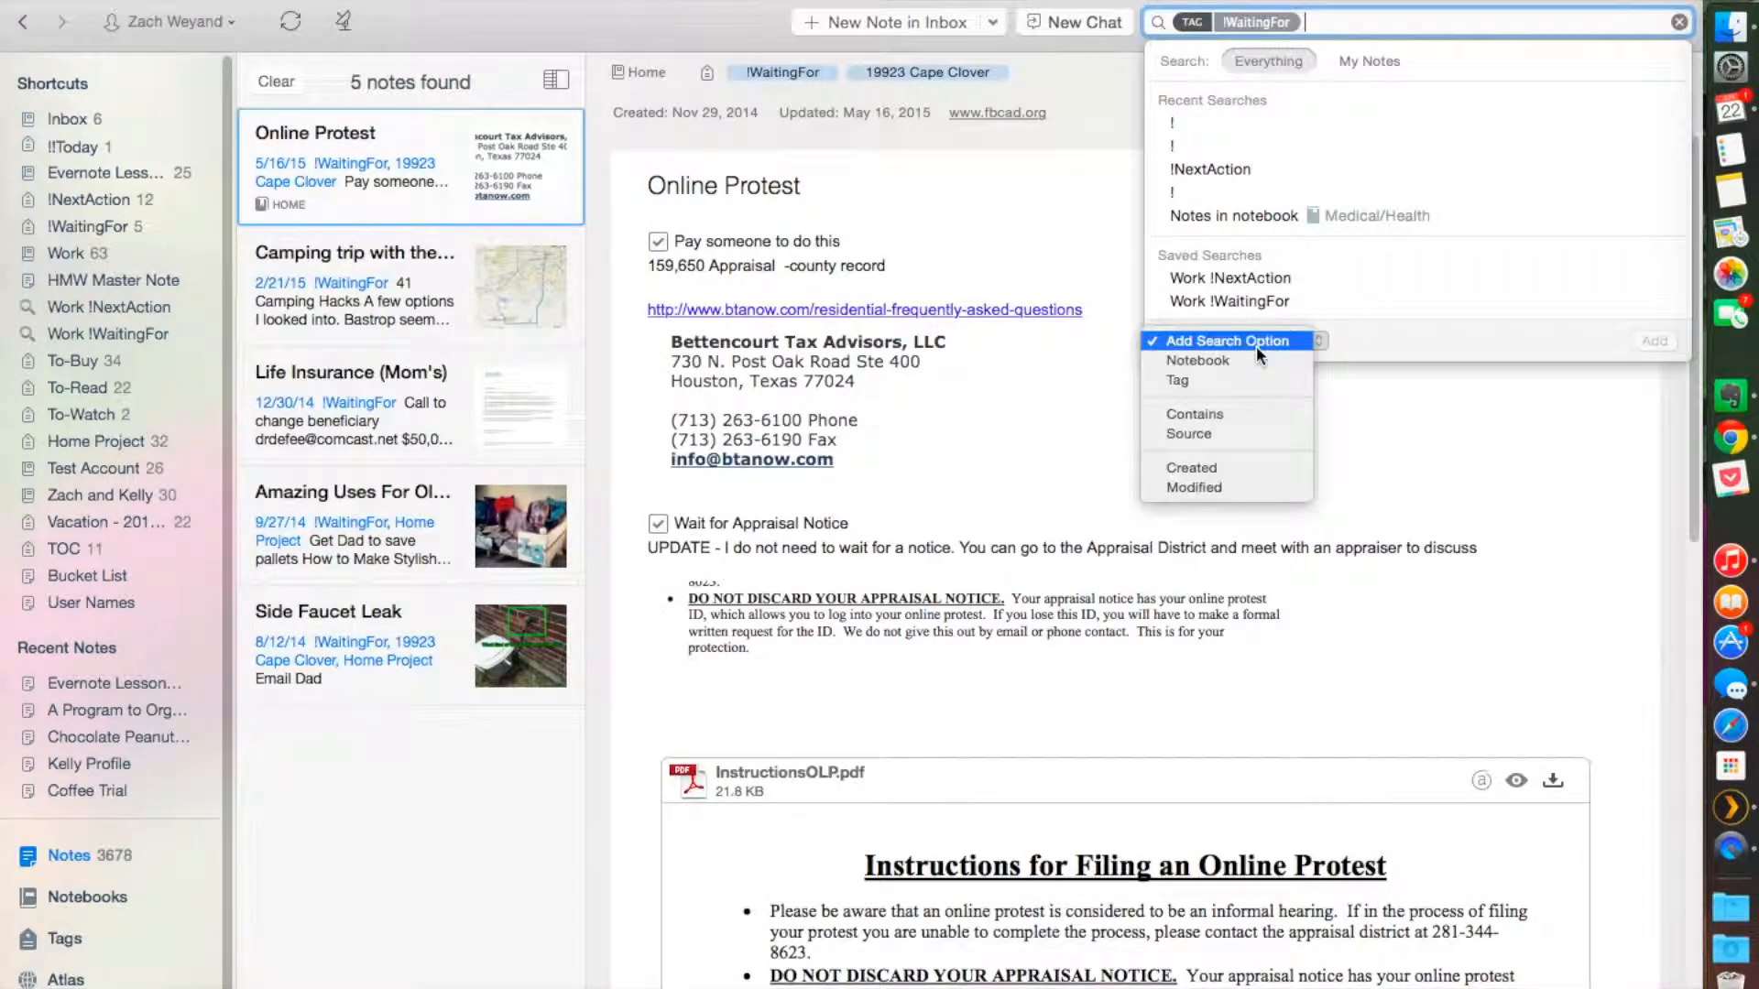
Step: Add a Financials notebook condition to the !WaitingFor search, yielding 0 notes
{"action": "left_click", "coordinate": [1198, 360]}
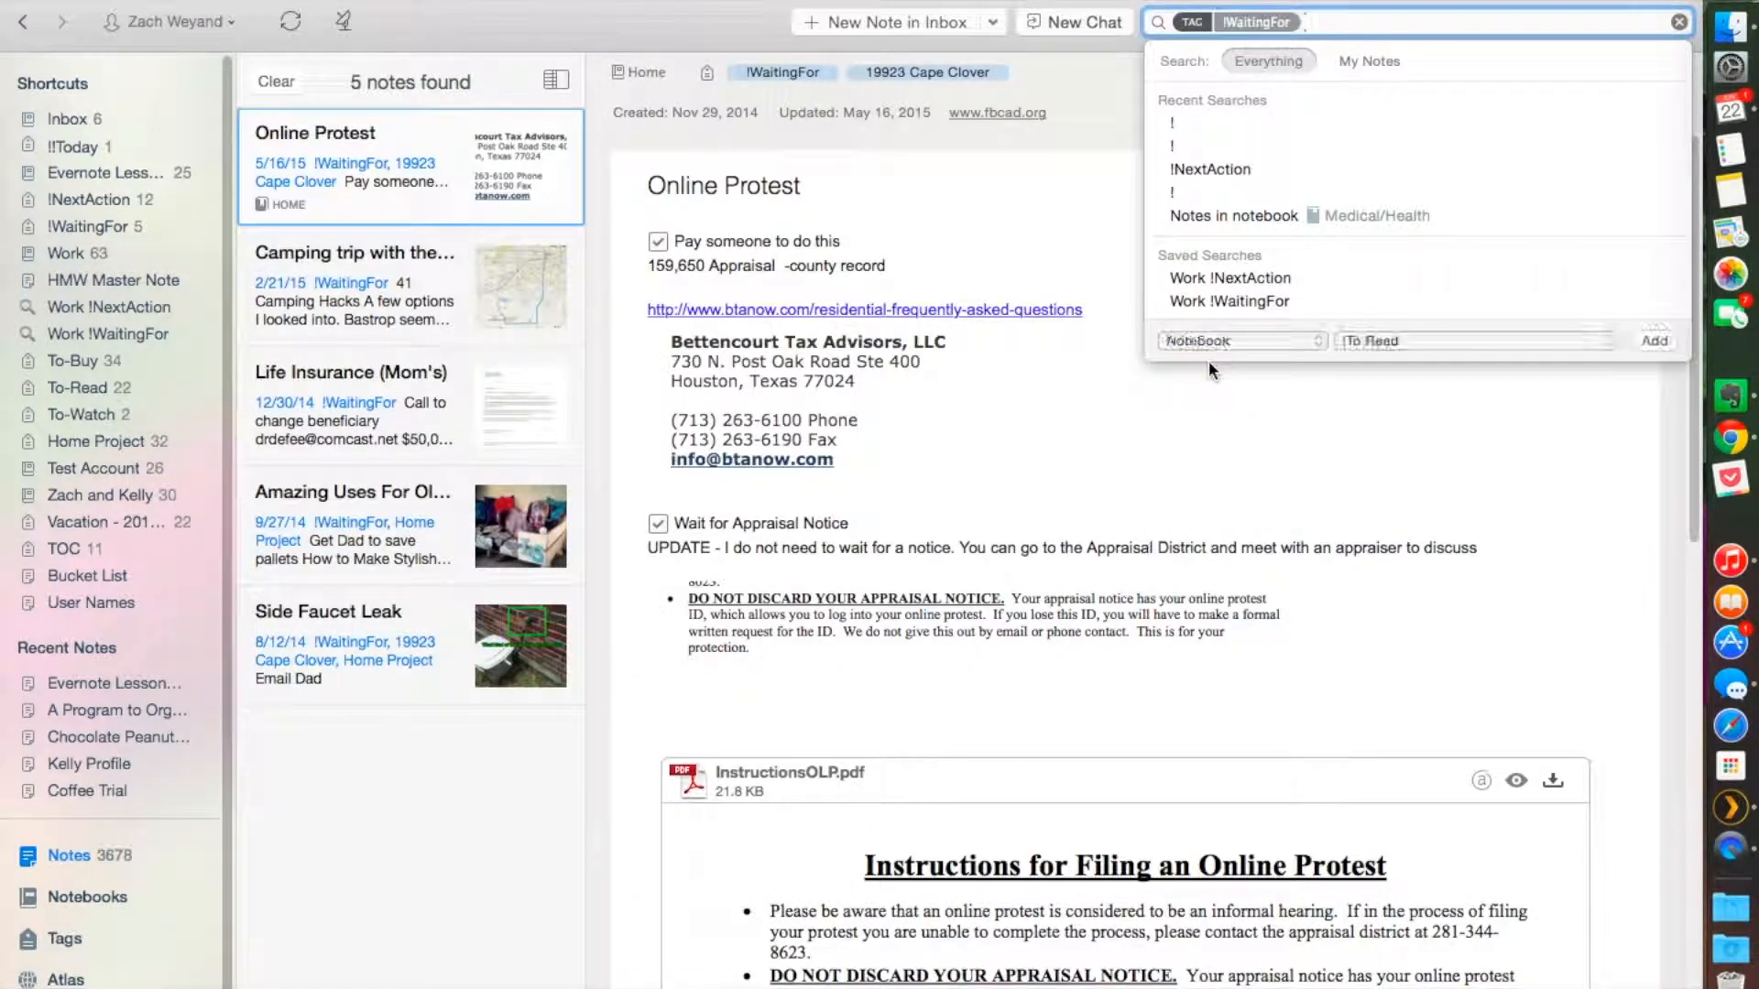
{"action": "left_click", "coordinate": [1240, 341]}
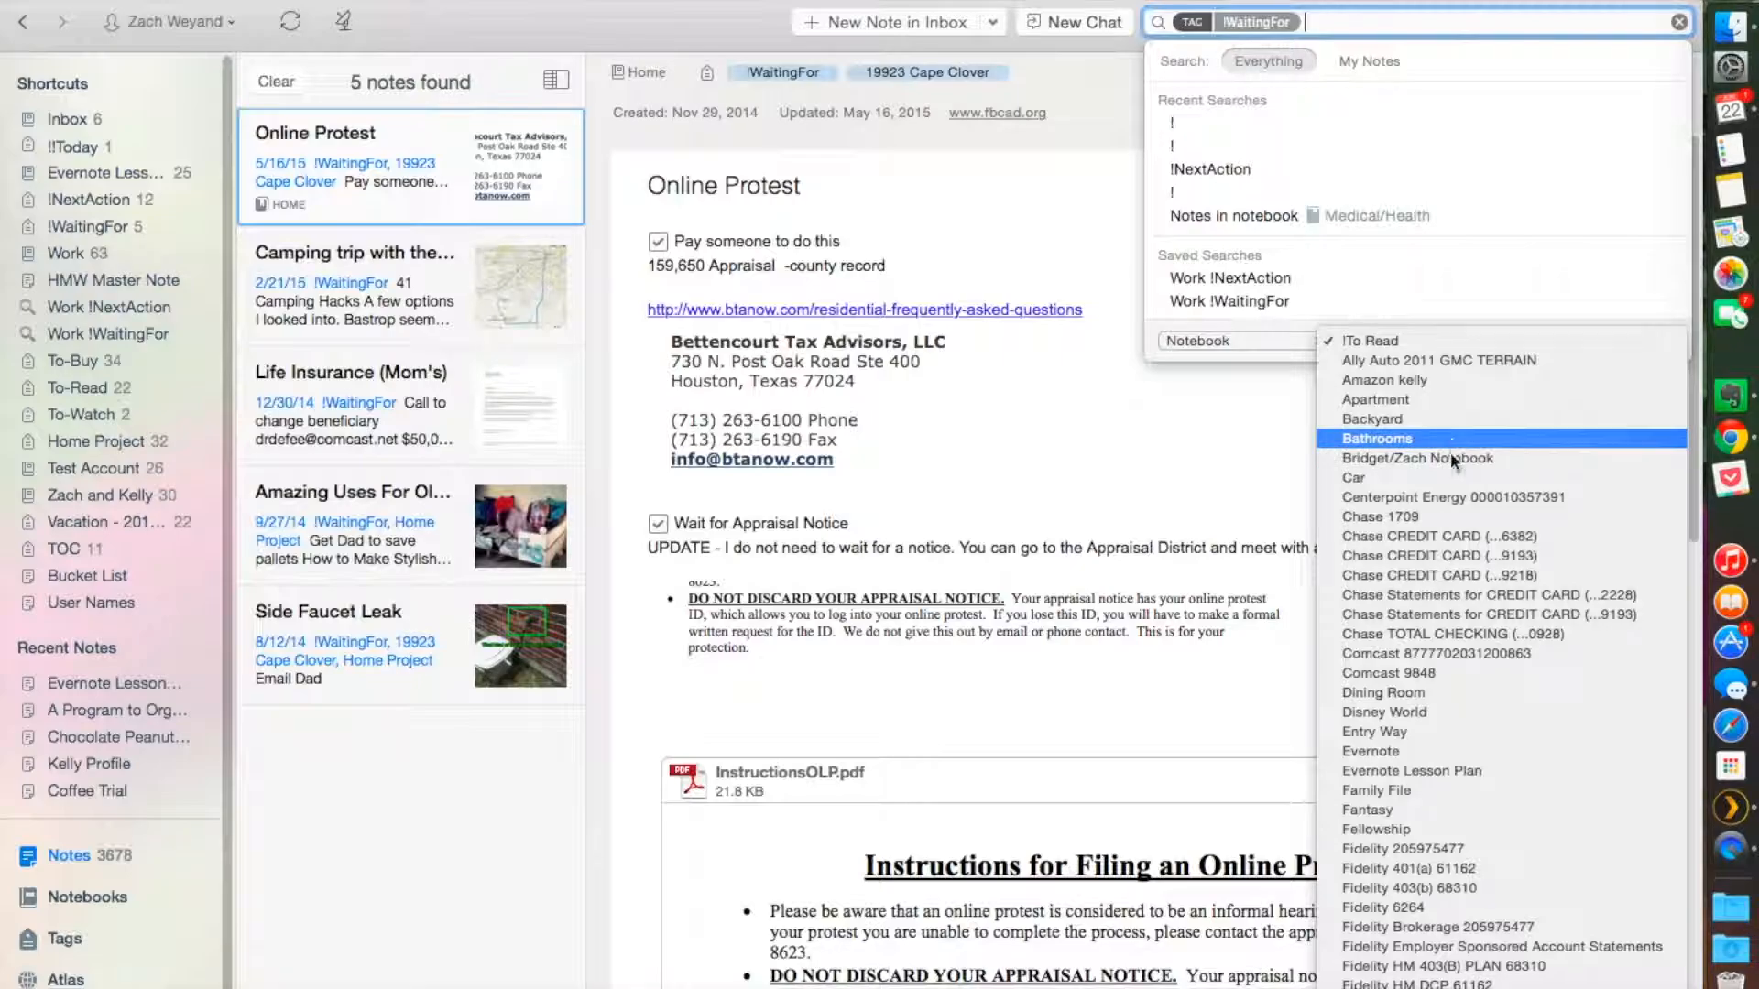
{"action": "scroll", "scroll_direction": "down", "scroll_amount": 3}
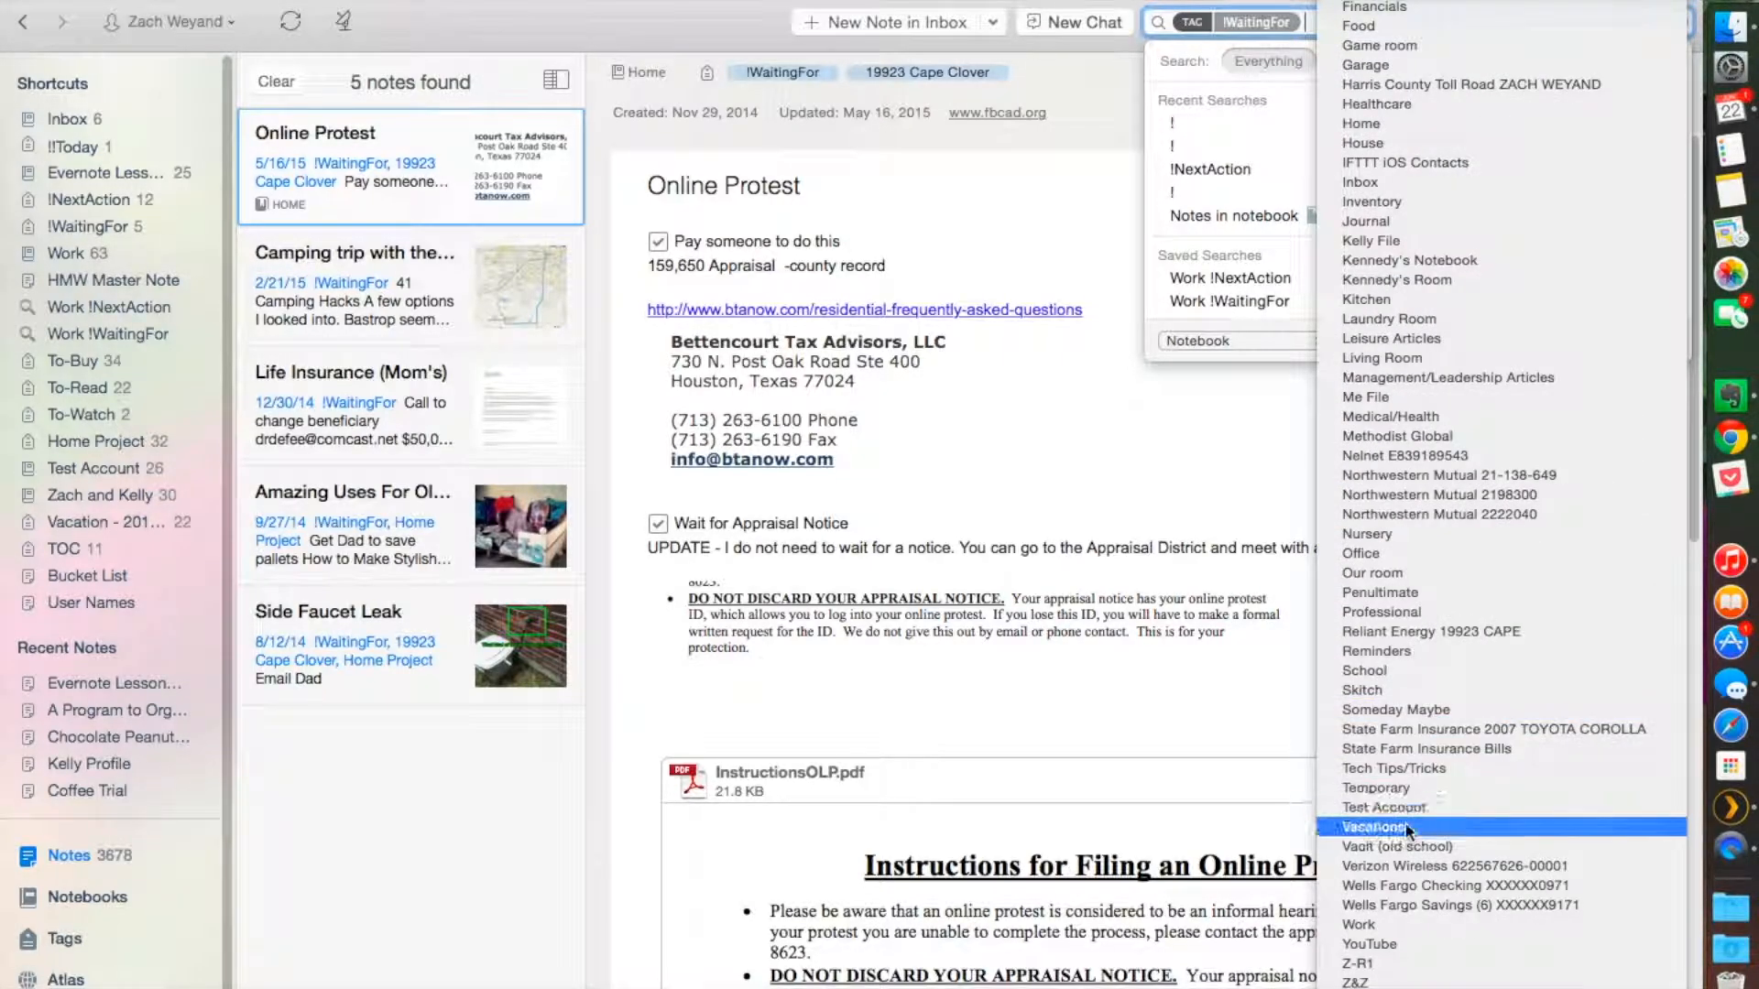
{"action": "mouse_move", "coordinate": [1396, 905]}
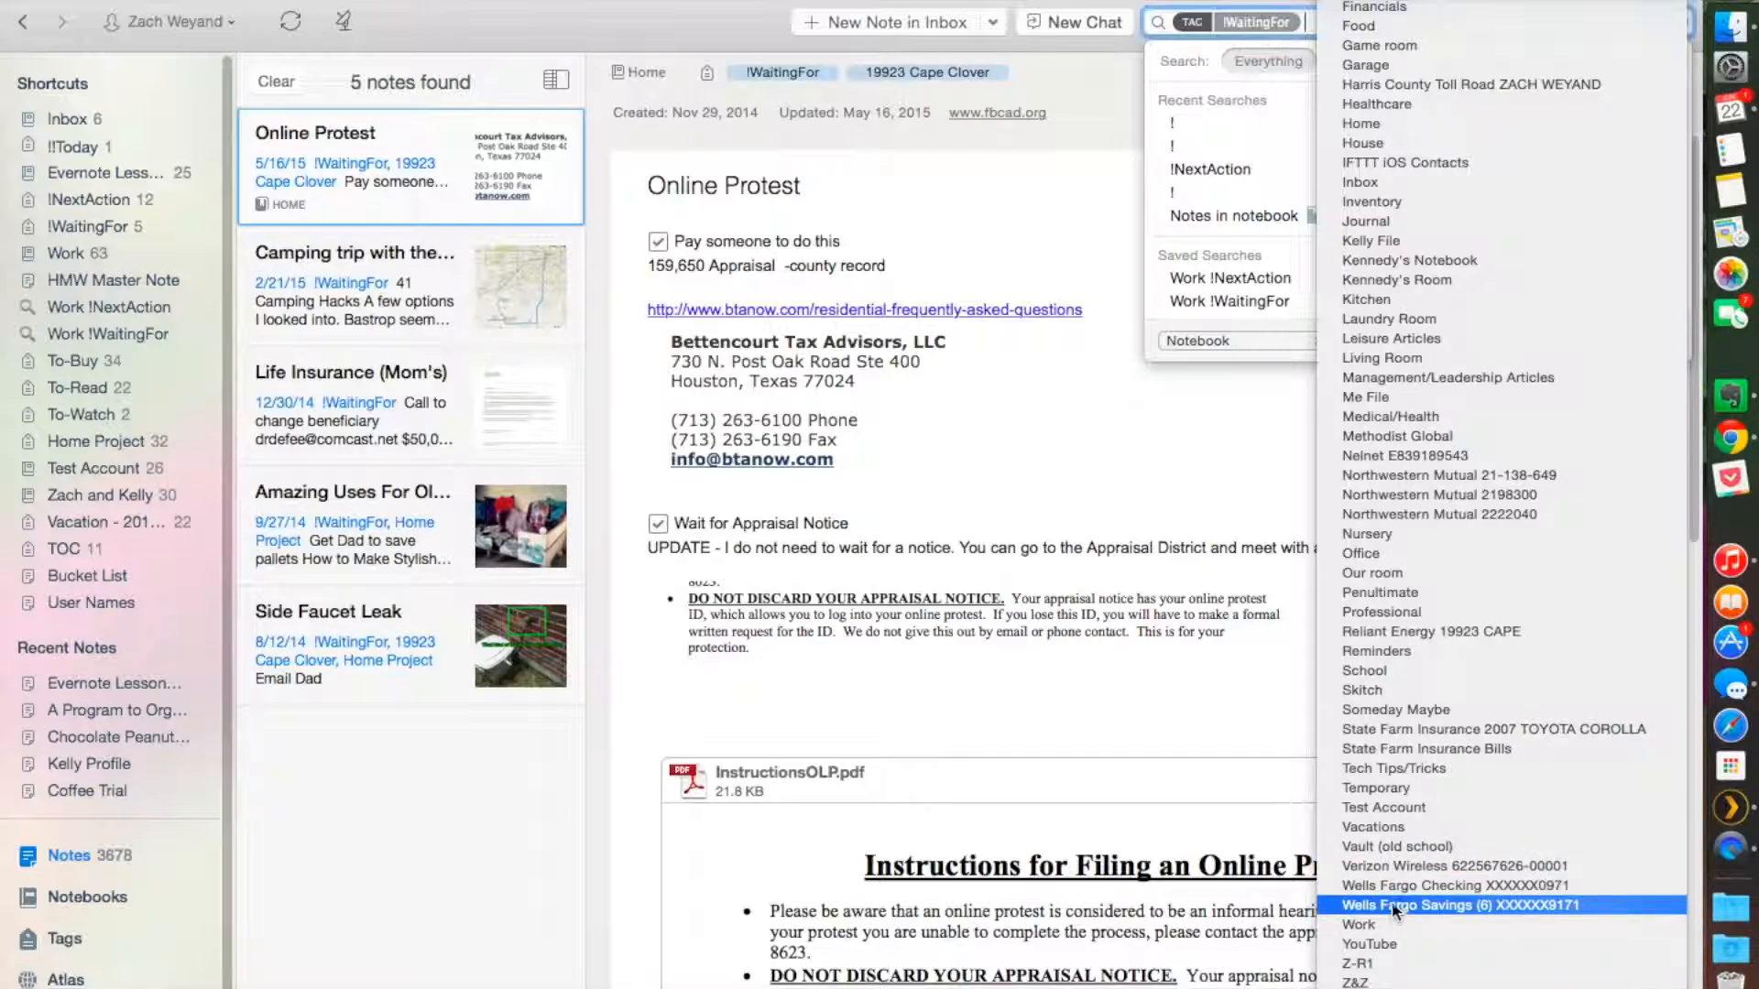
{"action": "mouse_move", "coordinate": [1360, 554]}
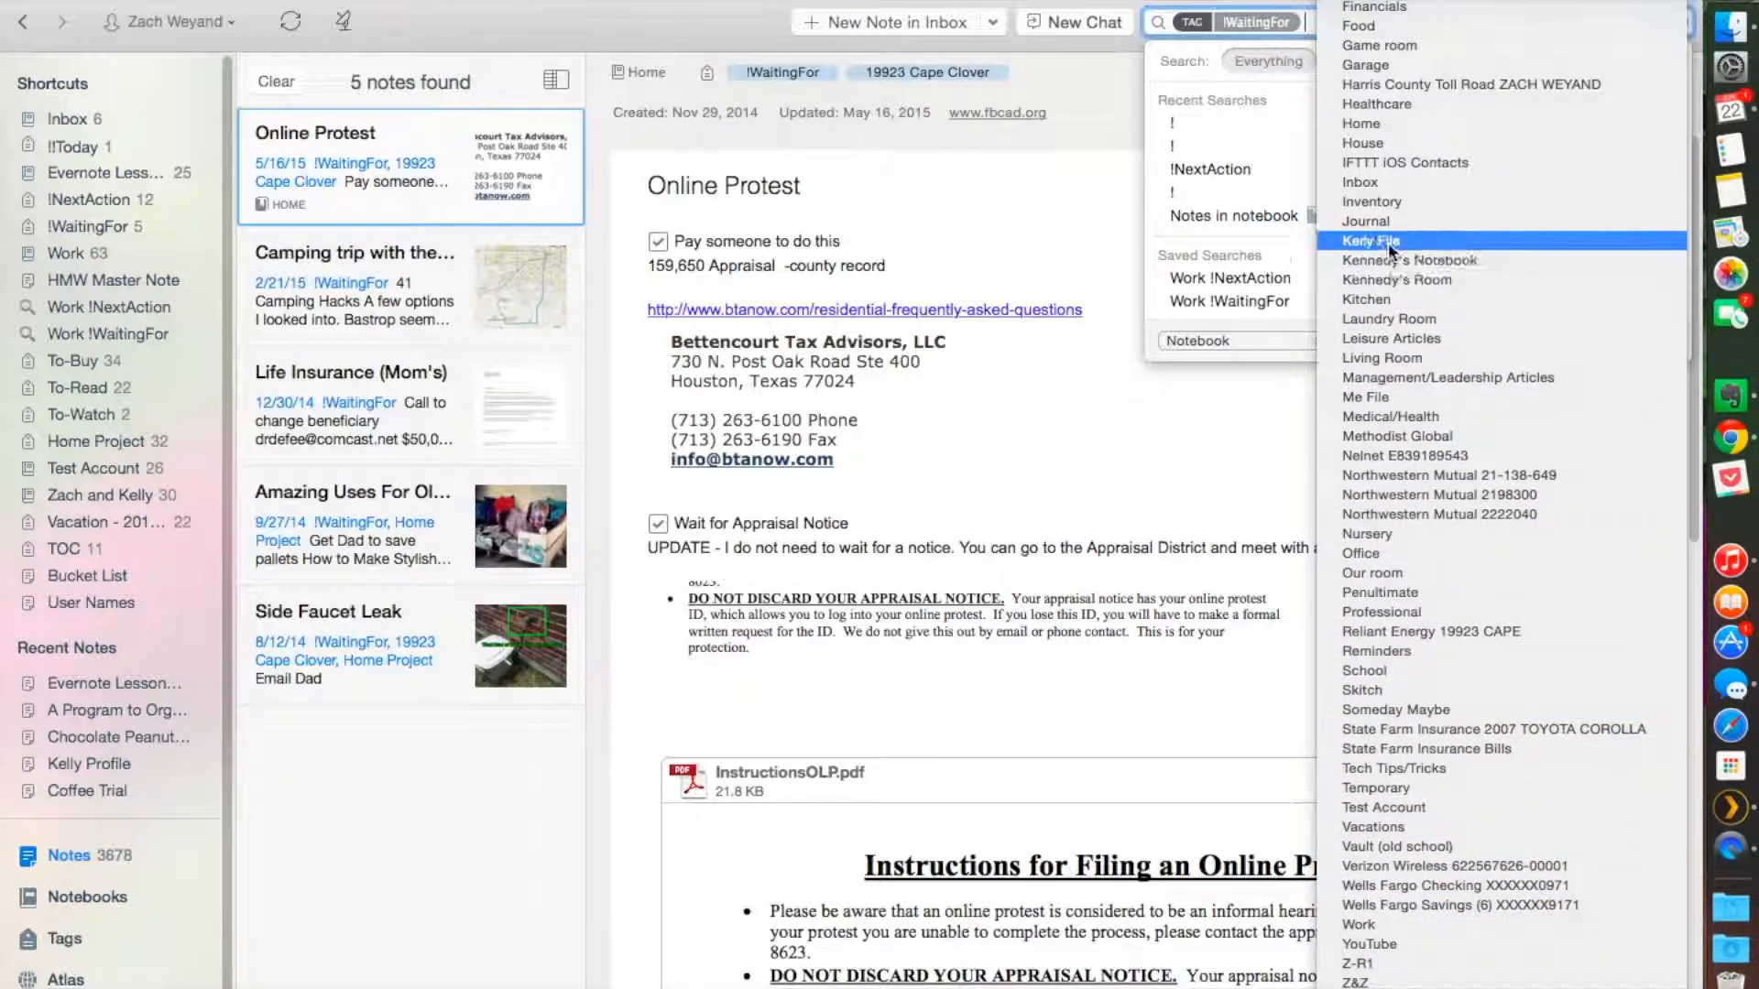
{"action": "mouse_move", "coordinate": [1358, 181]}
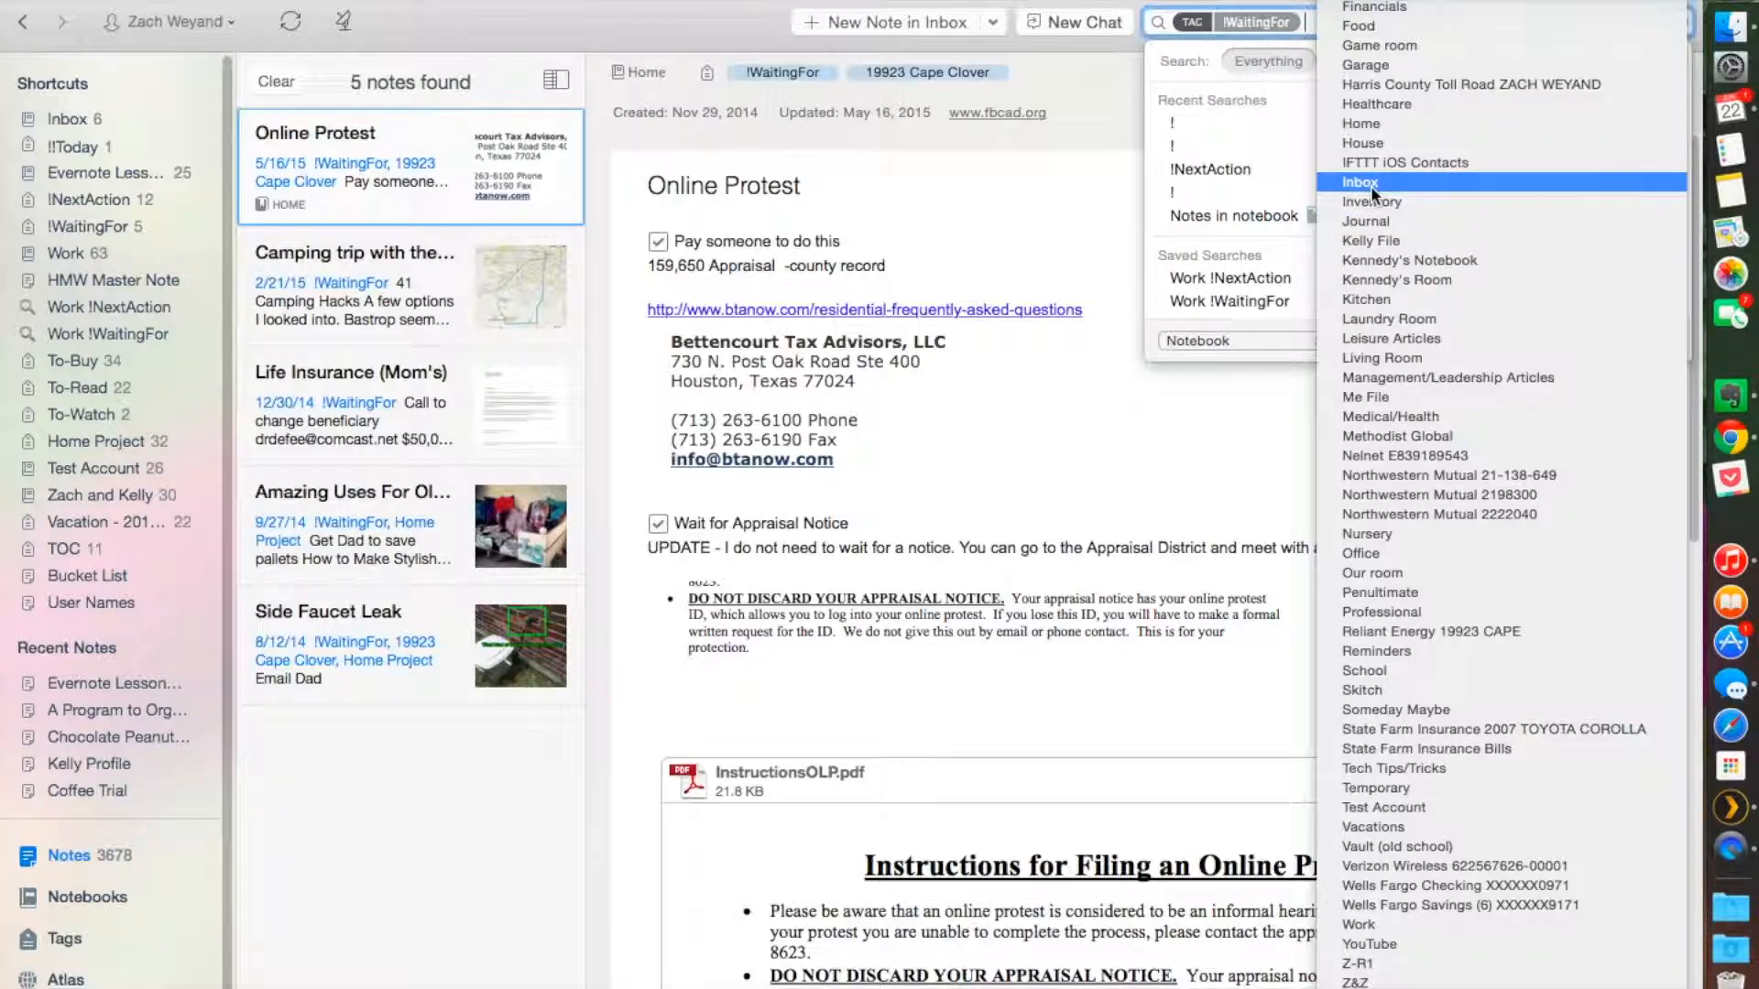
{"action": "mouse_move", "coordinate": [1364, 65]}
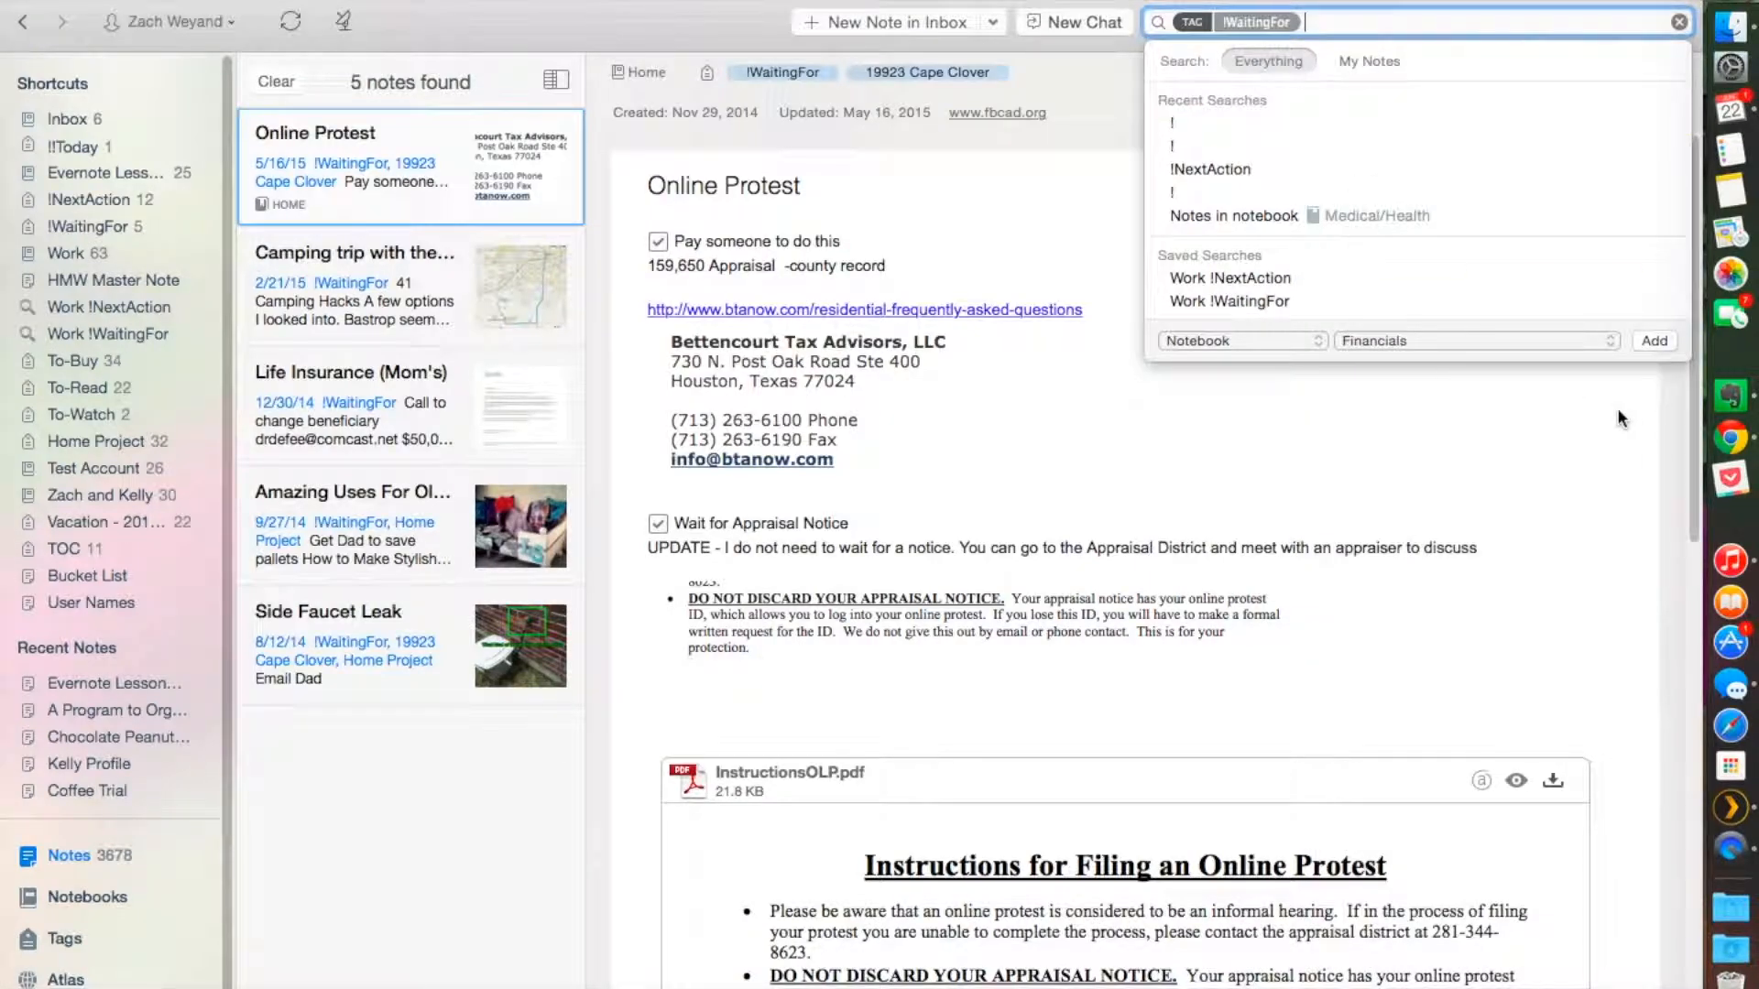
{"action": "left_click", "coordinate": [1228, 300]}
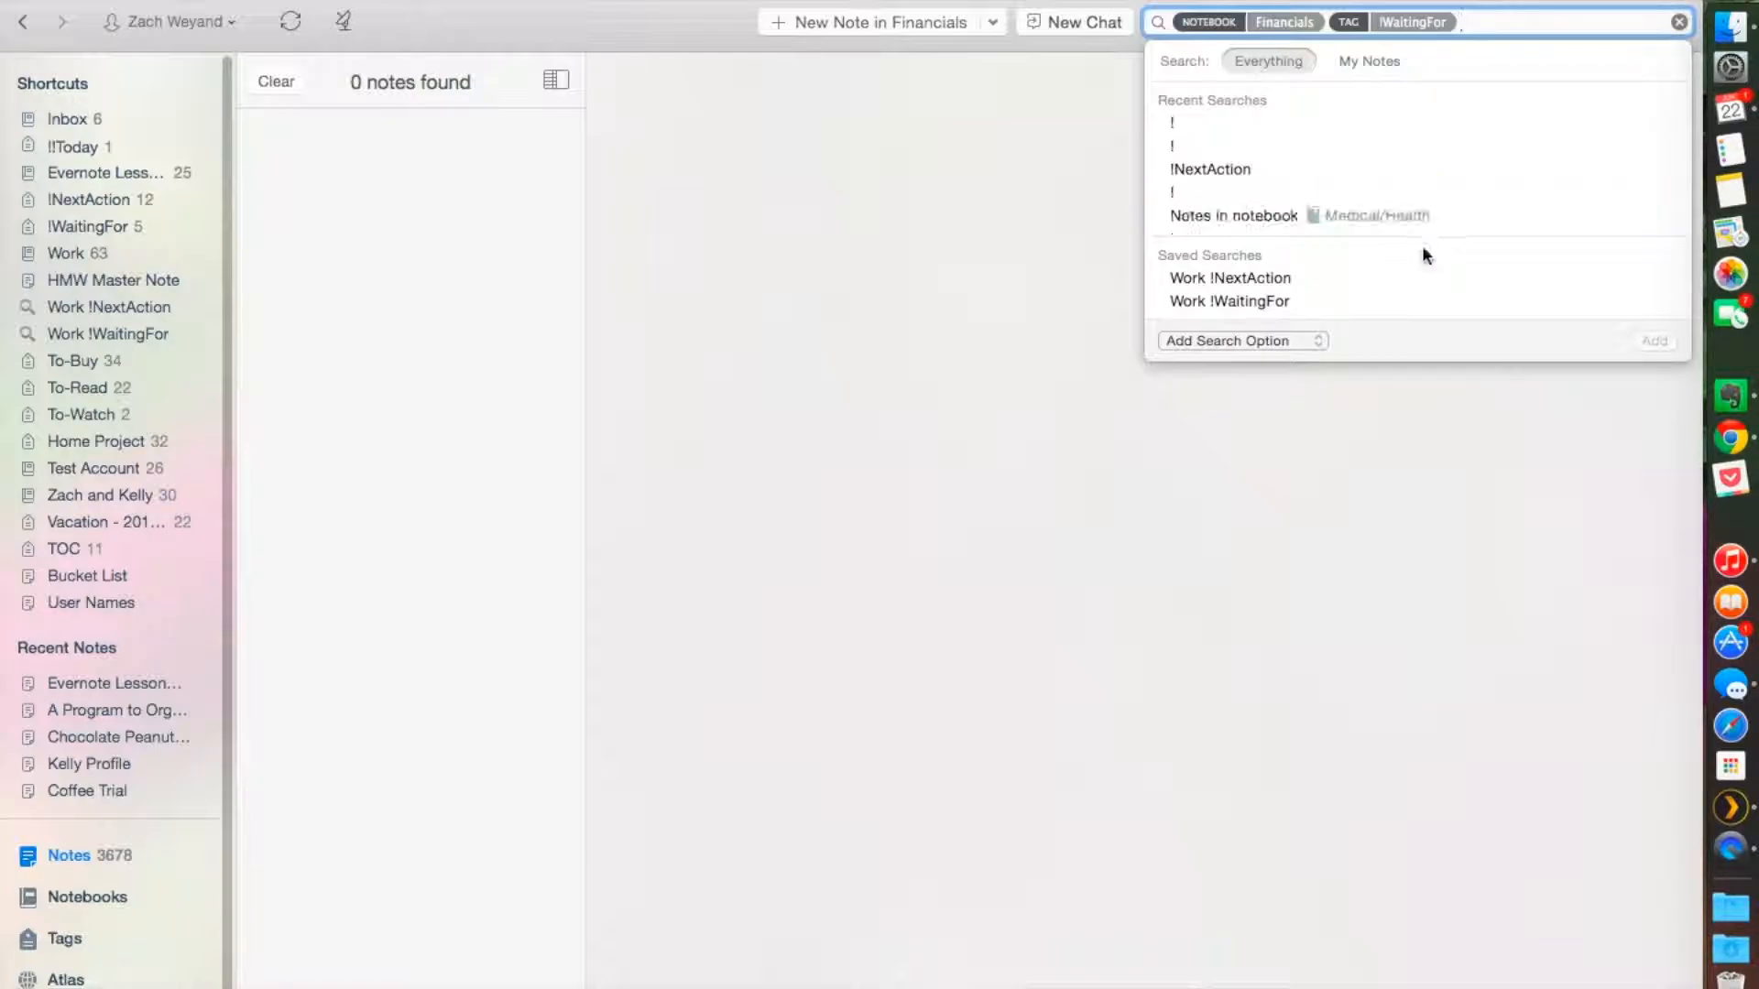
{"action": "mouse_move", "coordinate": [1365, 359]}
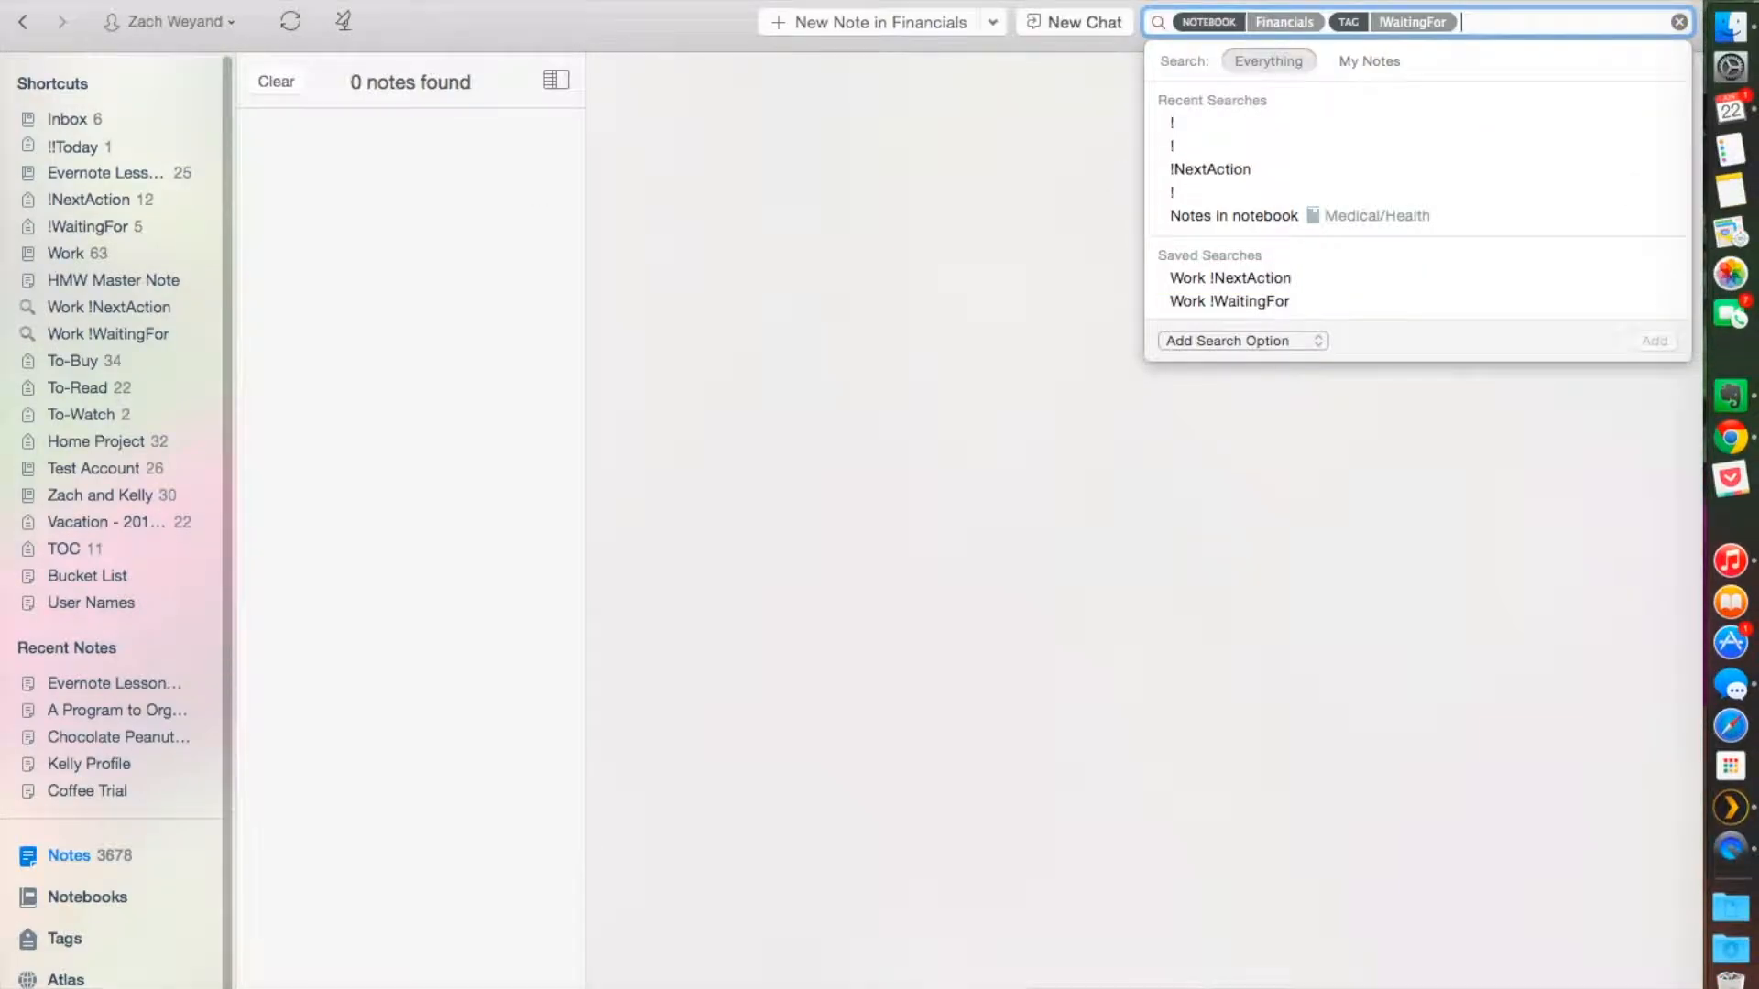
{"action": "mouse_move", "coordinate": [468, 424]}
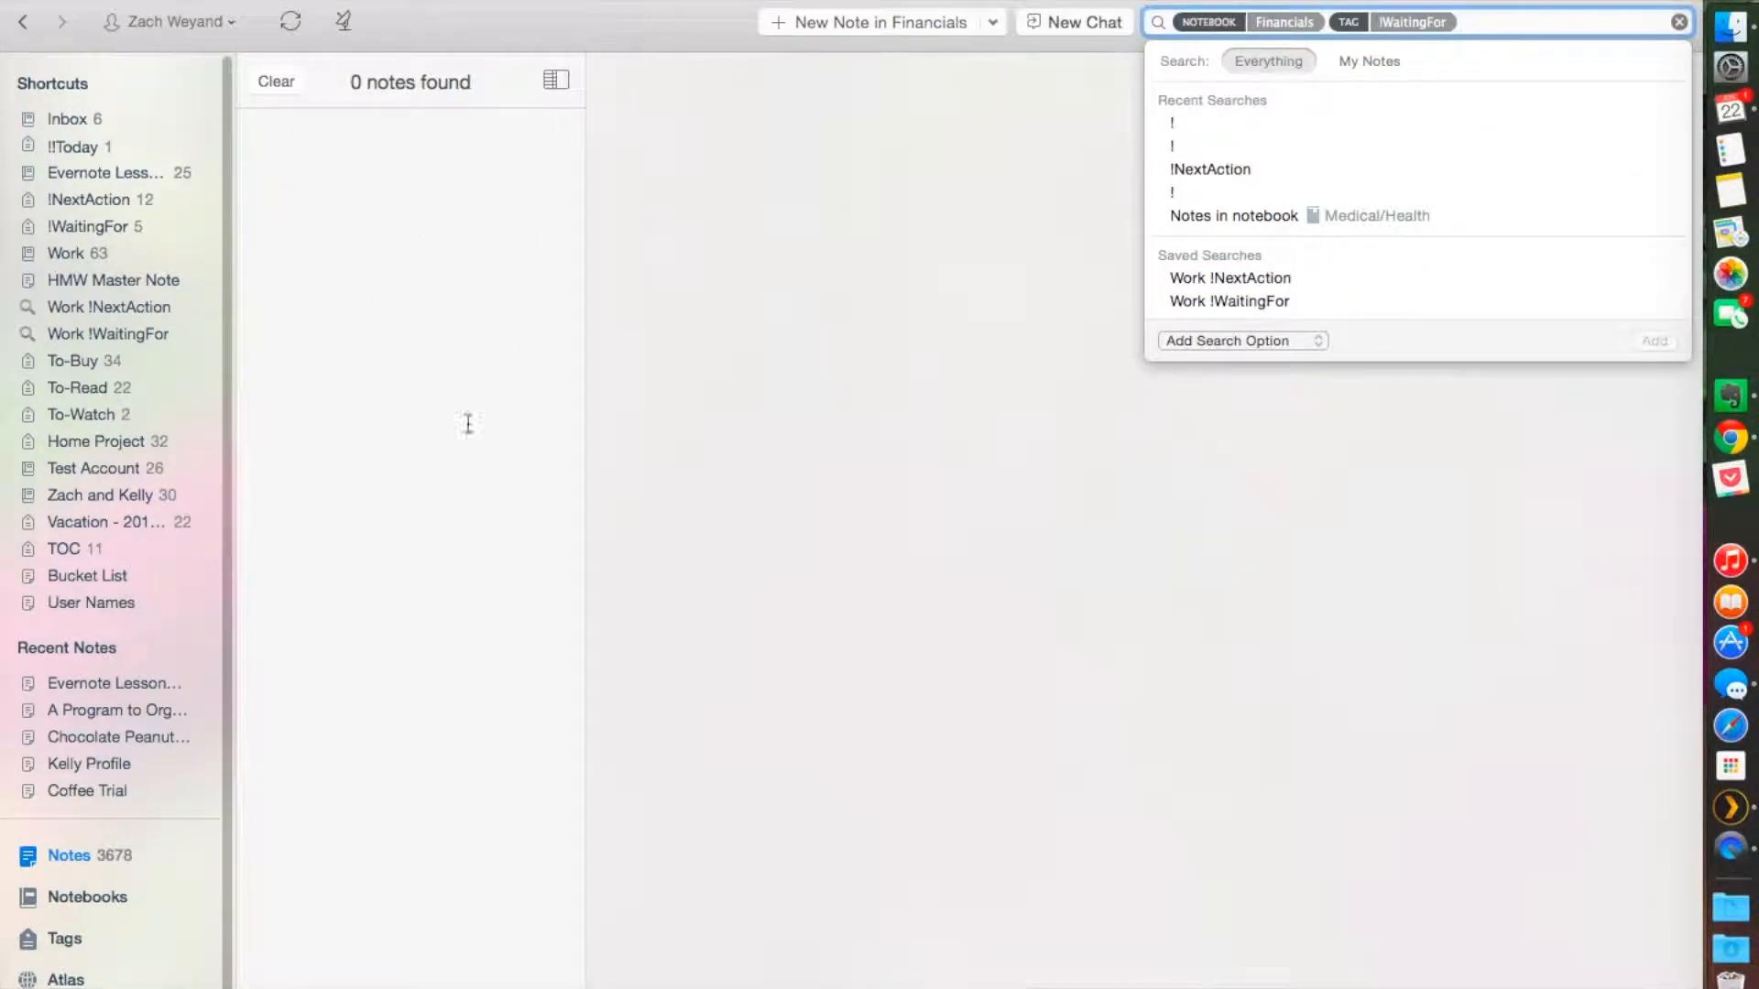
{"action": "mouse_move", "coordinate": [342, 364]}
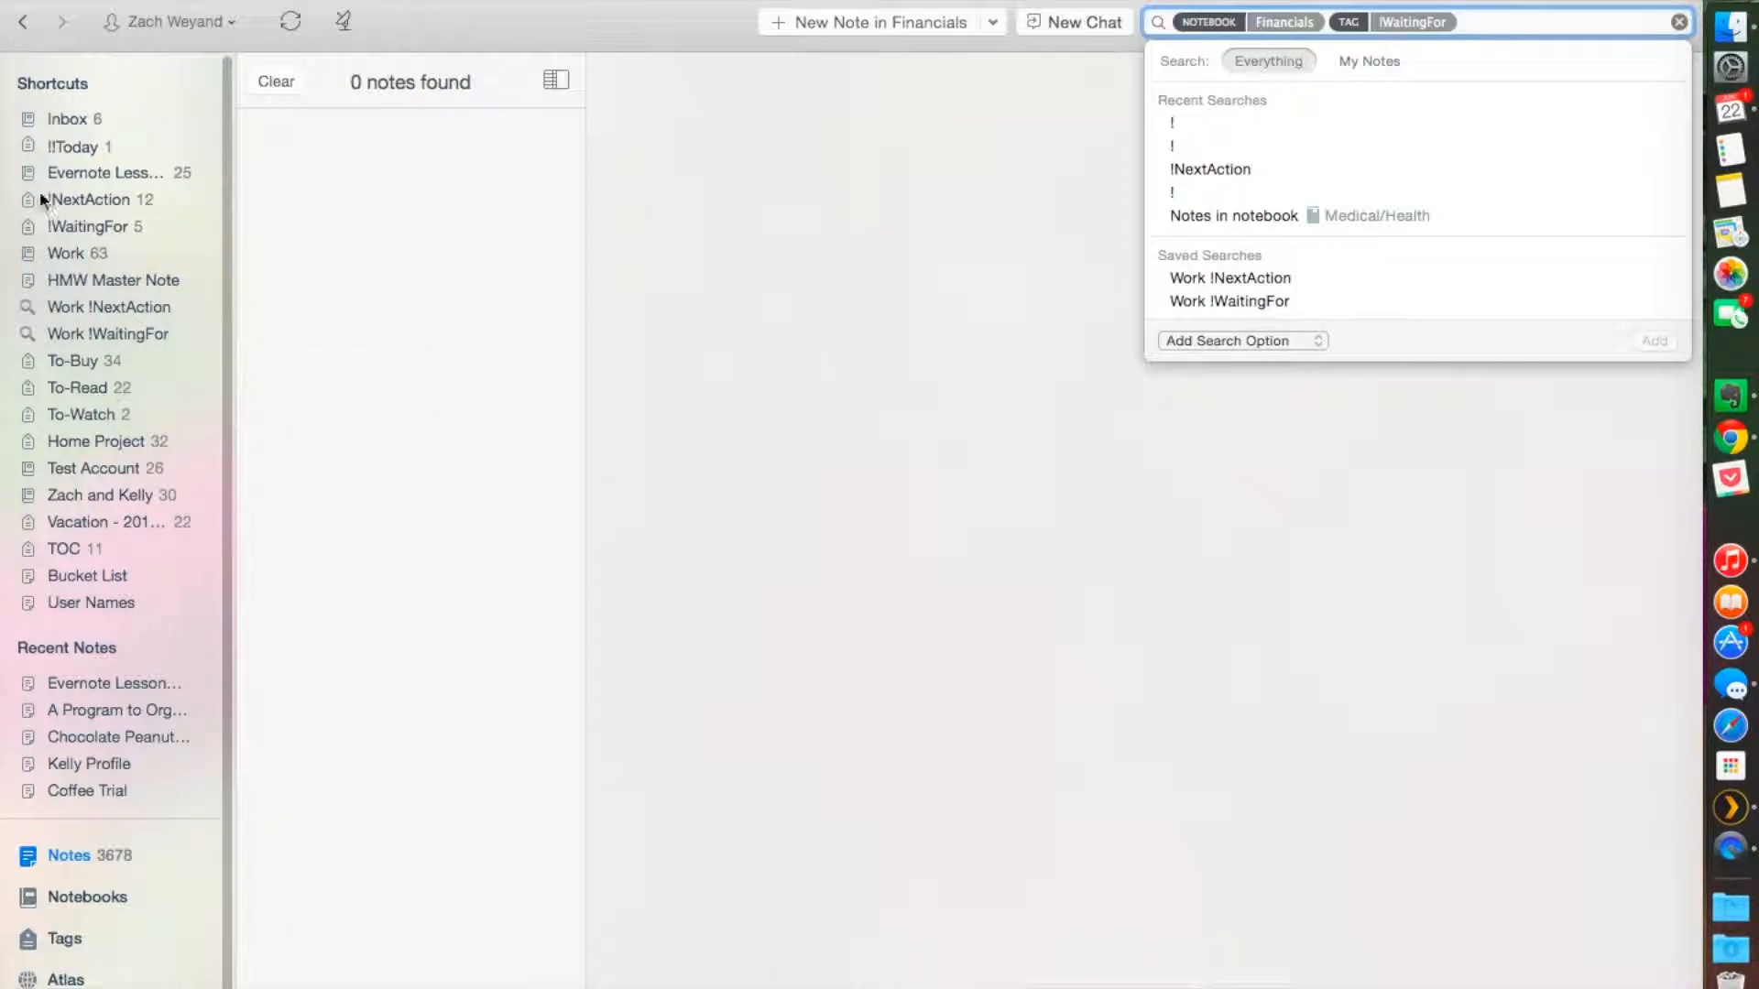
{"action": "mouse_move", "coordinate": [104, 210]}
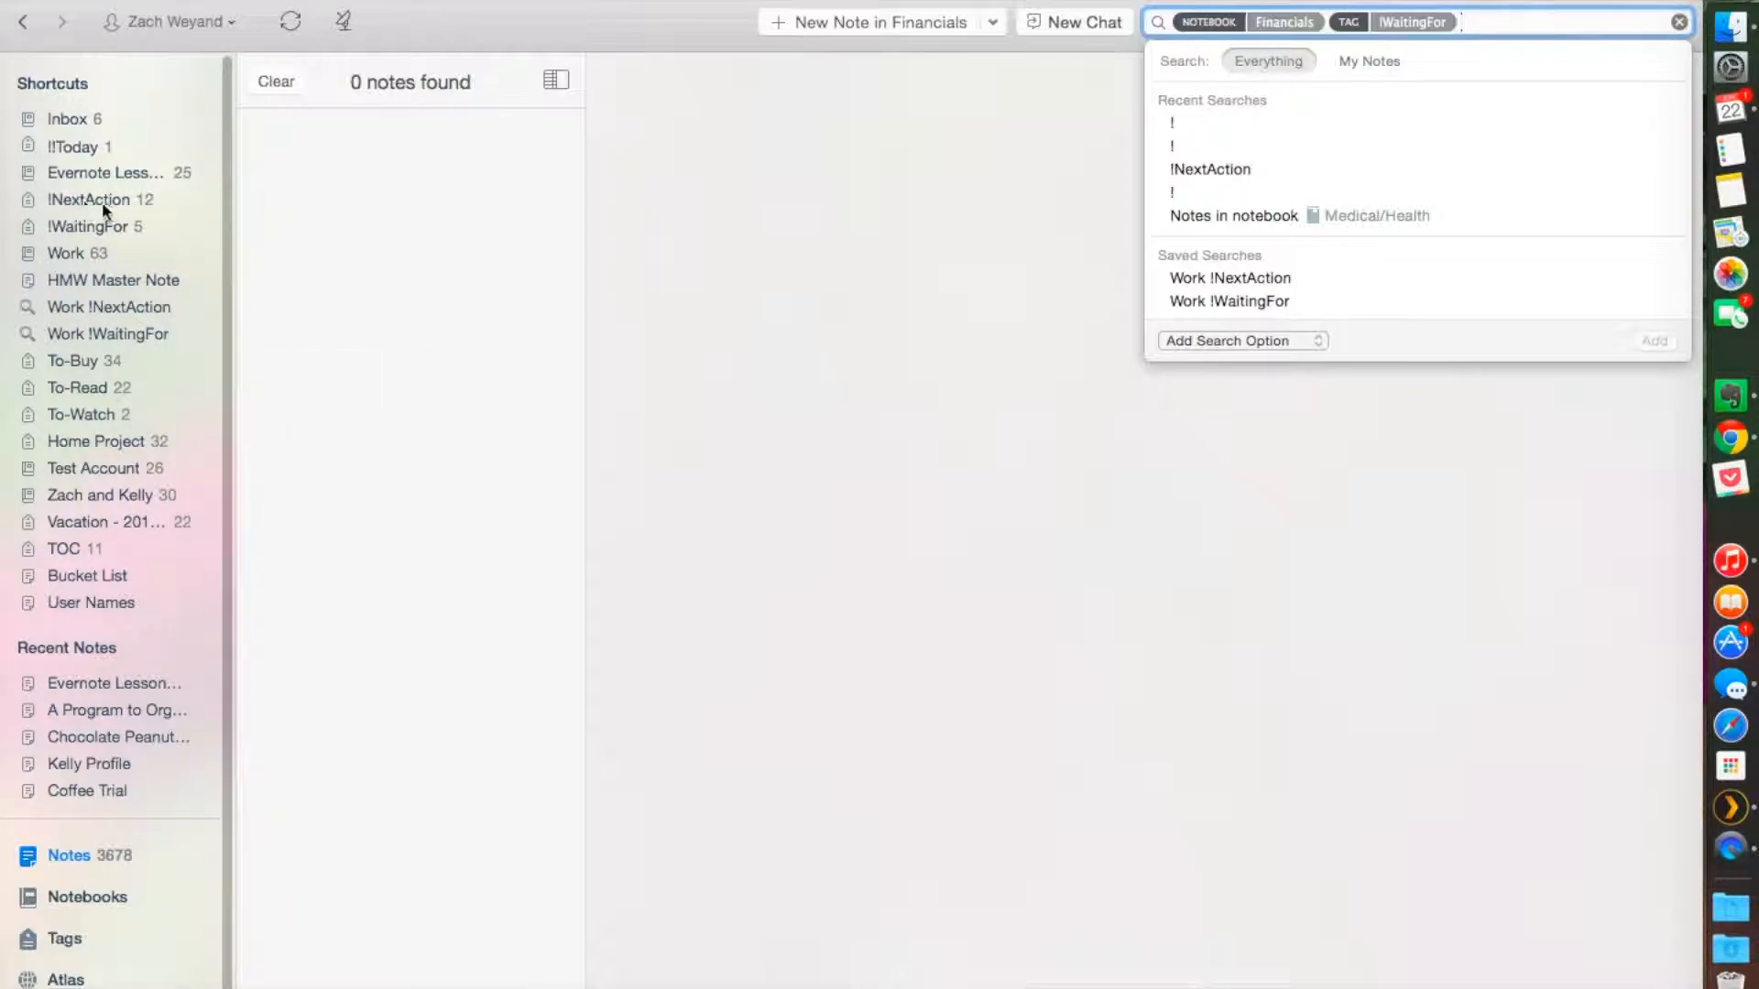
{"action": "mouse_move", "coordinate": [95, 225]}
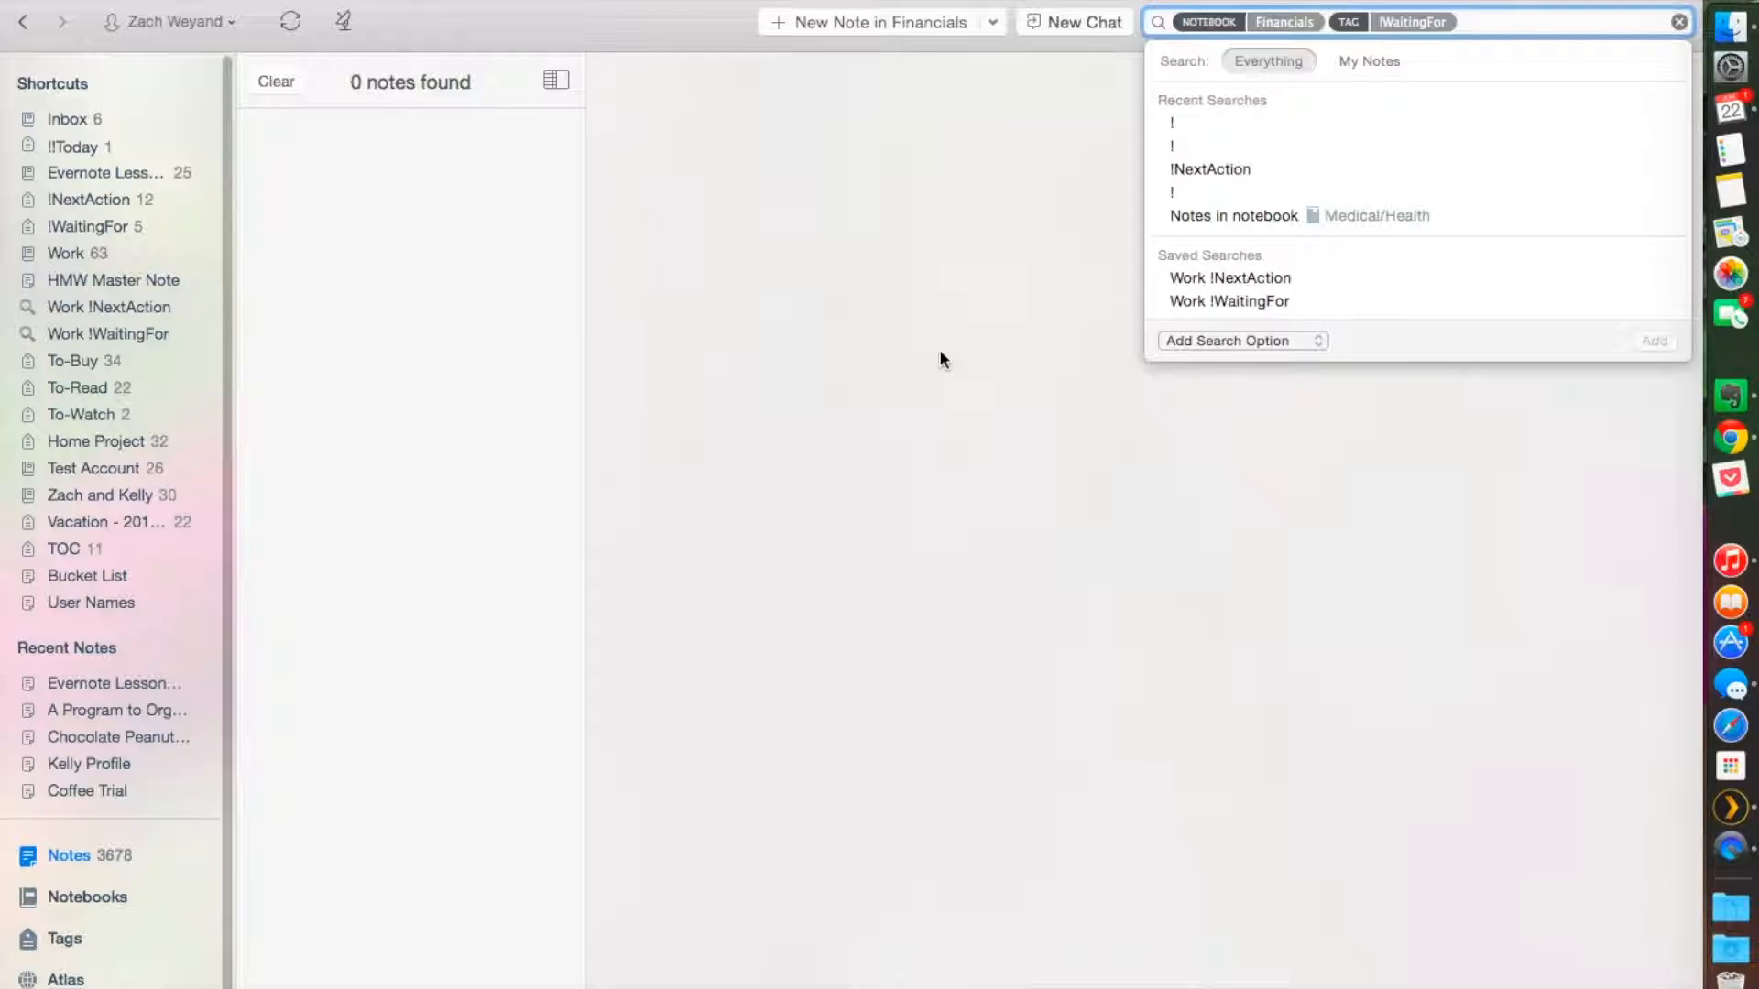
{"action": "mouse_move", "coordinate": [1273, 175]}
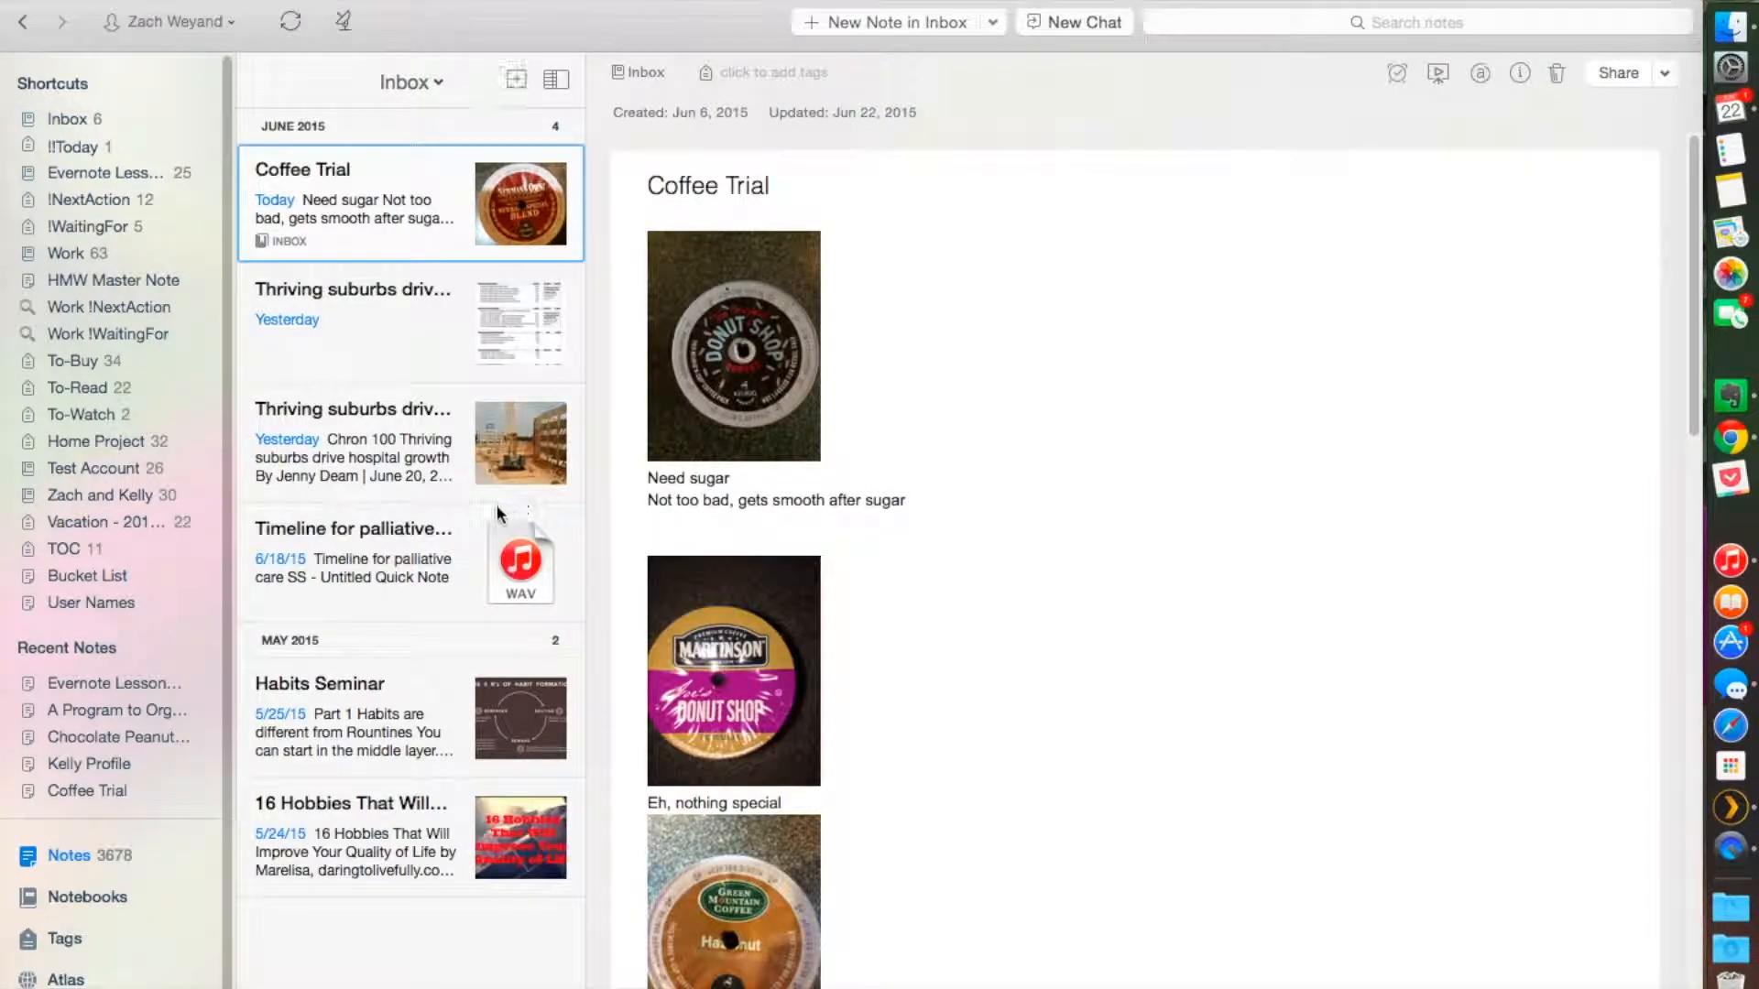
Step: Open the Timeline for palliative care note, edit its body, and begin a new search
{"action": "left_click", "coordinate": [352, 549]}
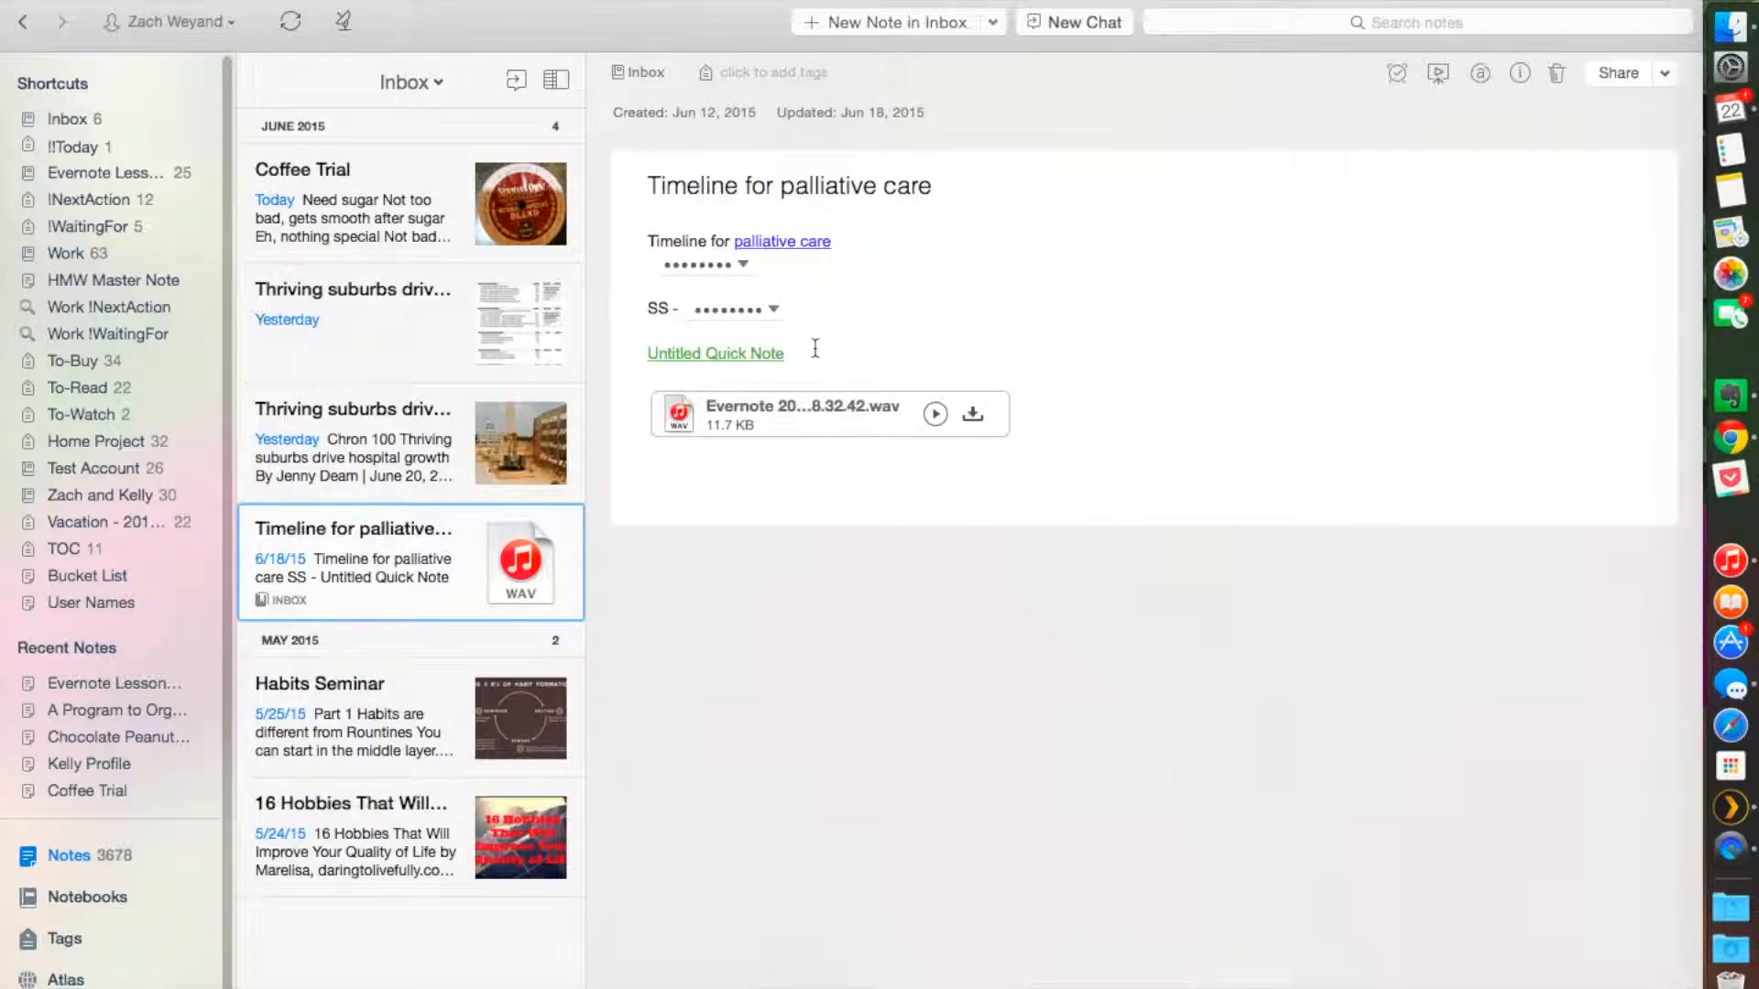
{"action": "left_click", "coordinate": [808, 354]}
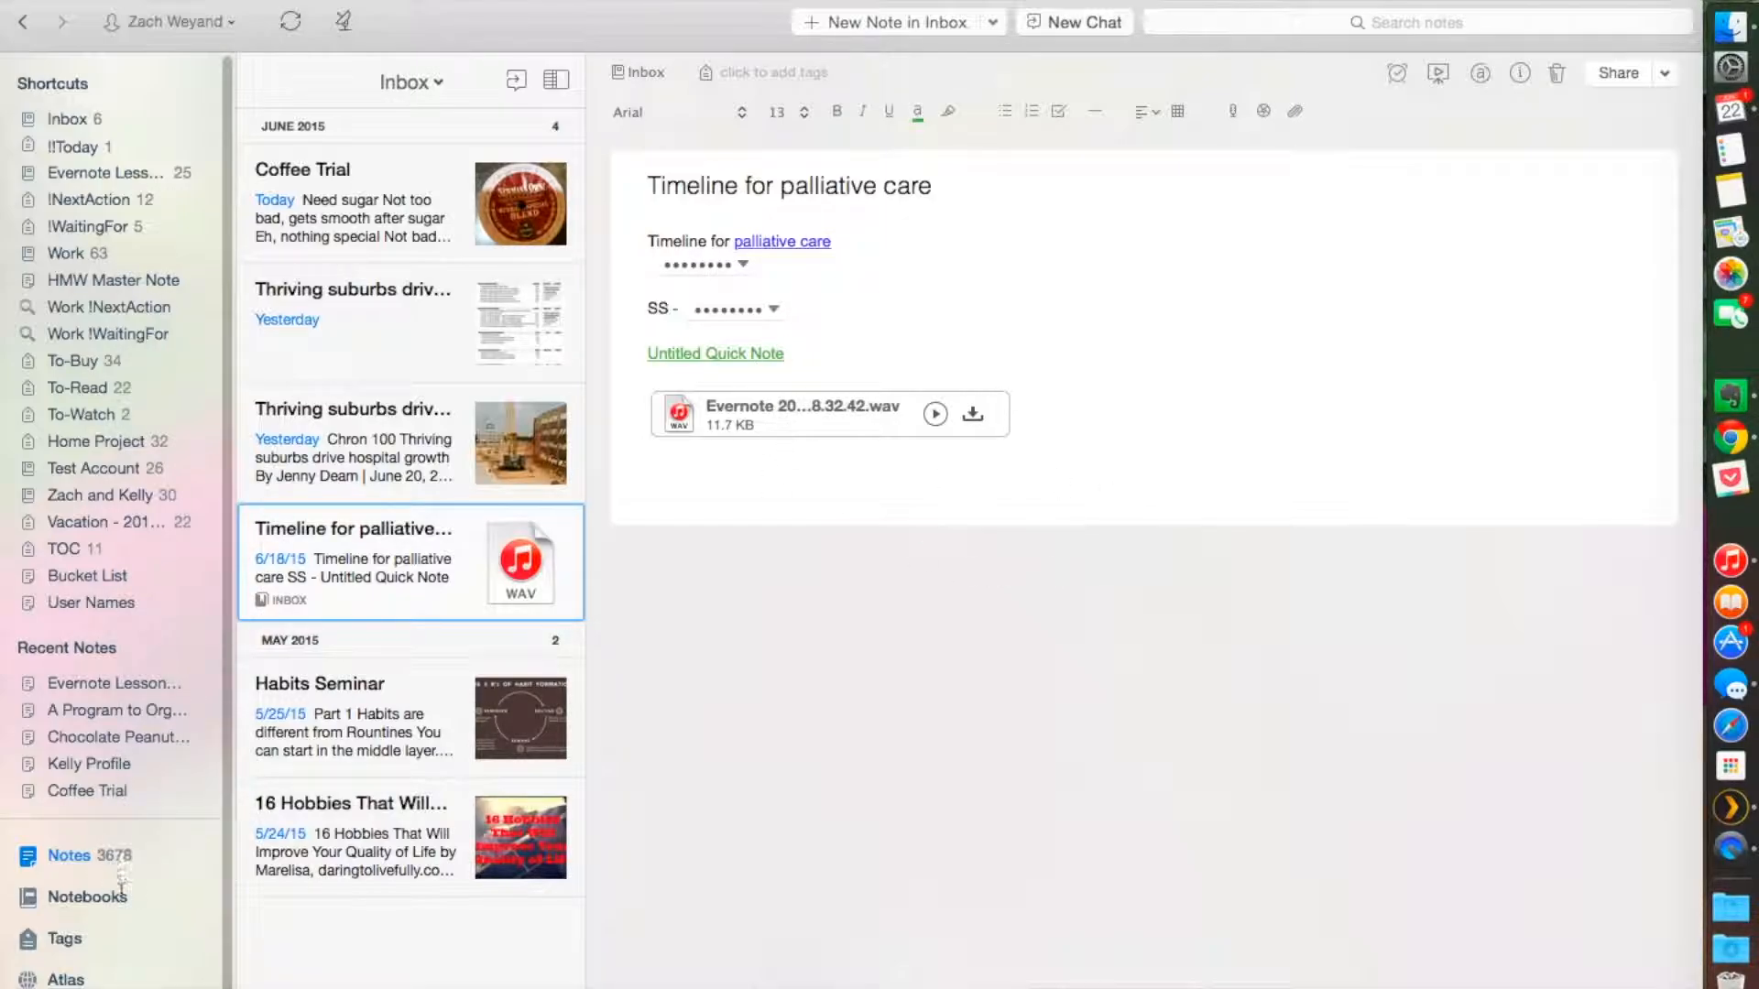
{"action": "mouse_move", "coordinate": [70, 855]}
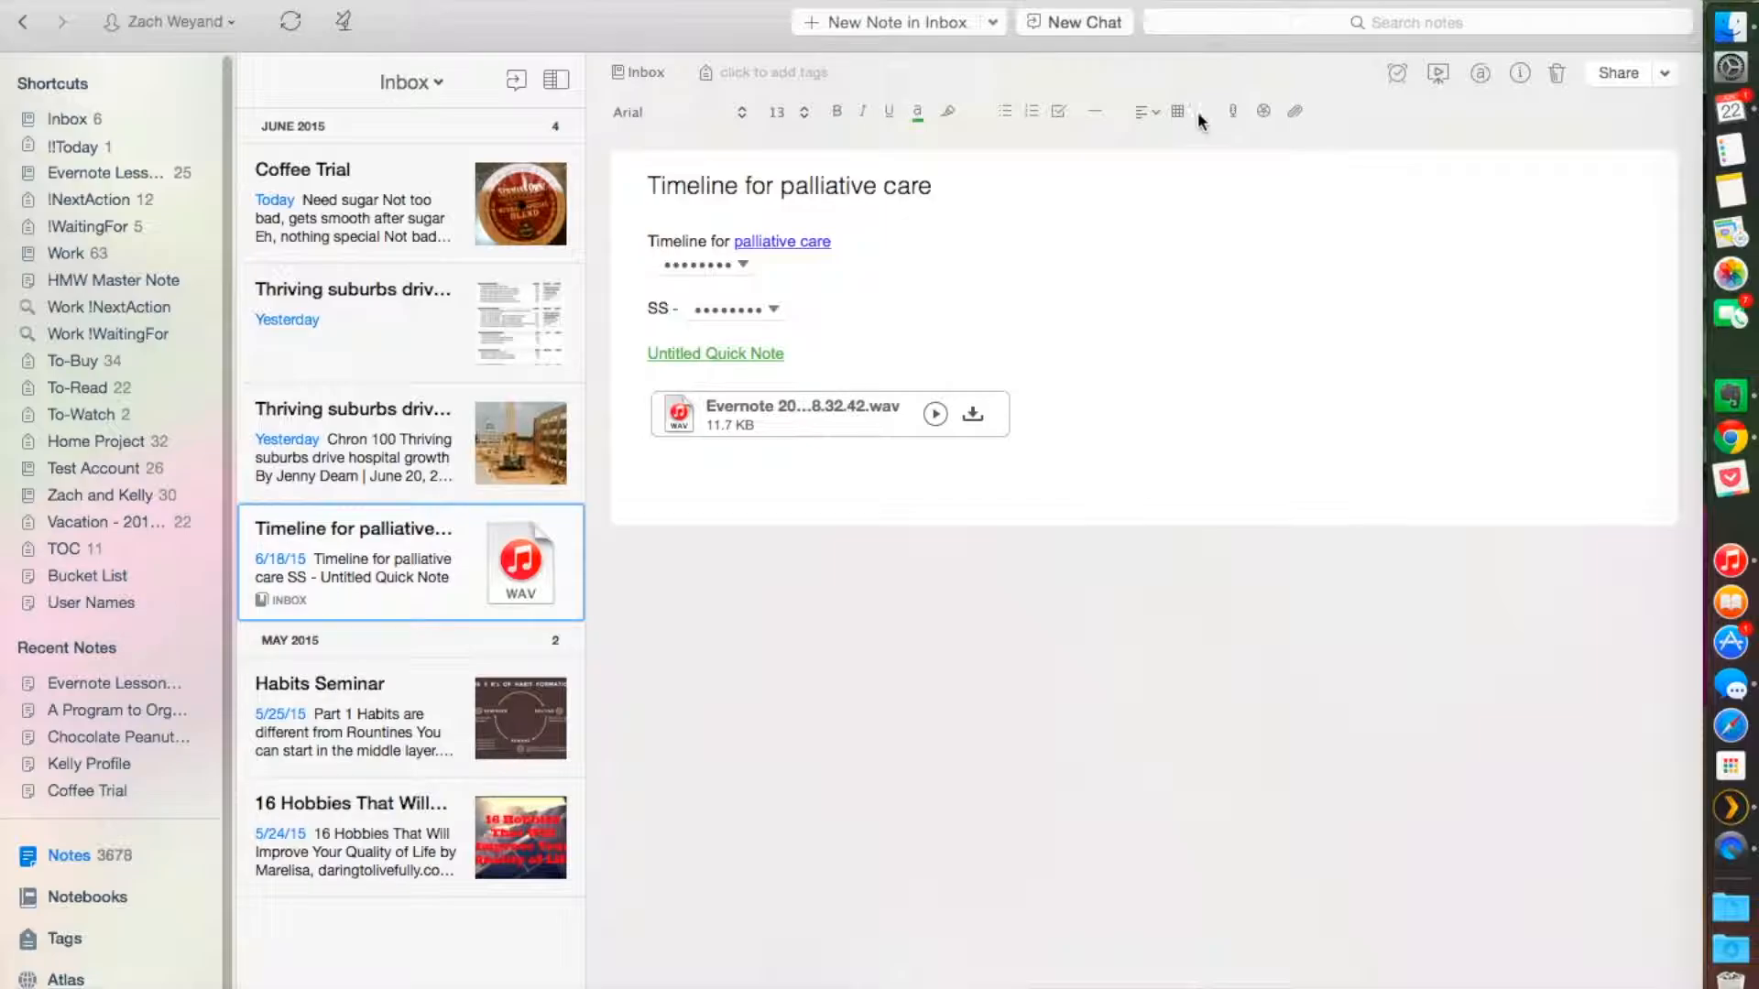
{"action": "type", "text": "H"}
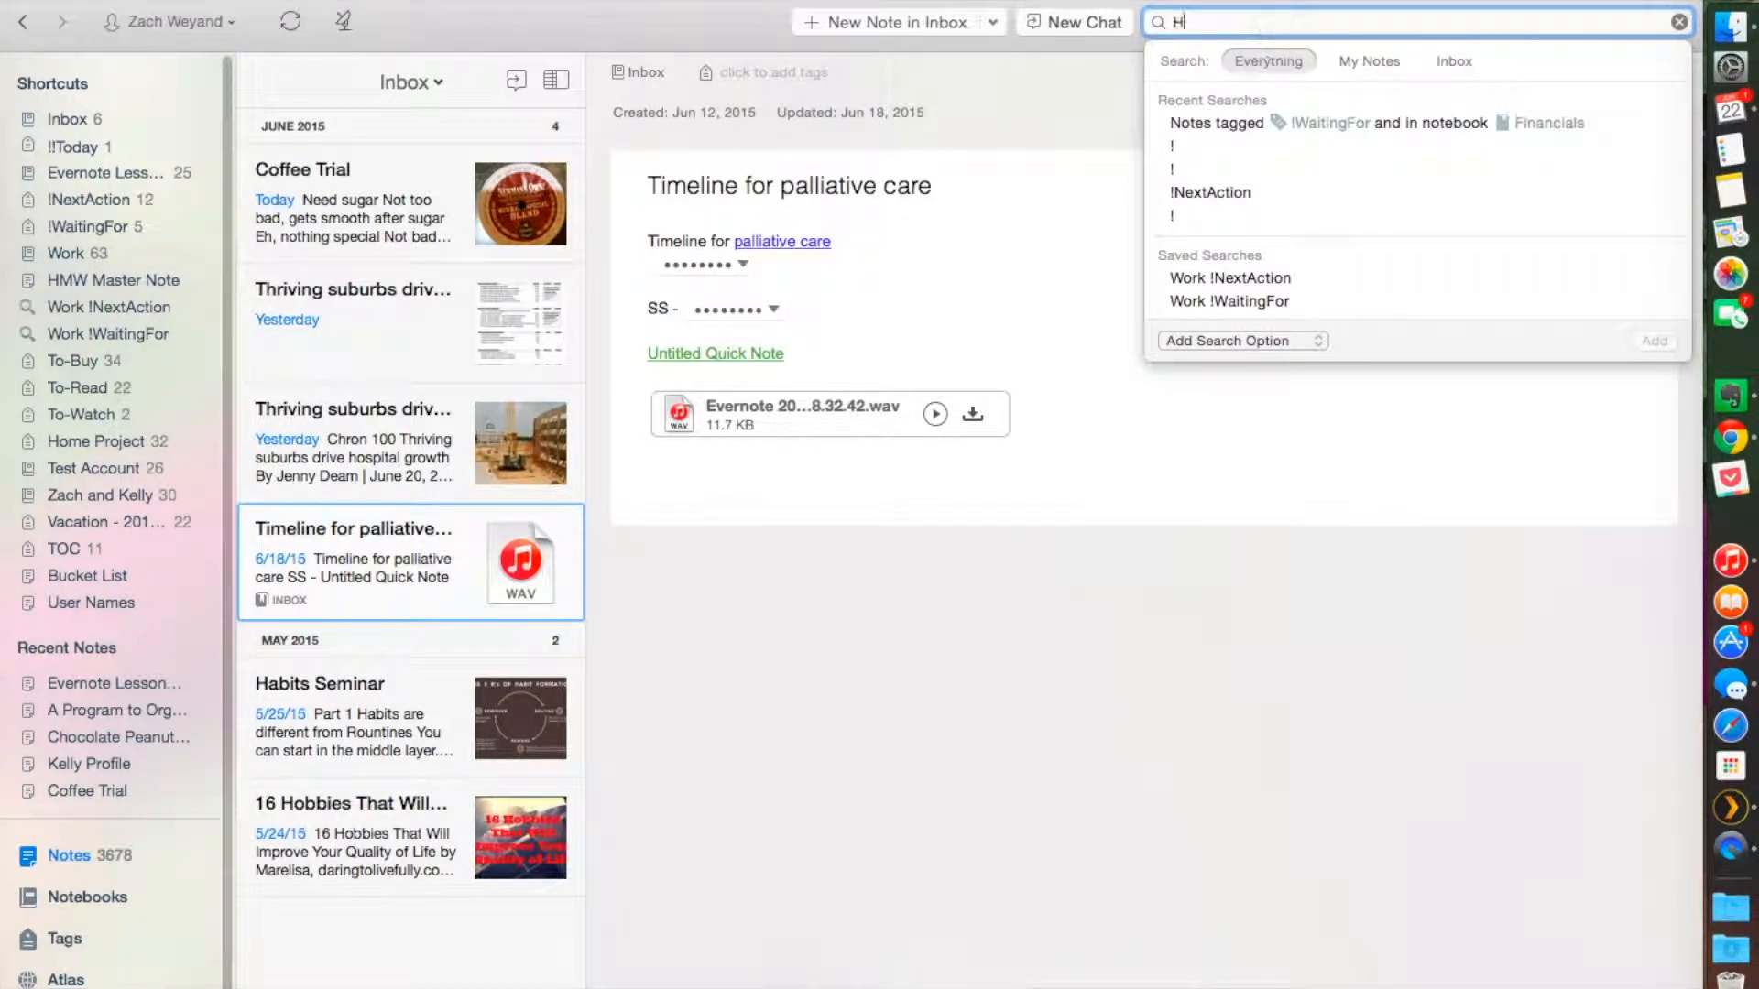
Step: Search 'Houston Methodist' and browse the 476 results to the payment denials article
{"action": "type", "text": "Houston Methodist"}
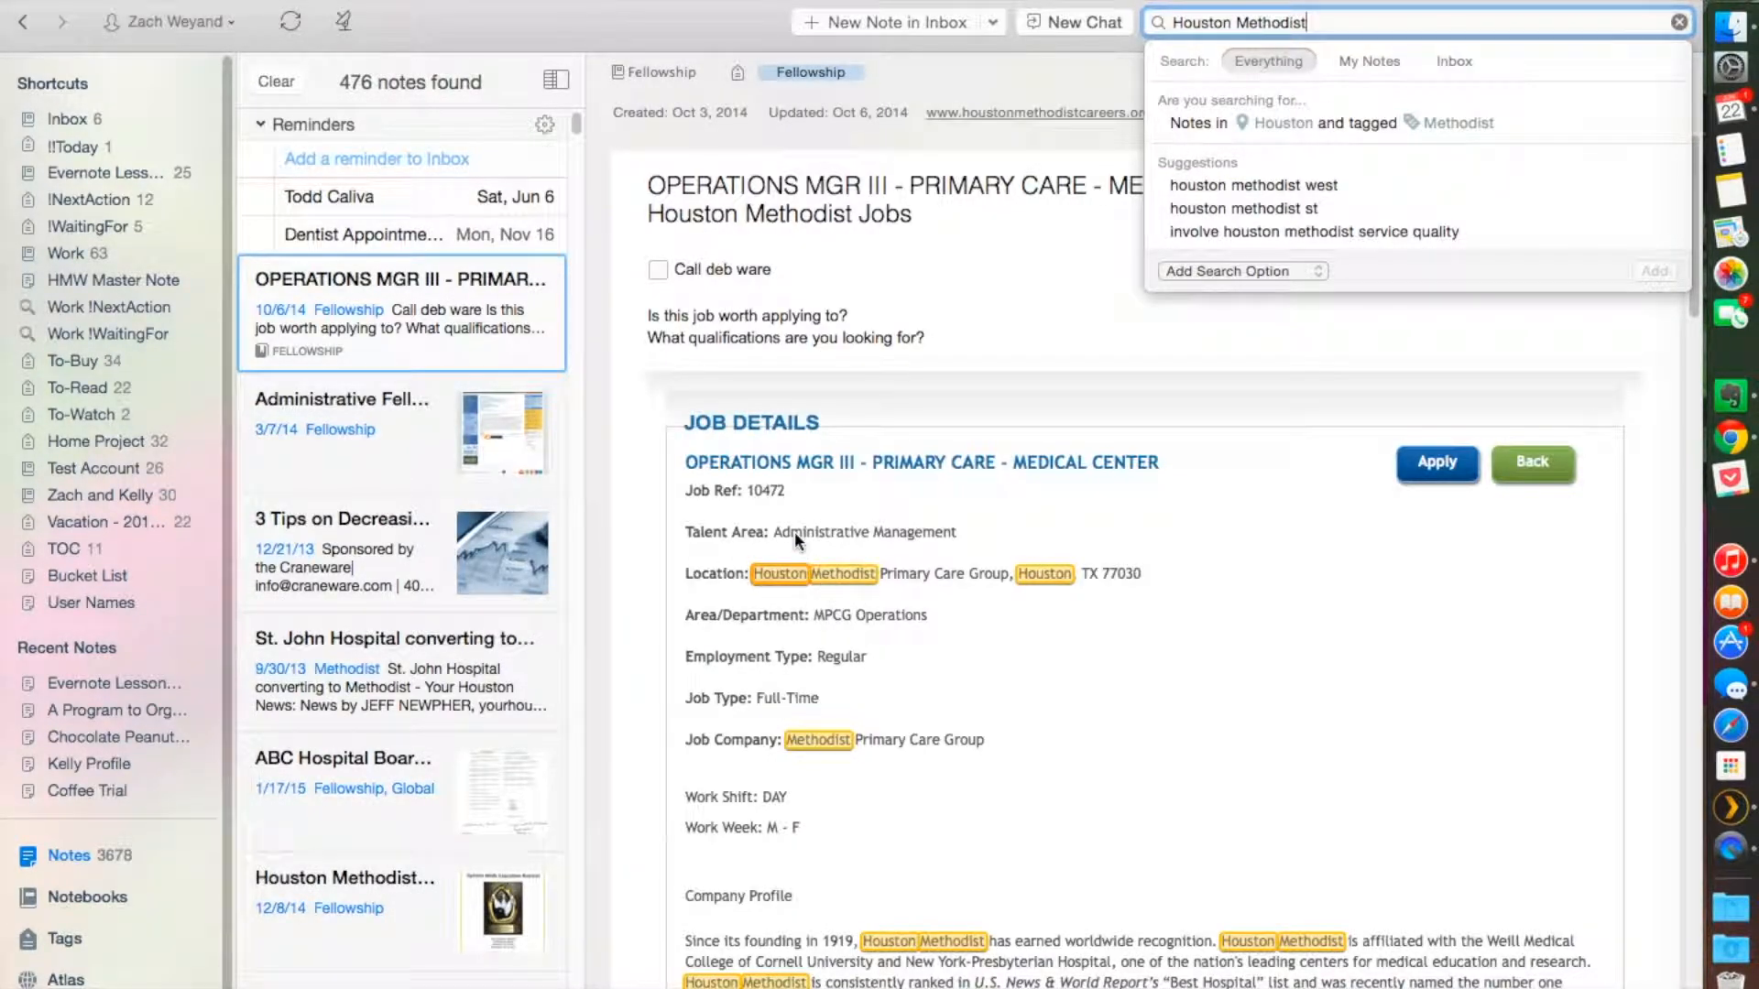
{"action": "scroll", "scroll_direction": "down", "scroll_amount": 3}
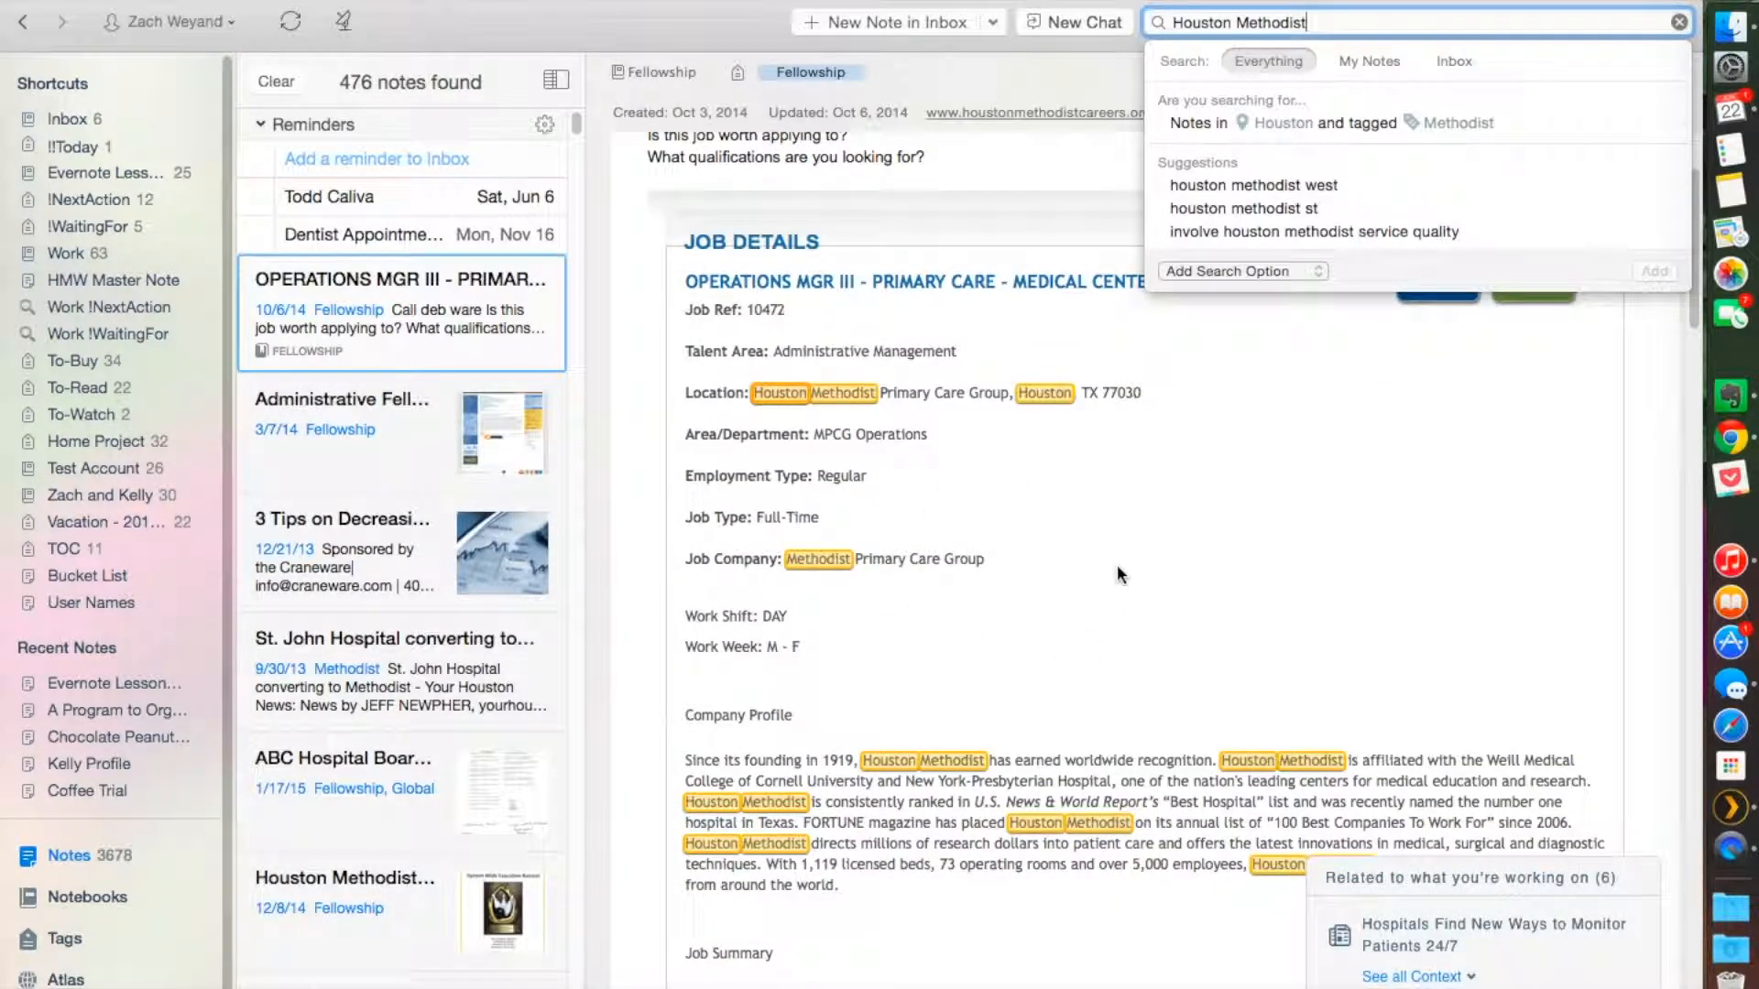
{"action": "mouse_move", "coordinate": [785, 404]}
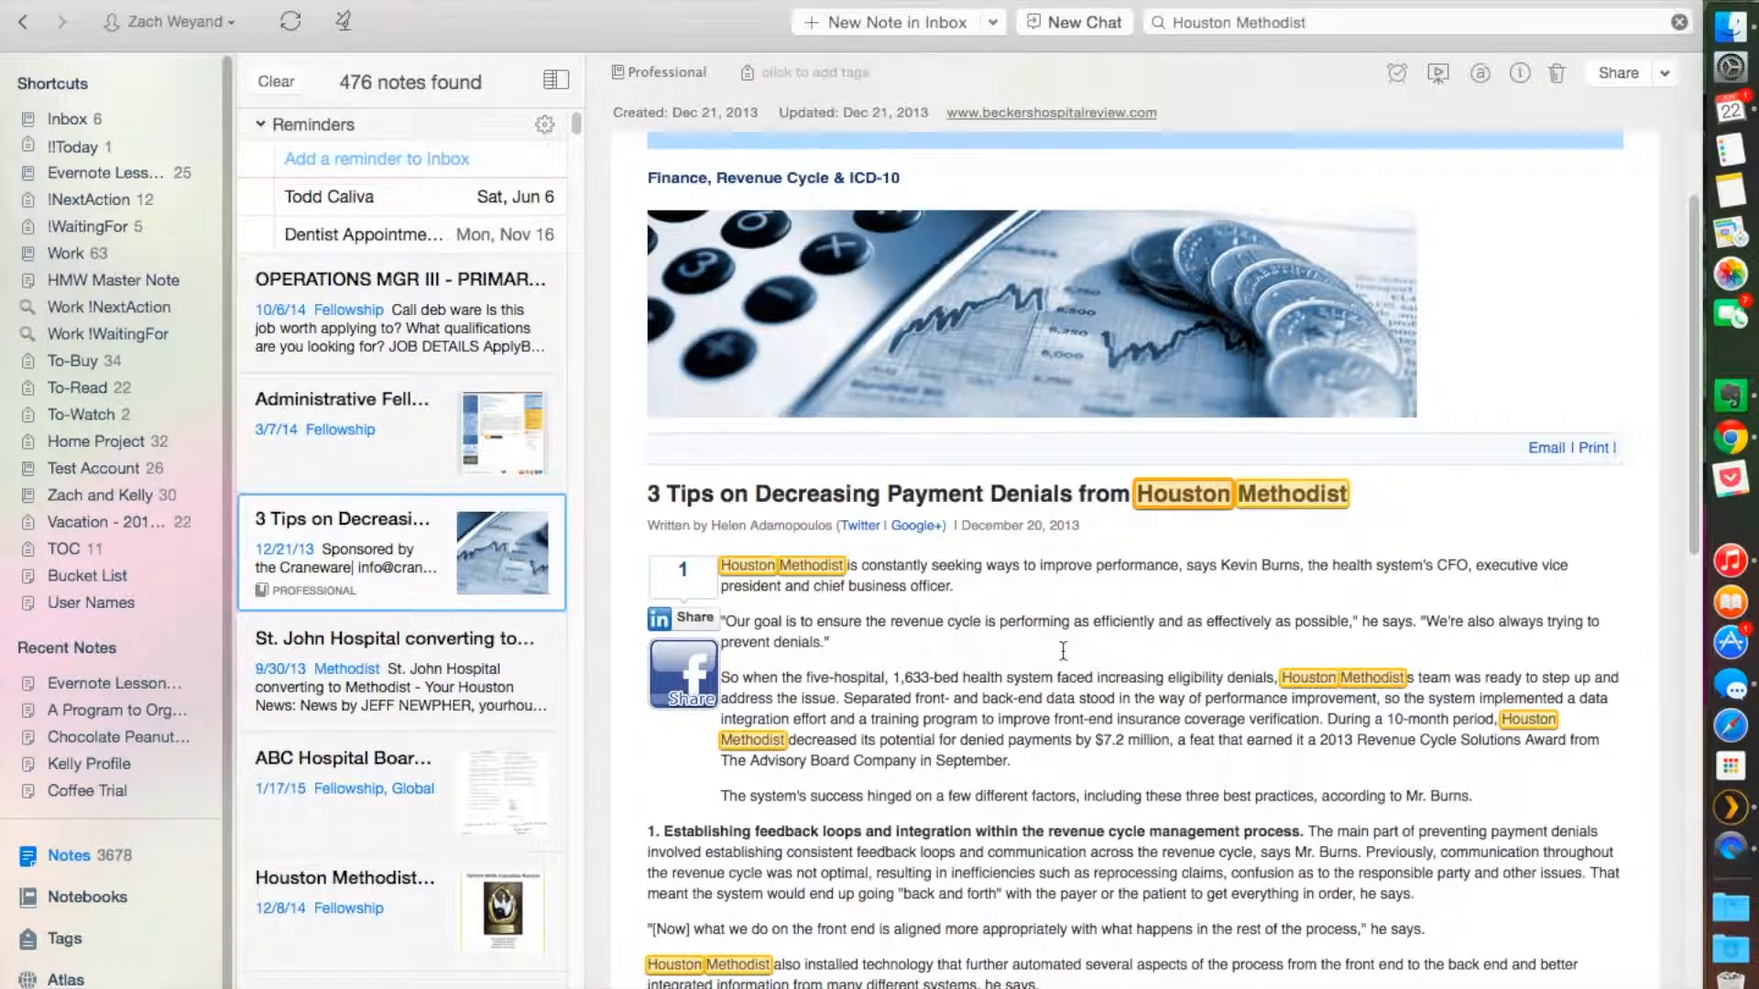
{"action": "scroll", "scroll_direction": "down", "scroll_amount": 3}
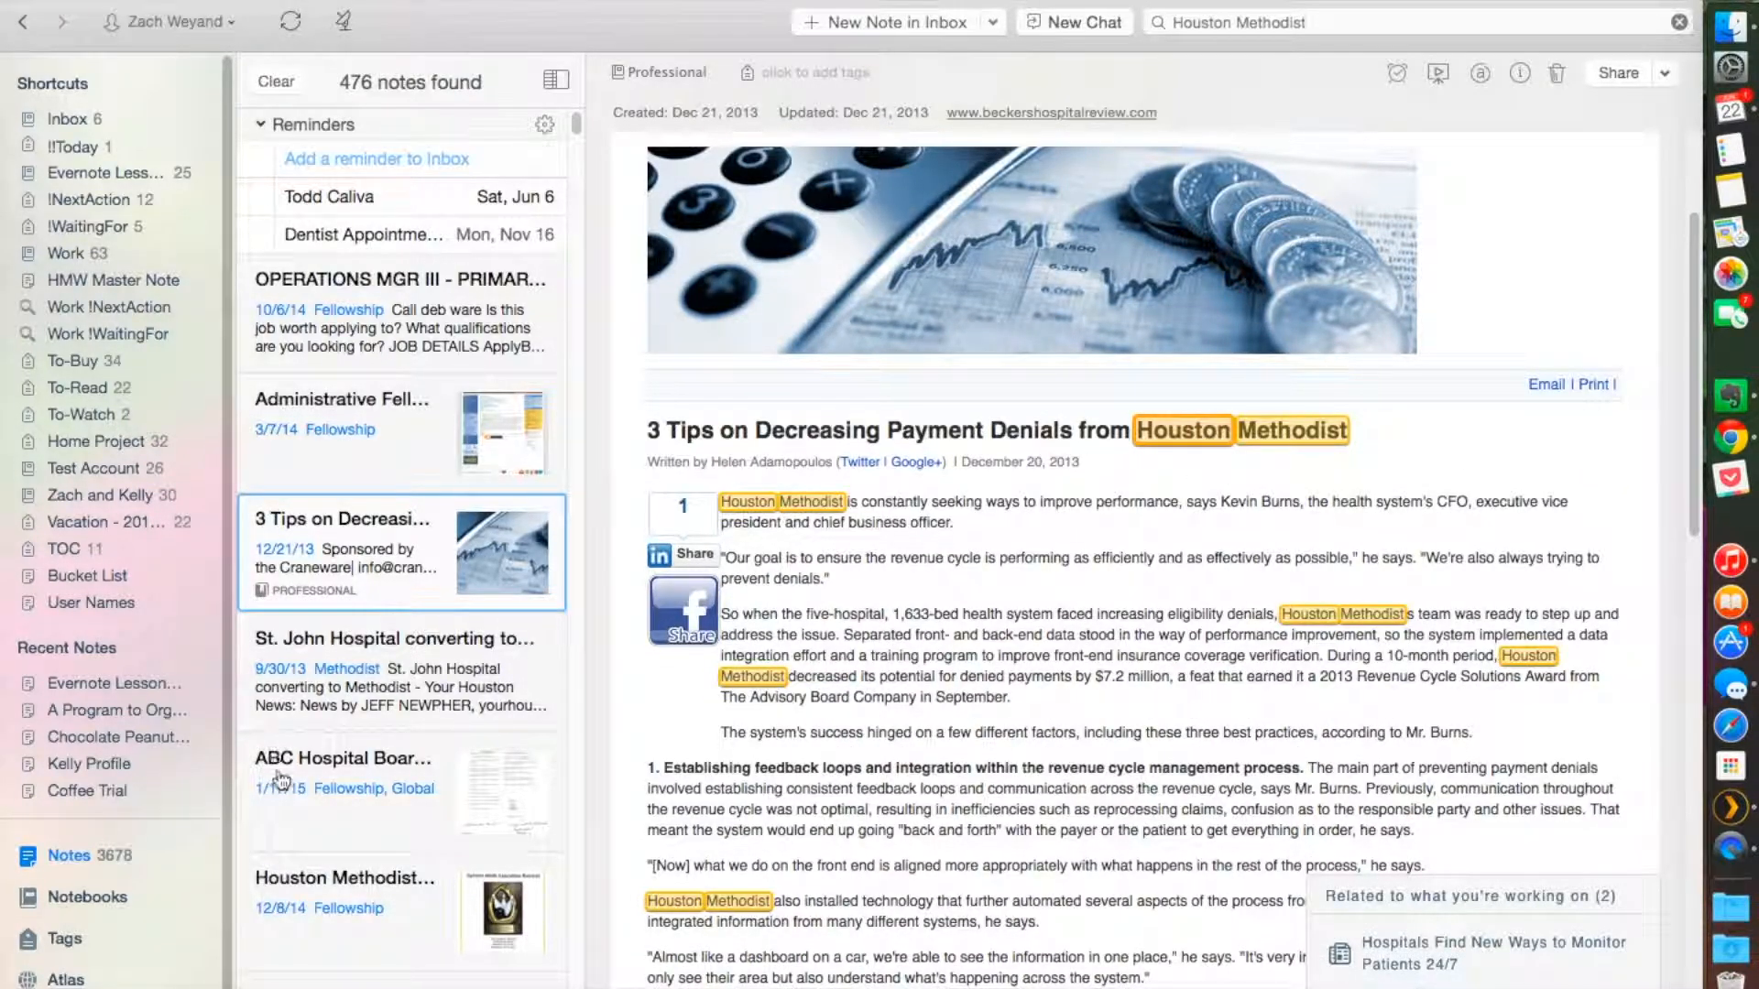
Step: Open the Houston Methodist Executive Retreat Materials note showing its matching PDF and PowerPoint attachments
{"action": "left_click", "coordinate": [391, 637]}
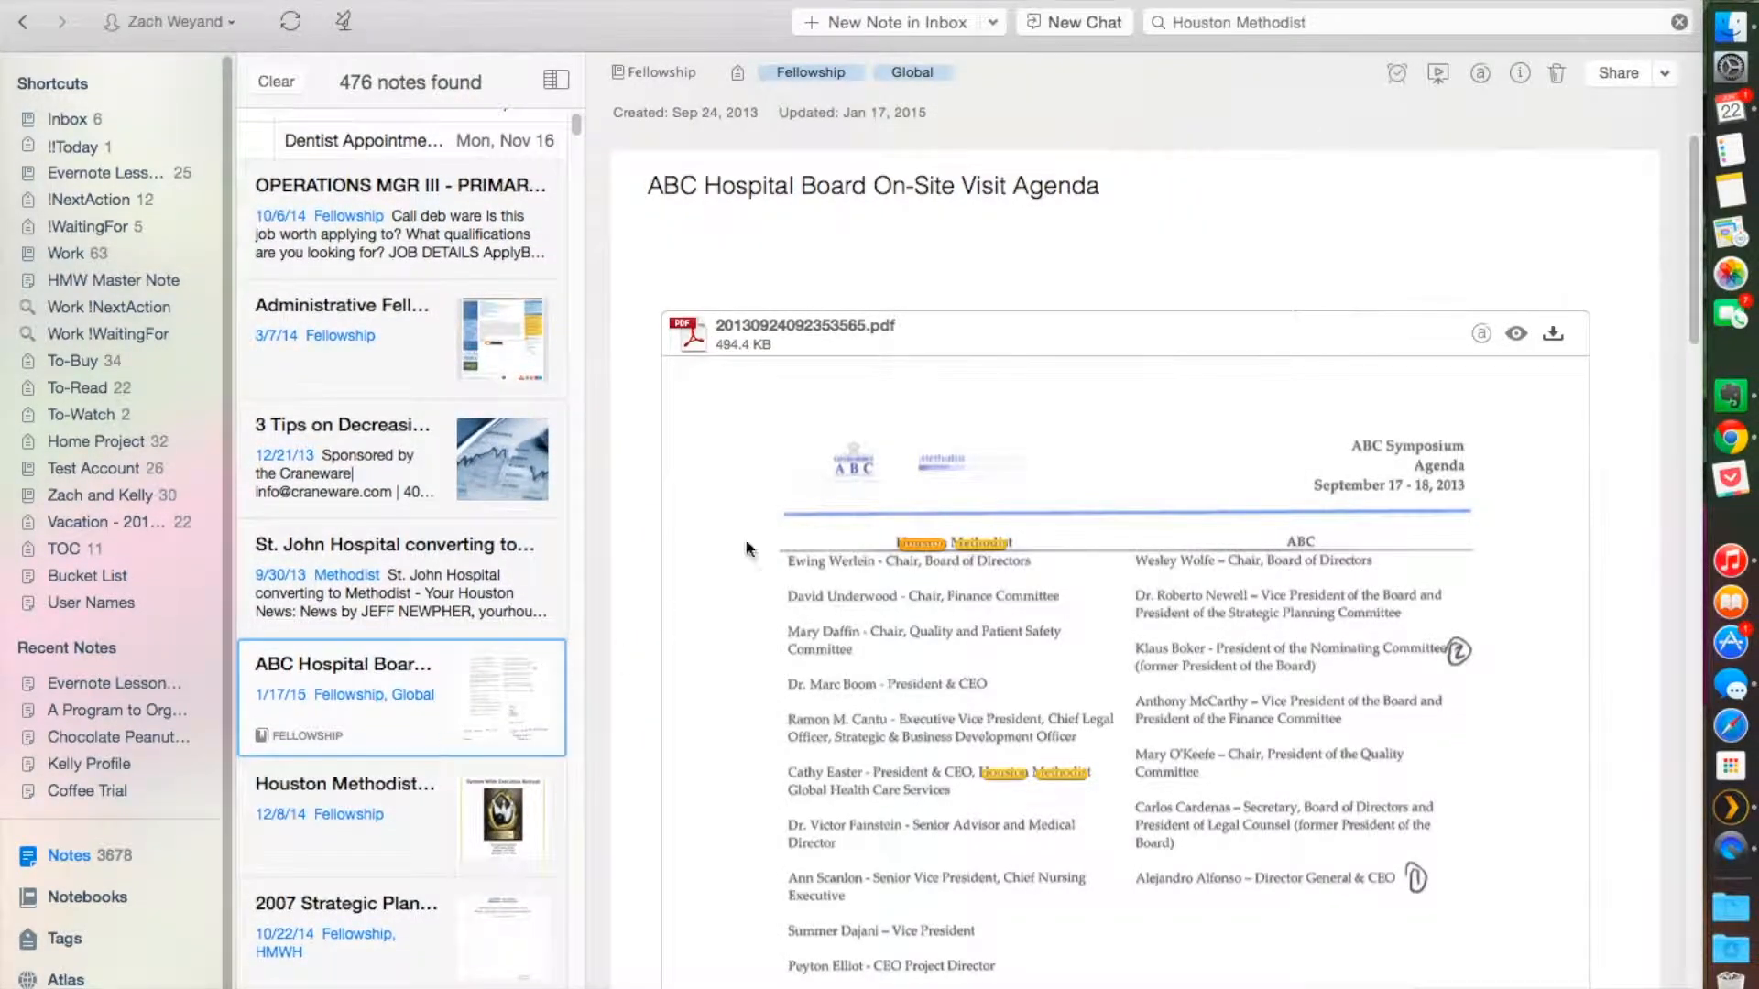
{"action": "scroll", "scroll_direction": "down", "scroll_amount": 3}
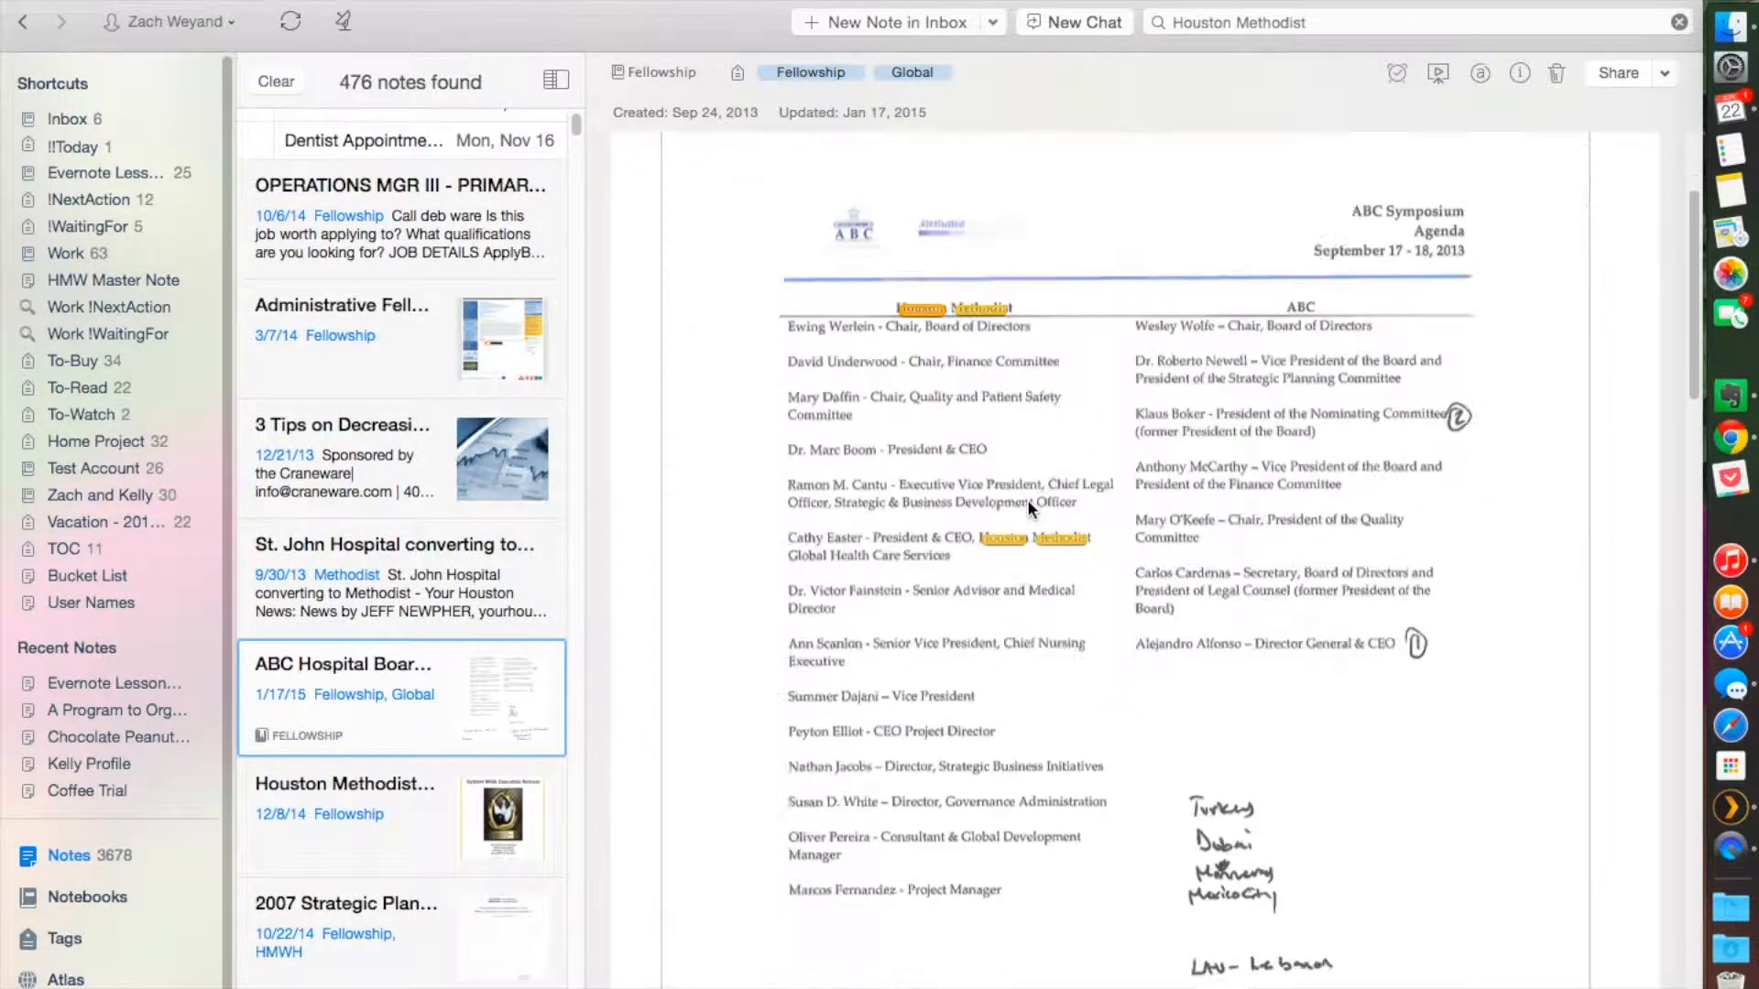
{"action": "scroll", "scroll_direction": "down", "scroll_amount": 3}
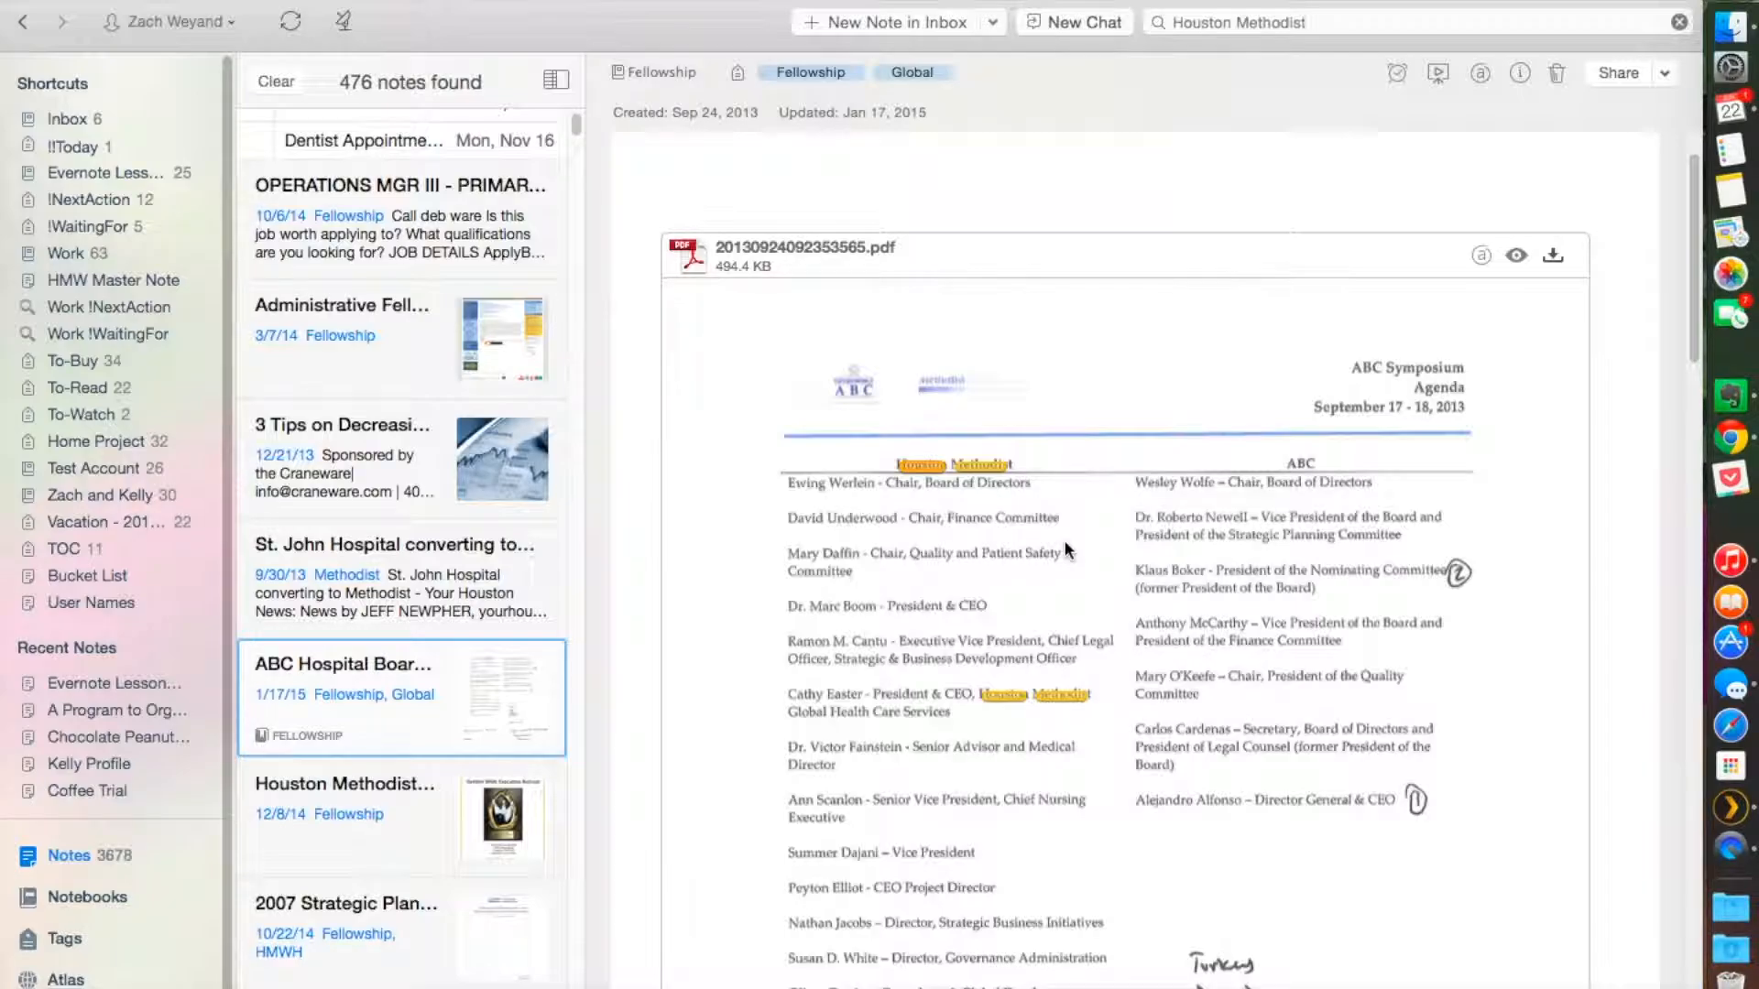
{"action": "mouse_move", "coordinate": [937, 480]}
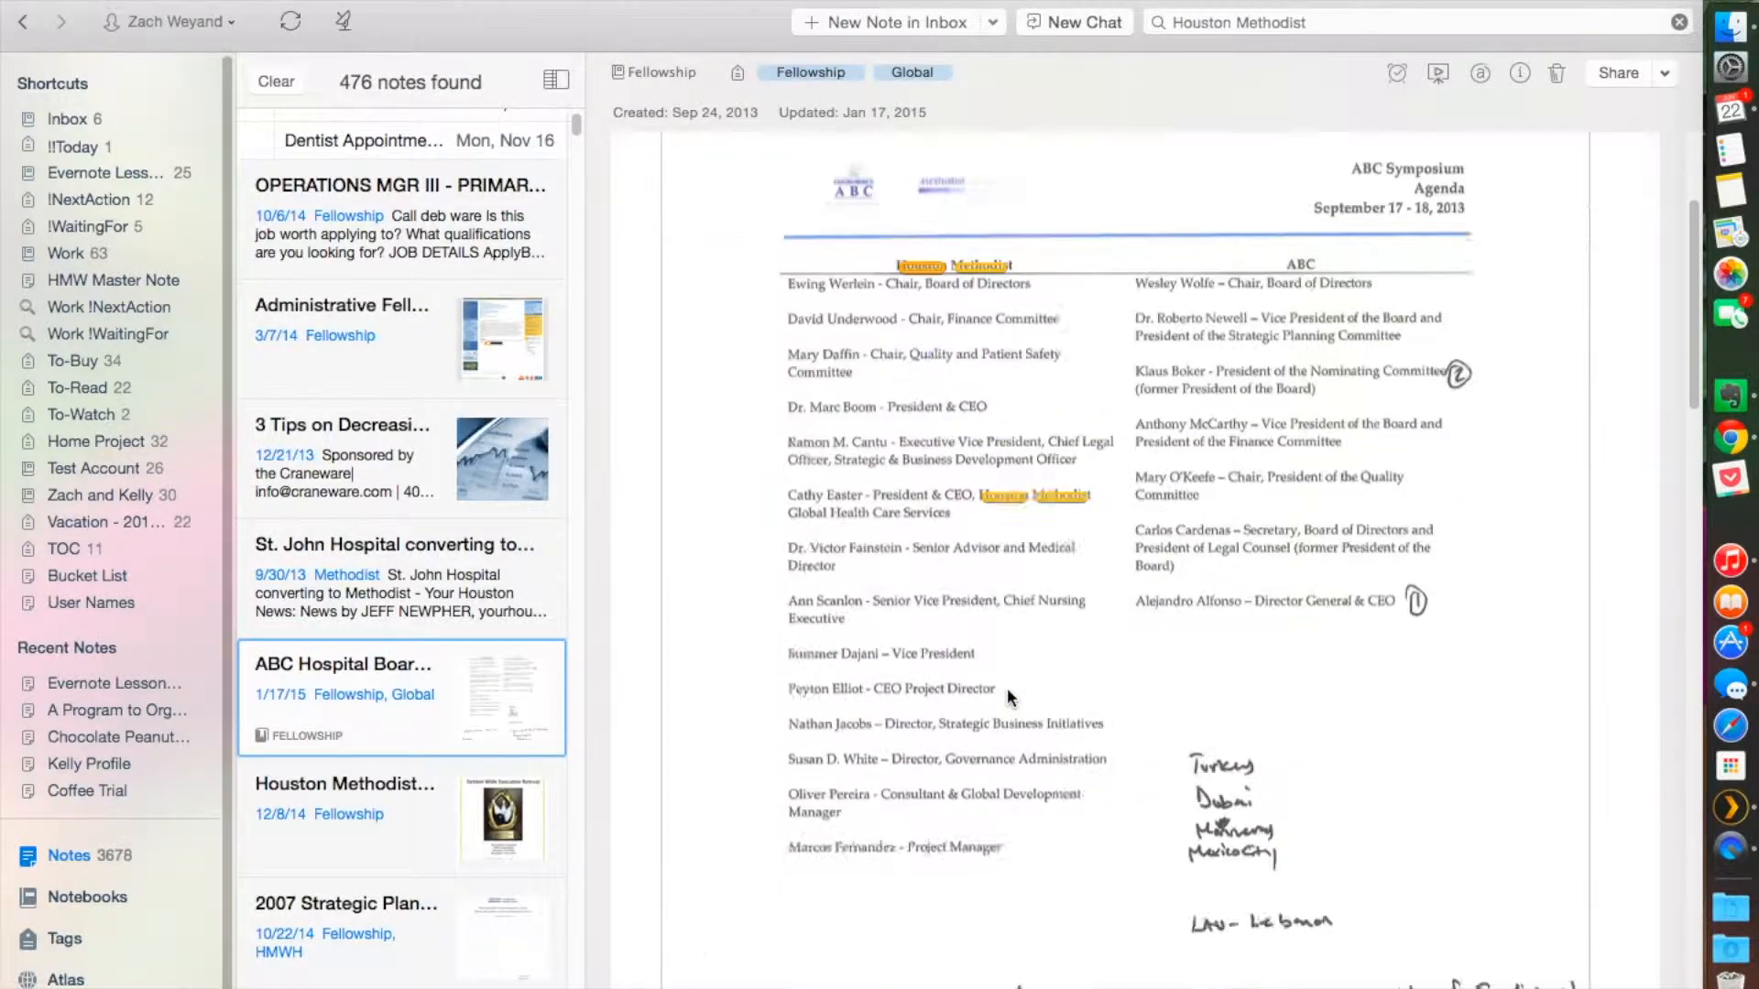
{"action": "scroll", "scroll_direction": "down", "scroll_amount": 3}
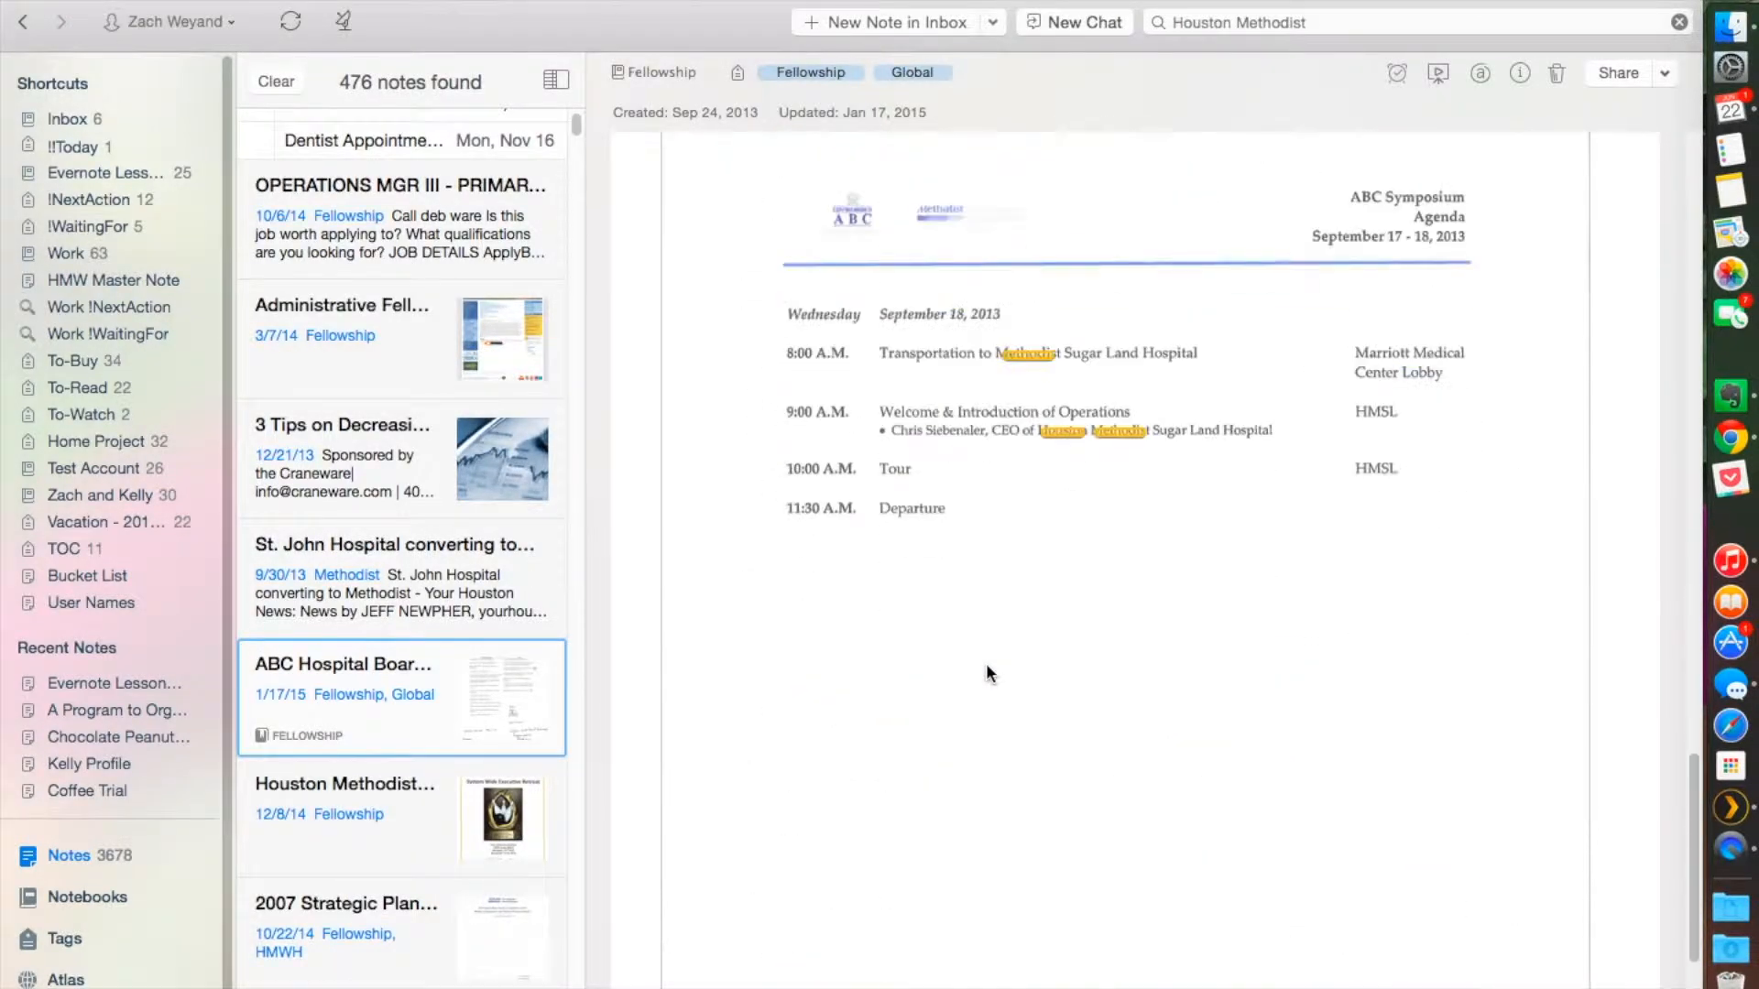
{"action": "left_click", "coordinate": [344, 785]}
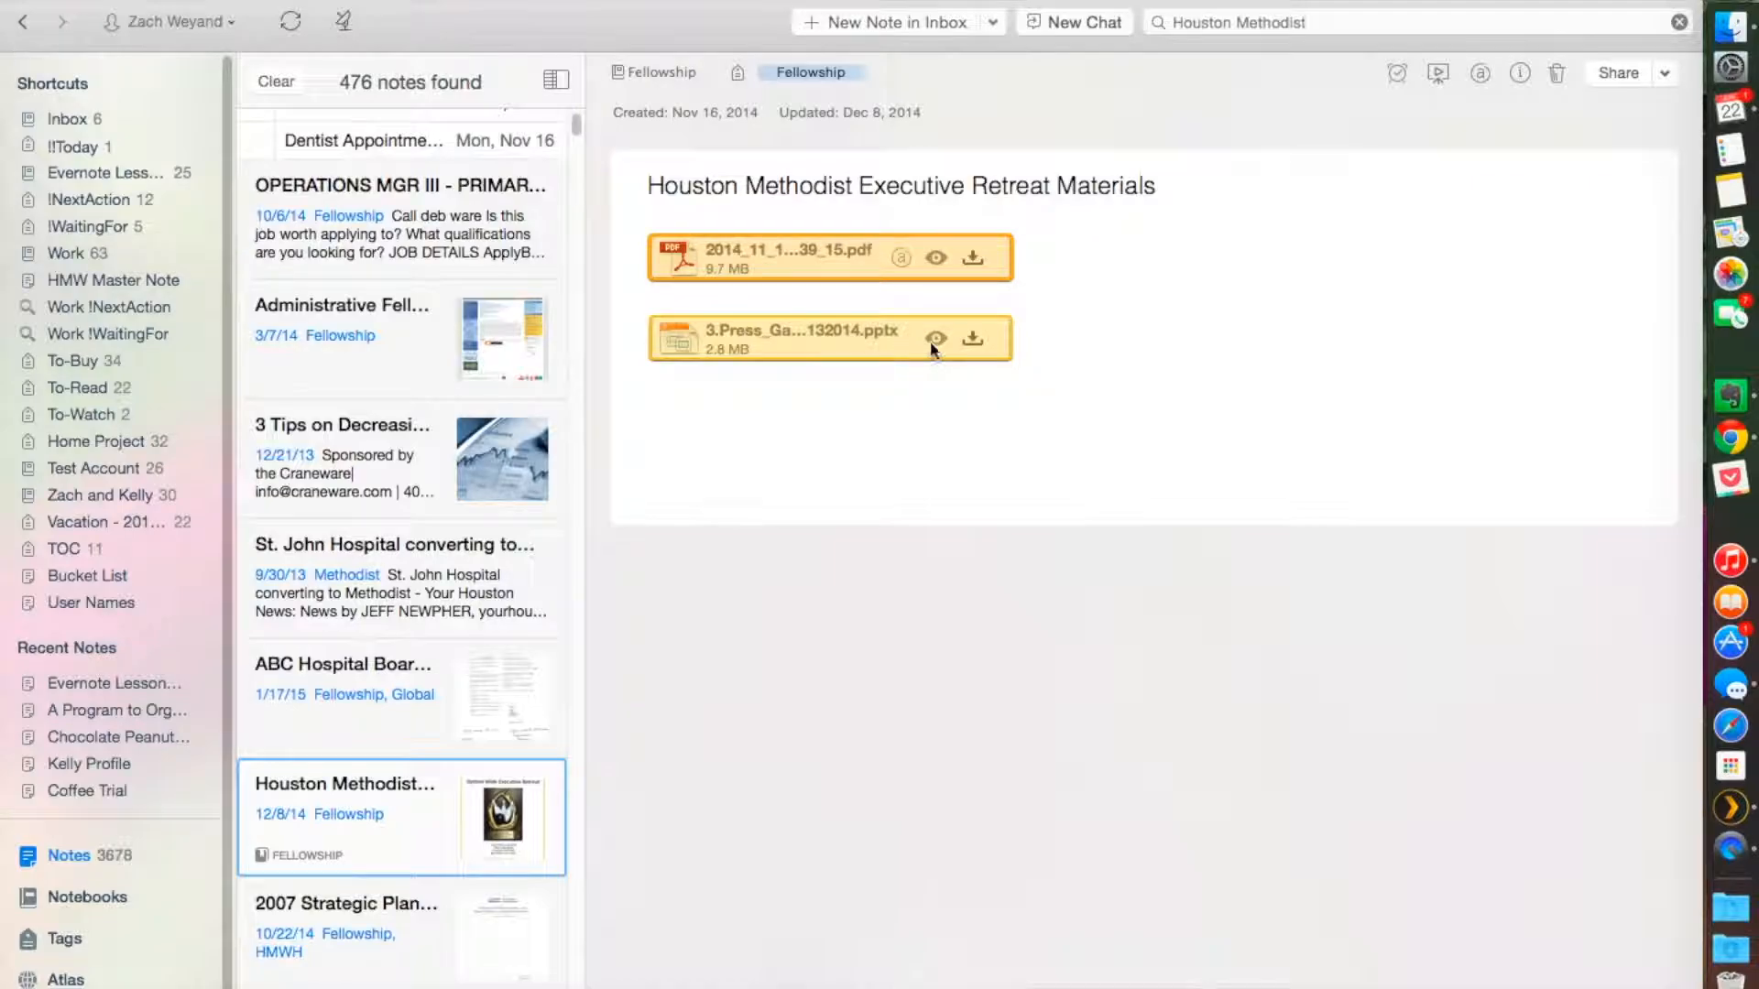
{"action": "left_click", "coordinate": [935, 339]}
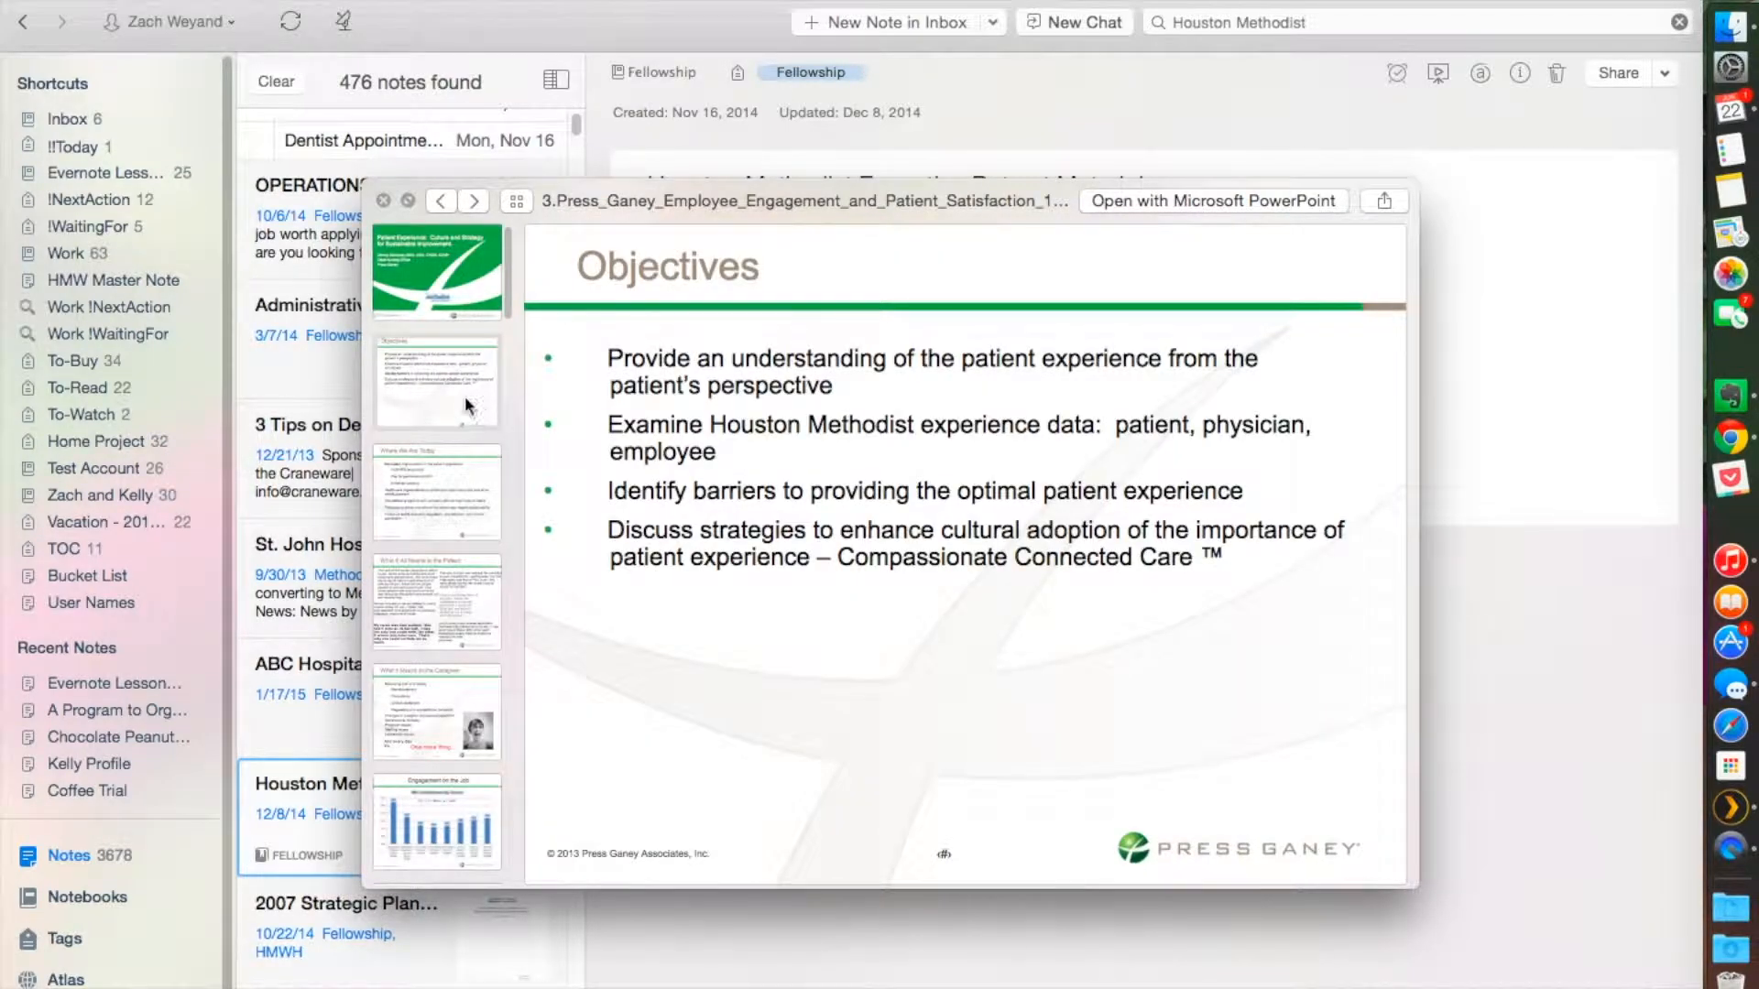
{"action": "left_click", "coordinate": [436, 271]}
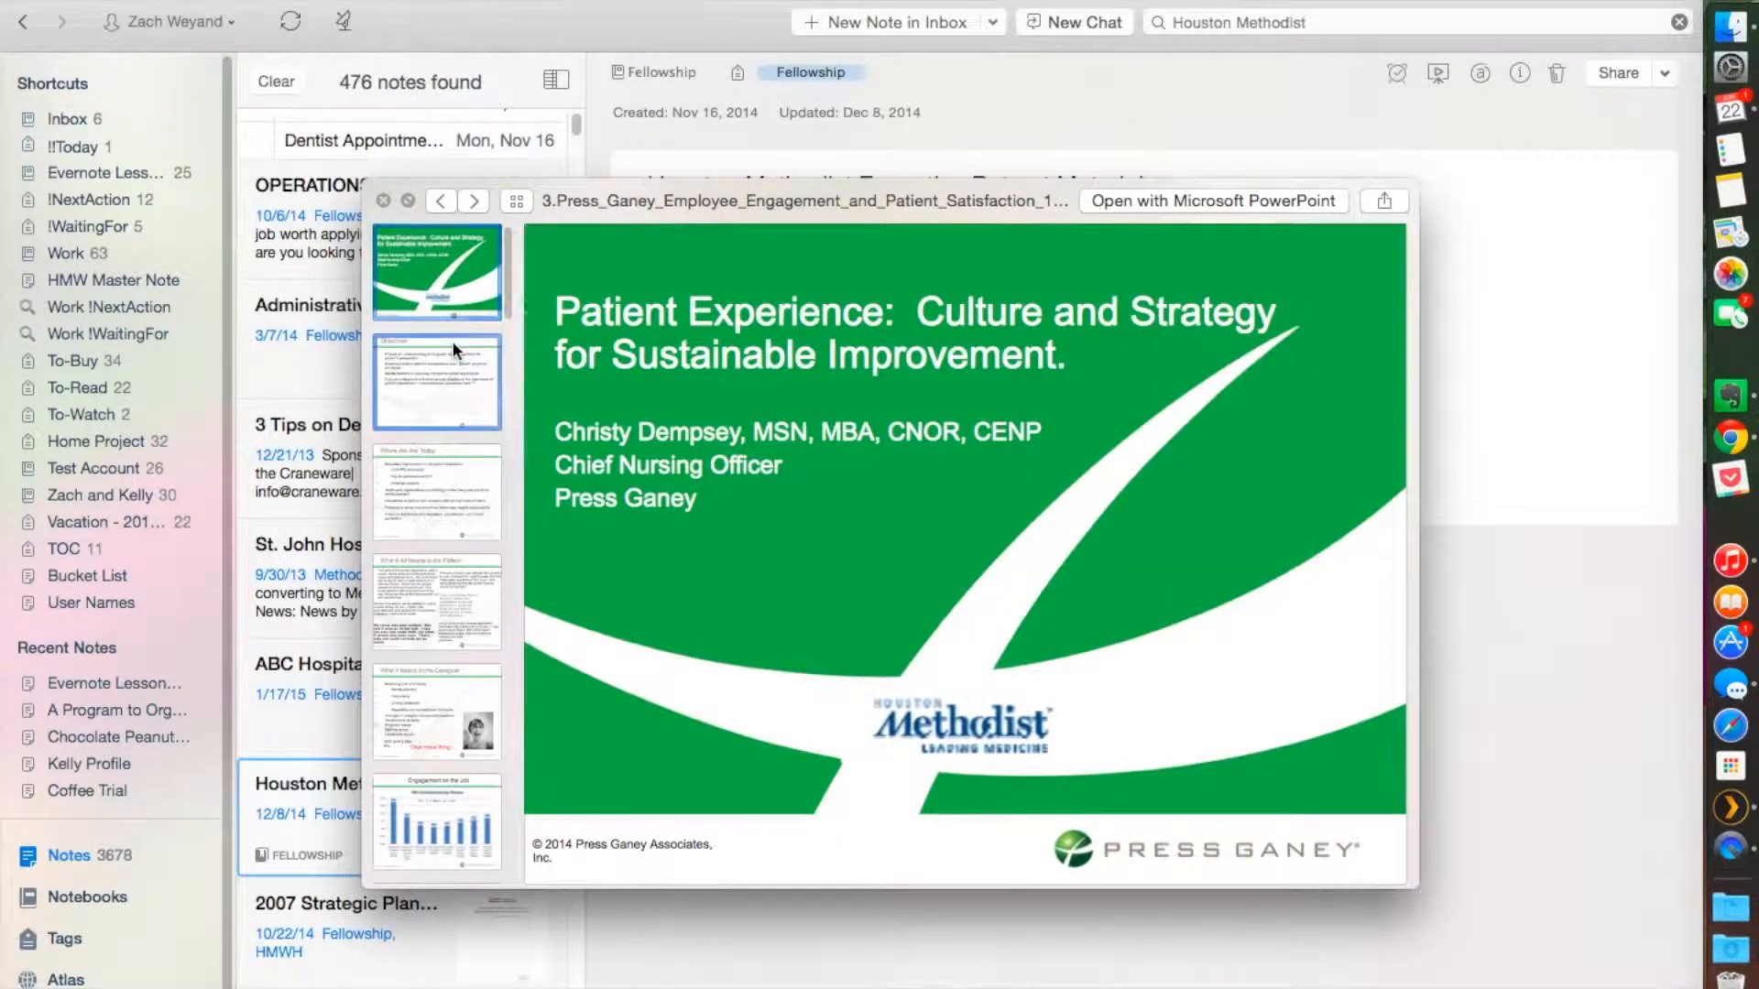
{"action": "left_click", "coordinate": [436, 380]}
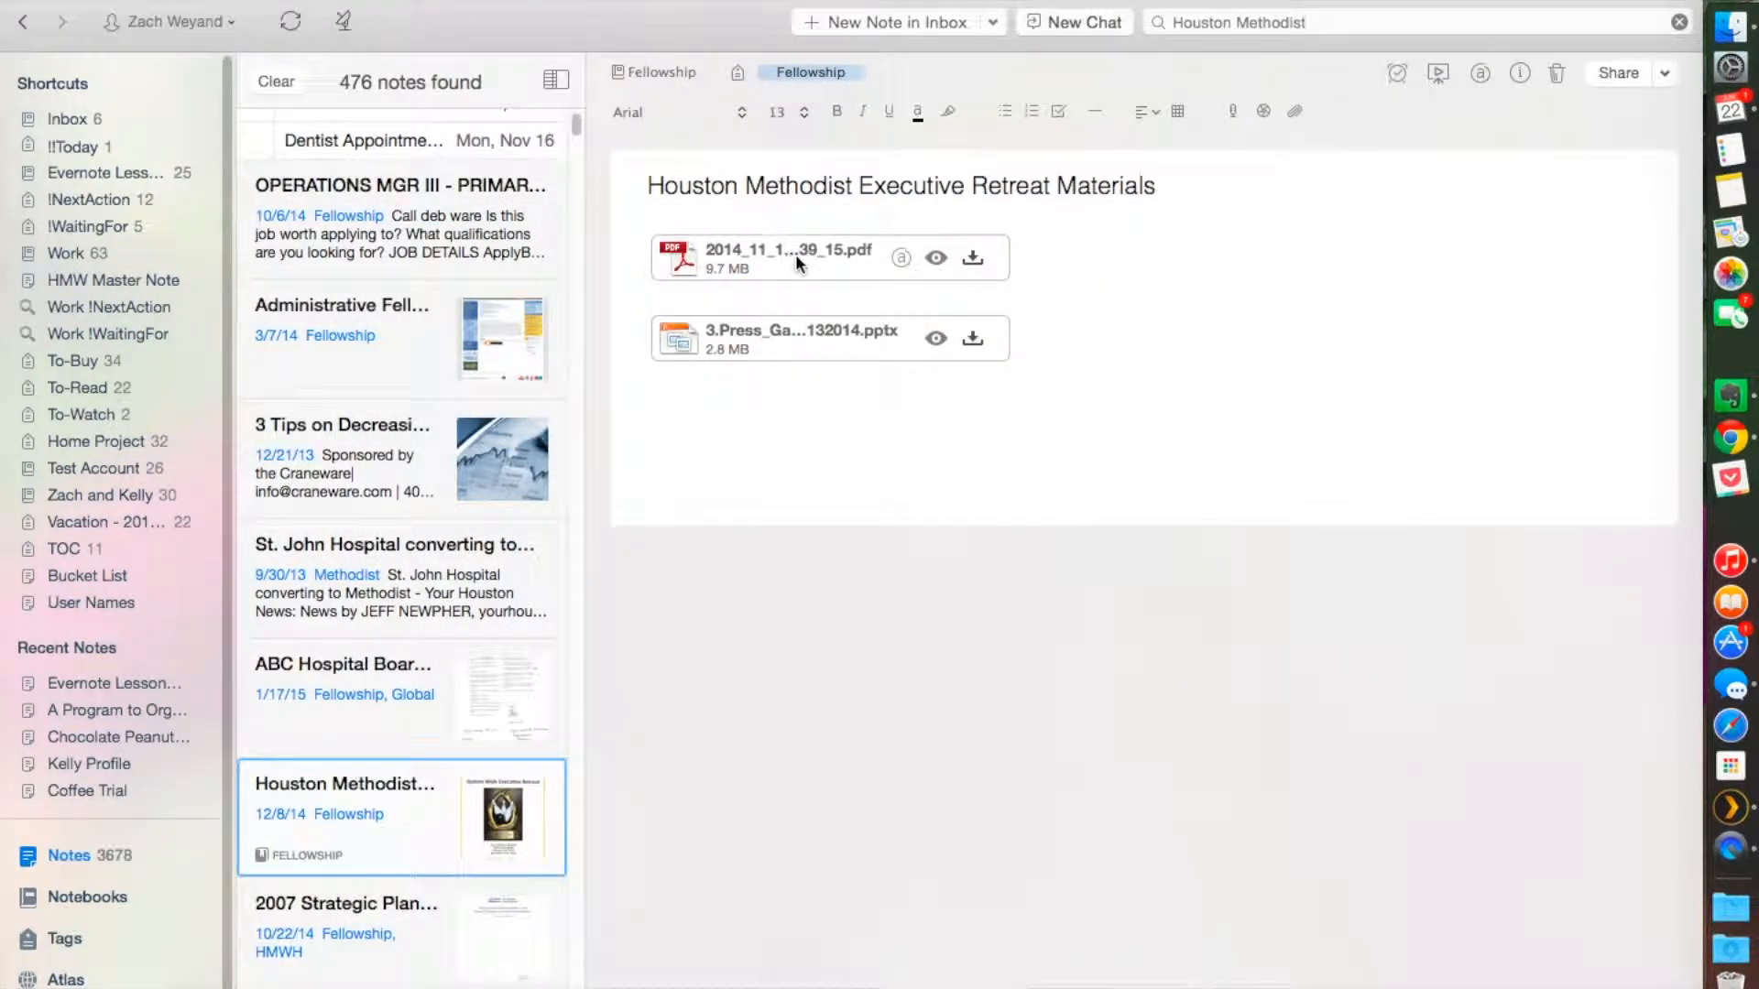
{"action": "mouse_move", "coordinate": [501, 458]}
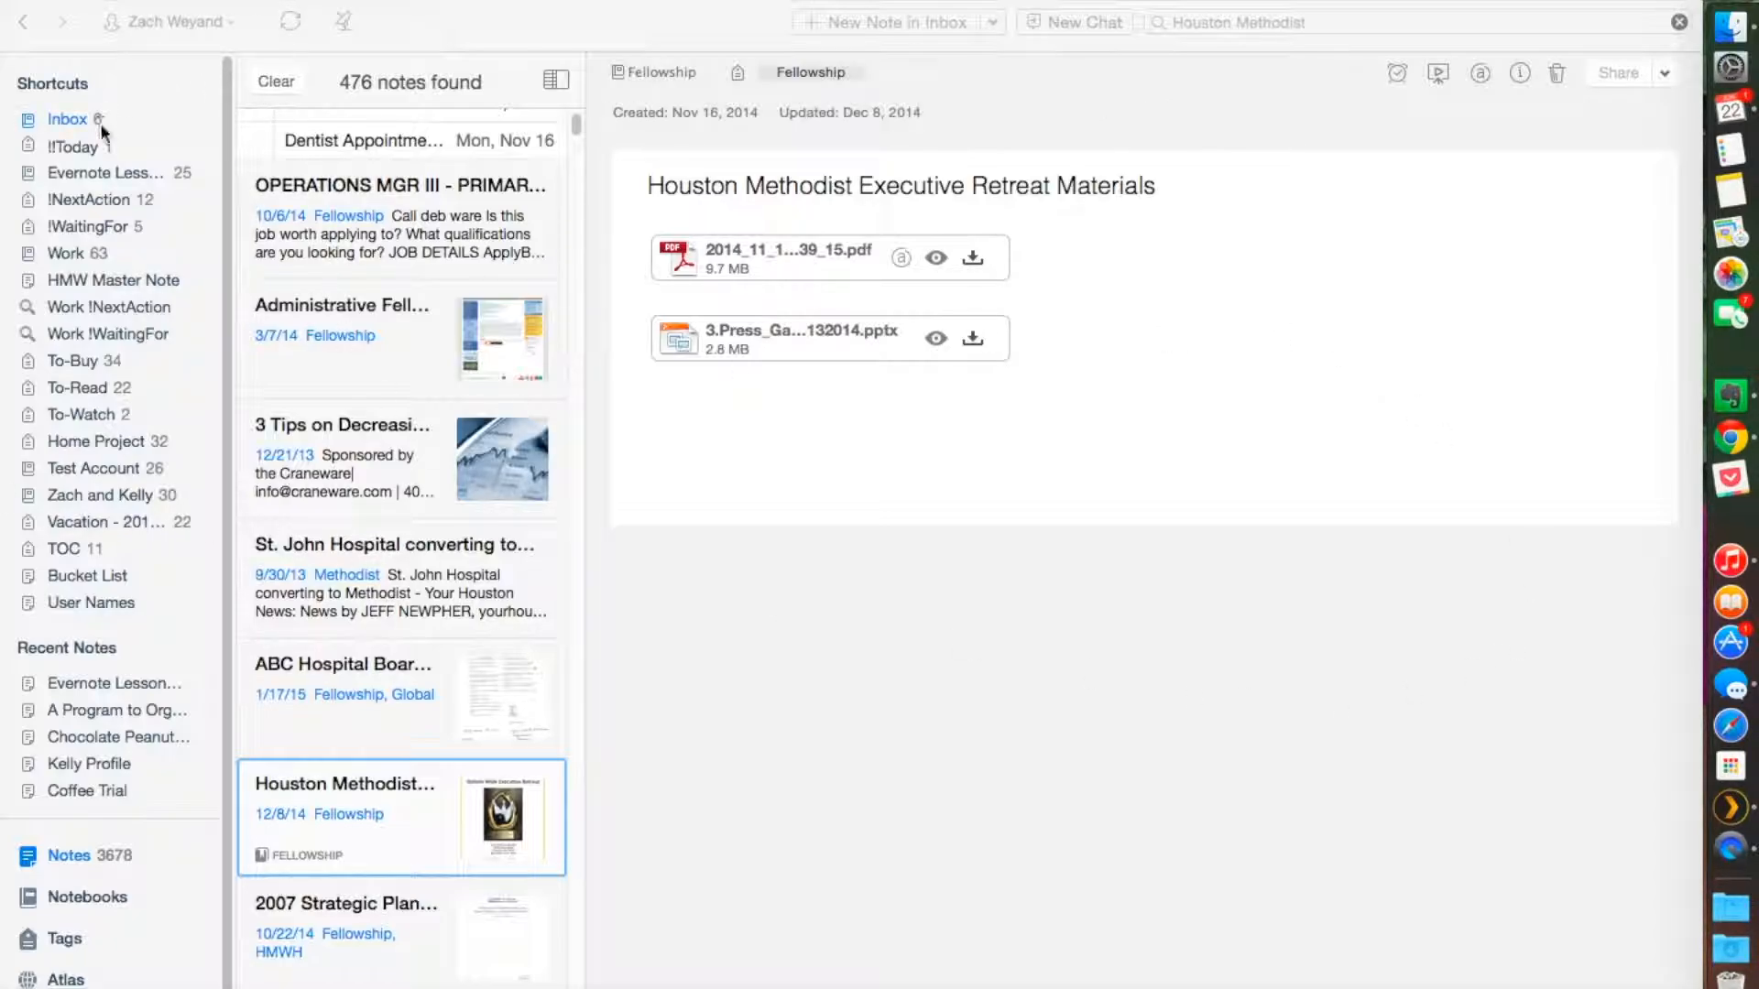
Step: Return to the Inbox's six notes and view the Coffee Trial note's coffee pod photos
{"action": "left_click", "coordinate": [66, 118]}
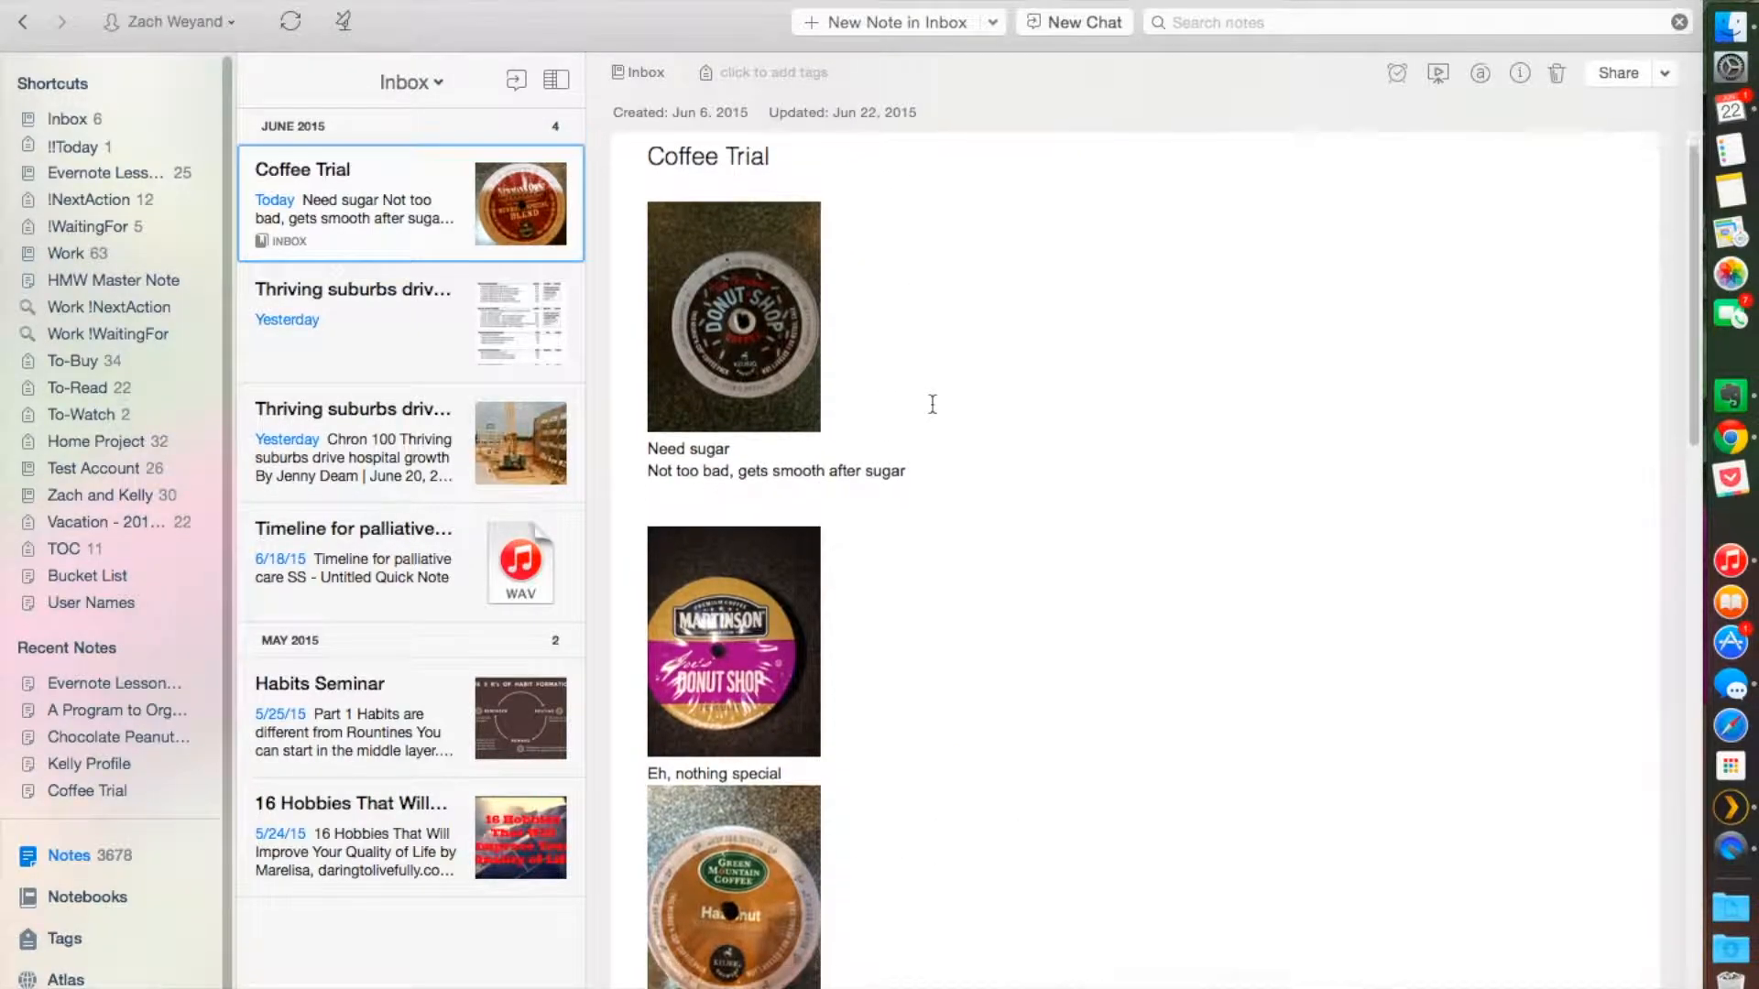
{"action": "scroll", "scroll_direction": "down", "scroll_amount": 3}
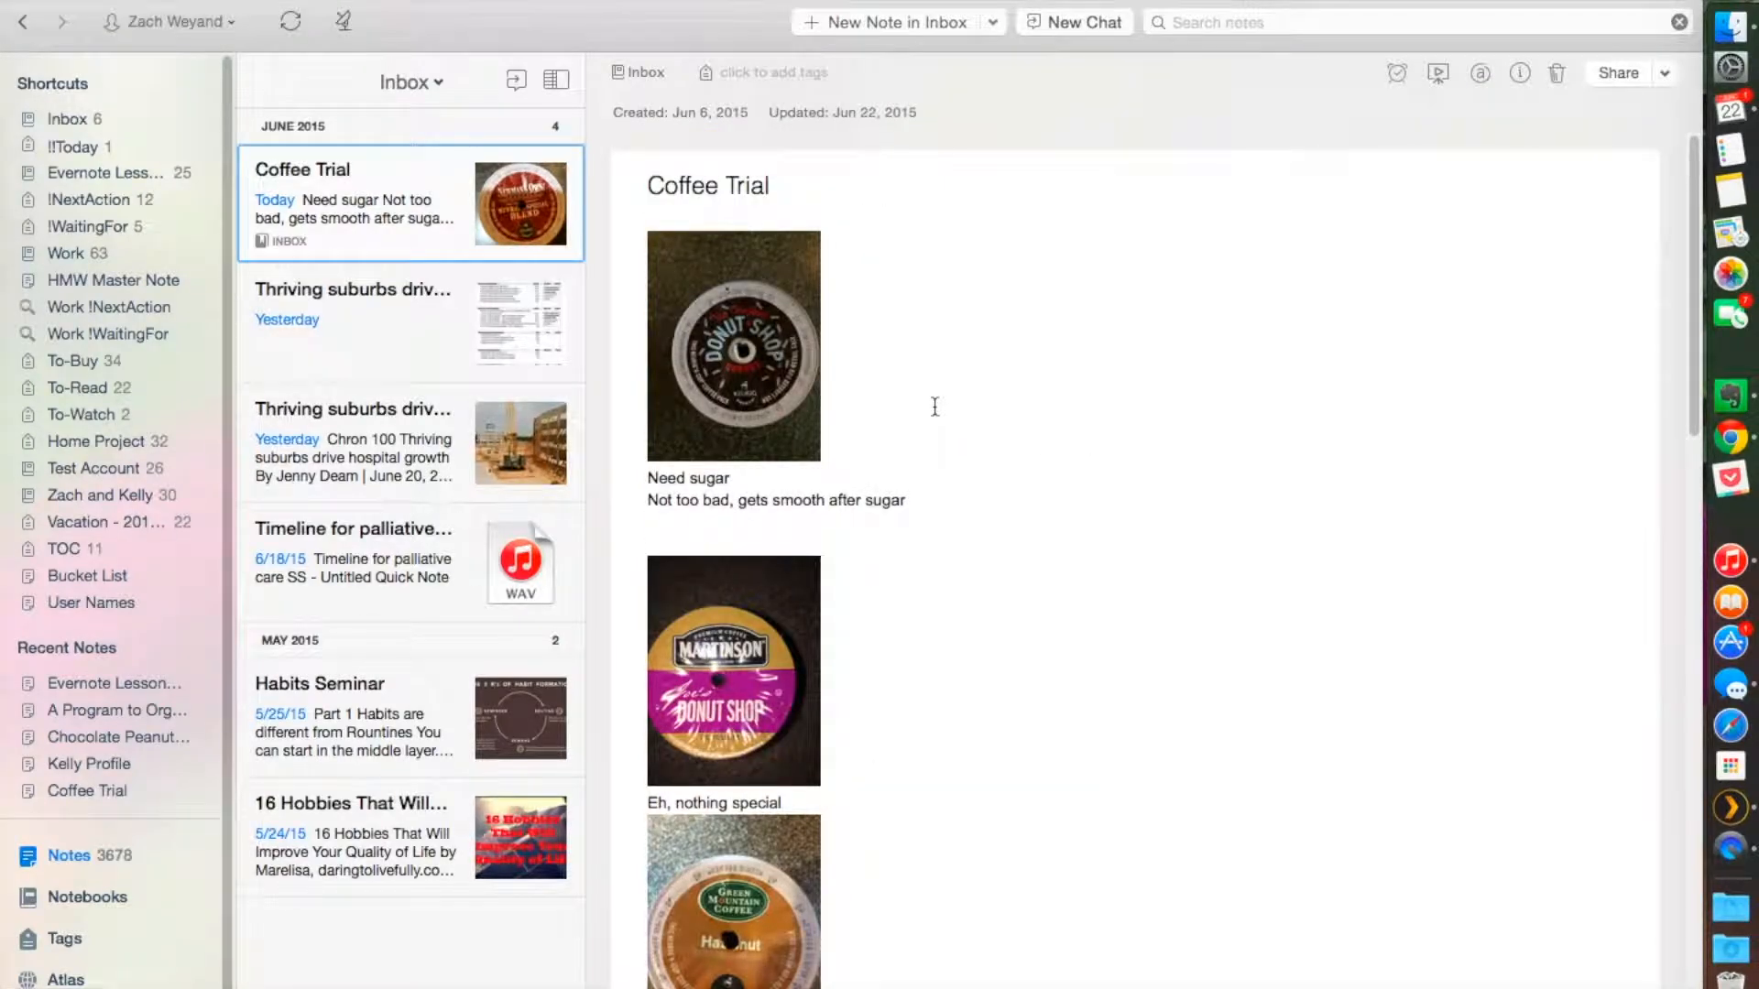
{"action": "mouse_move", "coordinate": [876, 383]}
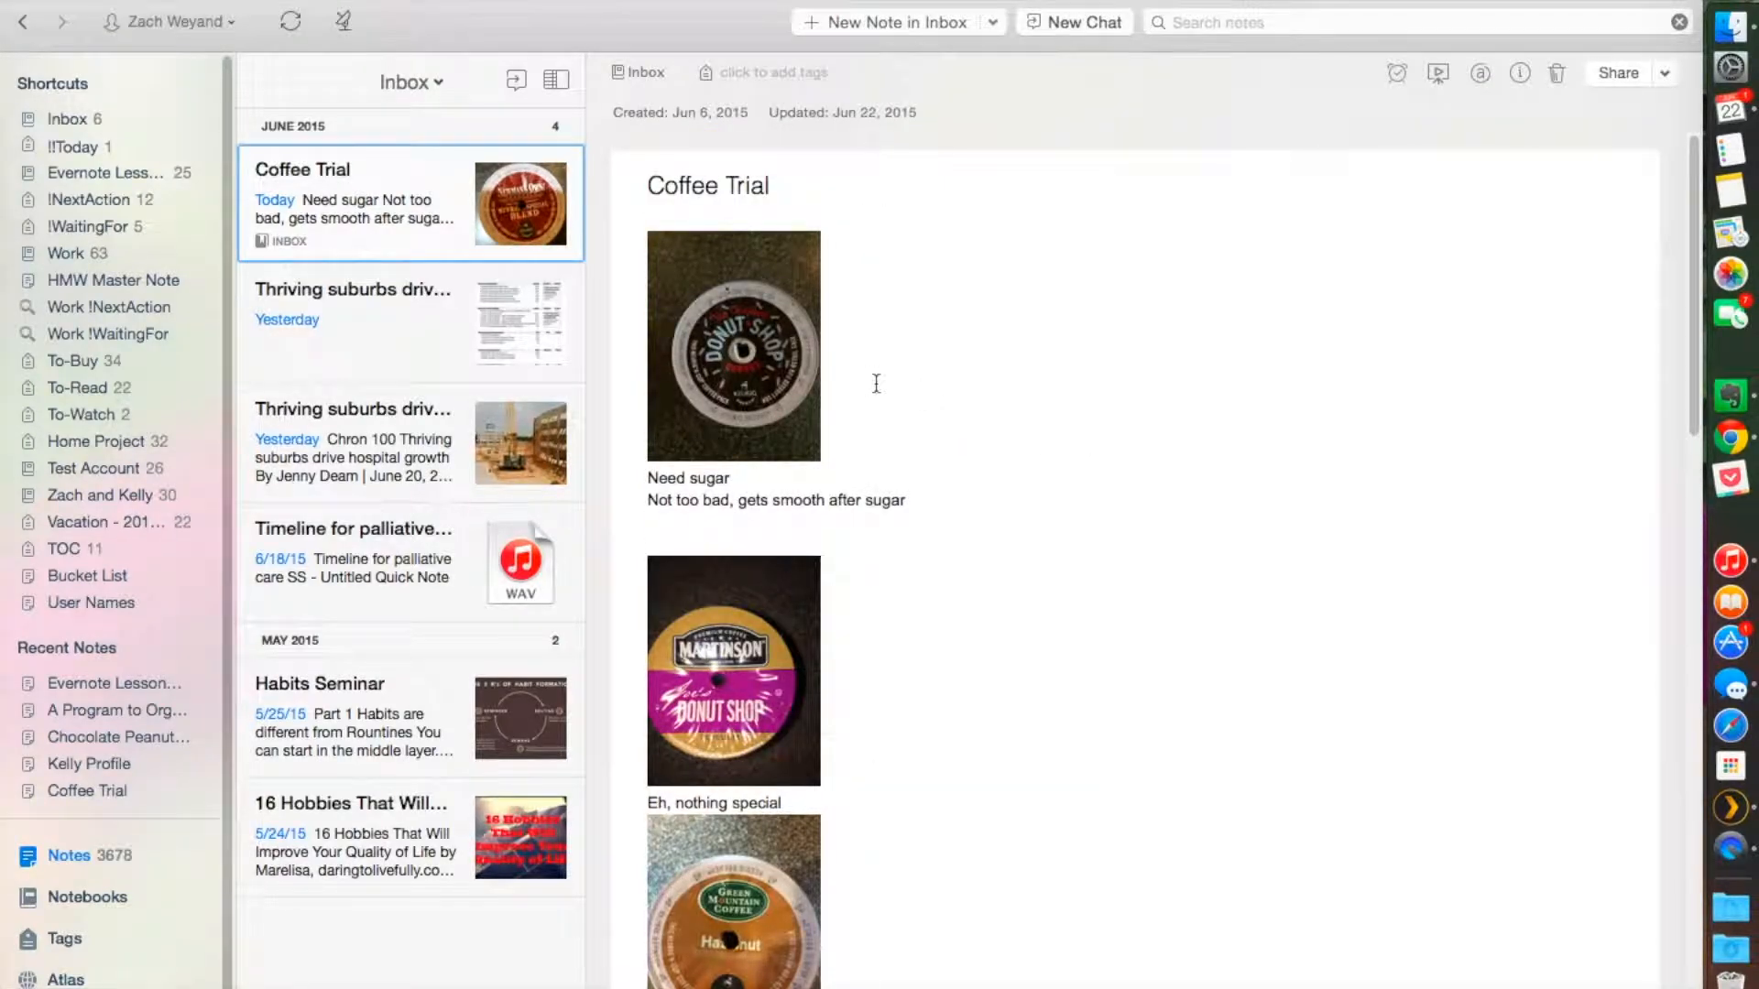
{"action": "mouse_move", "coordinate": [825, 348]}
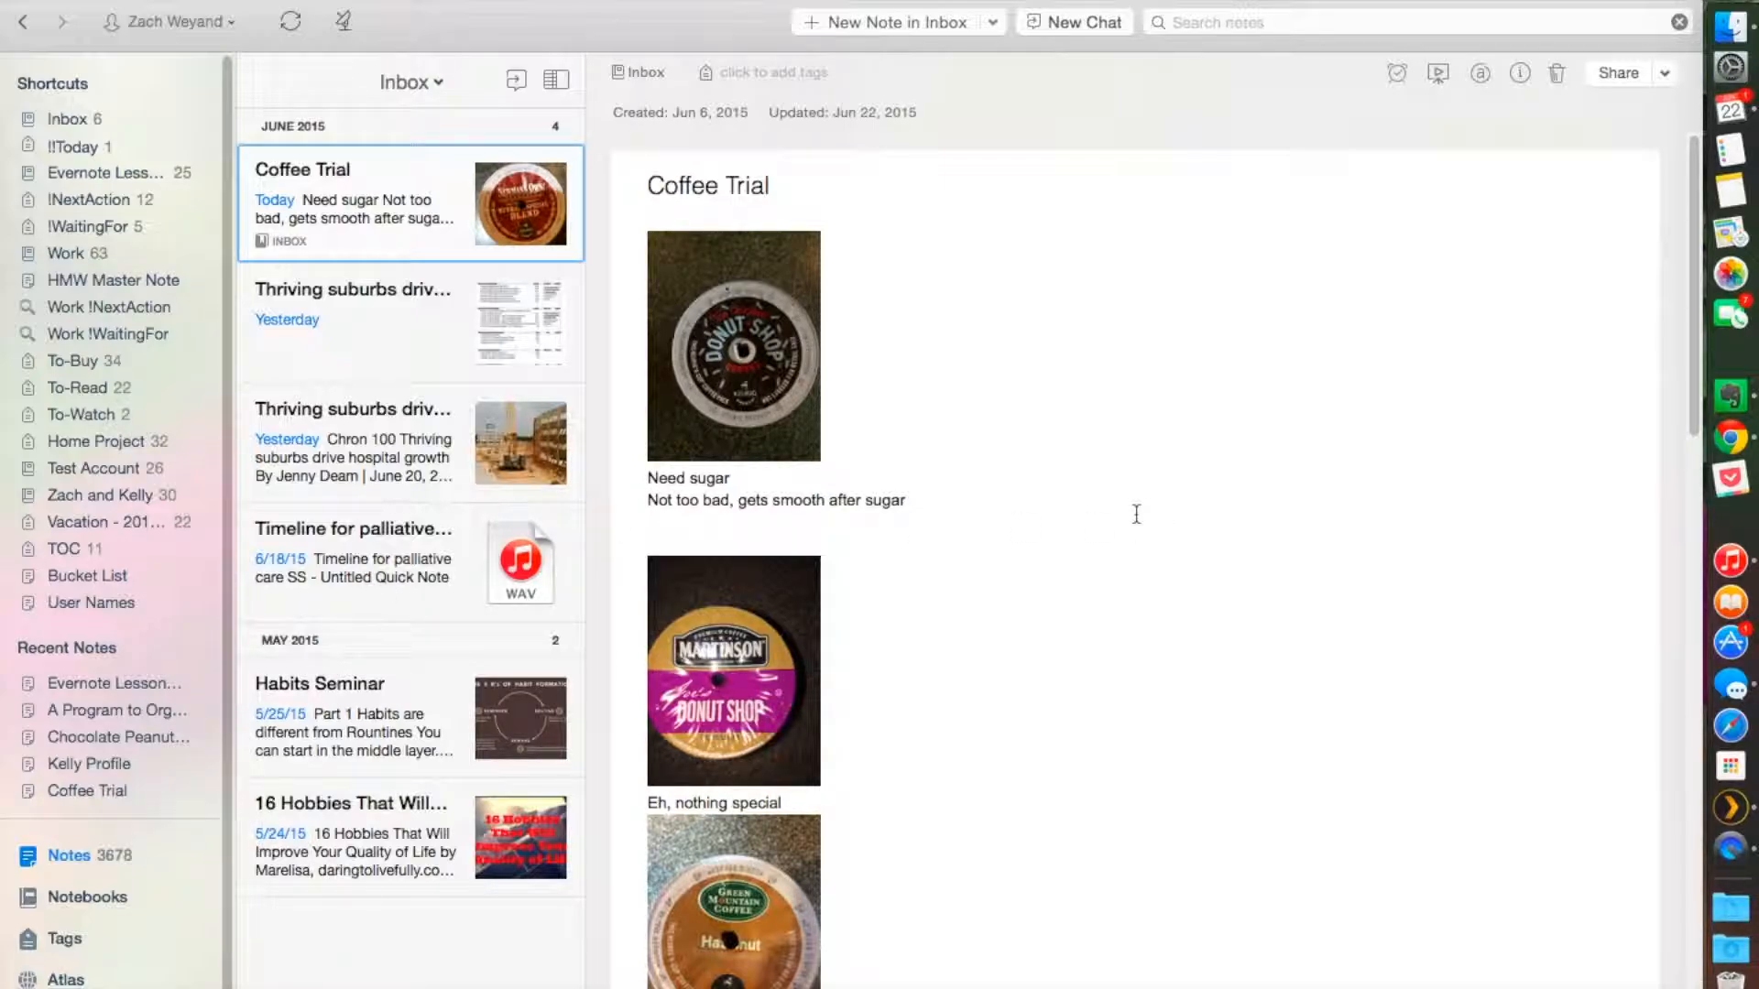
{"action": "mouse_move", "coordinate": [1119, 520]}
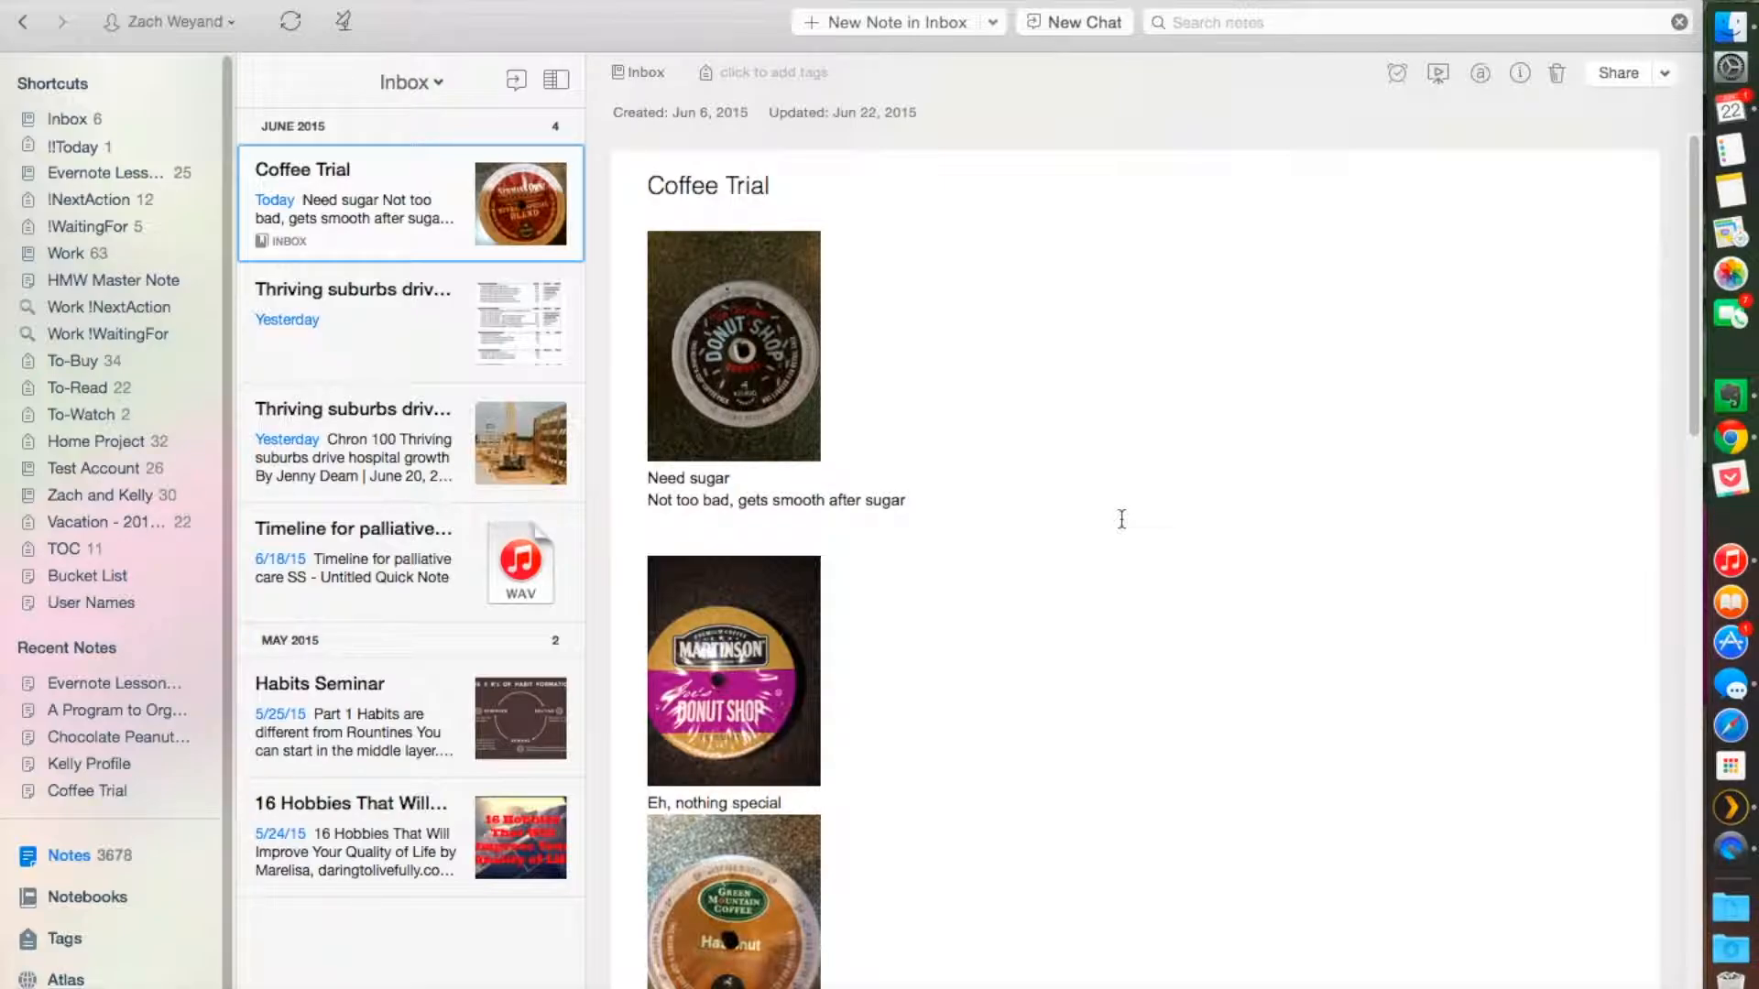
{"action": "mouse_move", "coordinate": [1050, 429]}
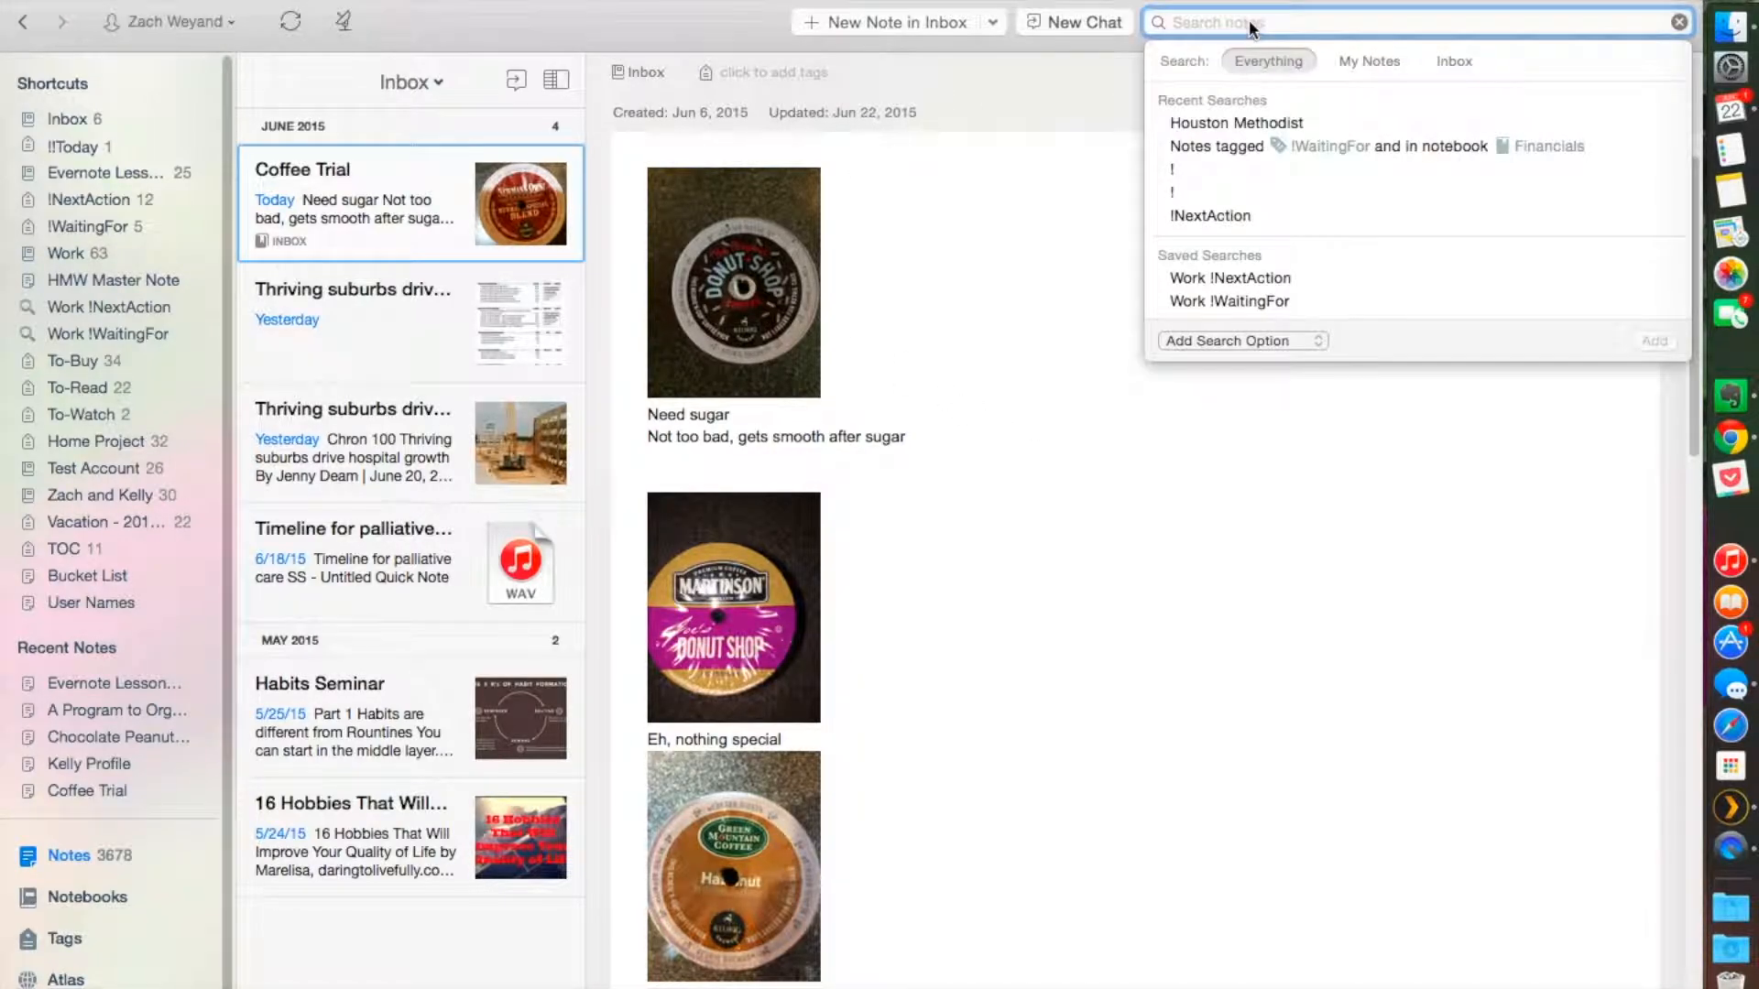
Step: Filter by the Manuals tag and browse the trash cans and TV remote manual notes
{"action": "type", "text": "user"}
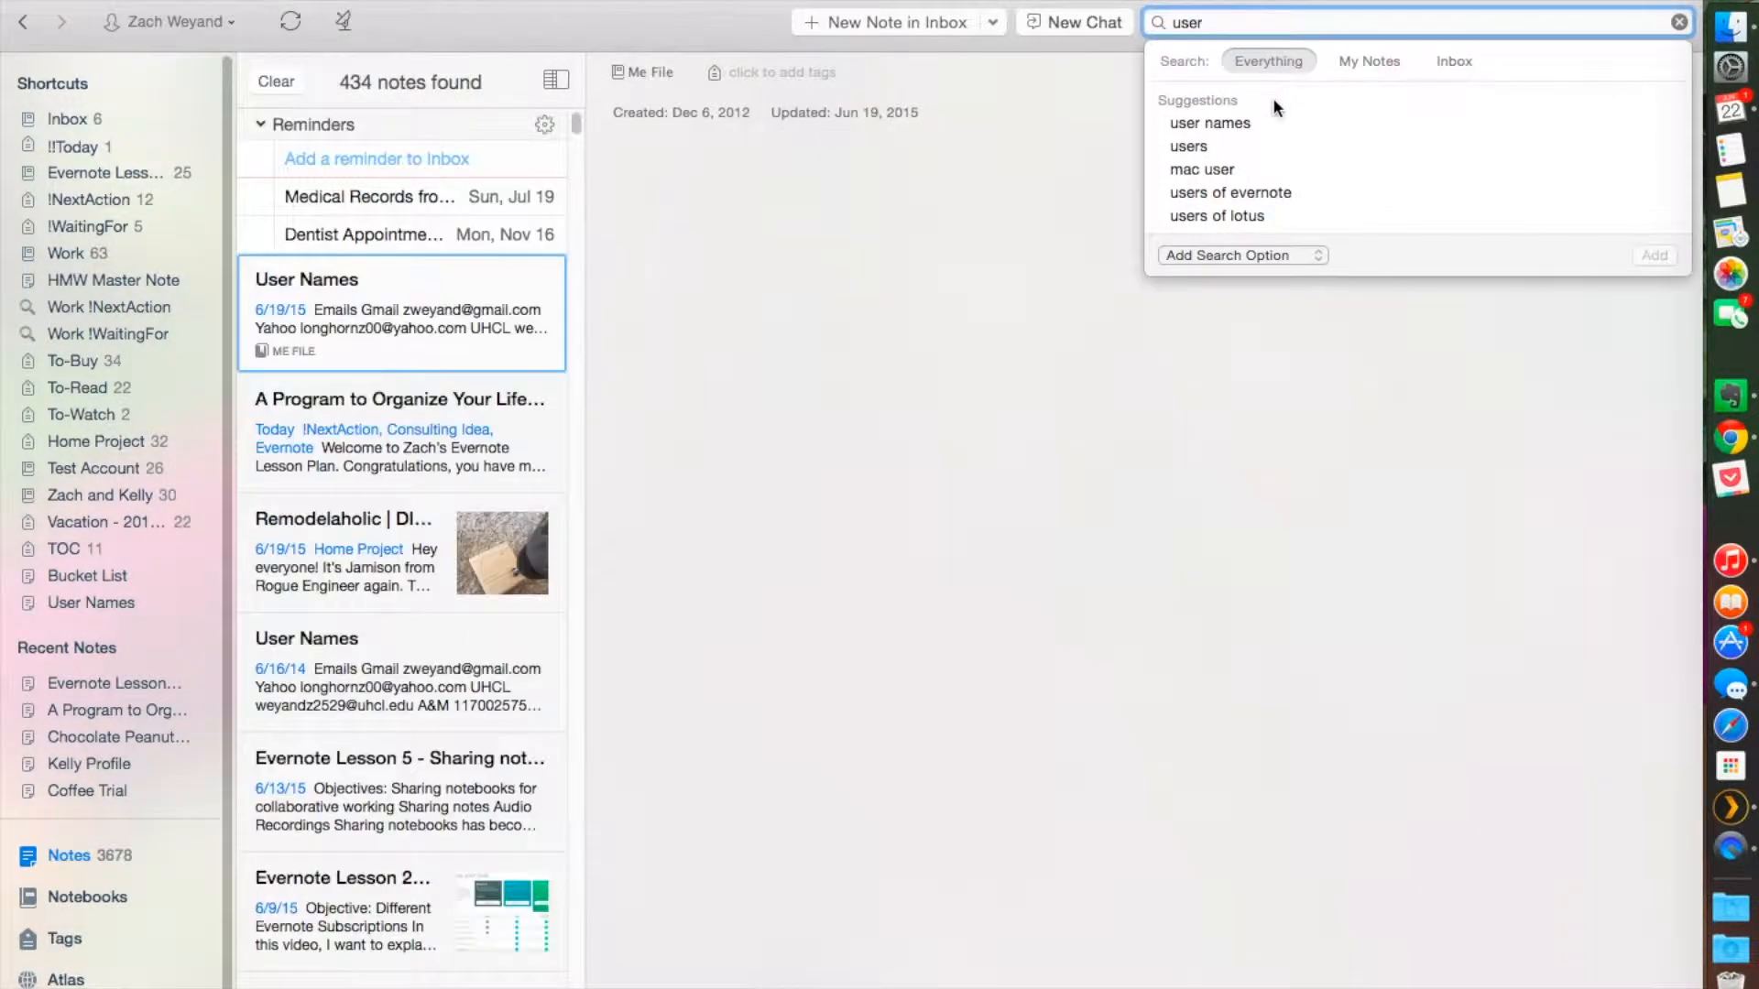
{"action": "left_click", "coordinate": [306, 279]}
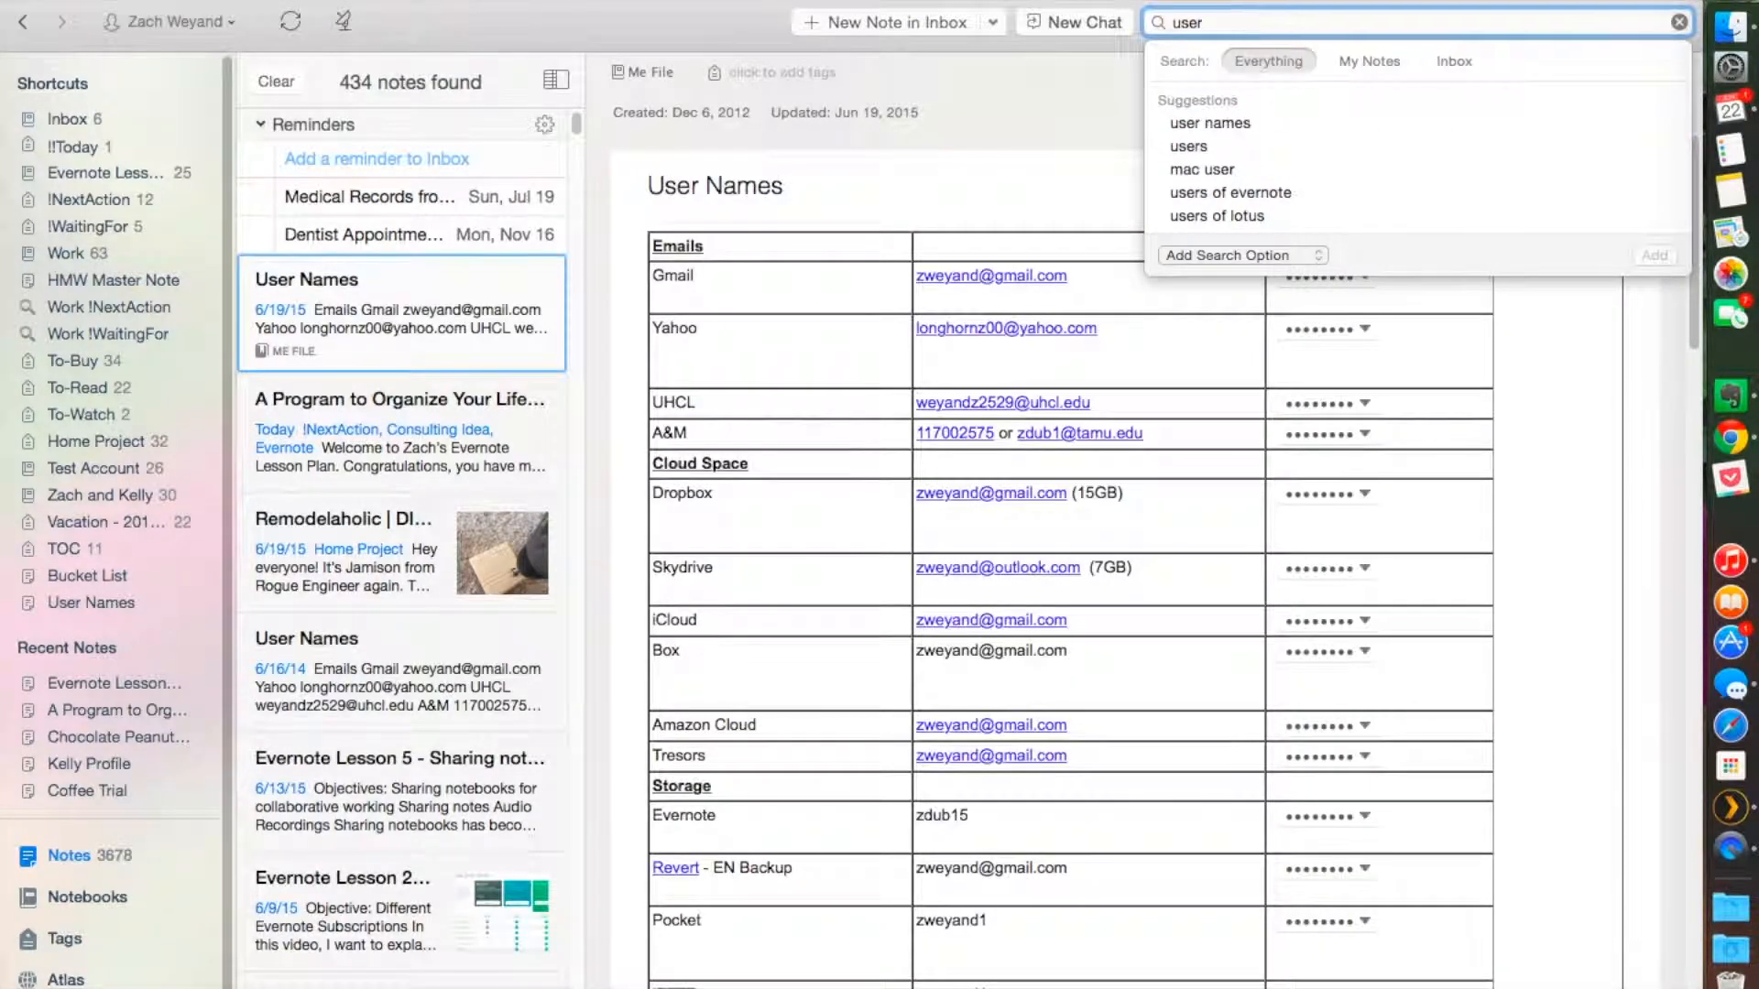
{"action": "type", "text": "man"}
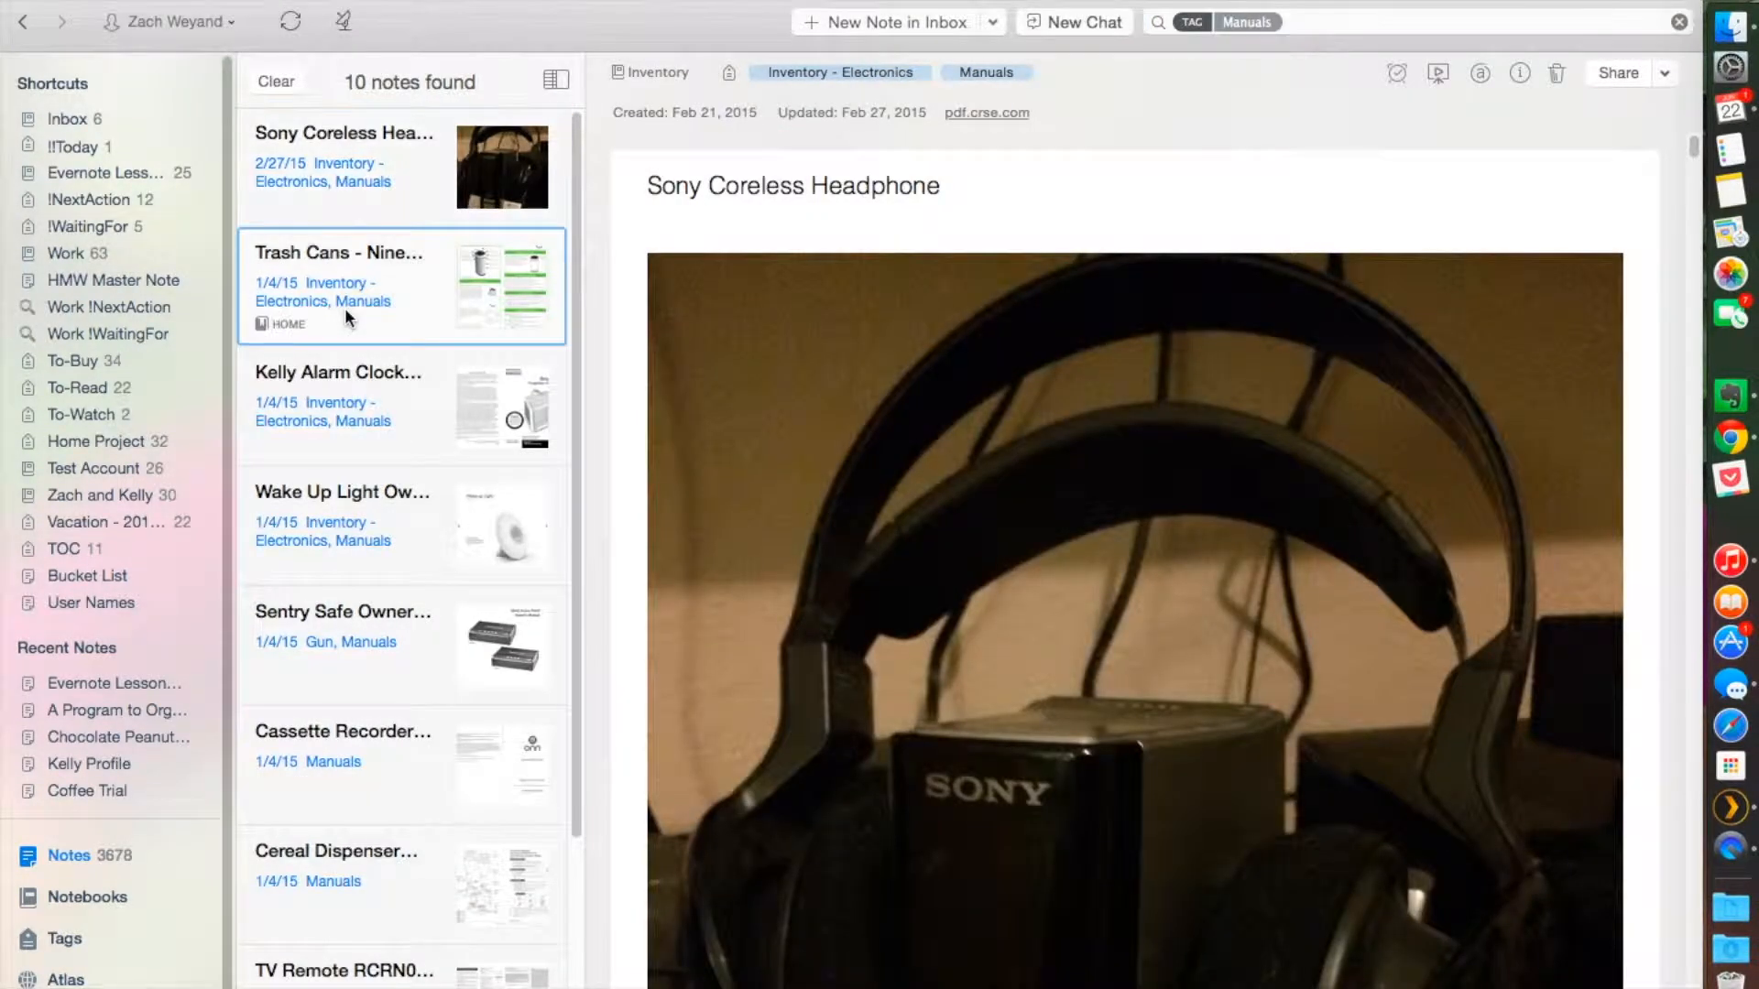
{"action": "left_click", "coordinate": [342, 381]}
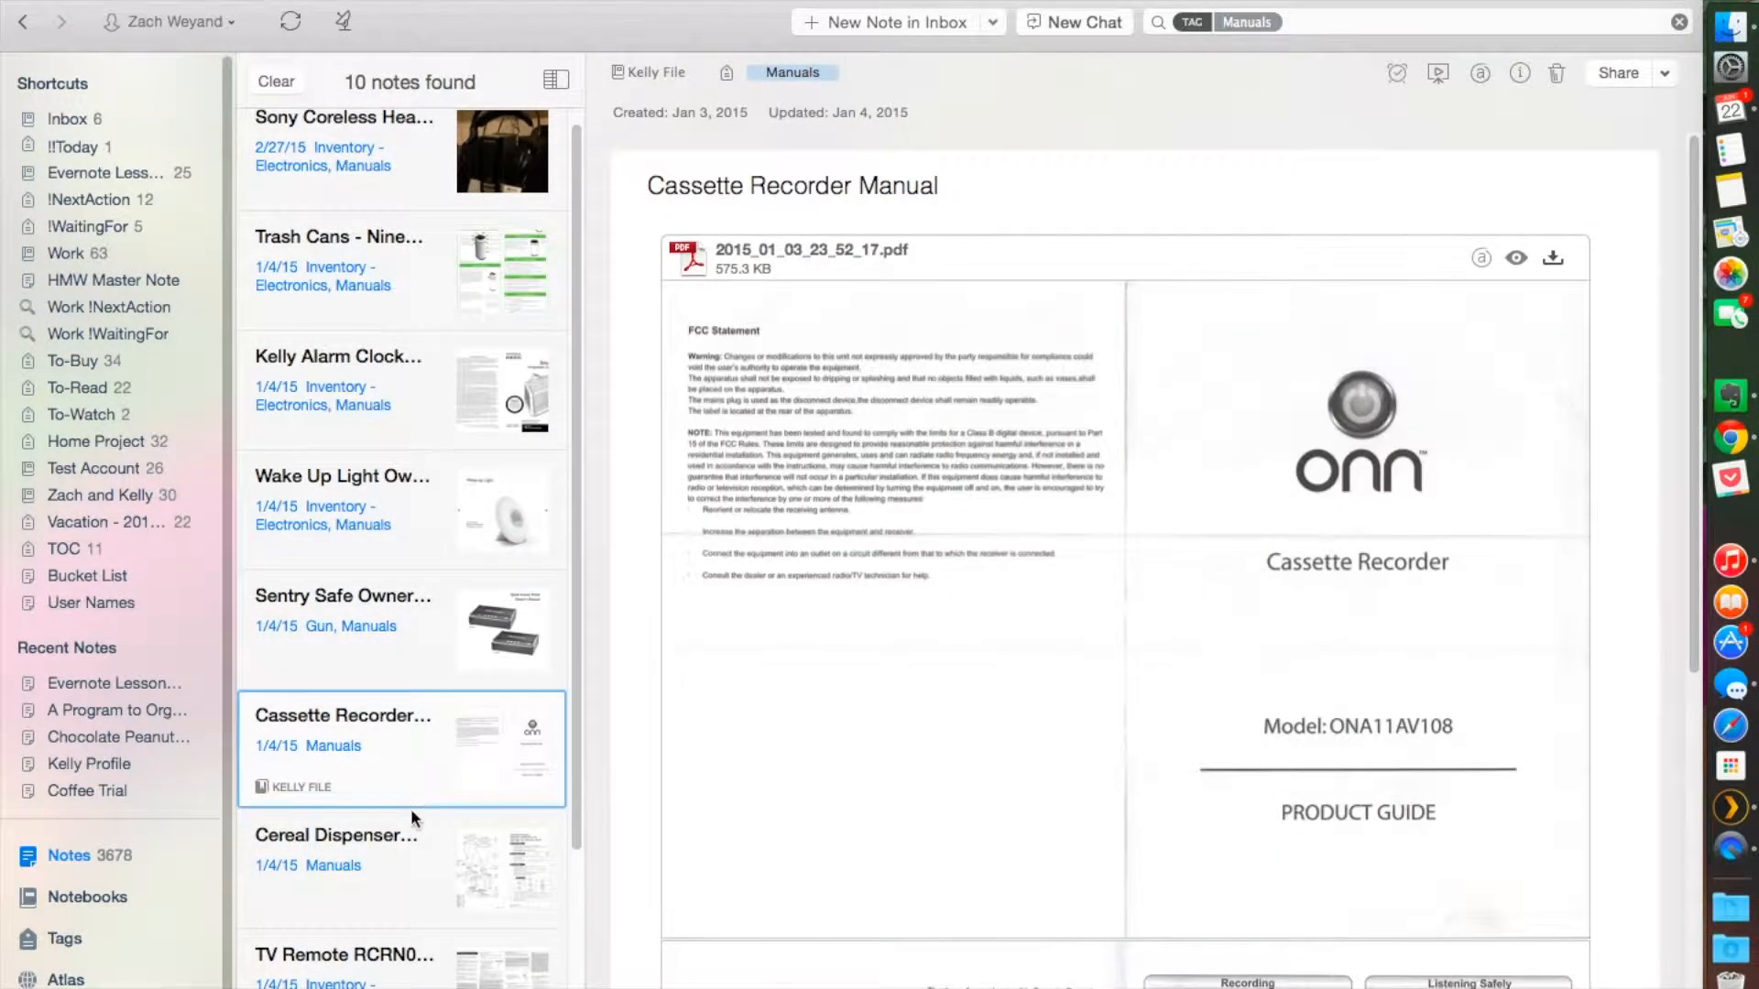
{"action": "scroll", "scroll_direction": "down", "scroll_amount": 3}
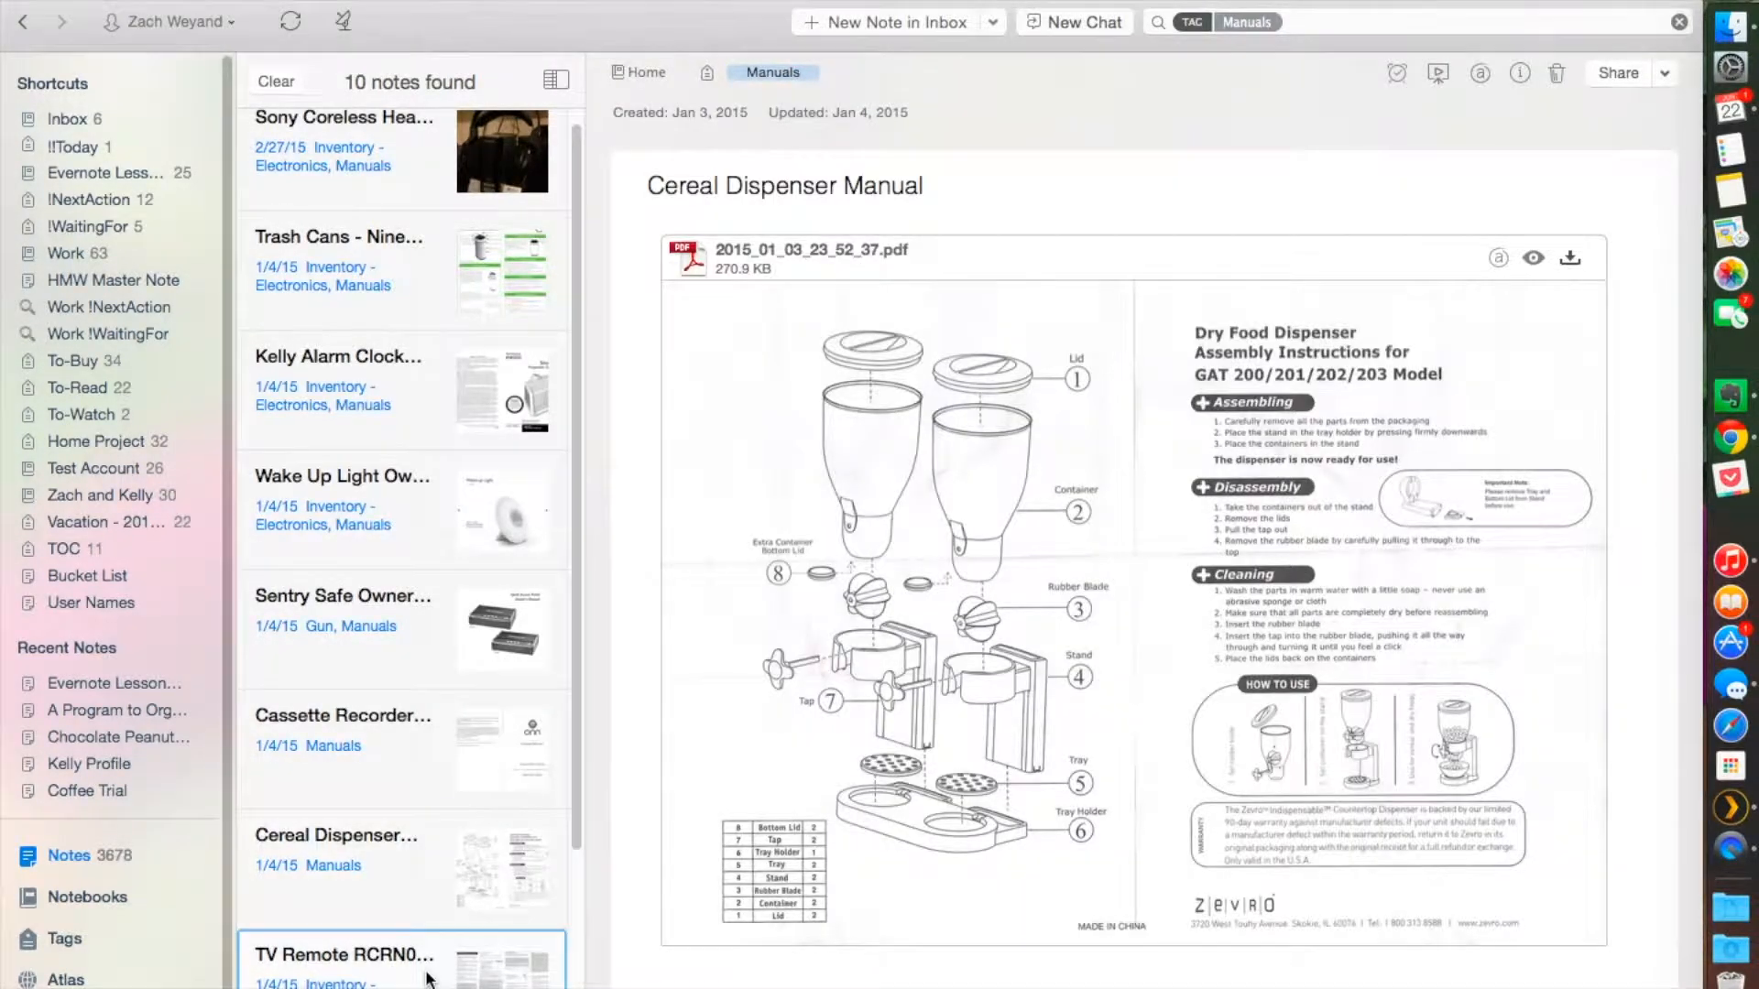
{"action": "left_click", "coordinate": [342, 965]}
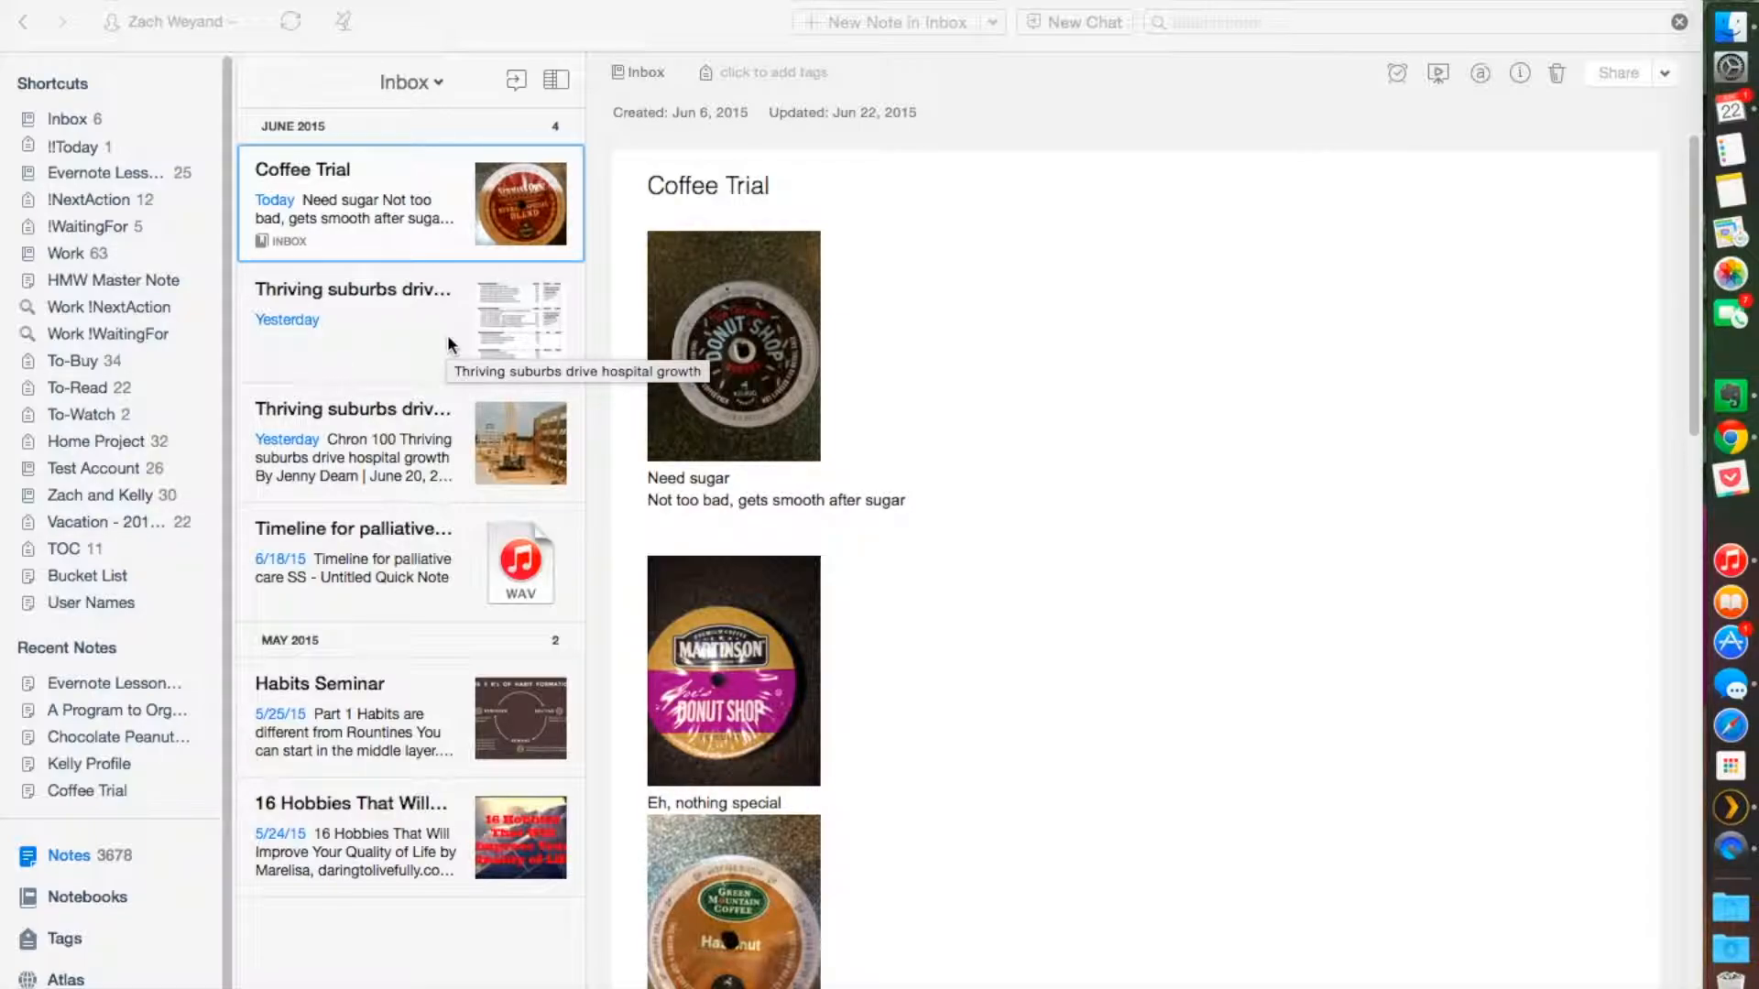
{"action": "mouse_move", "coordinate": [449, 344]}
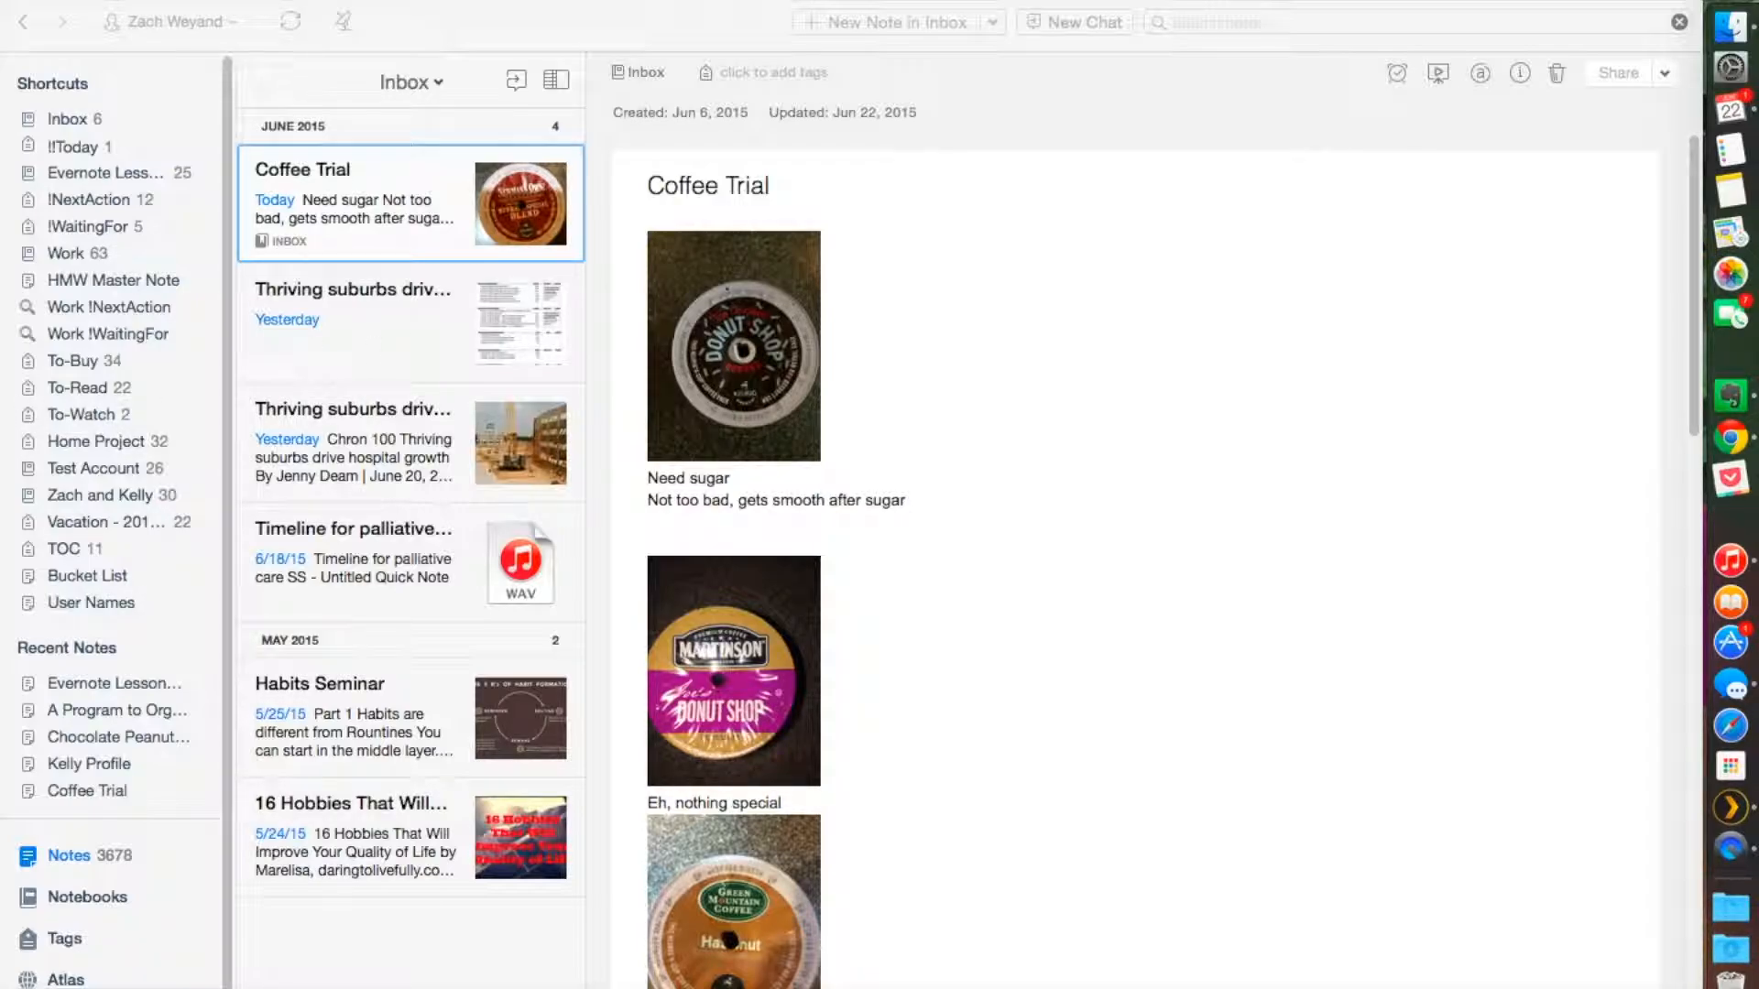
{"action": "mouse_move", "coordinate": [411, 376]}
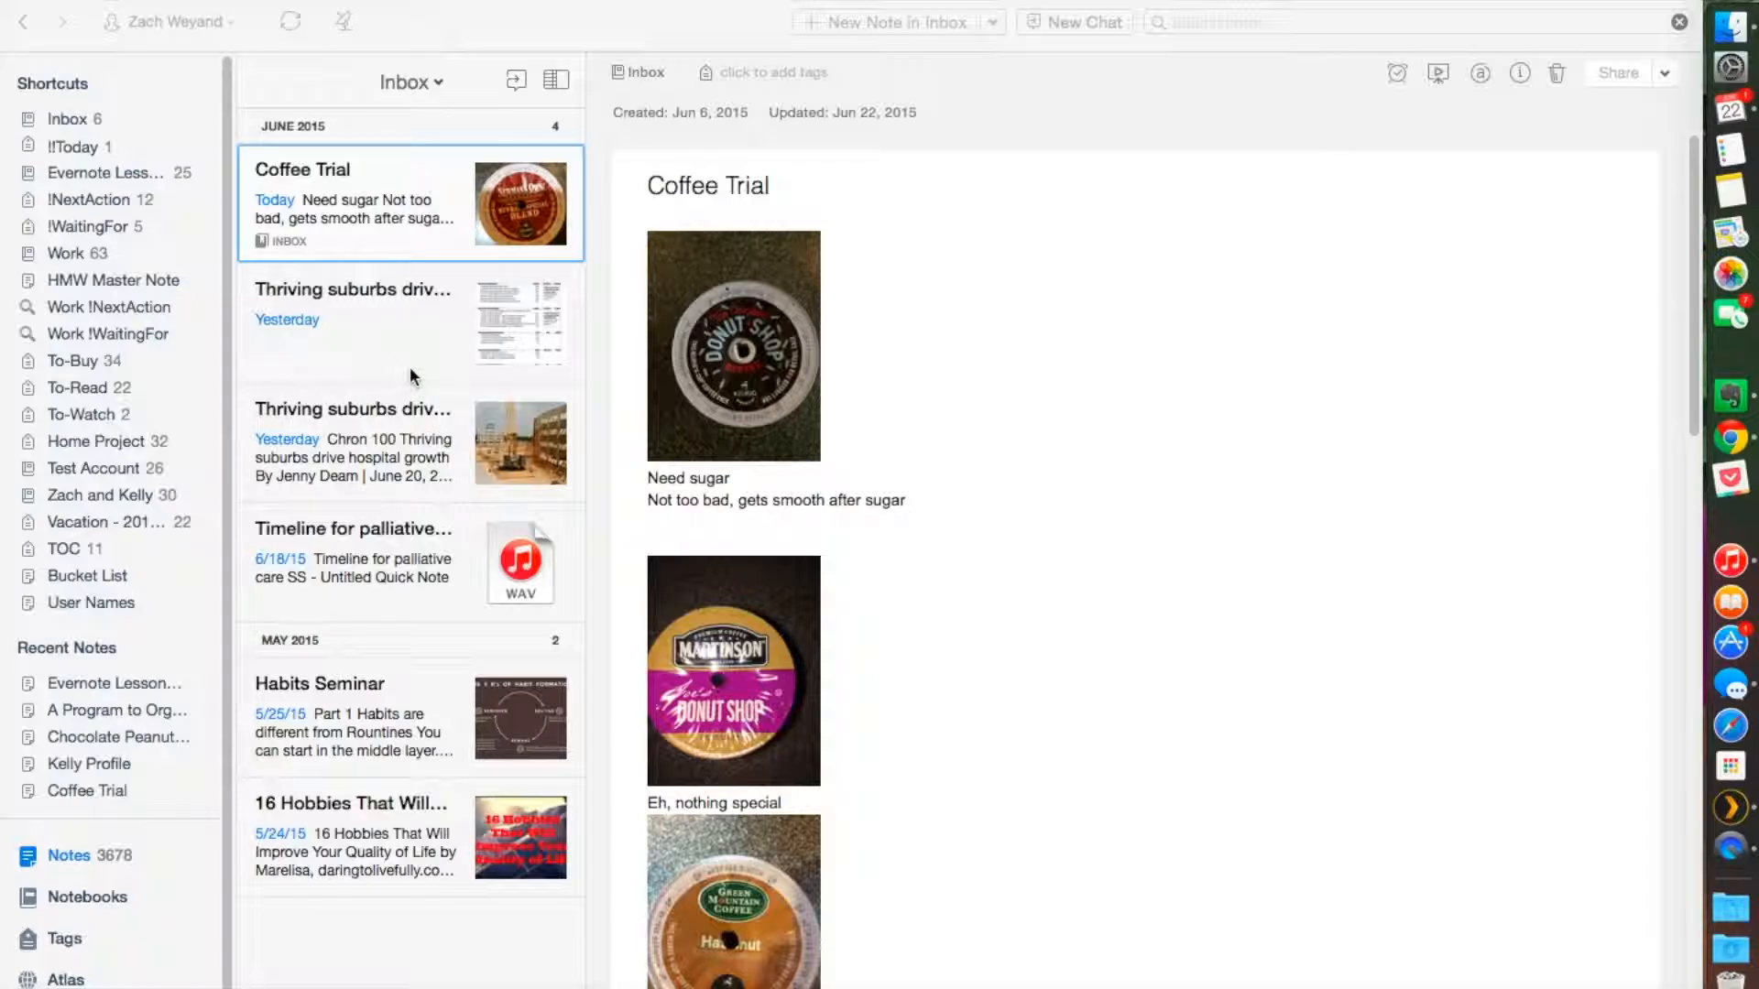
{"action": "mouse_move", "coordinate": [399, 498]}
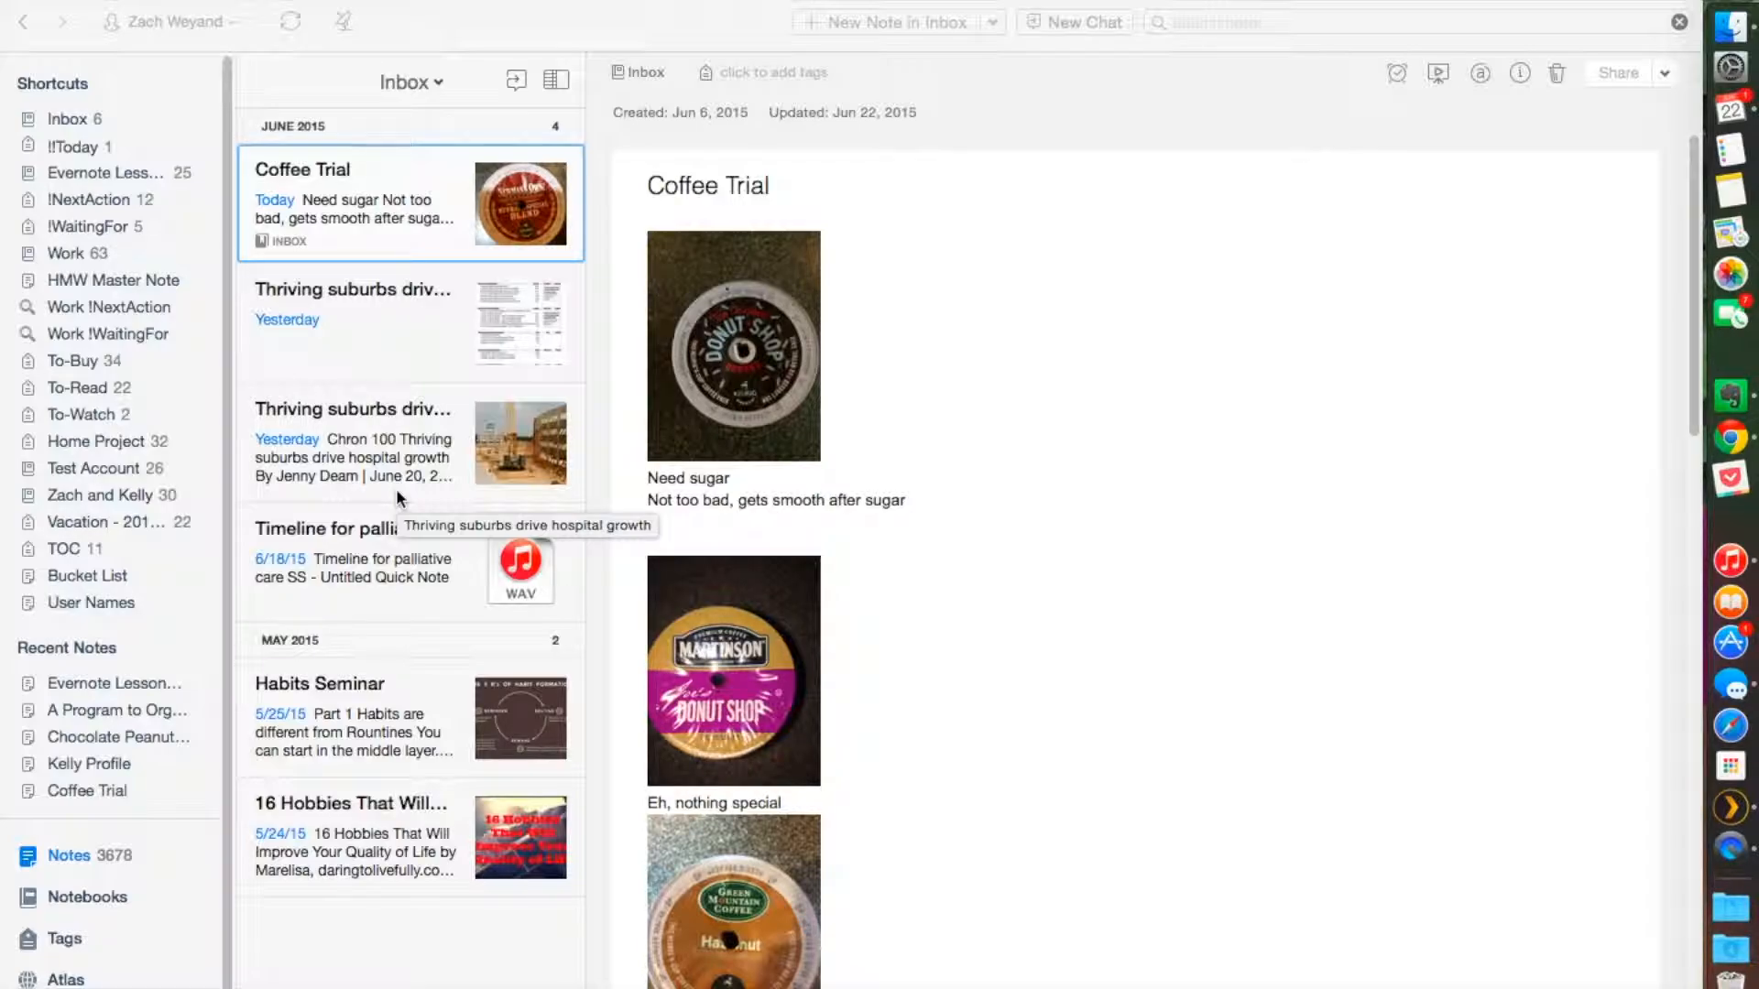
{"action": "mouse_move", "coordinate": [329, 294]}
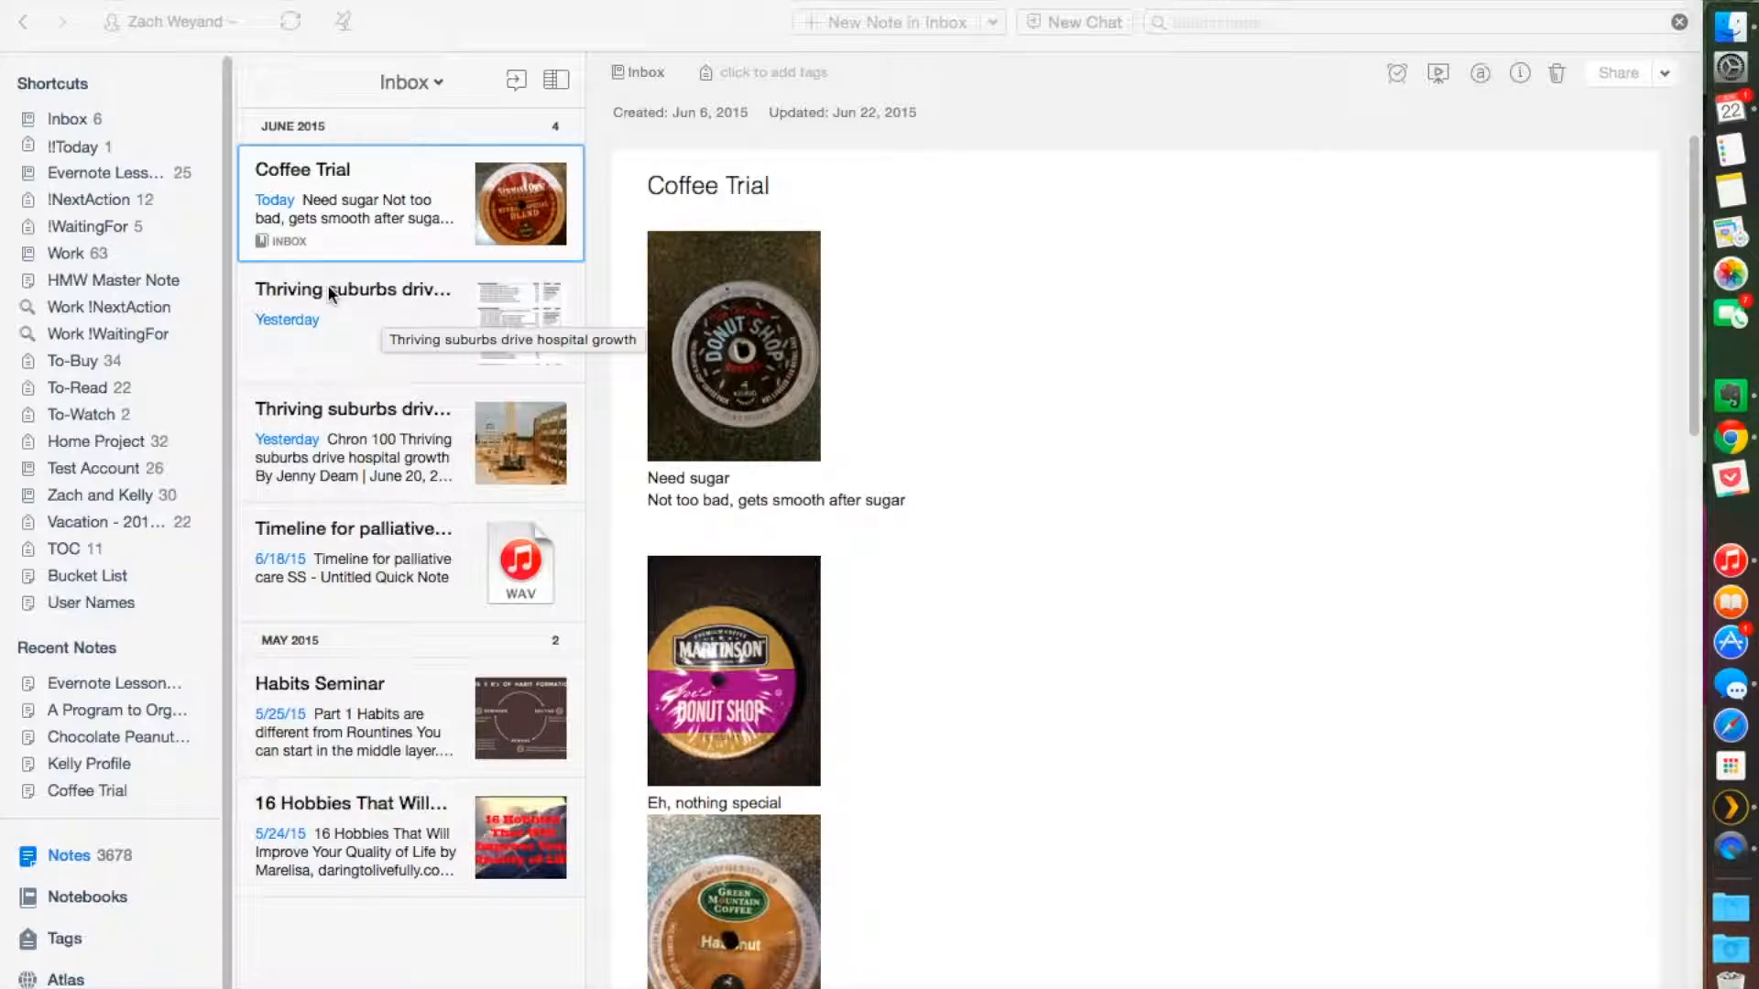
{"action": "mouse_move", "coordinate": [474, 377]}
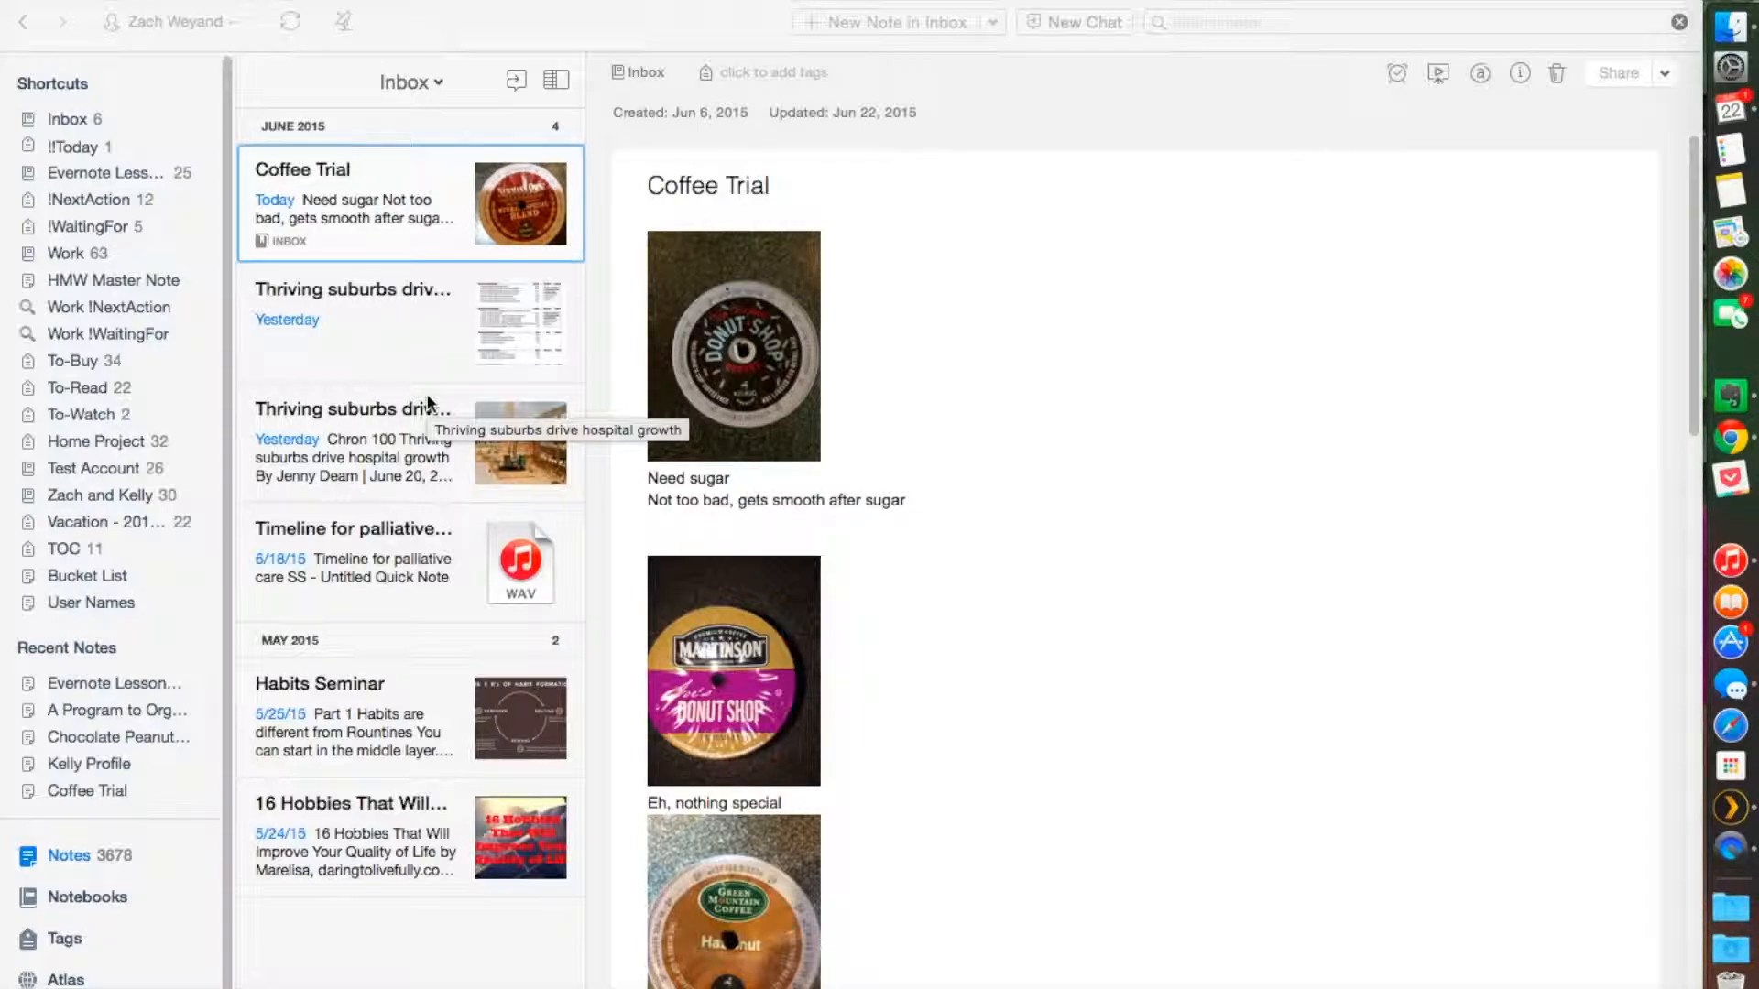
{"action": "mouse_move", "coordinate": [384, 340]}
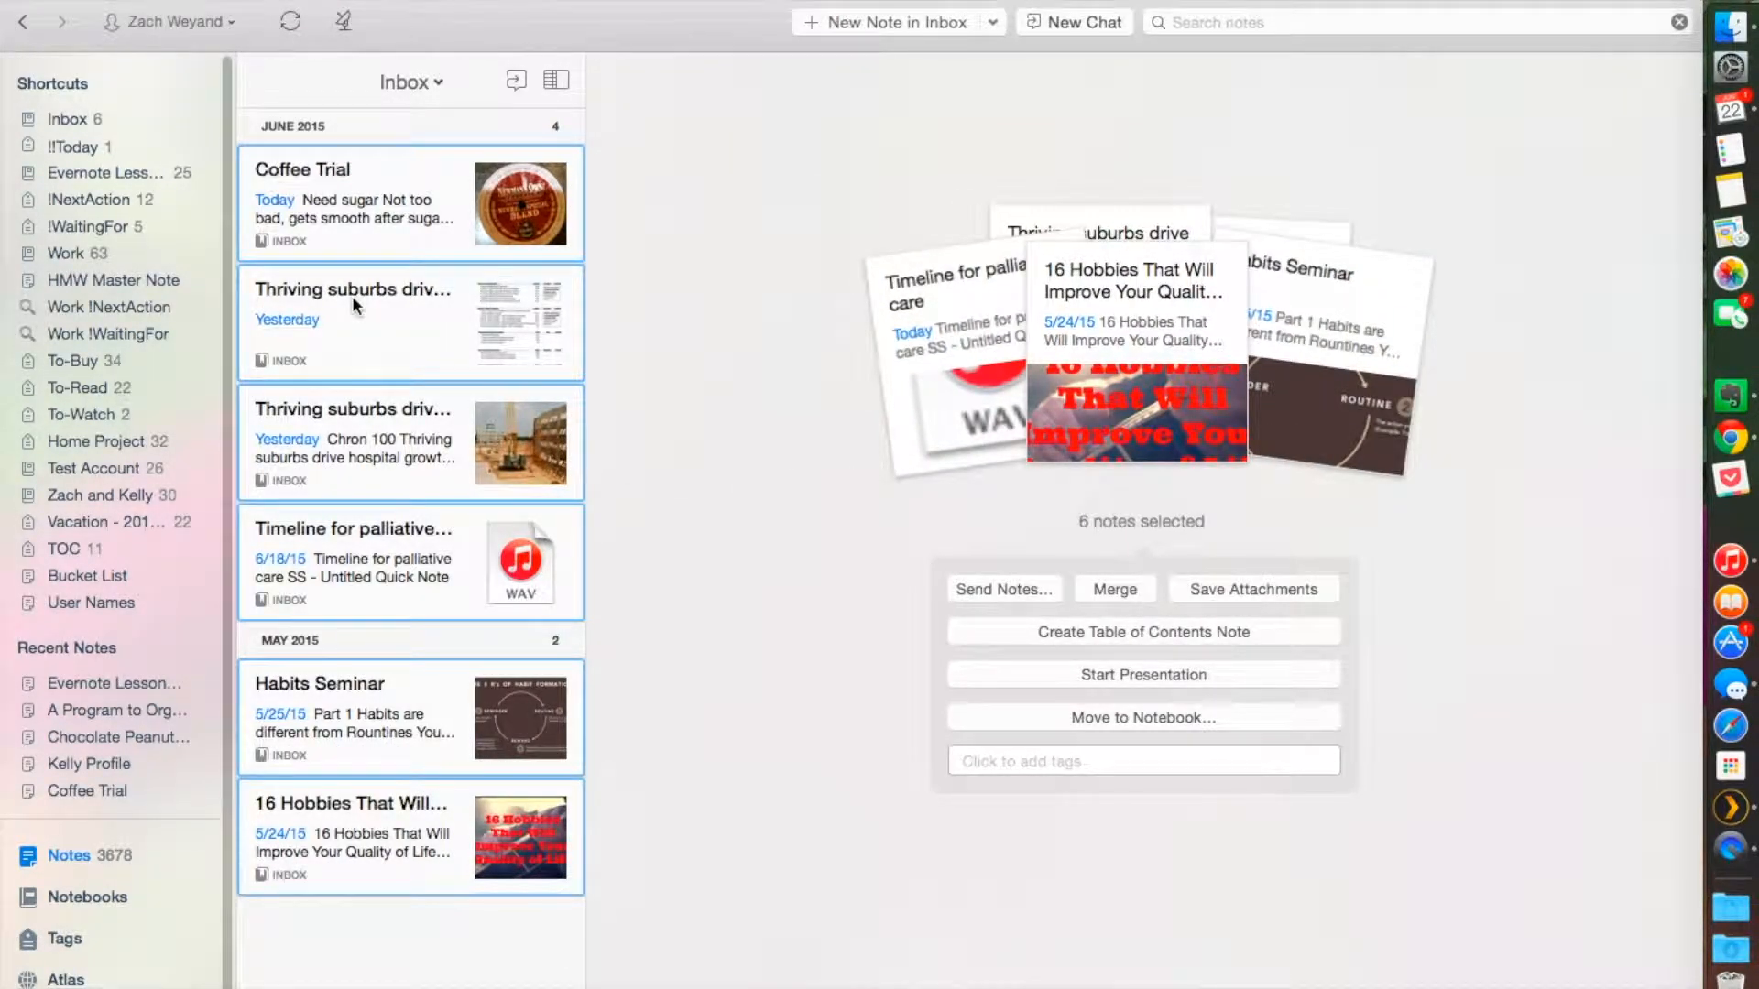
Step: Select the two 'Thriving suburbs drive hospital growth' notes together in the Inbox list
{"action": "left_click", "coordinate": [352, 320]}
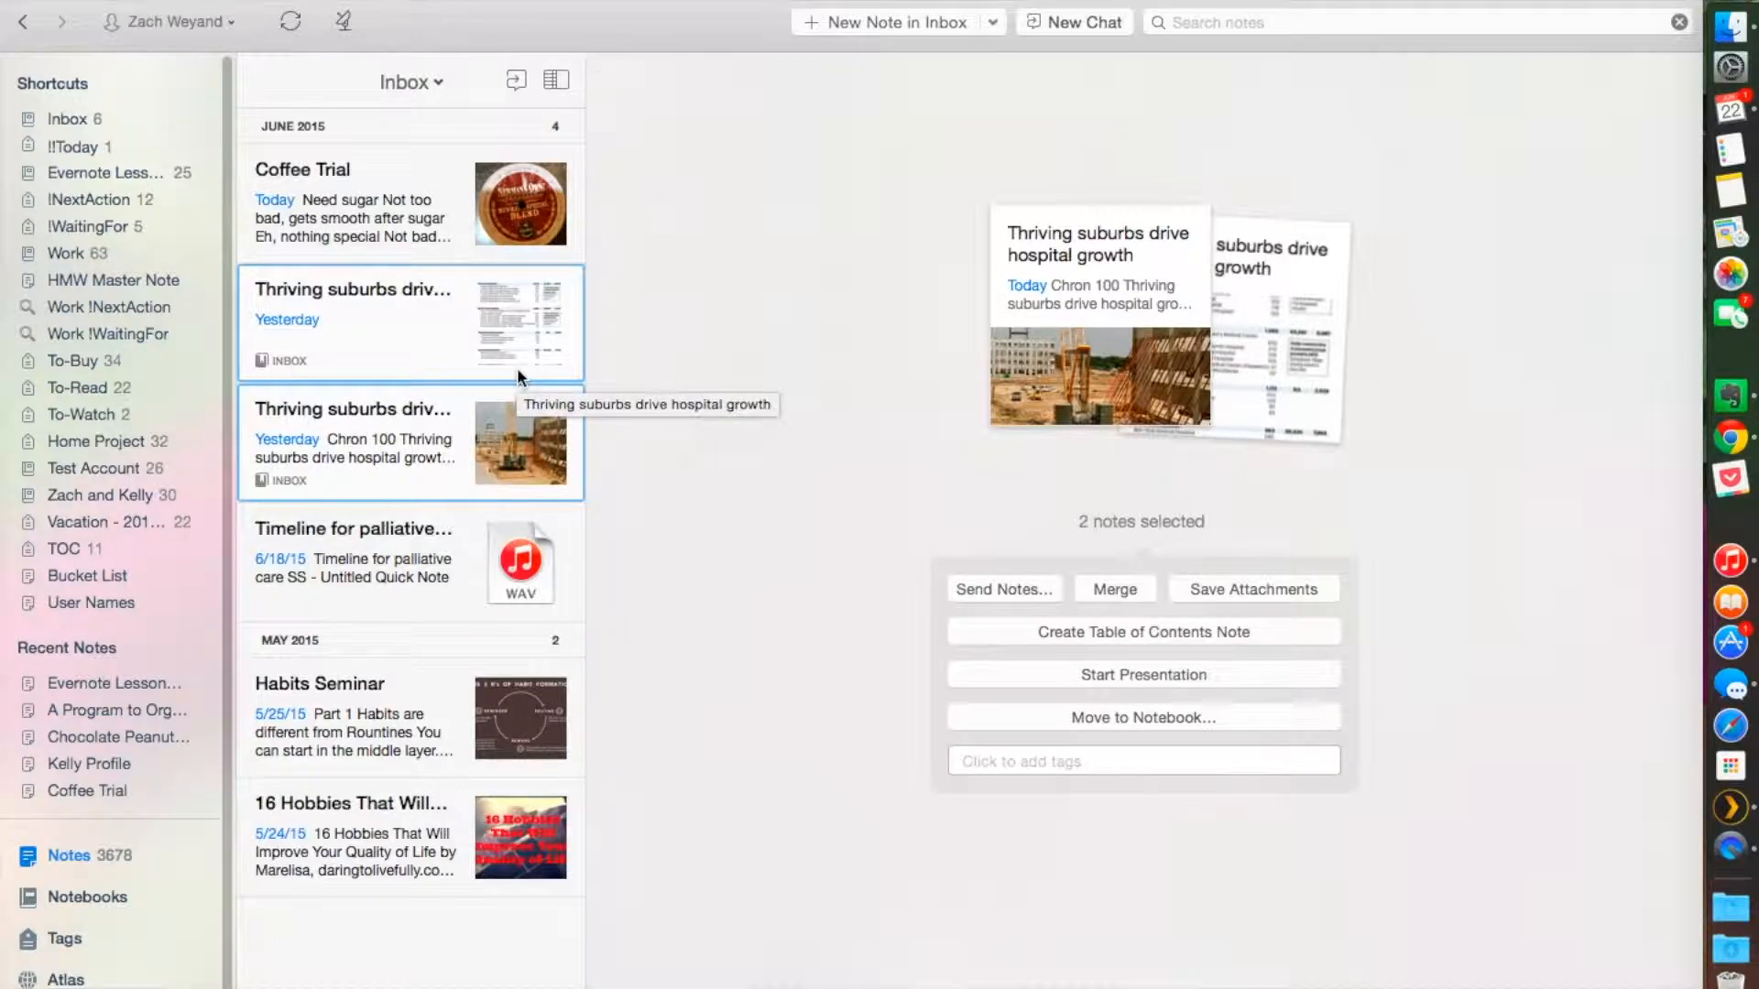
{"action": "mouse_move", "coordinate": [1380, 649]}
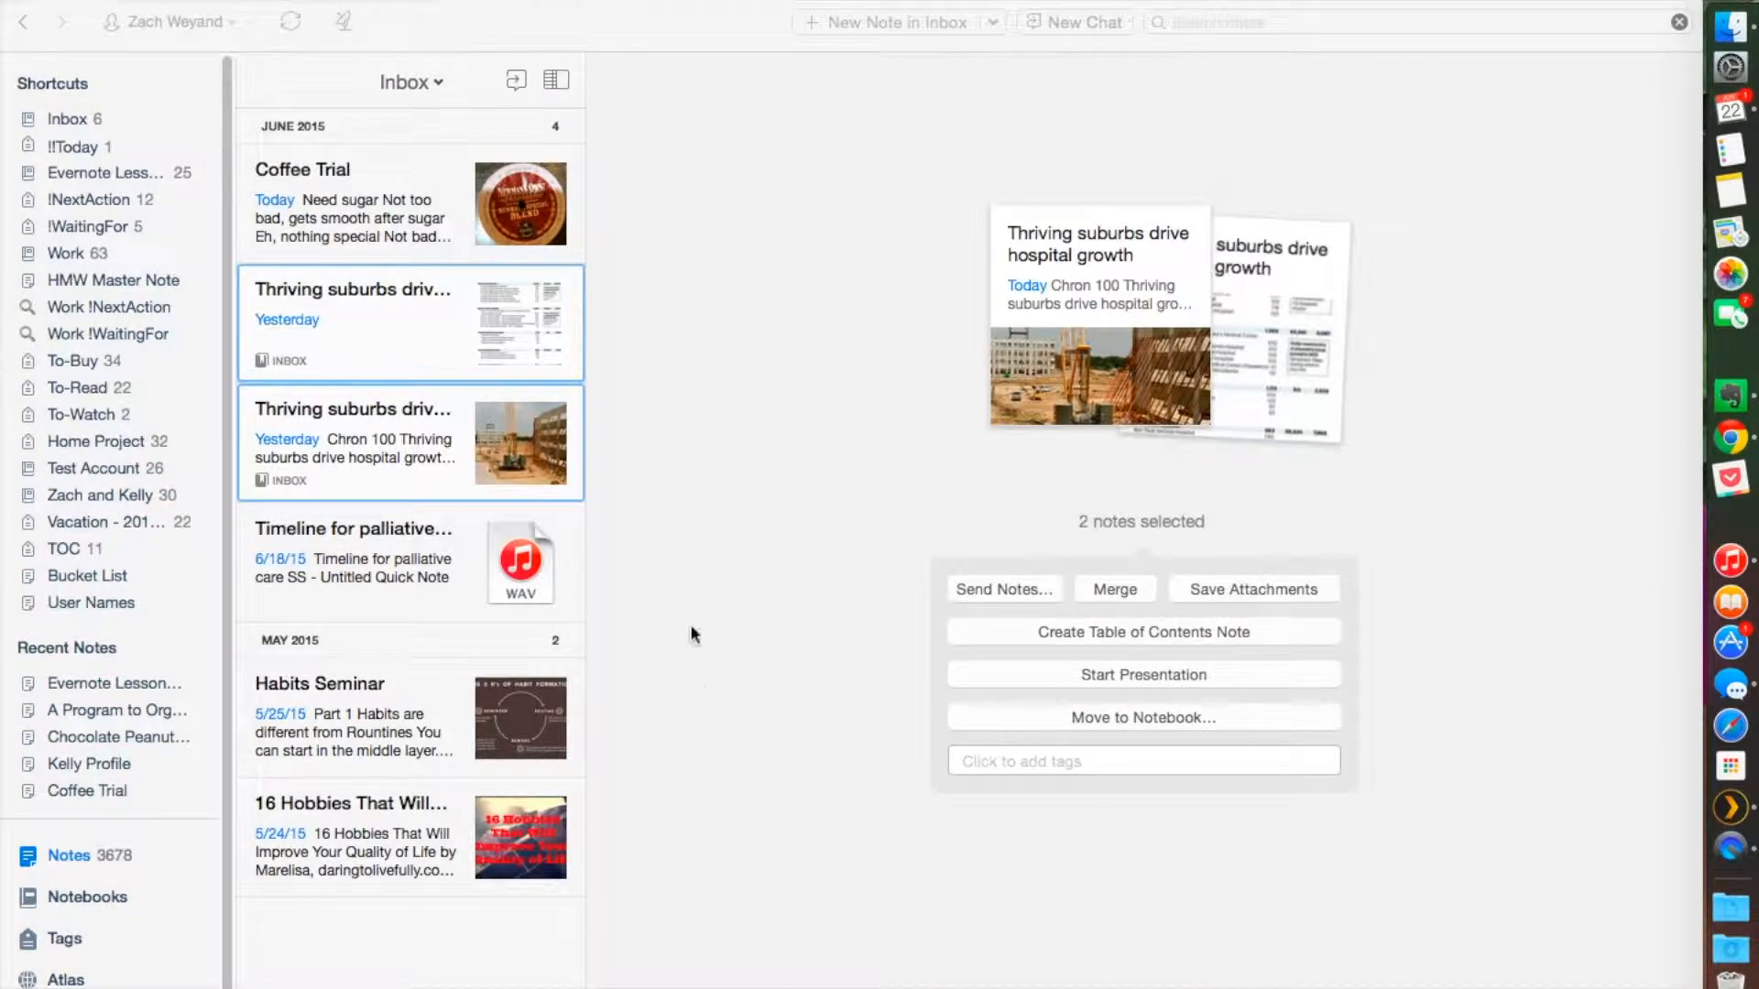
{"action": "mouse_move", "coordinate": [522, 448]}
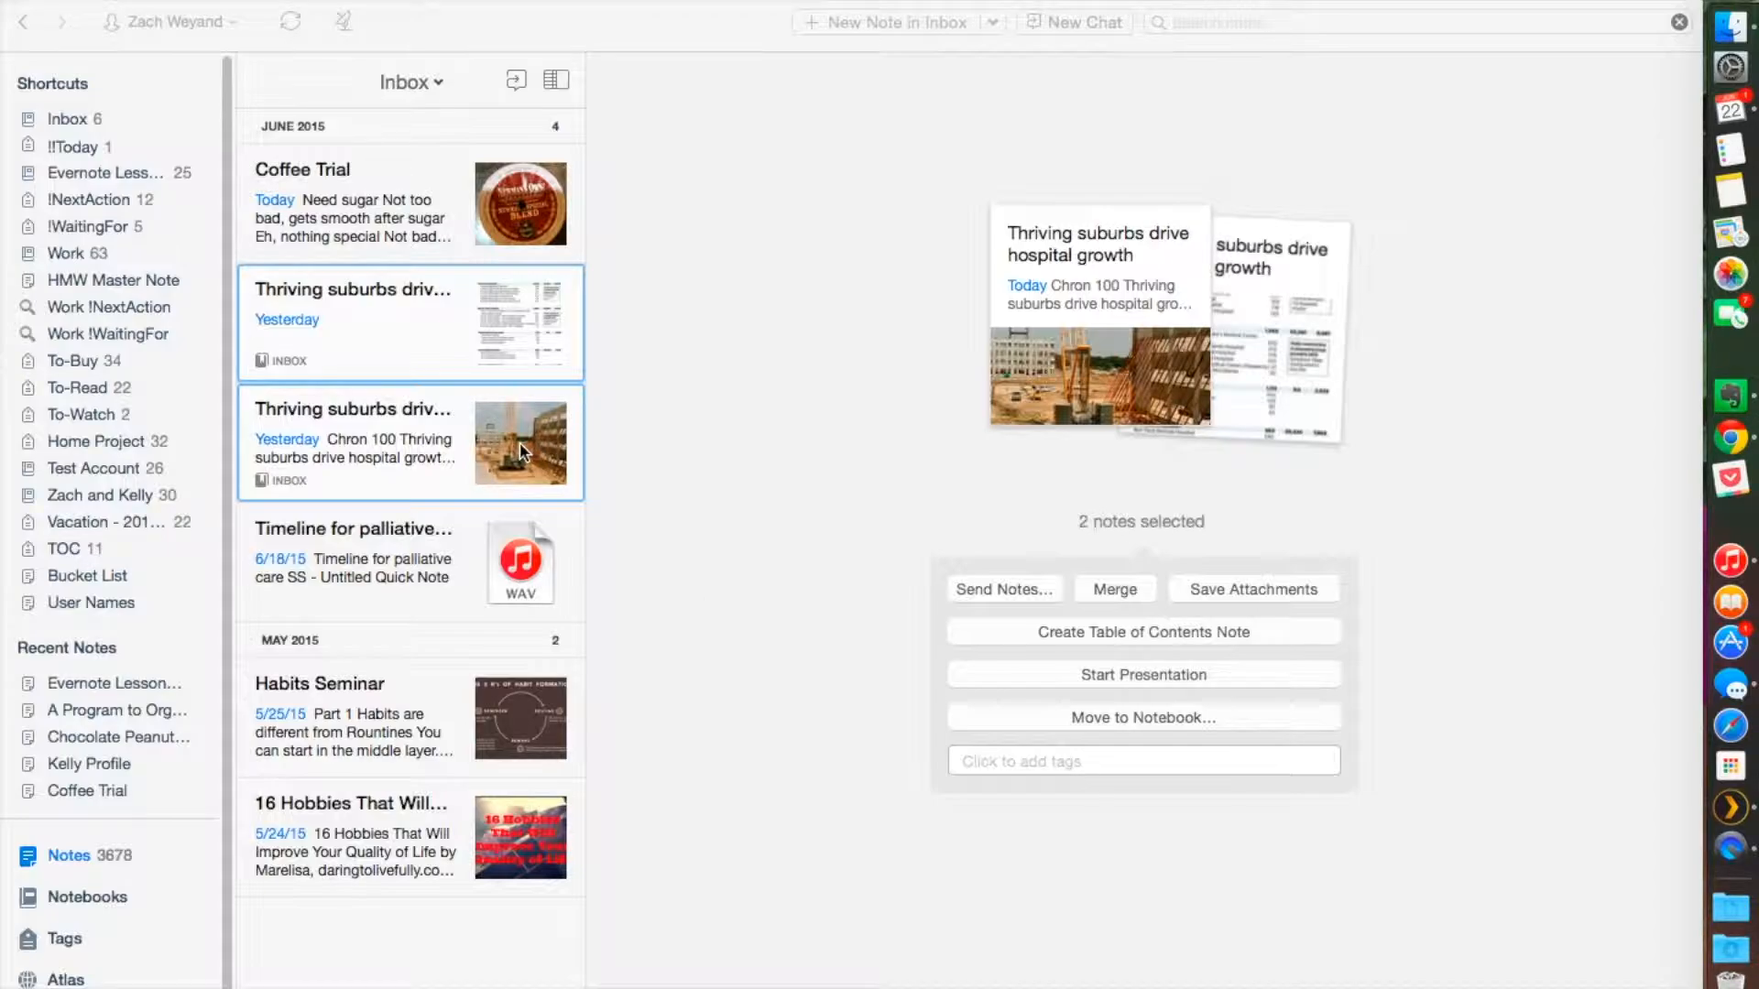
{"action": "mouse_move", "coordinate": [520, 449]}
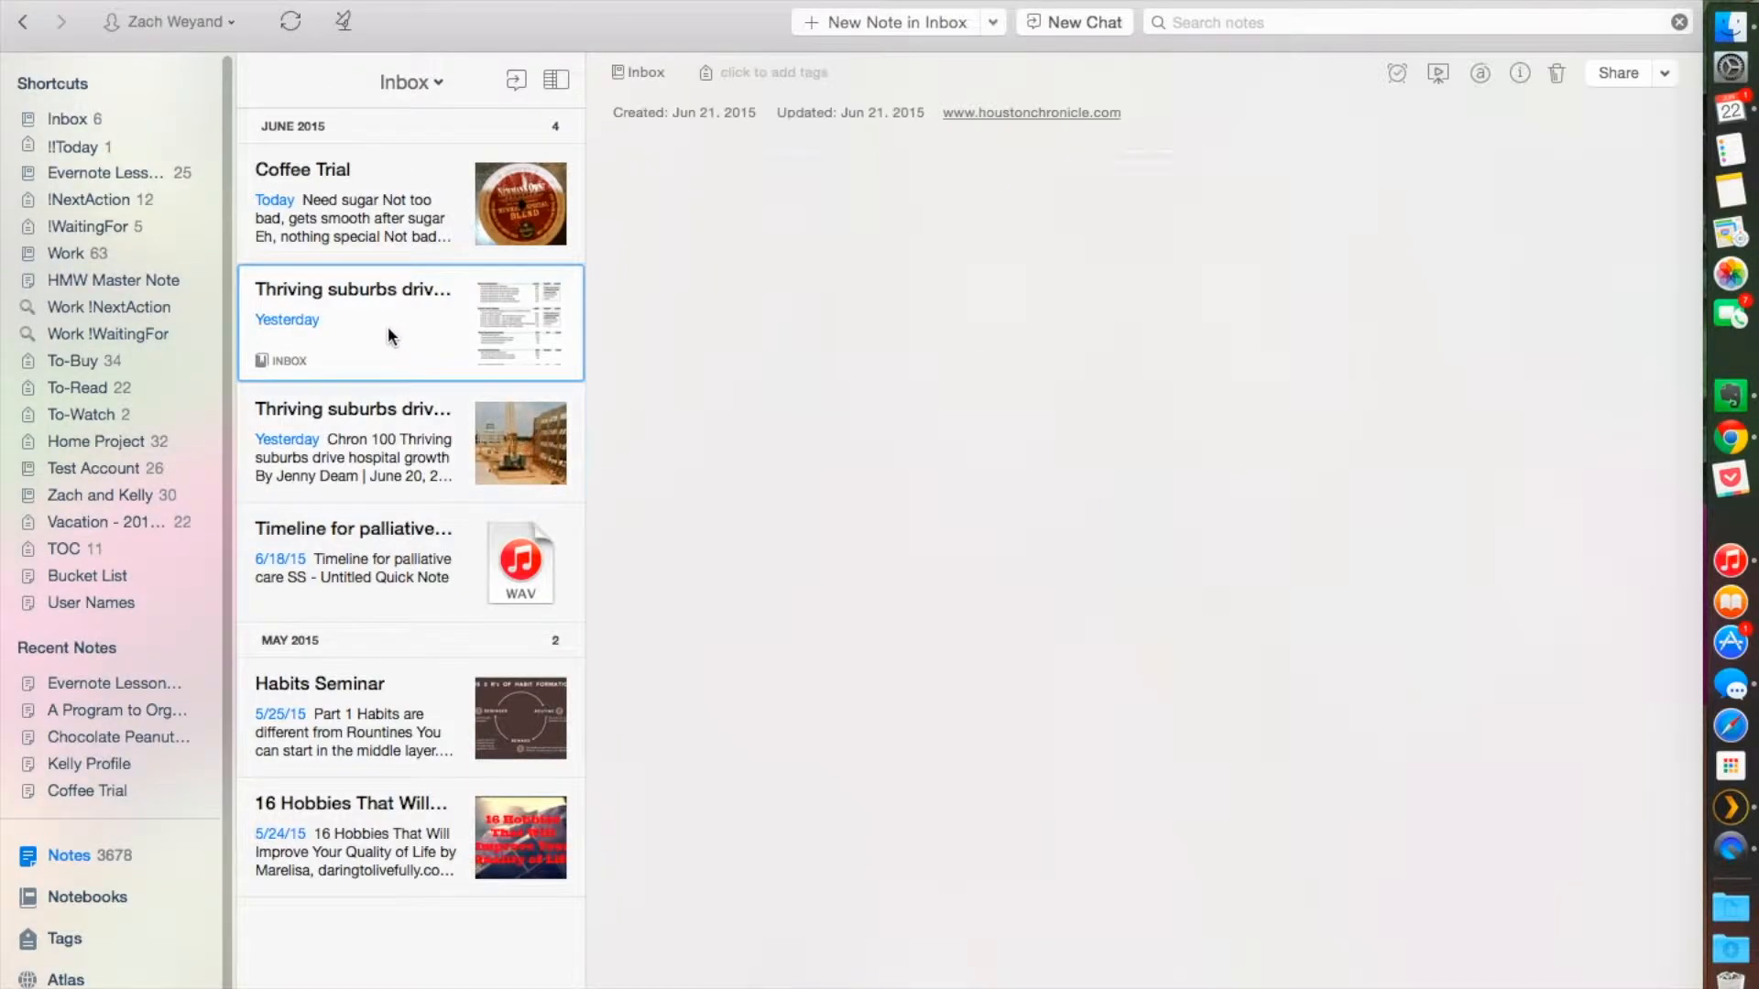
Step: Select both Thriving suburbs notes, including the construction-photo one, then view Timeline for palliative care
{"action": "left_click", "coordinate": [348, 202]}
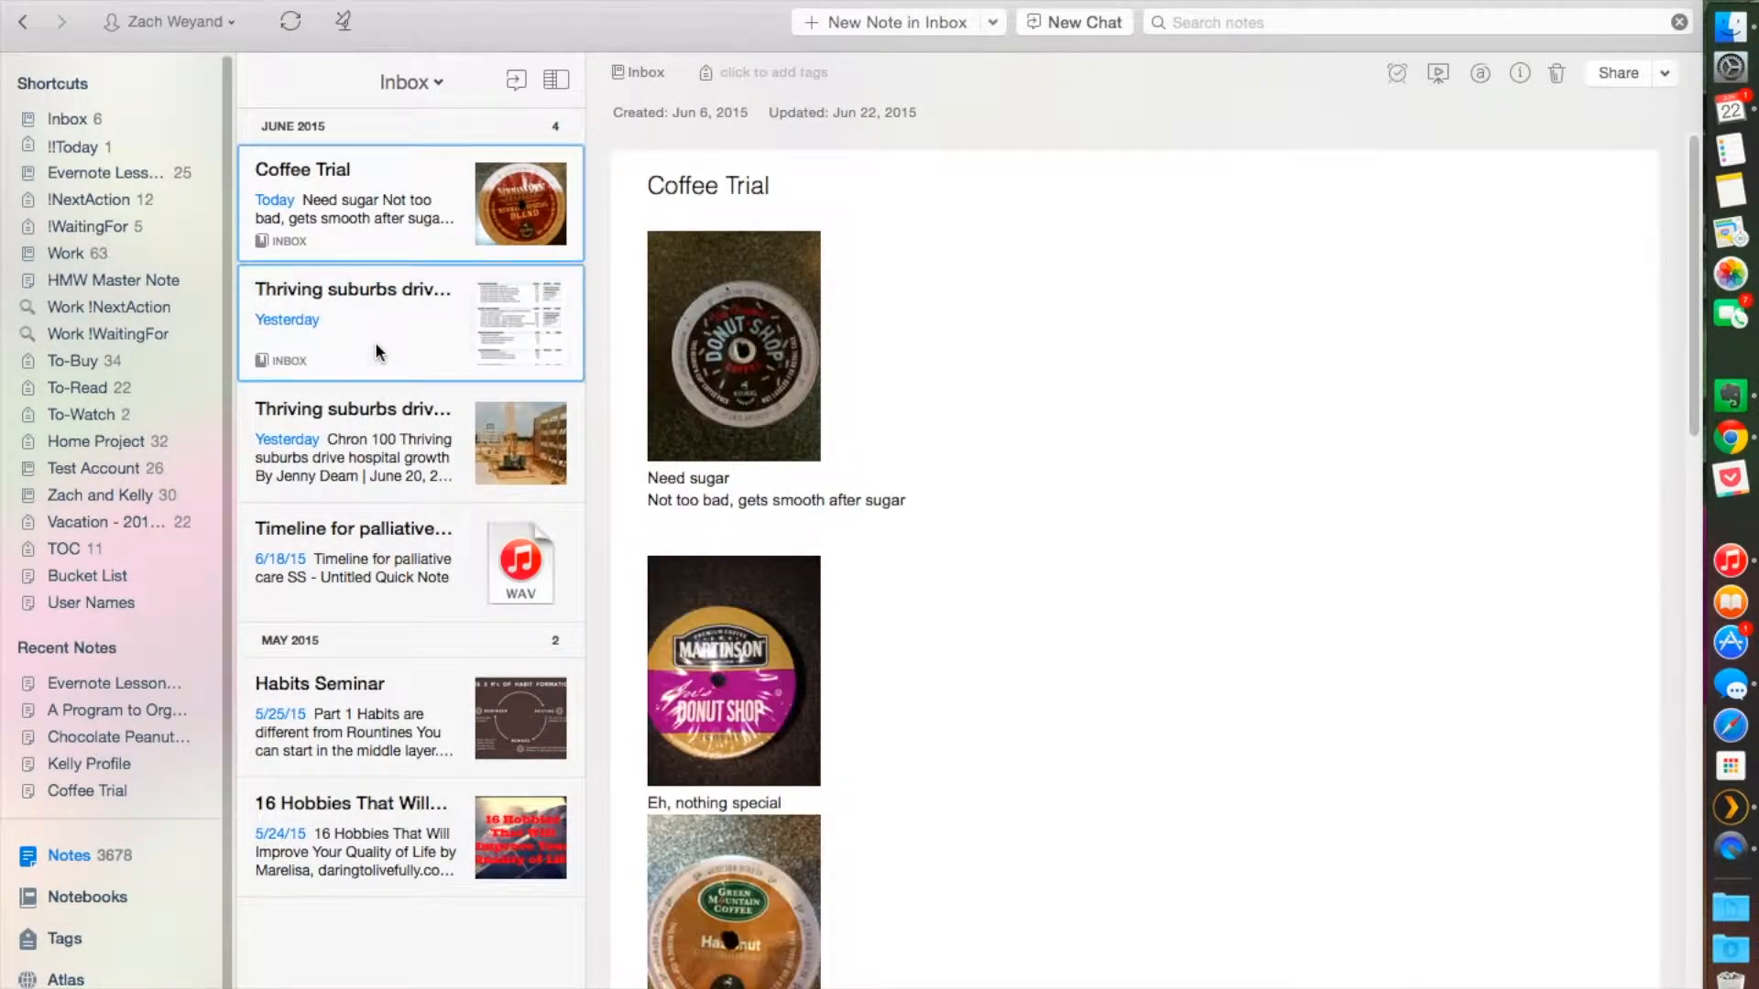
{"action": "left_click", "coordinate": [378, 322]}
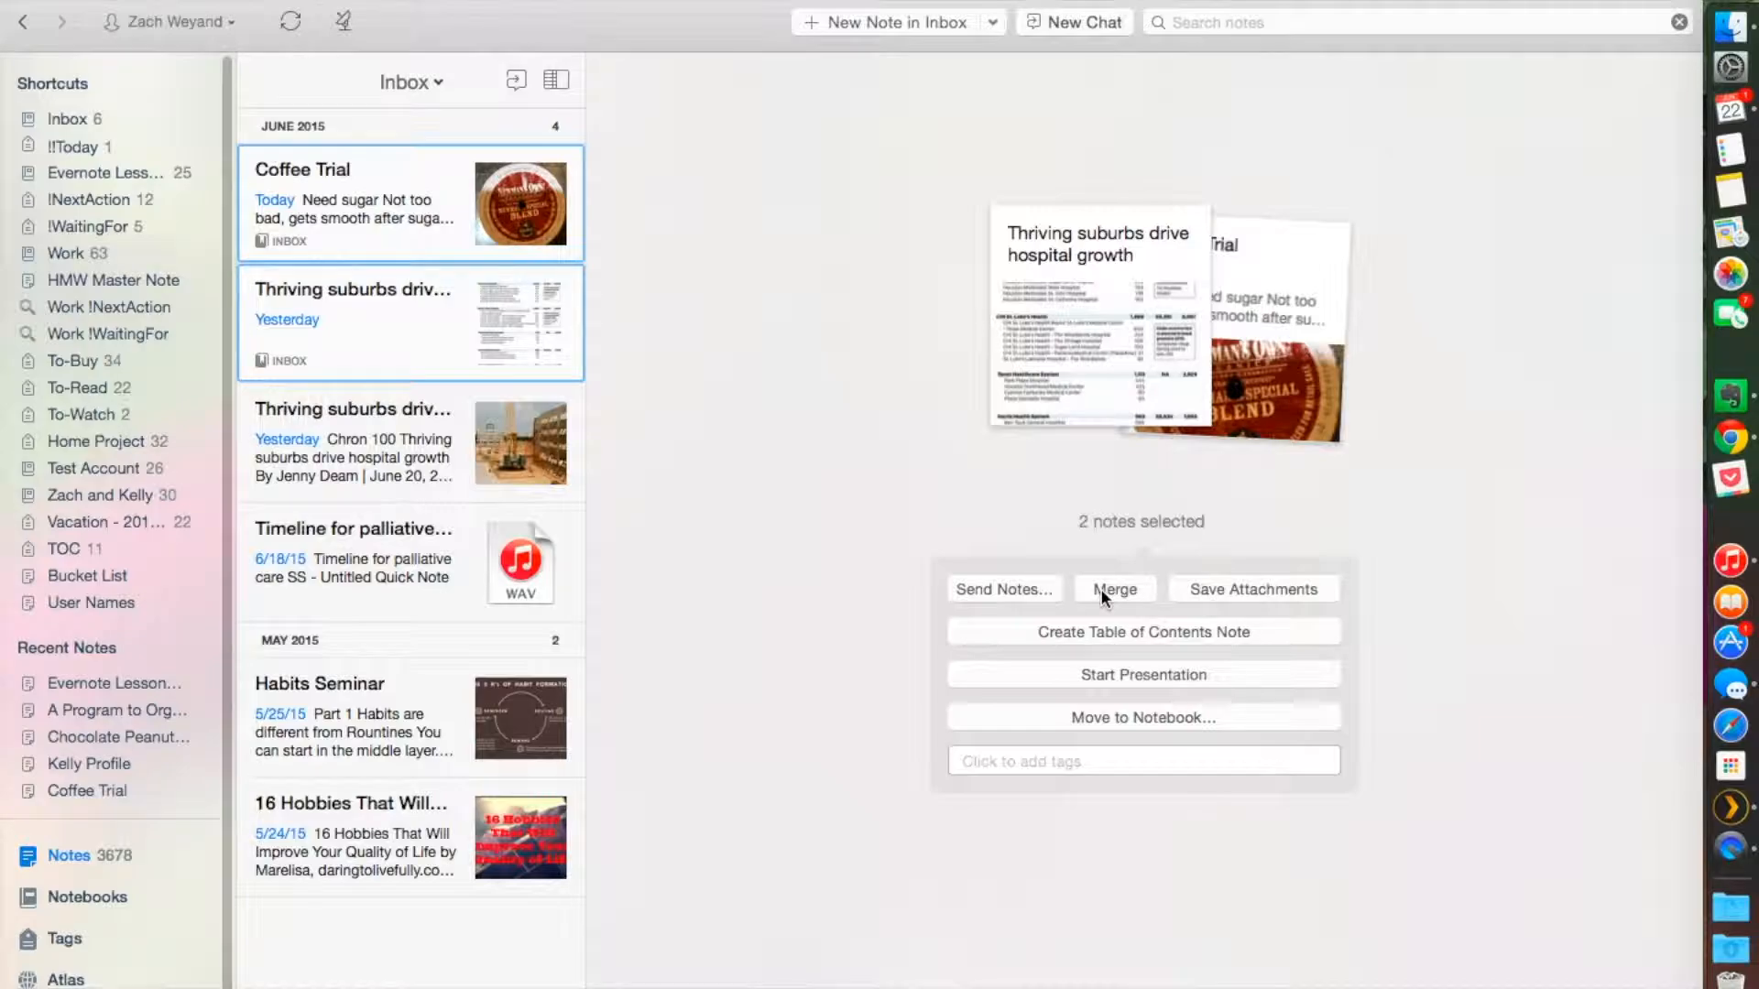
{"action": "mouse_move", "coordinate": [341, 174]}
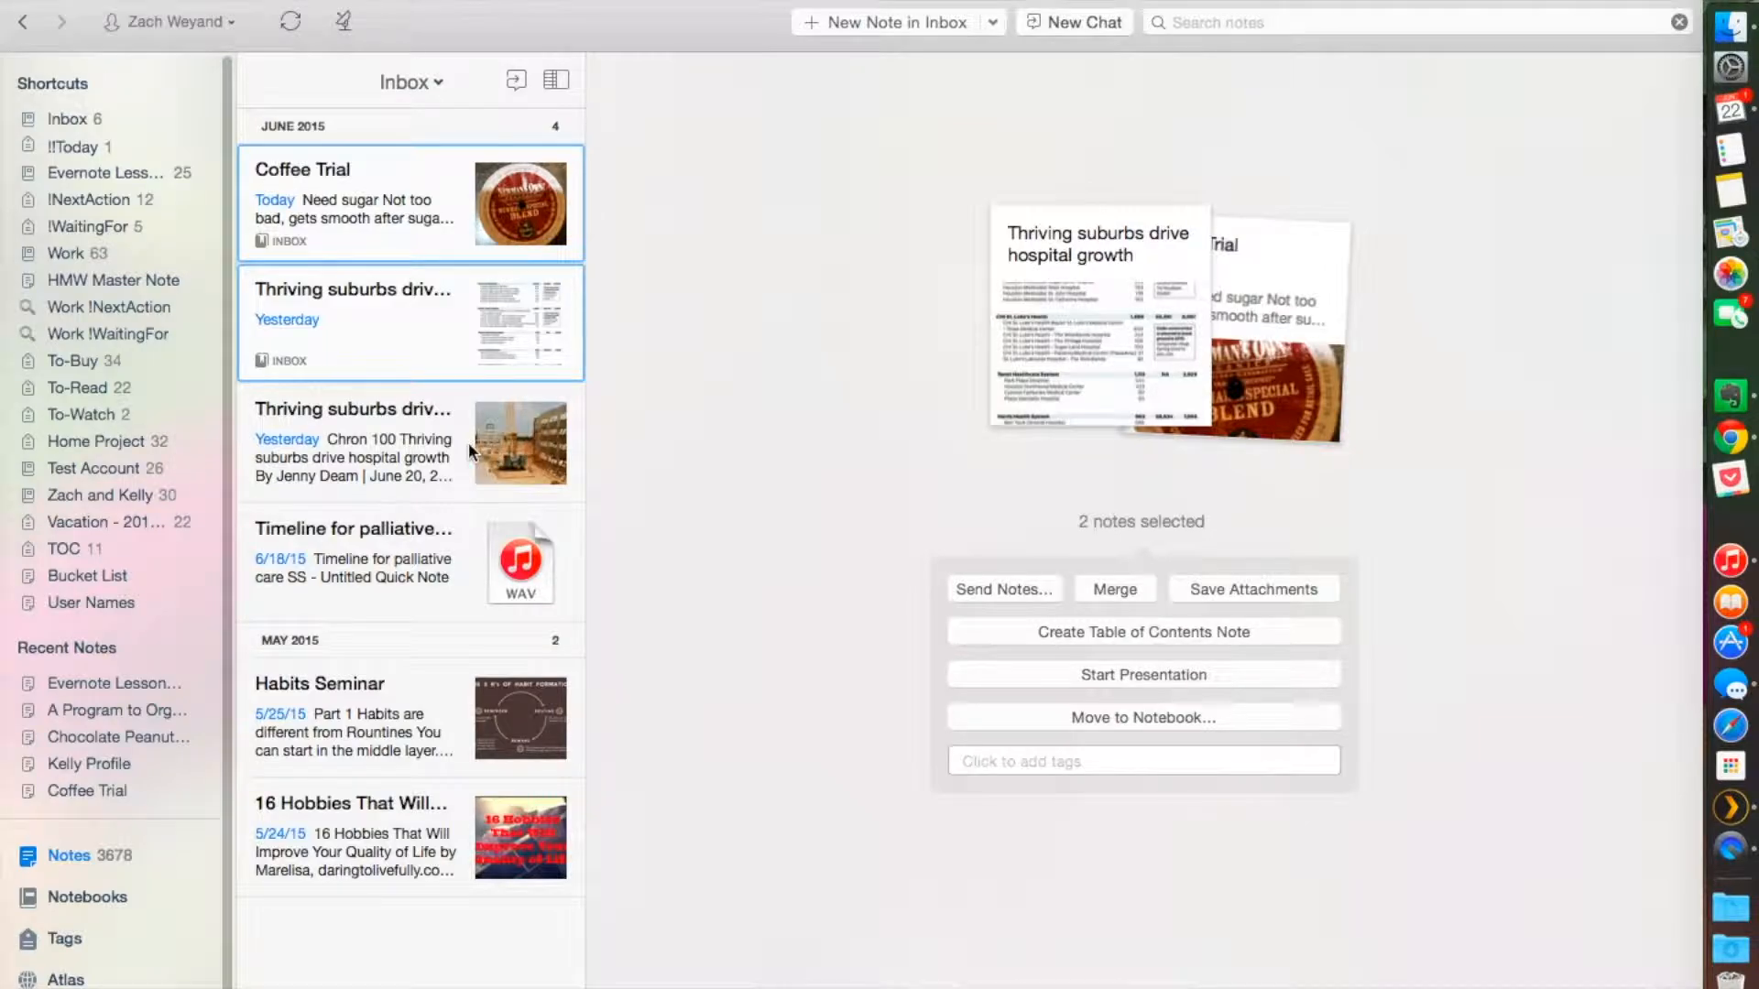
{"action": "mouse_move", "coordinate": [519, 443]}
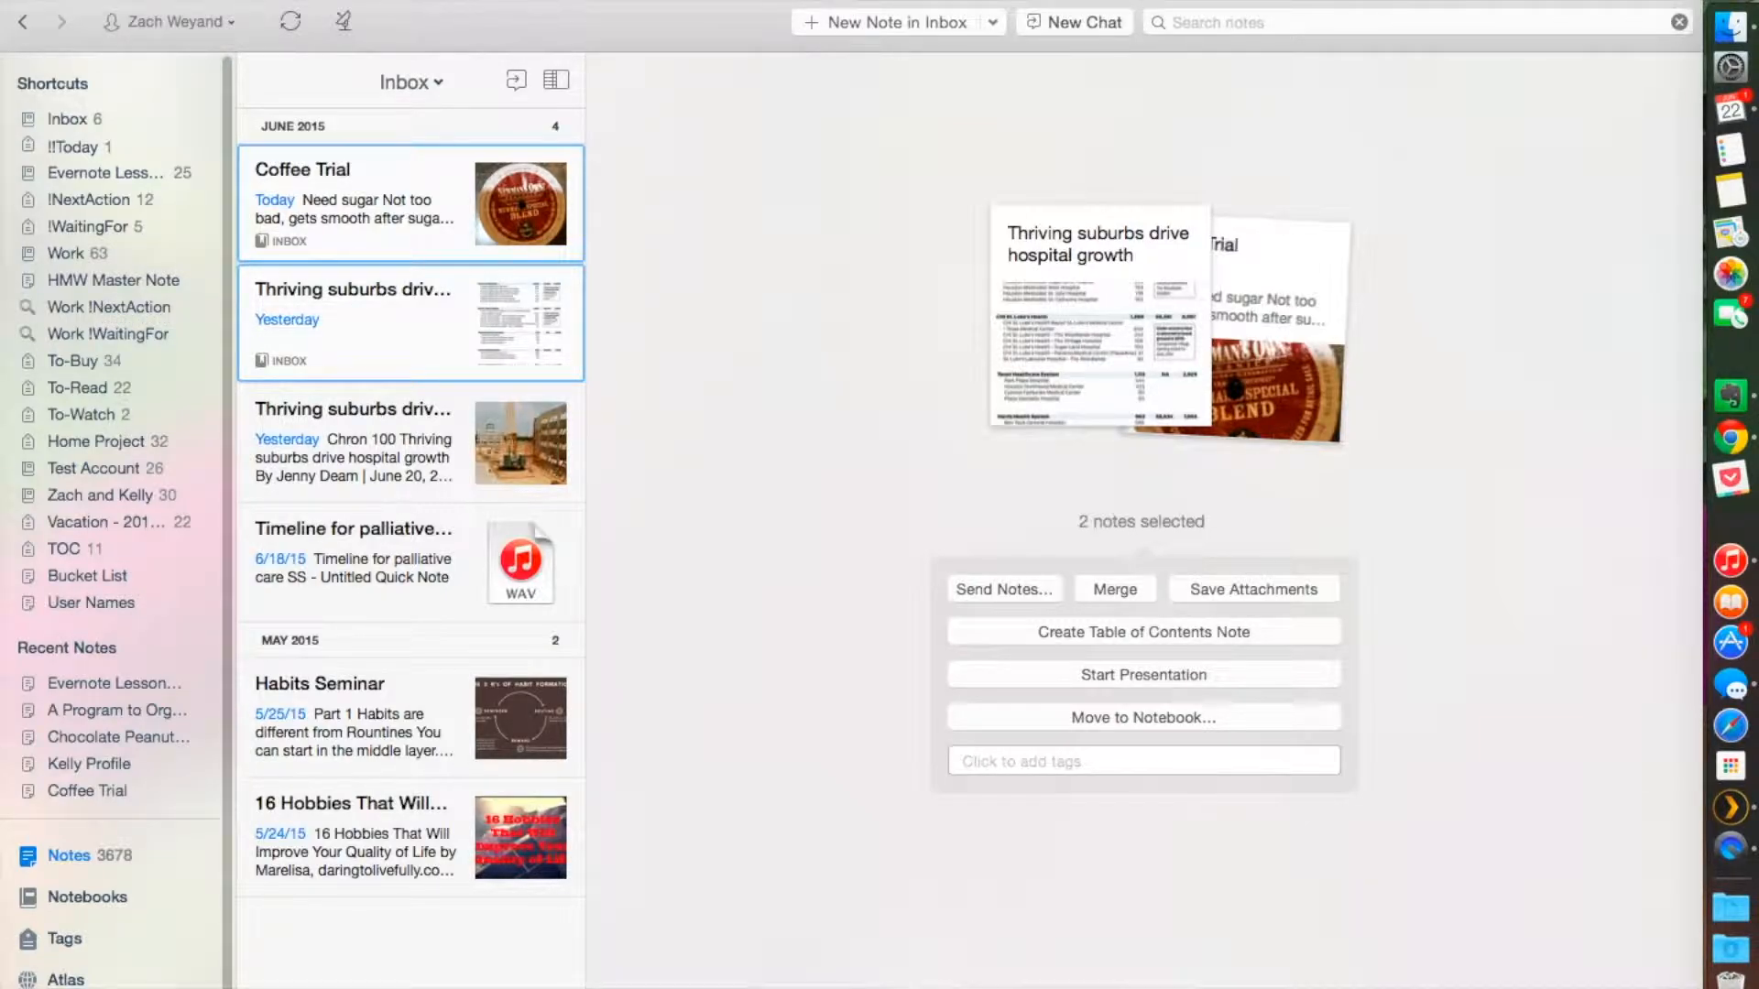
{"action": "left_click", "coordinate": [352, 441]}
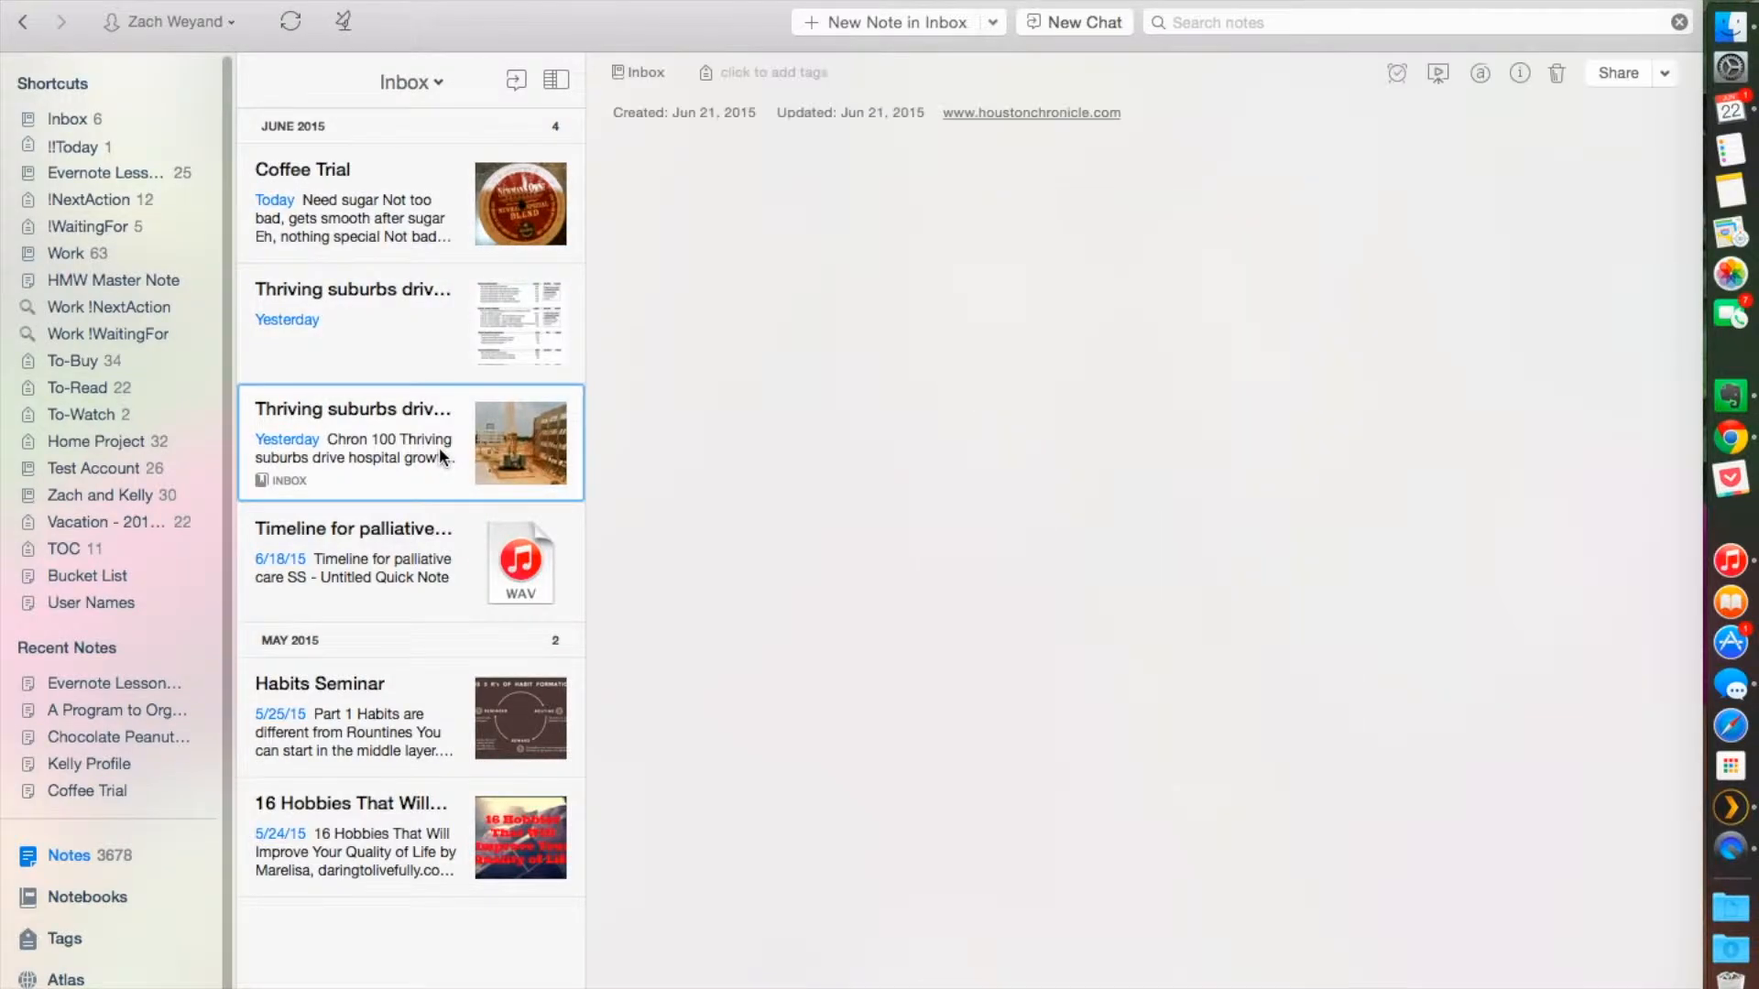
{"action": "left_click", "coordinate": [352, 443]}
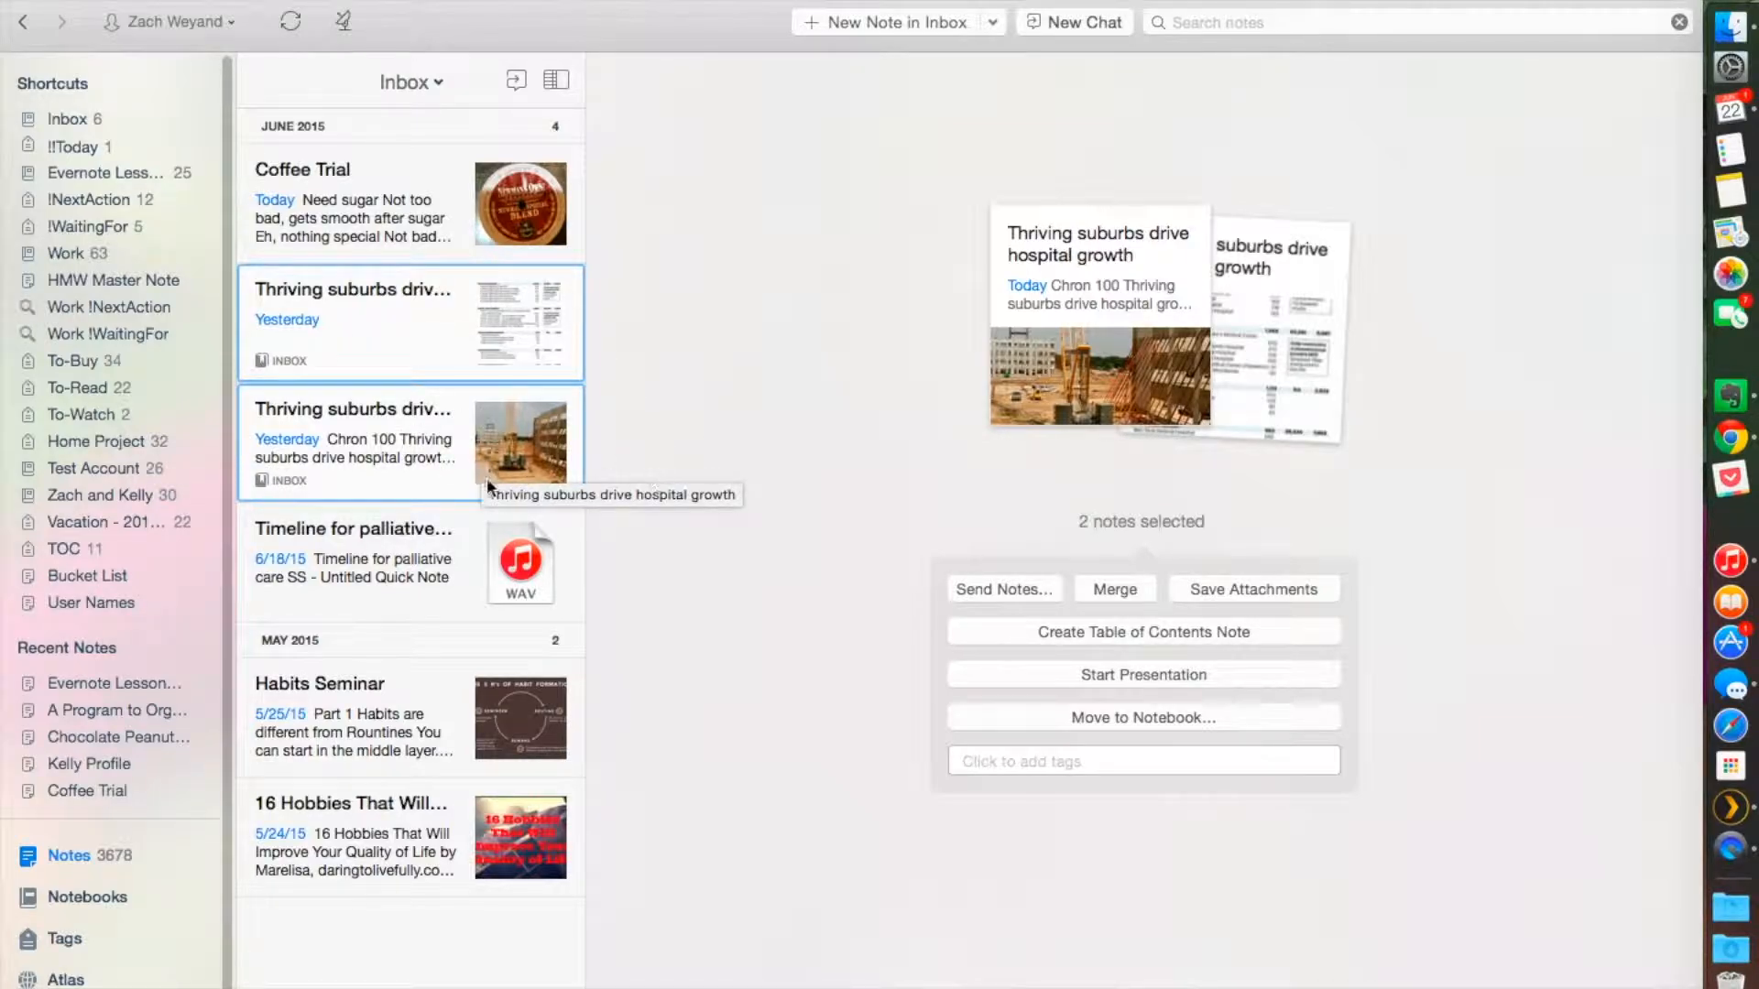
{"action": "mouse_move", "coordinate": [443, 374]}
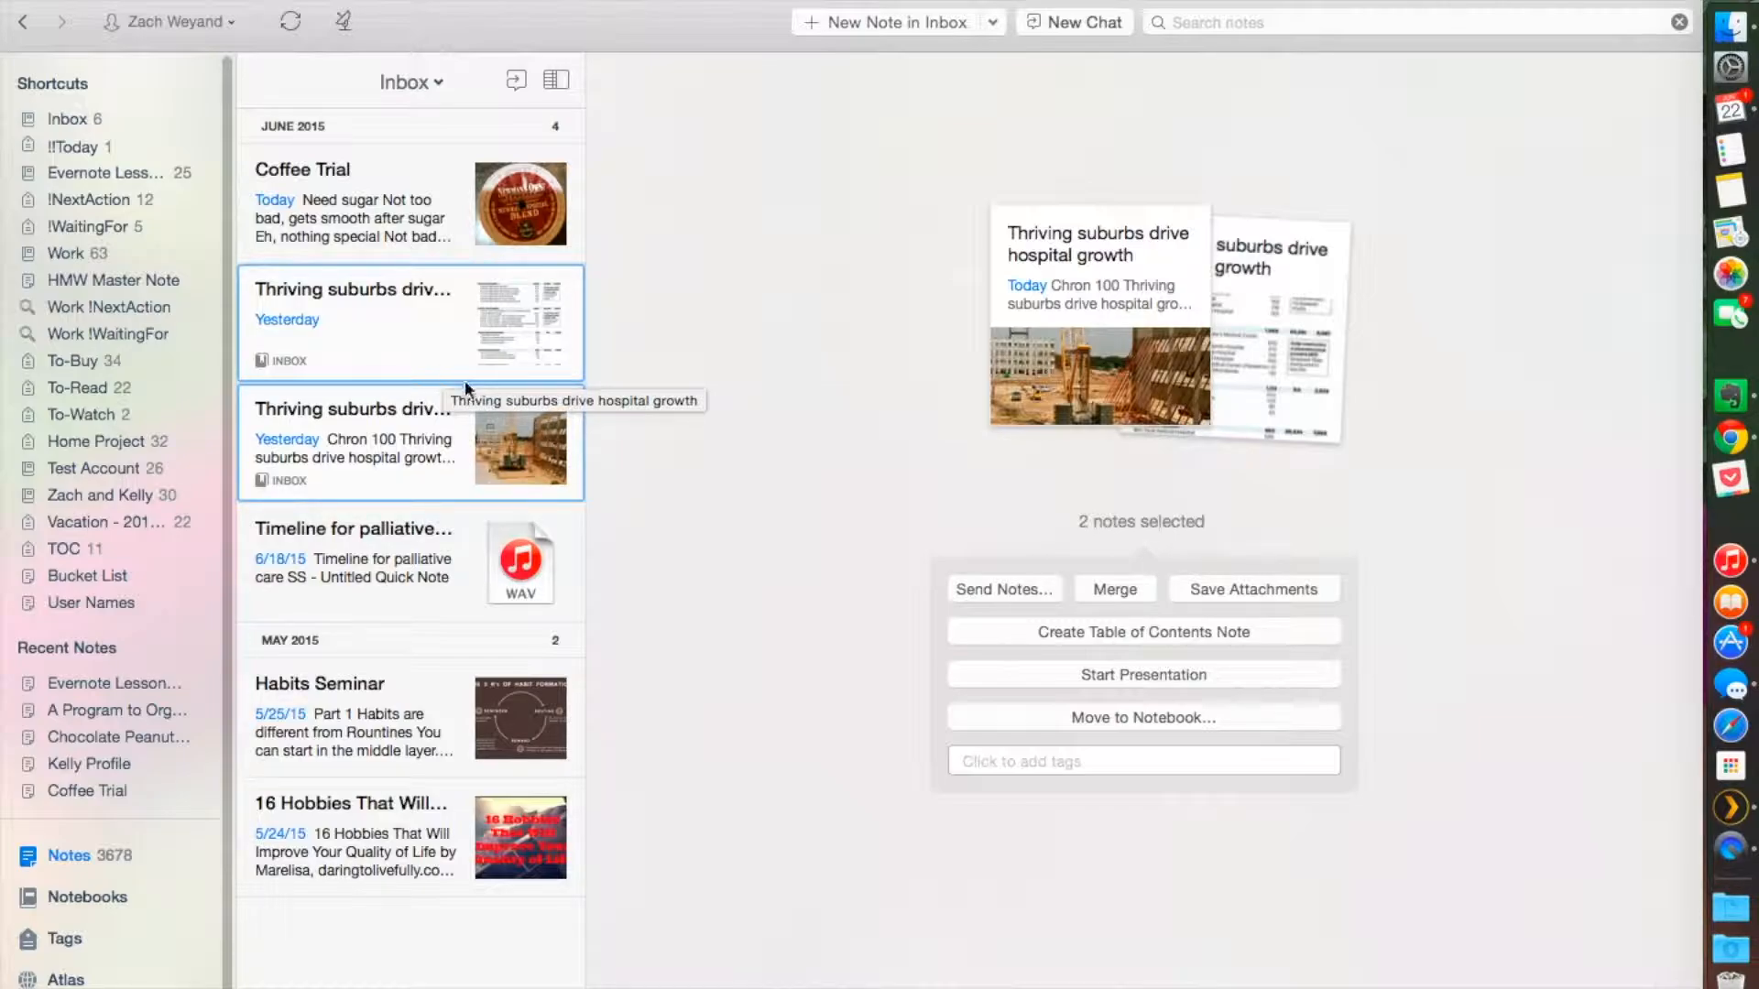
{"action": "left_click", "coordinate": [351, 564]}
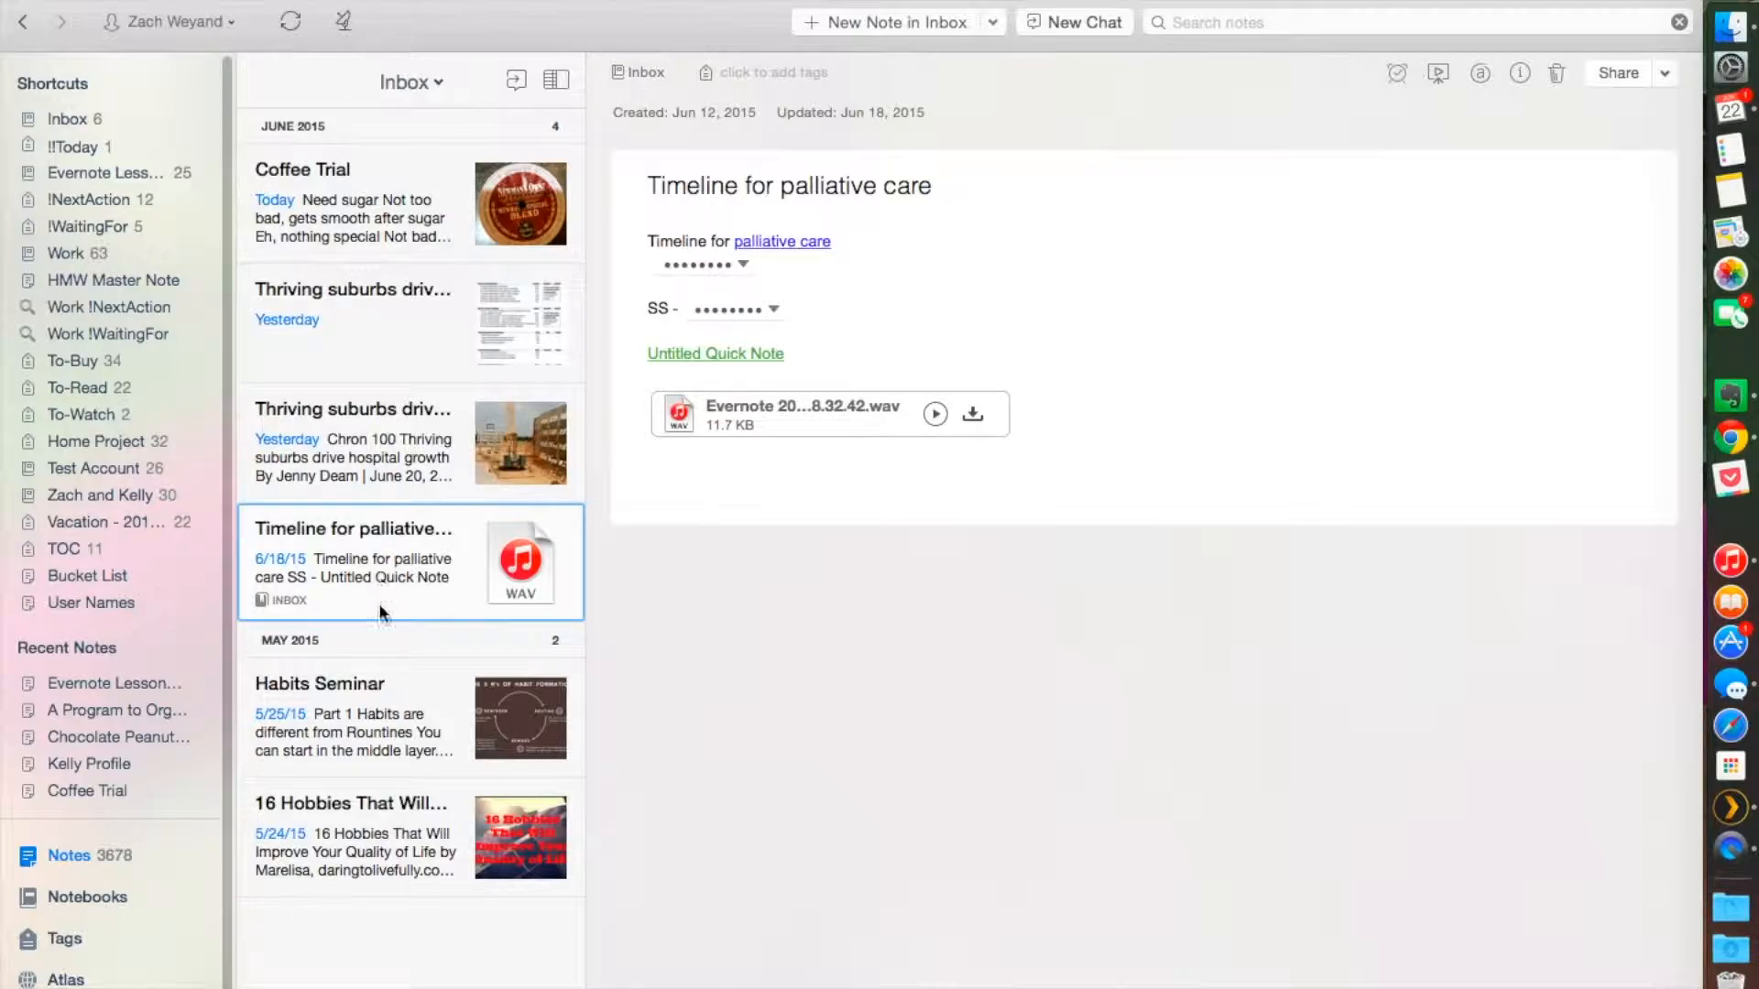
{"action": "mouse_move", "coordinate": [381, 830]}
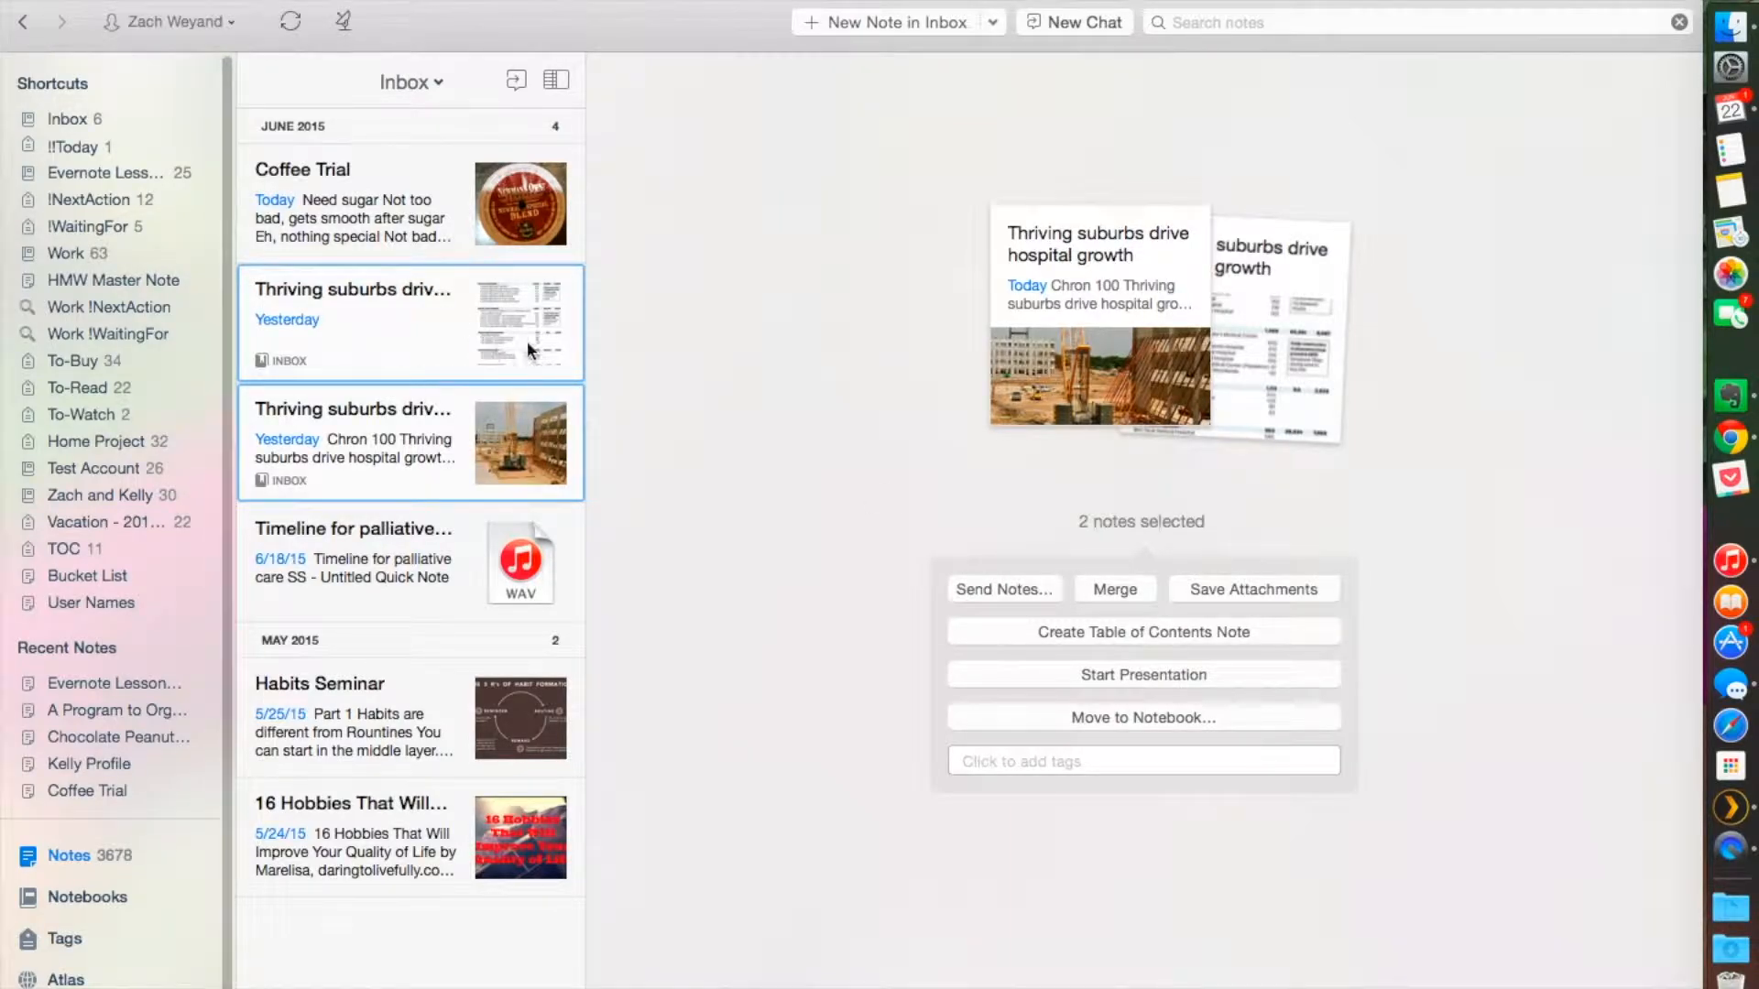
{"action": "mouse_move", "coordinate": [447, 326]}
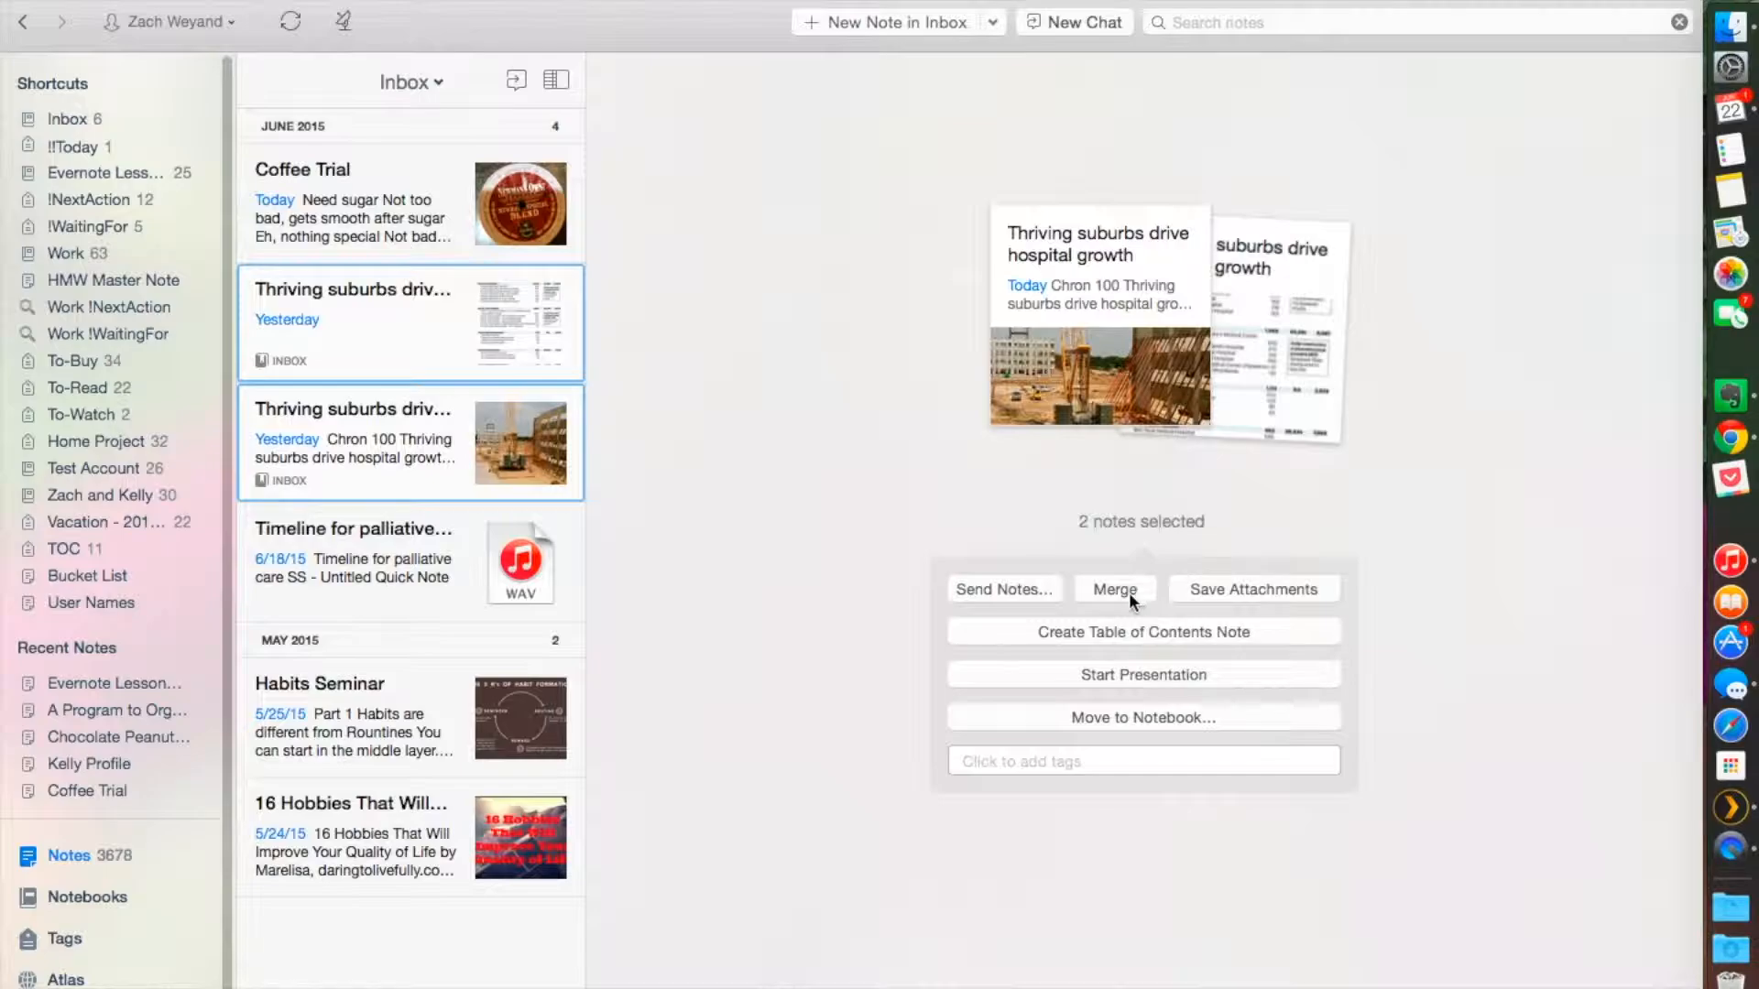
Step: Merge the two Thriving suburbs notes and scroll through the combined table and article
{"action": "left_click", "coordinate": [1113, 589]}
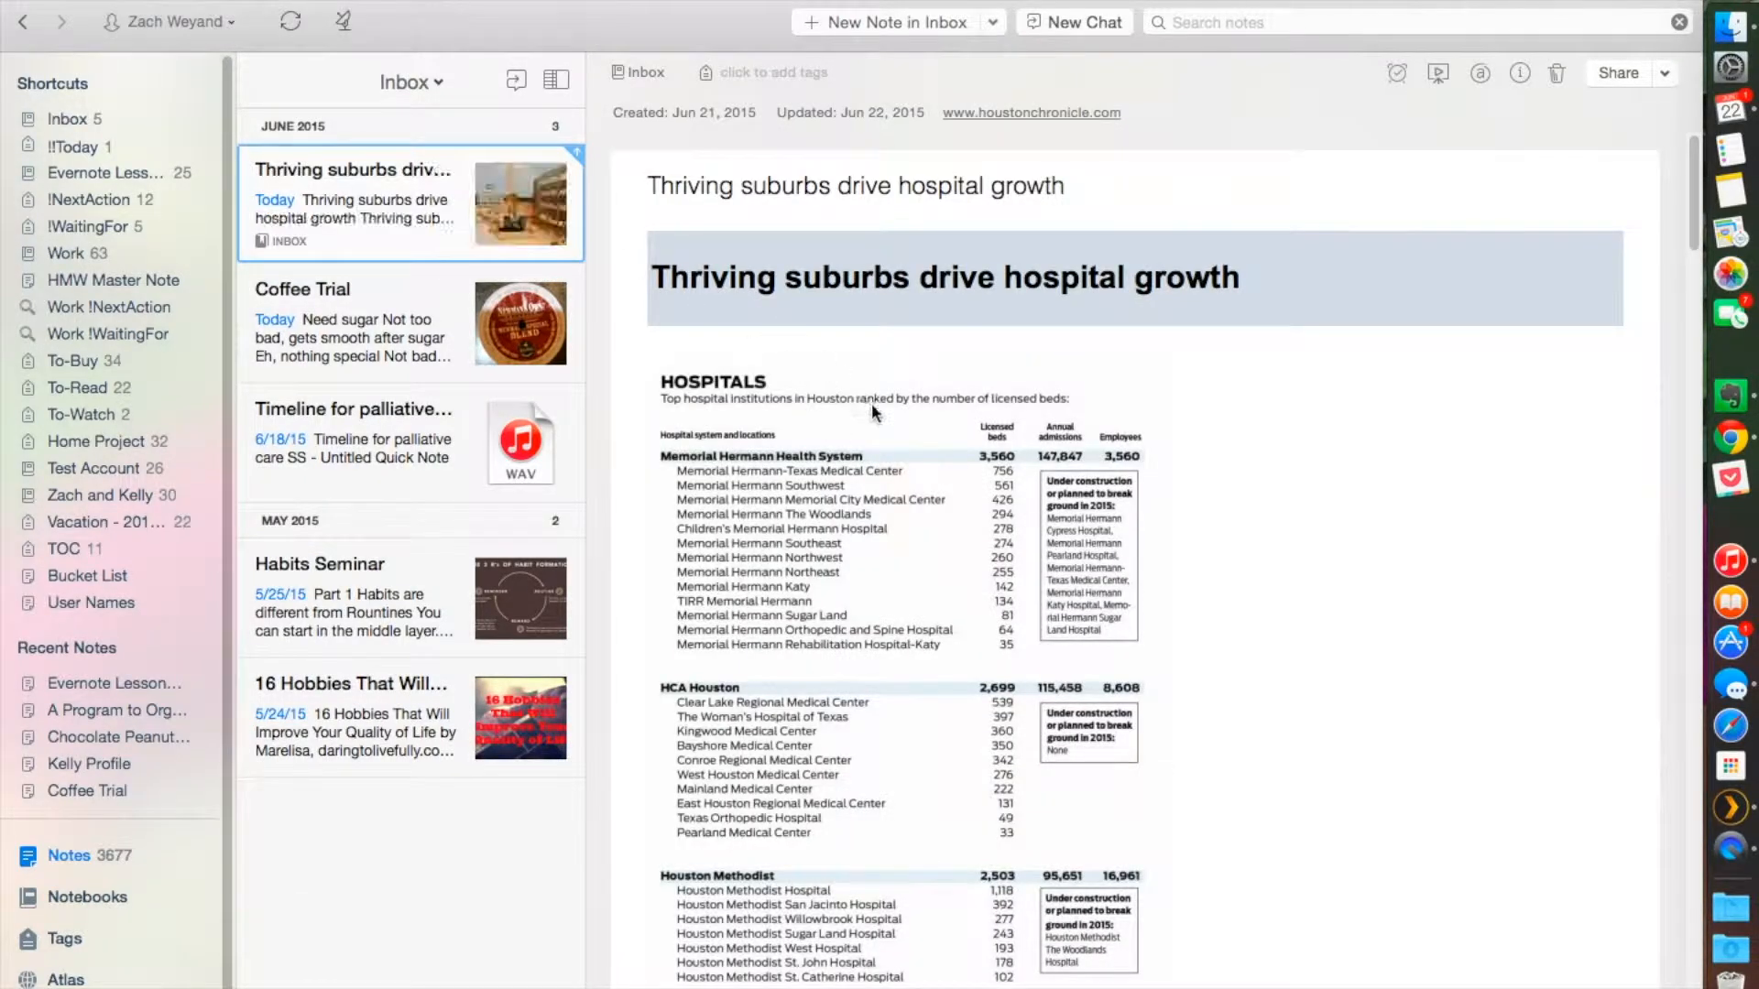
{"action": "scroll", "scroll_direction": "down", "scroll_amount": 3}
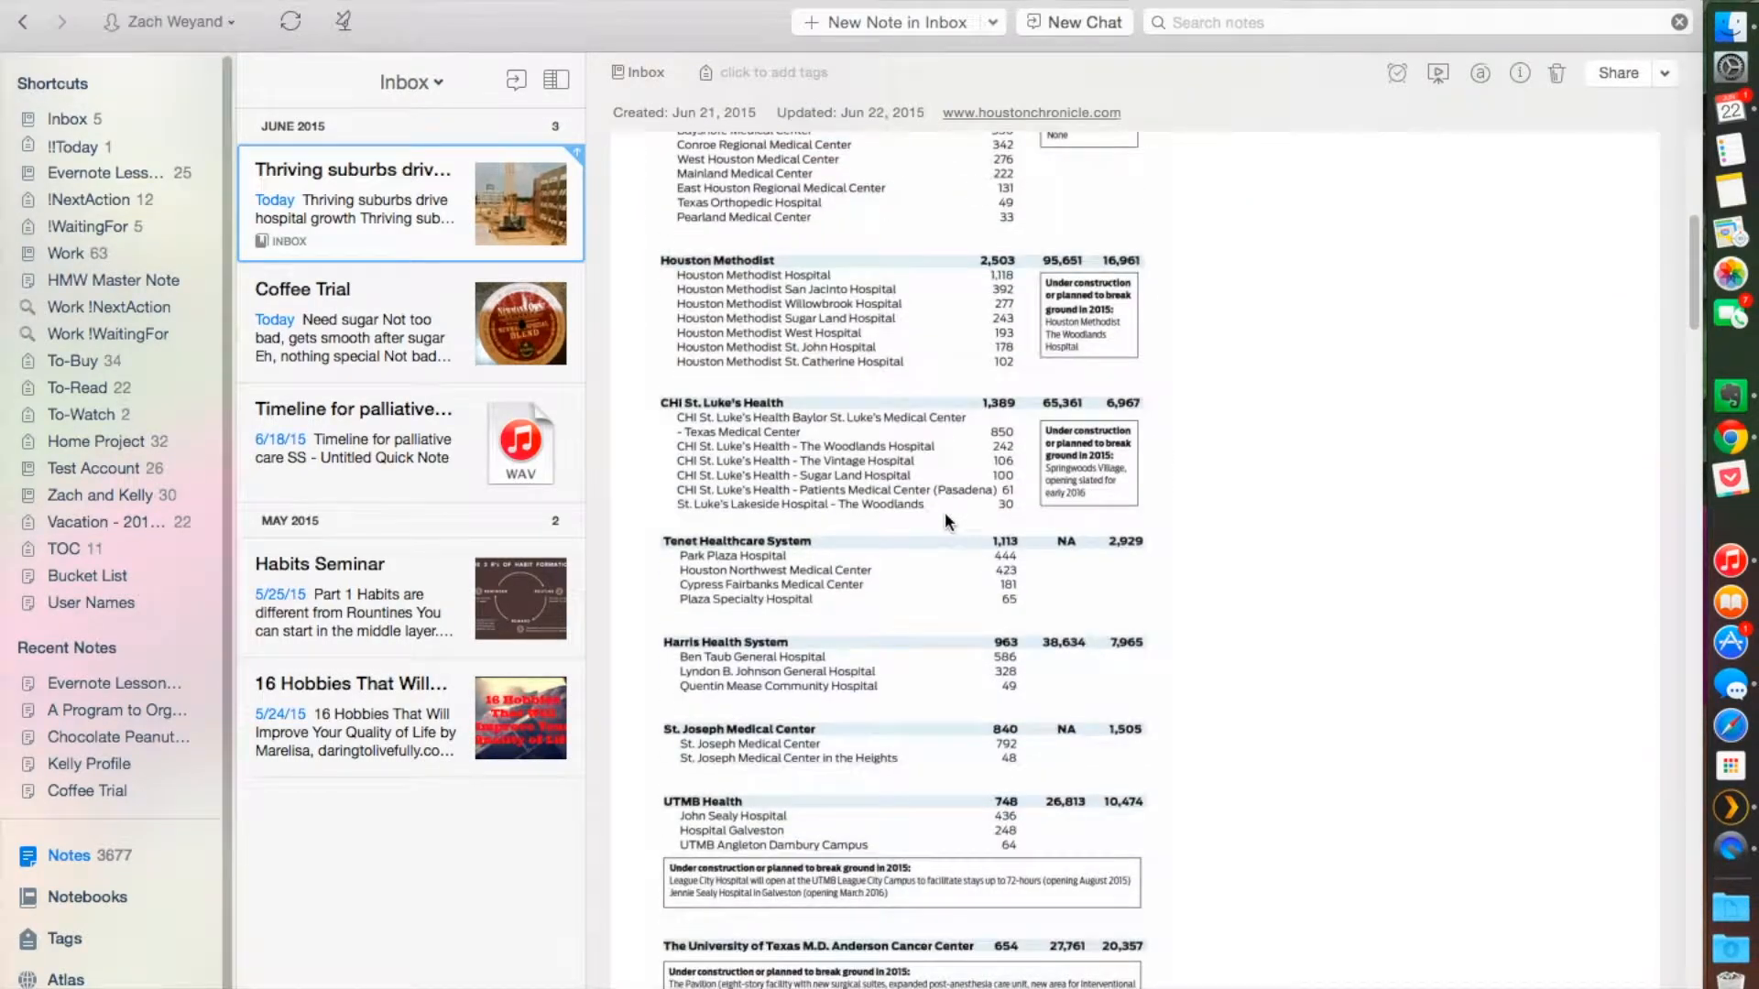
{"action": "scroll", "scroll_direction": "down", "scroll_amount": 3}
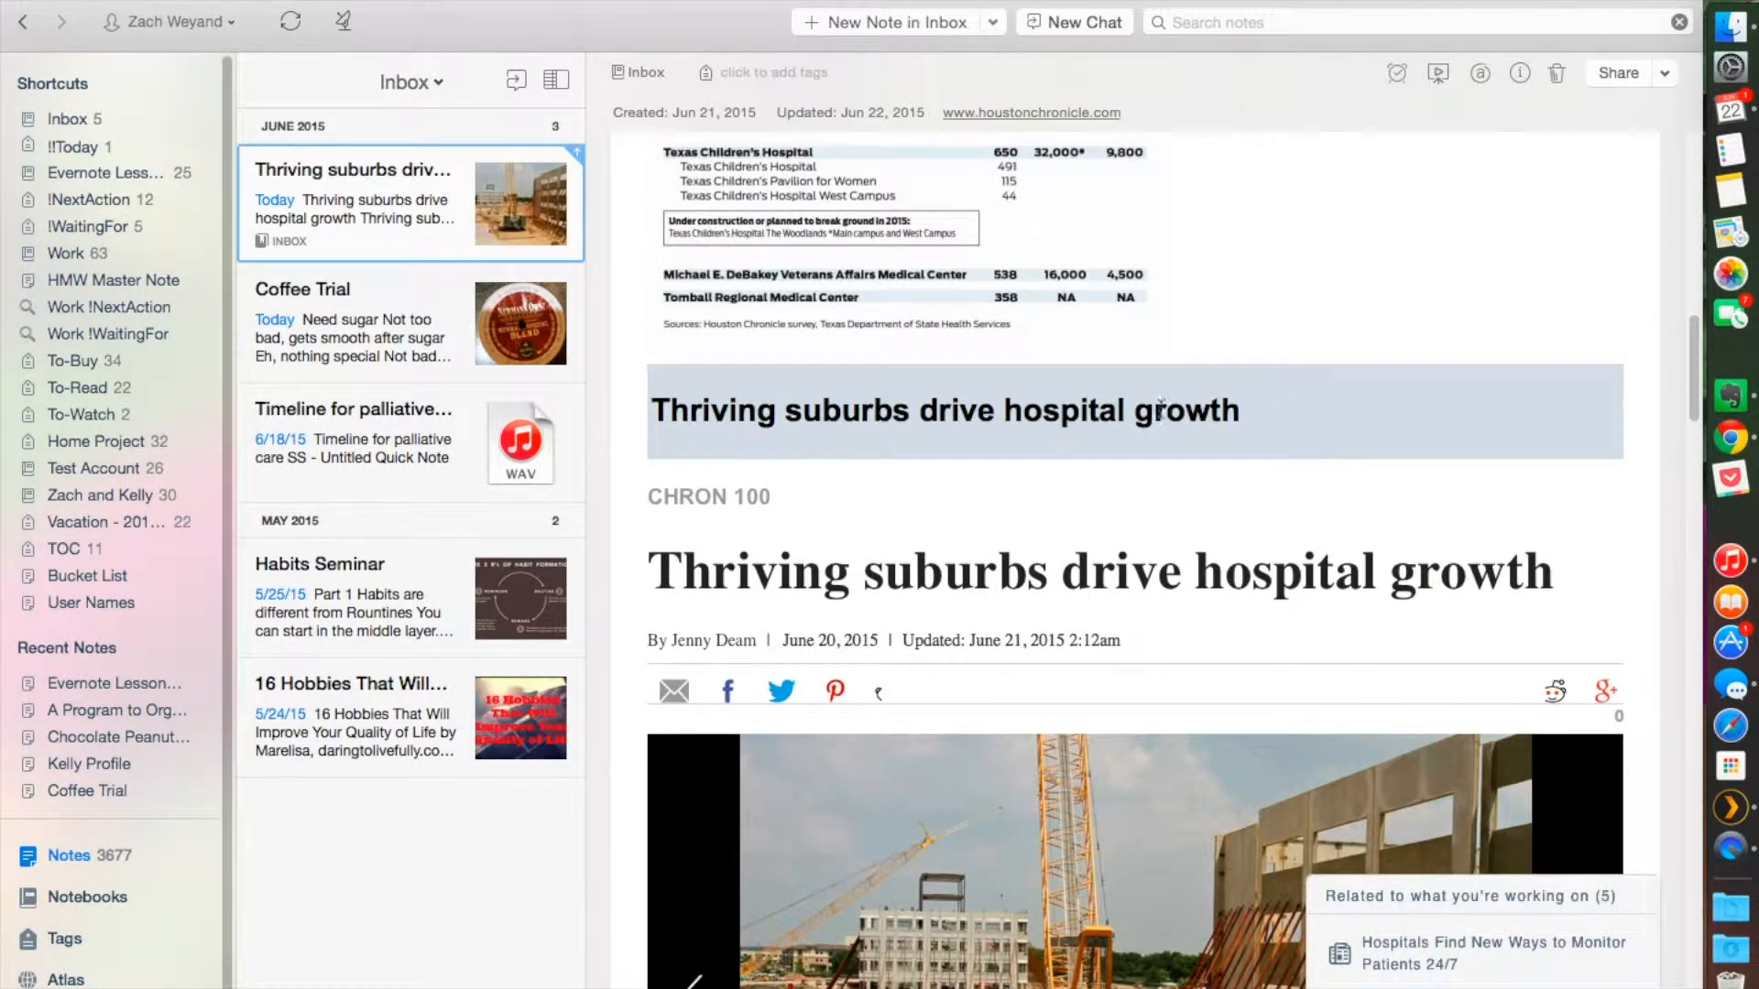
{"action": "mouse_move", "coordinate": [789, 609]}
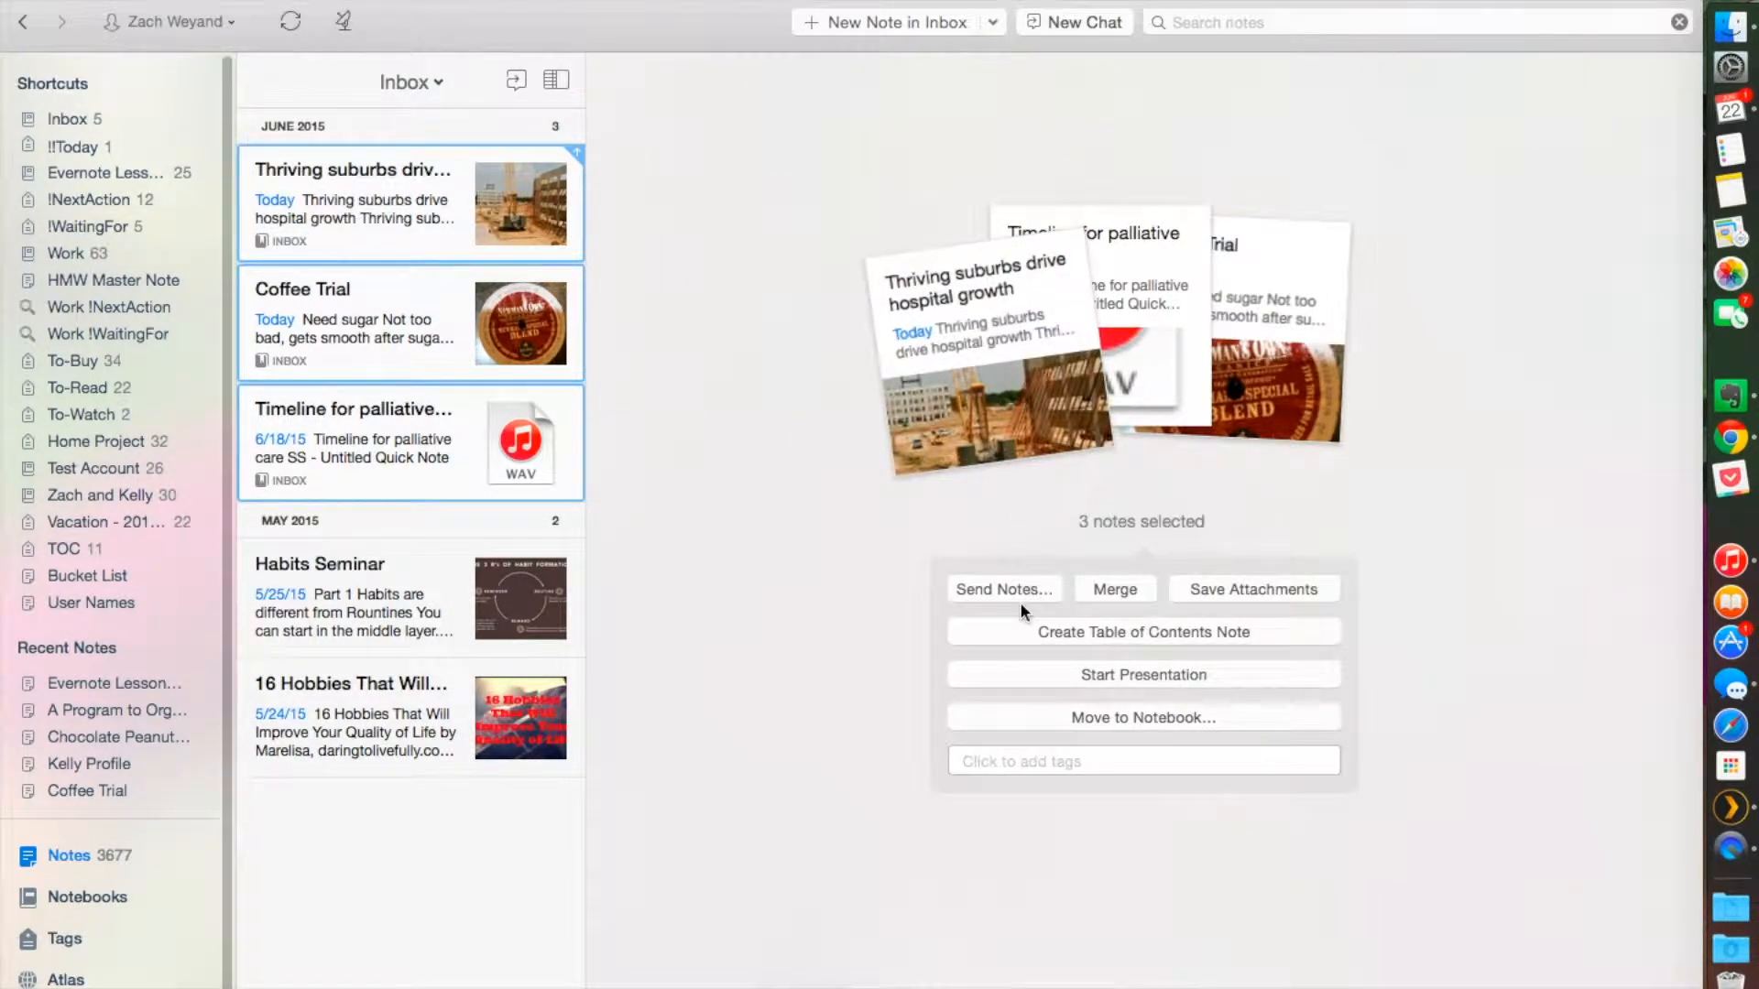
{"action": "mouse_move", "coordinate": [1004, 611]}
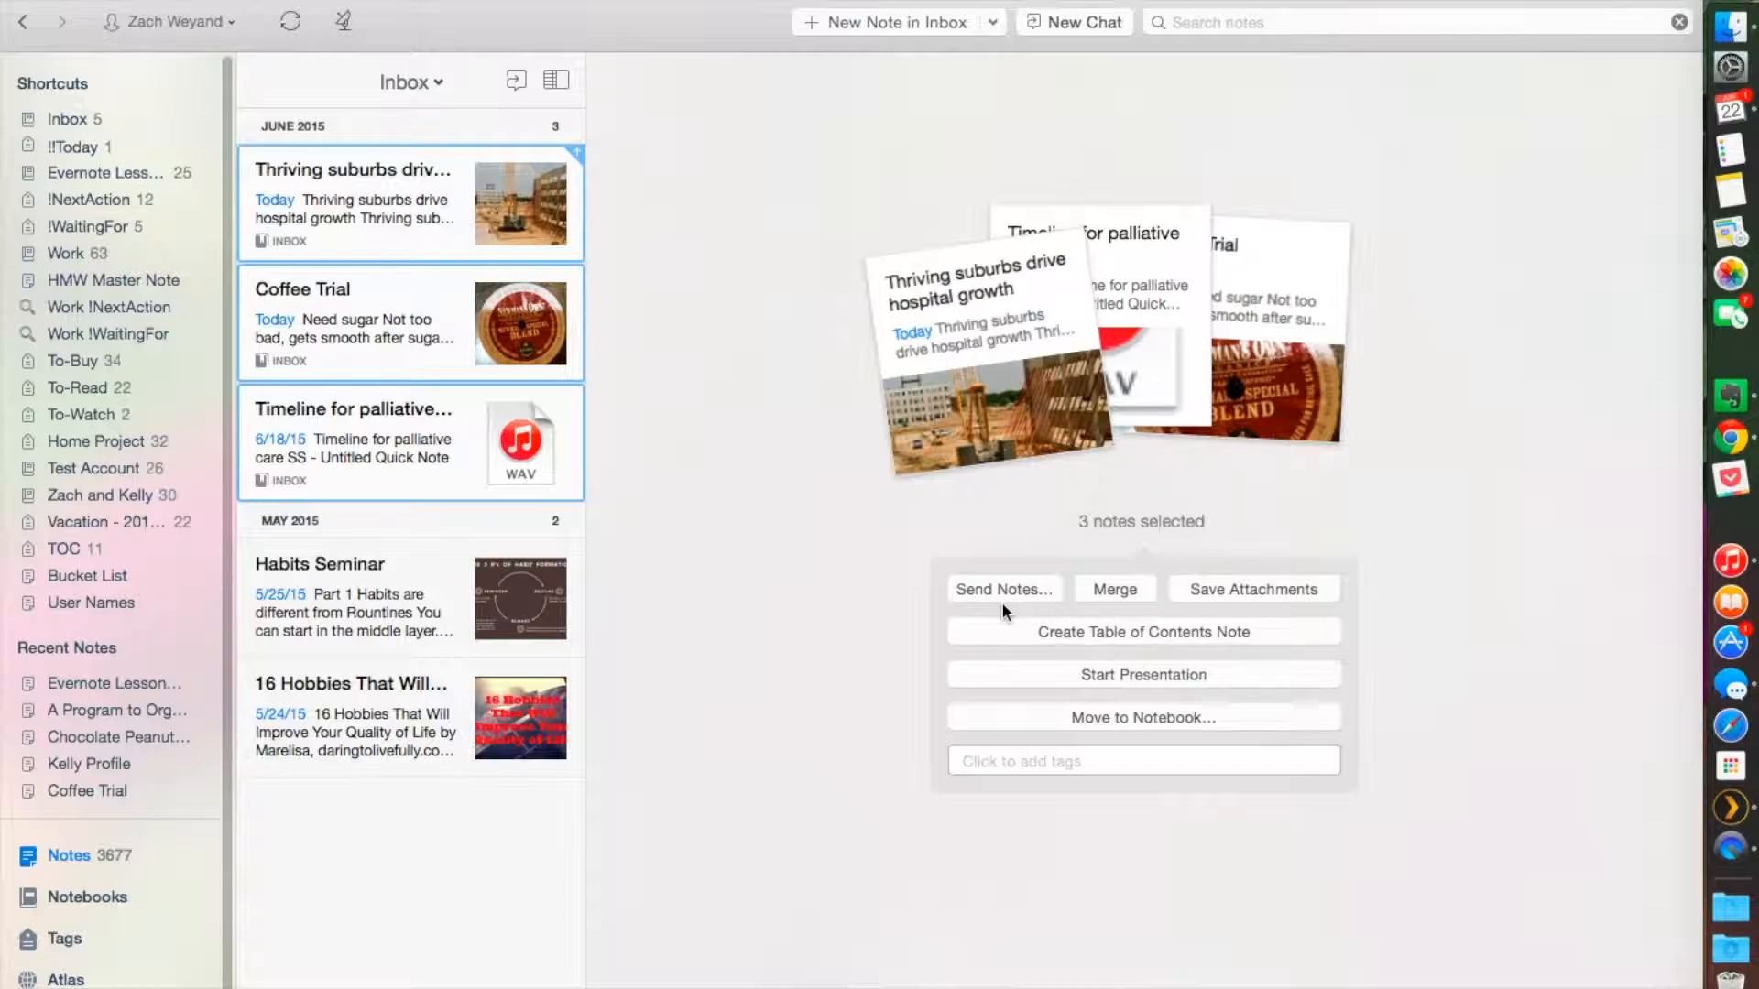
Step: Tag Thriving suburbs, Coffee Trial and palliative care timeline 'Methodist', then view Habits Seminar
{"action": "left_click", "coordinate": [1142, 760]}
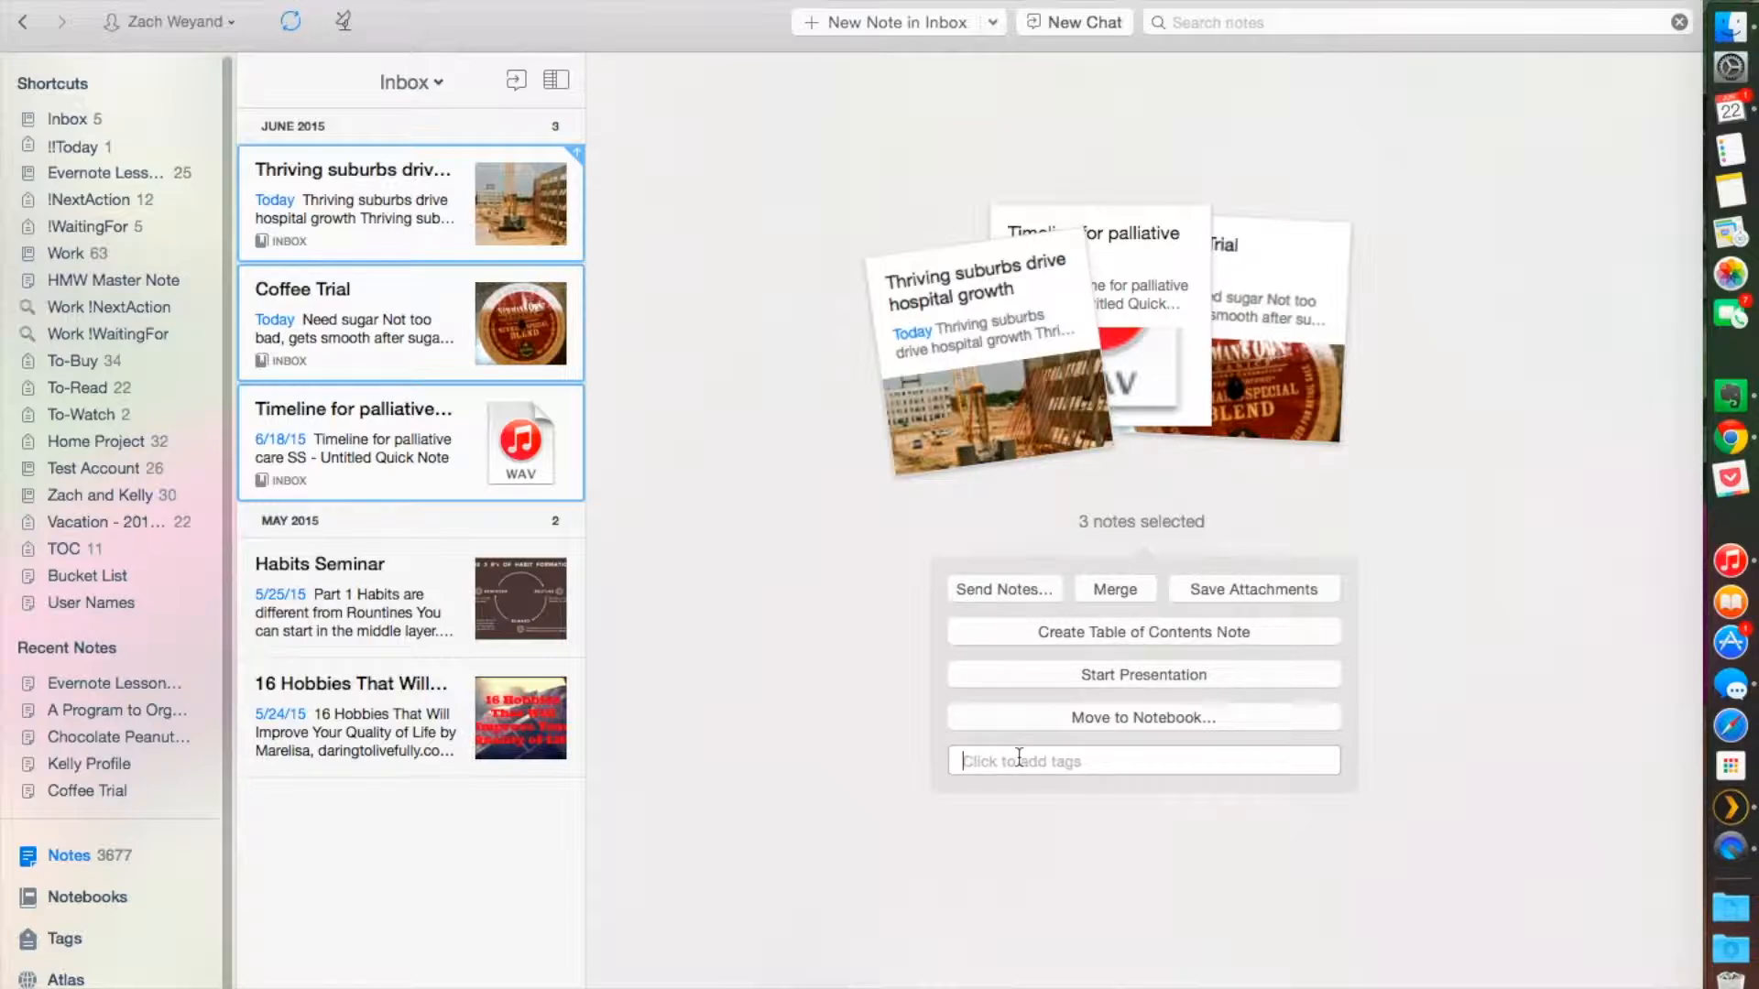
{"action": "type", "text": "Methodist"}
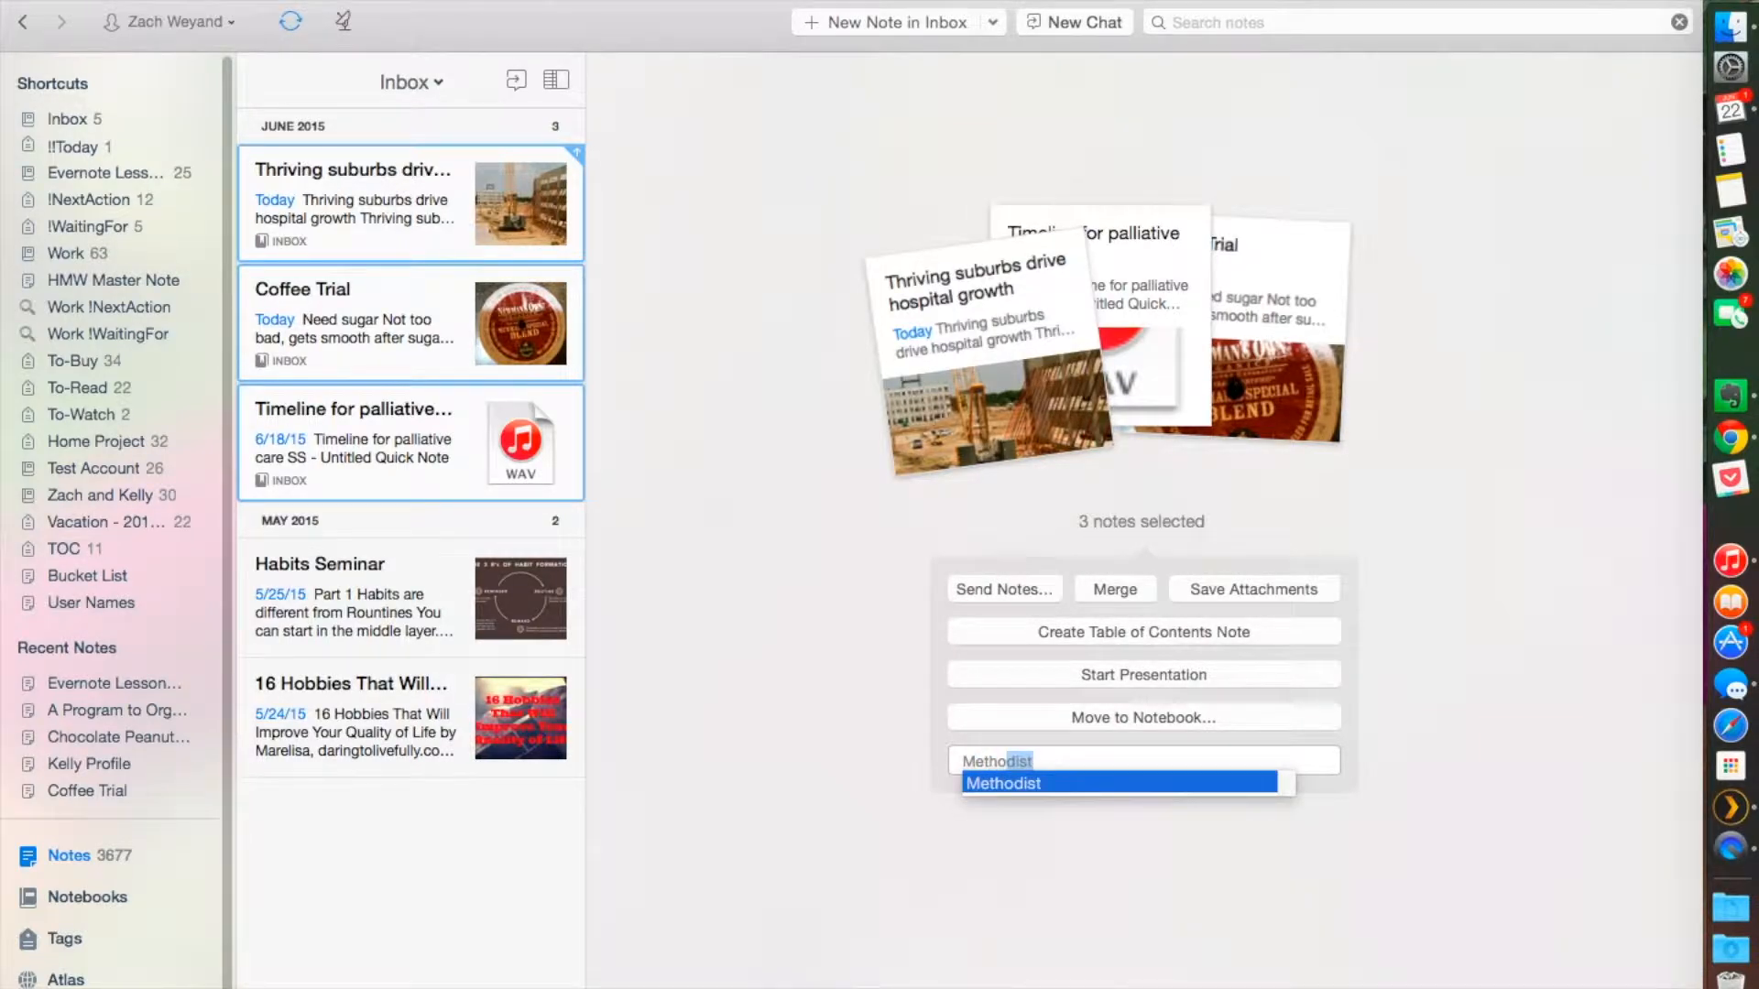
{"action": "left_click", "coordinate": [1002, 781]}
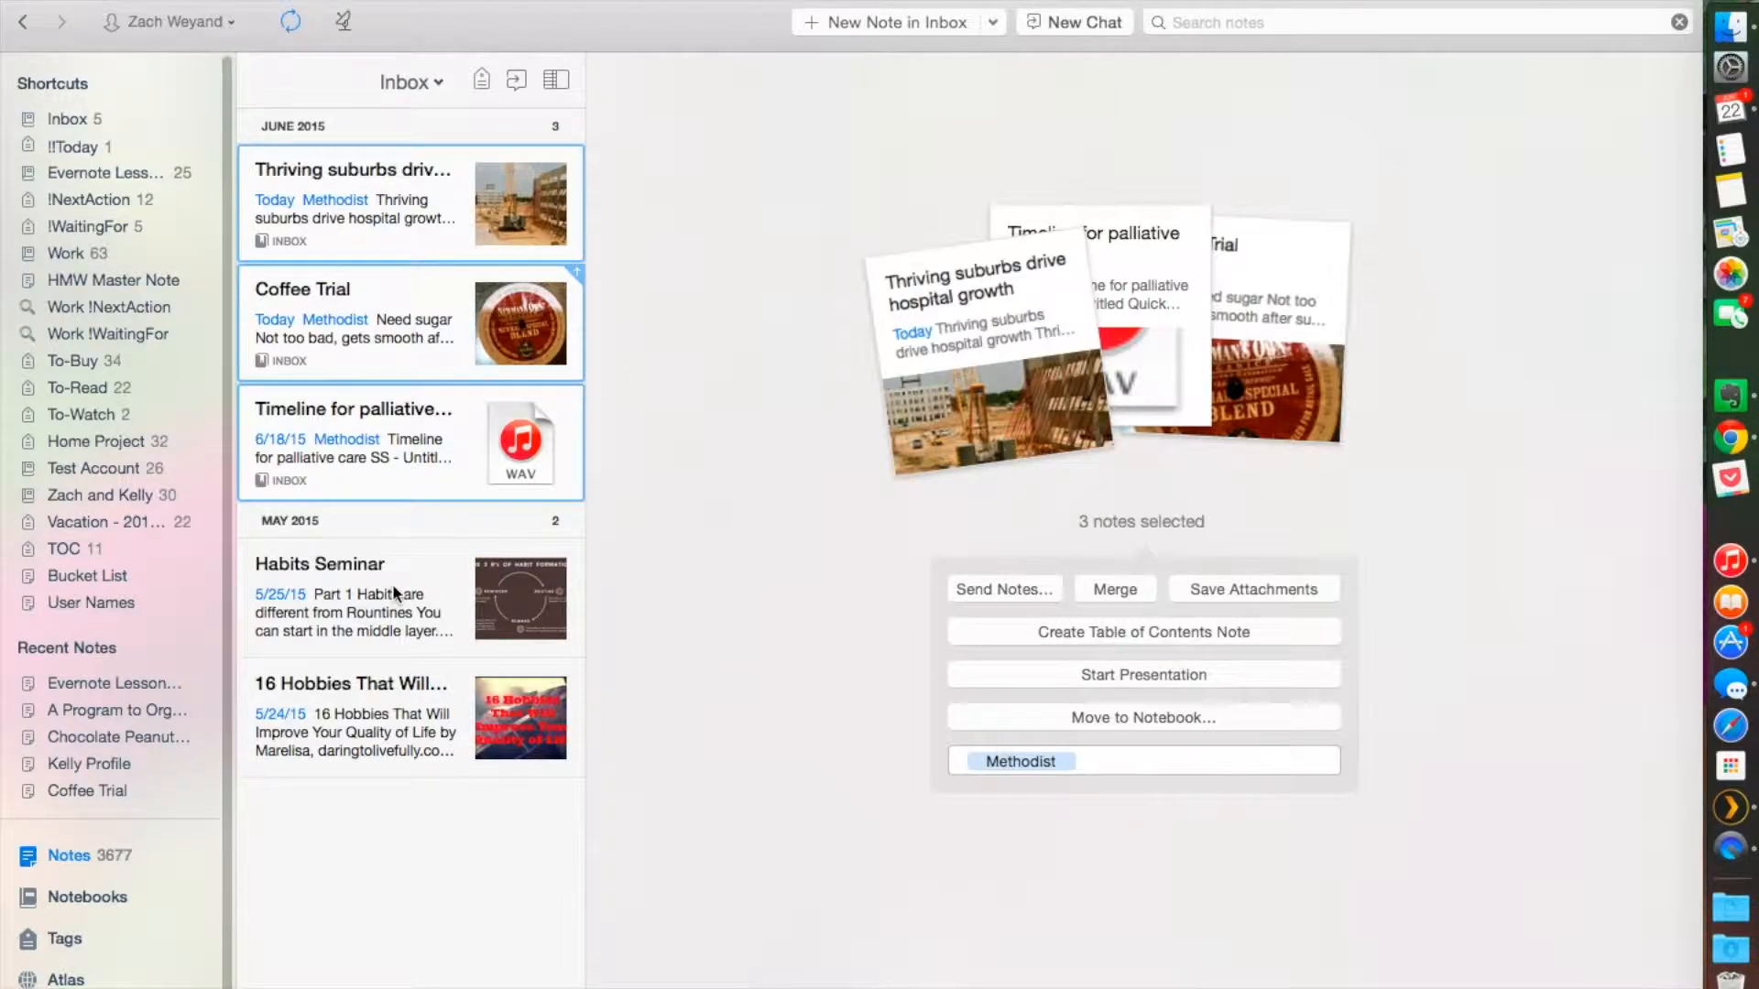
{"action": "left_click", "coordinate": [337, 594]}
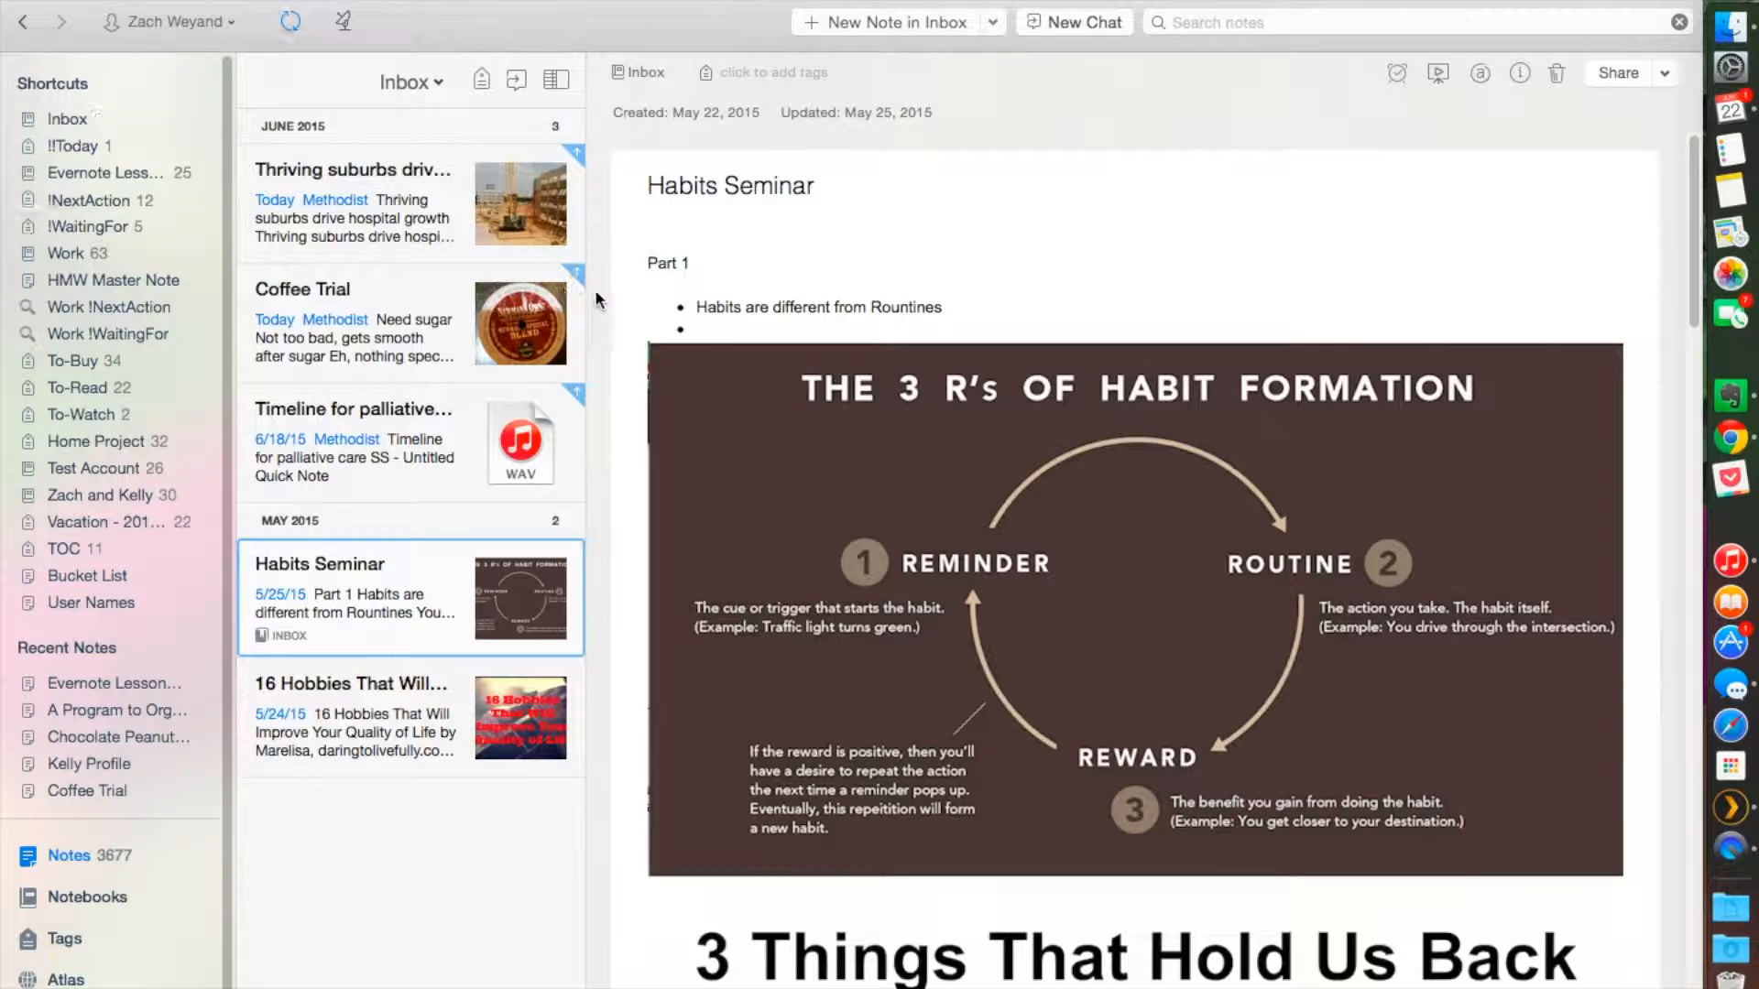
{"action": "mouse_move", "coordinate": [580, 395]}
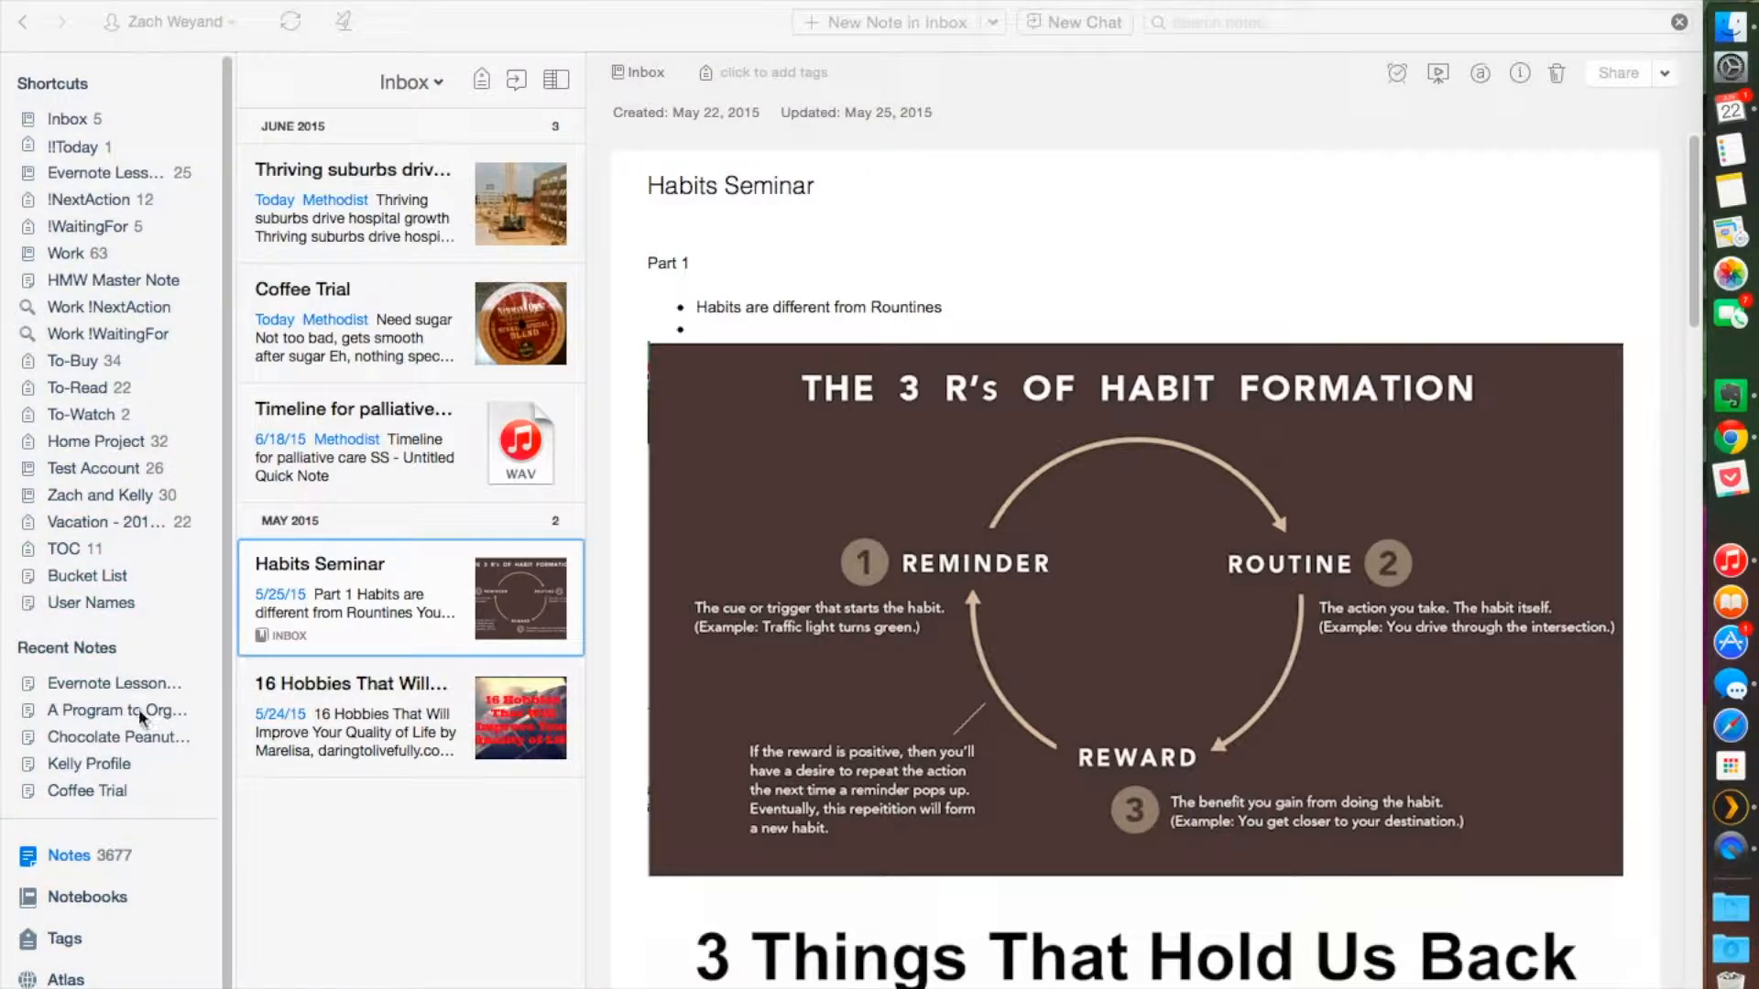
{"action": "mouse_move", "coordinate": [471, 236]}
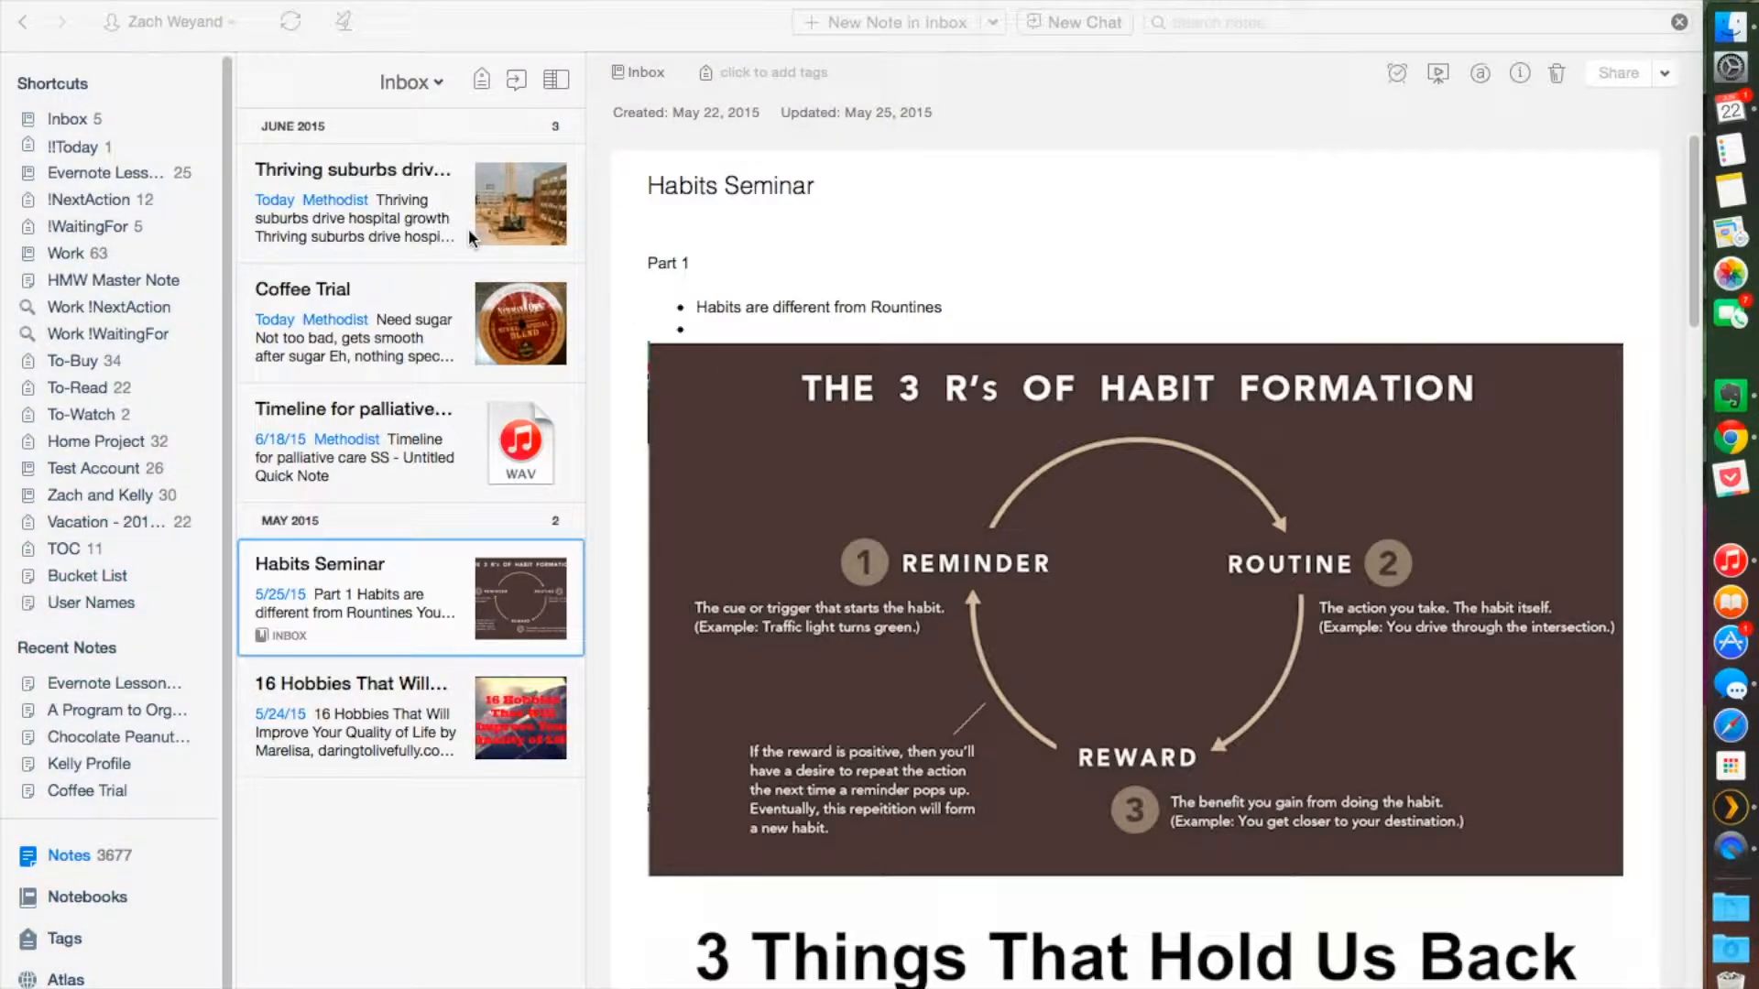
{"action": "mouse_move", "coordinate": [491, 260]}
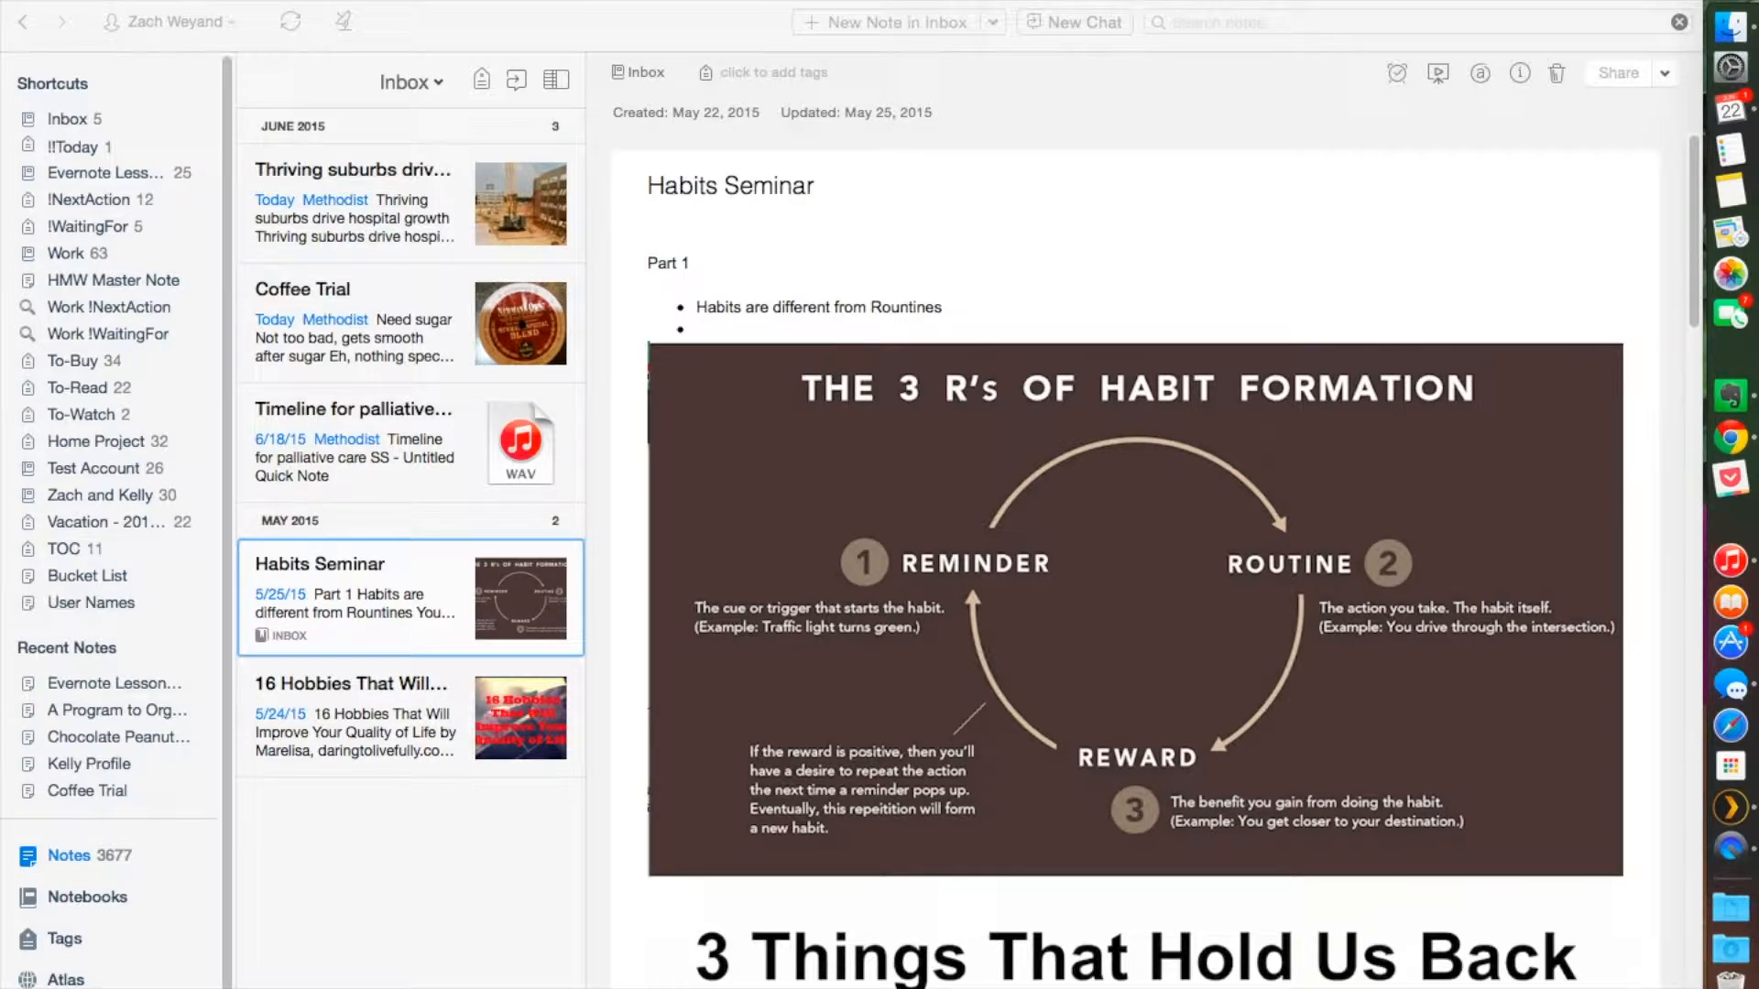
{"action": "mouse_move", "coordinate": [531, 221]}
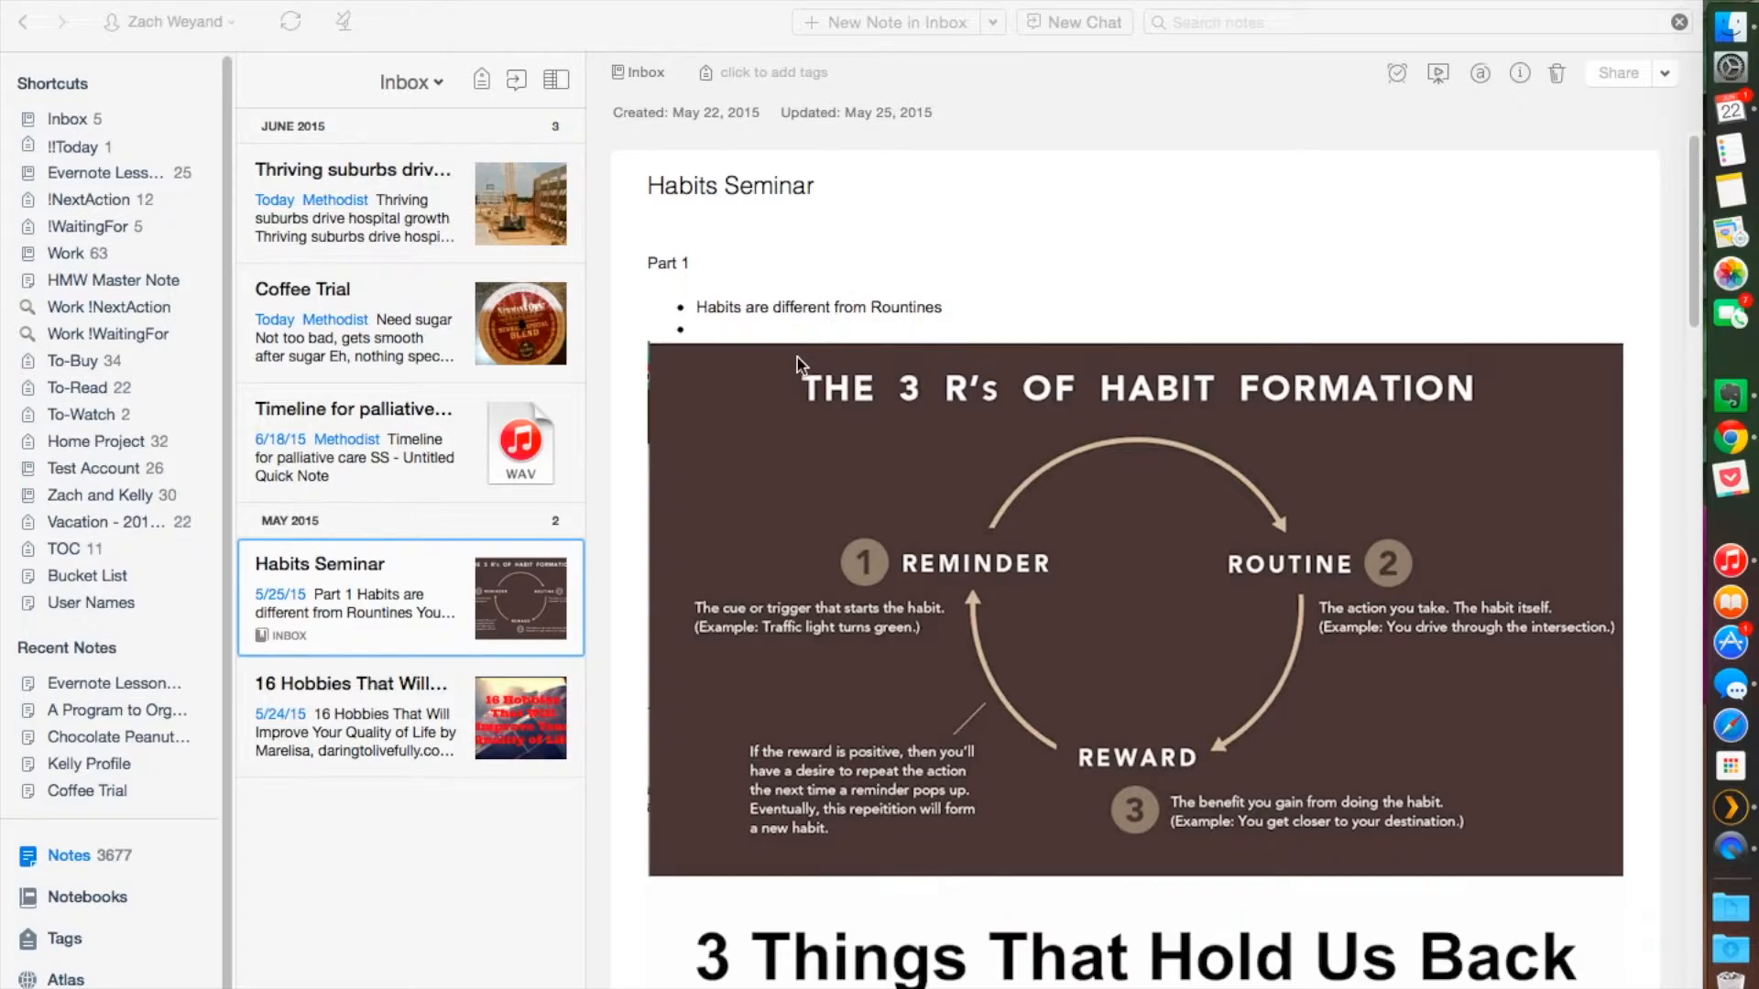
{"action": "mouse_move", "coordinate": [758, 246]}
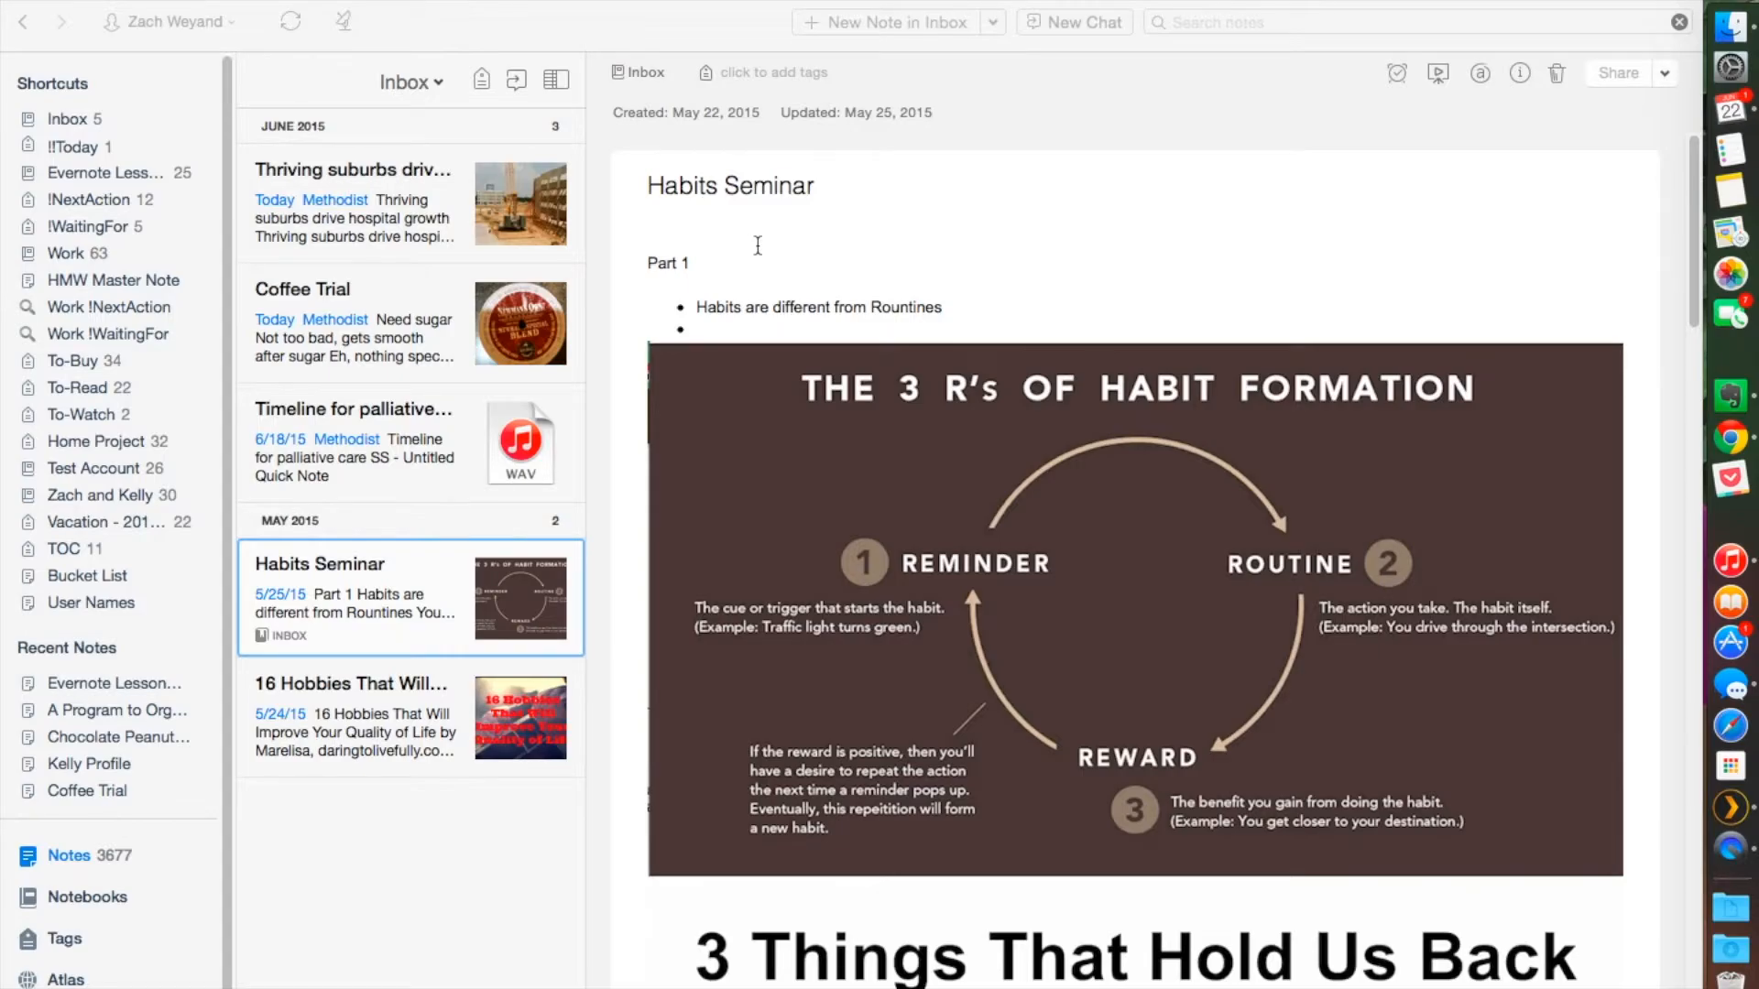
Step: Check the Methodist tag on the merged Thriving suburbs and palliative care timeline notes
{"action": "left_click", "coordinate": [352, 201]}
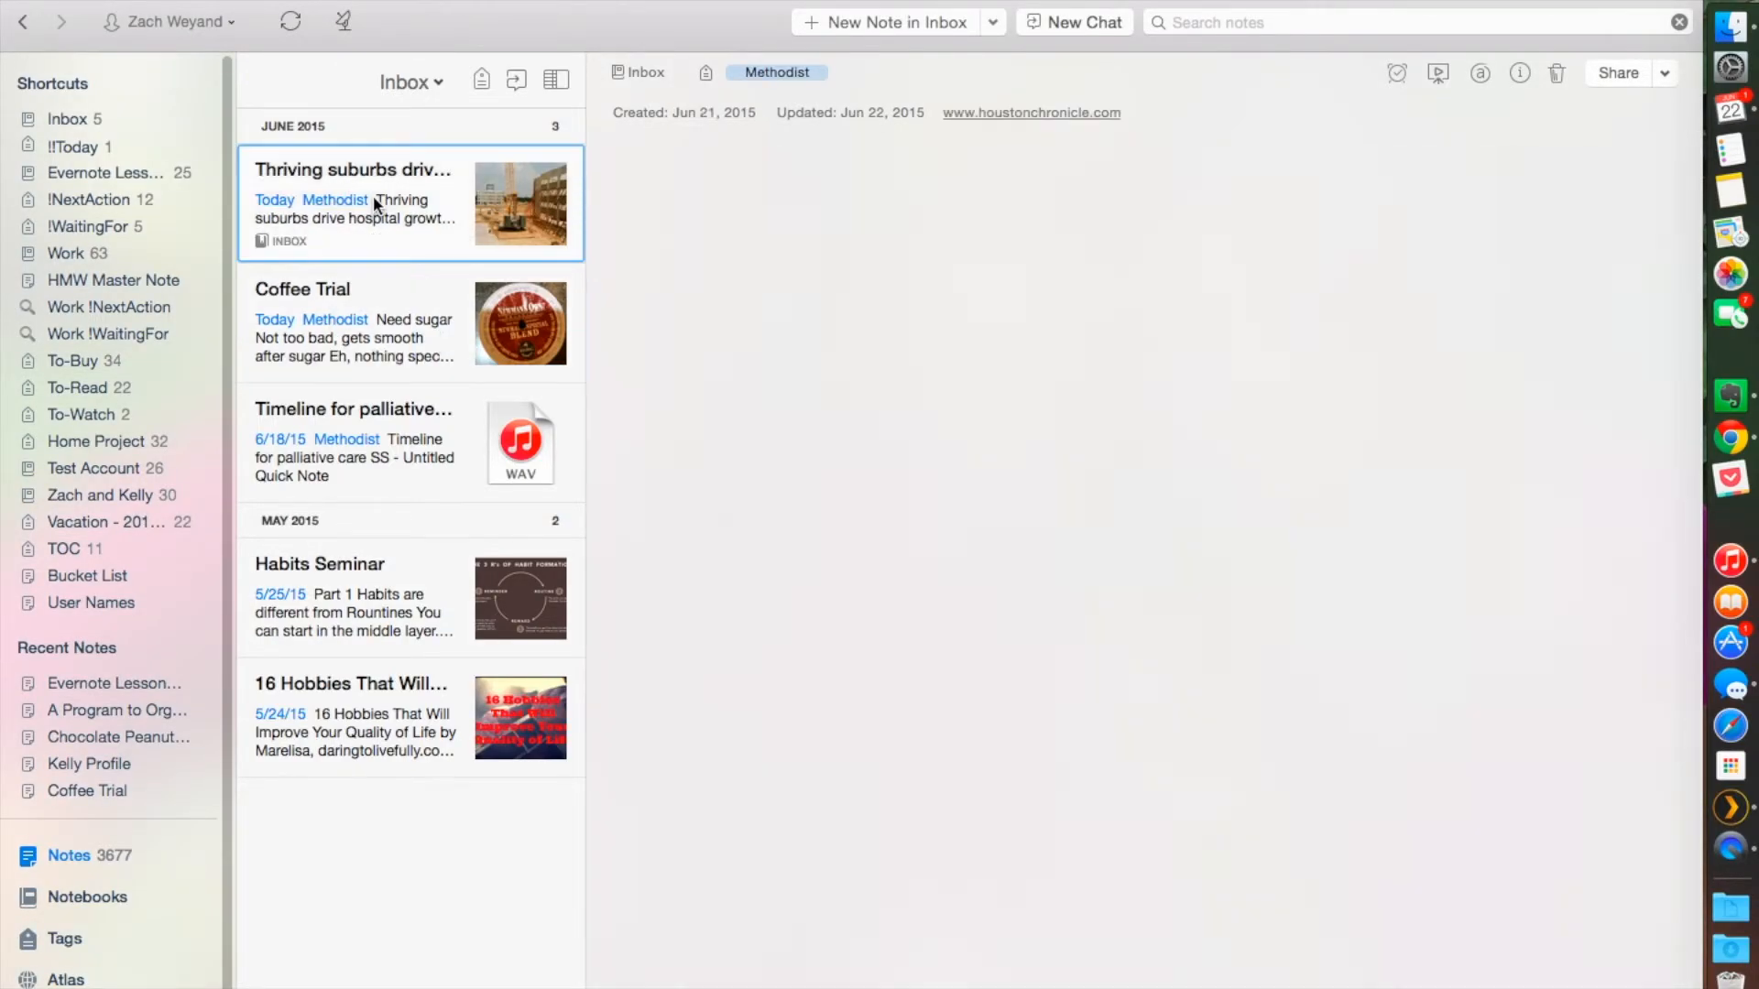
{"action": "left_click", "coordinate": [353, 441]}
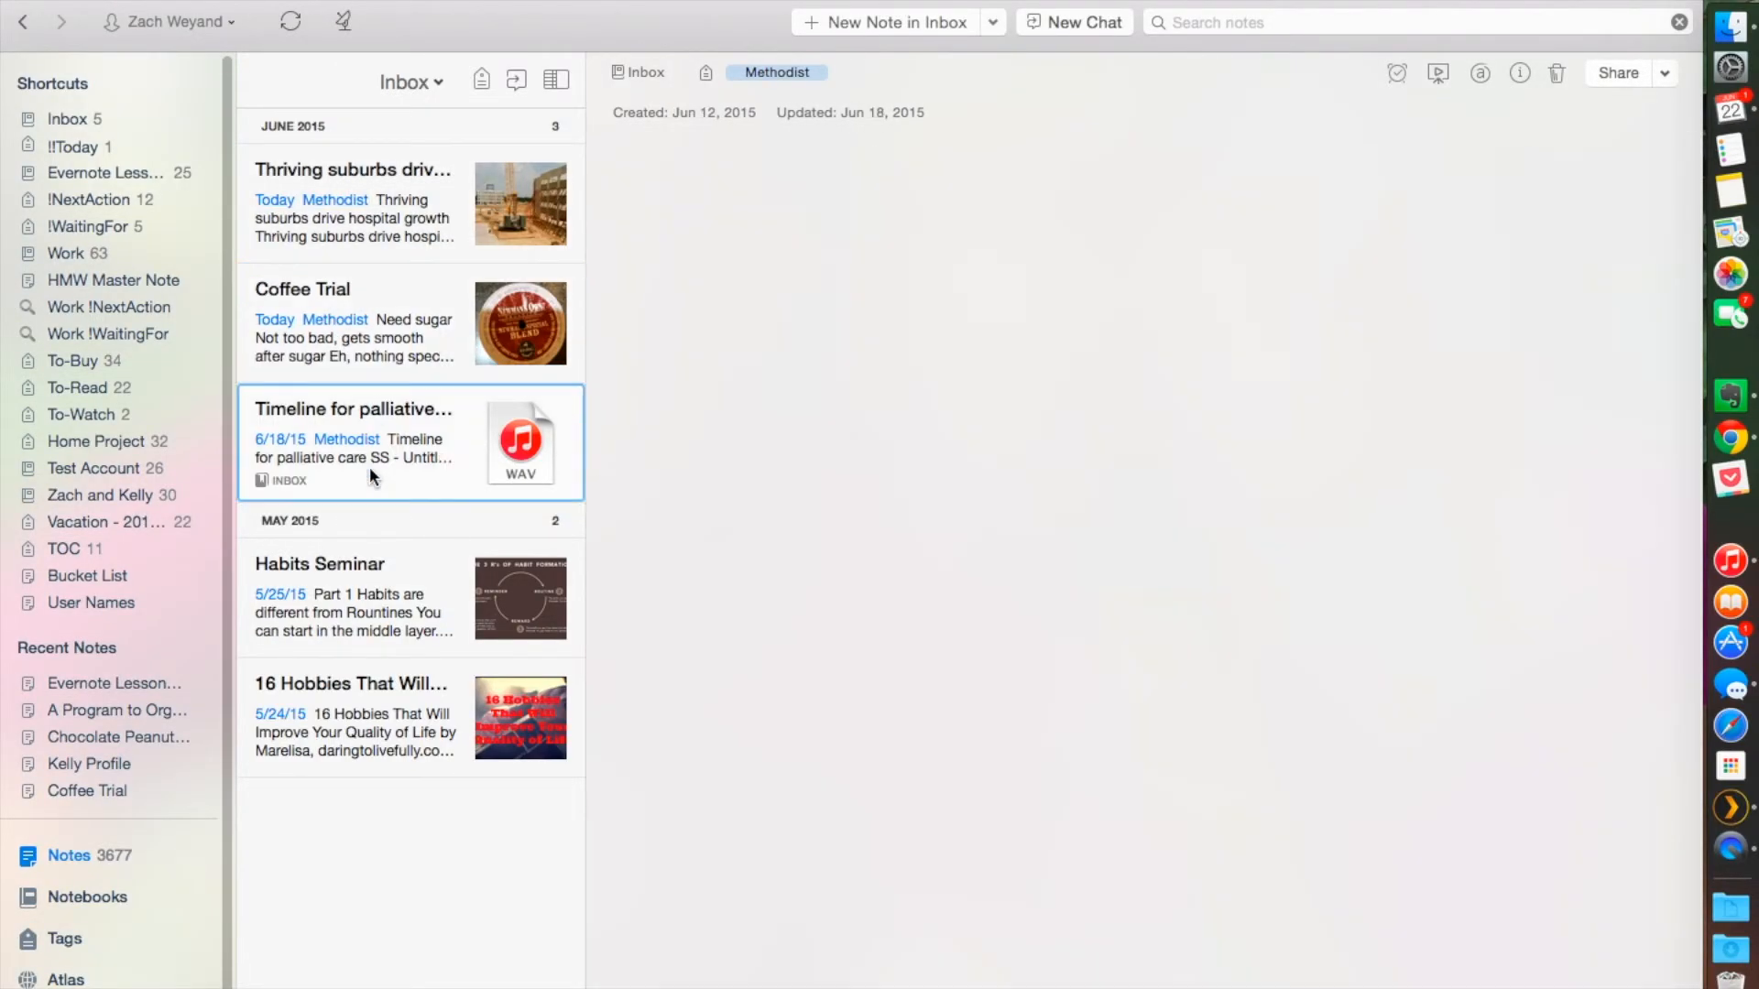